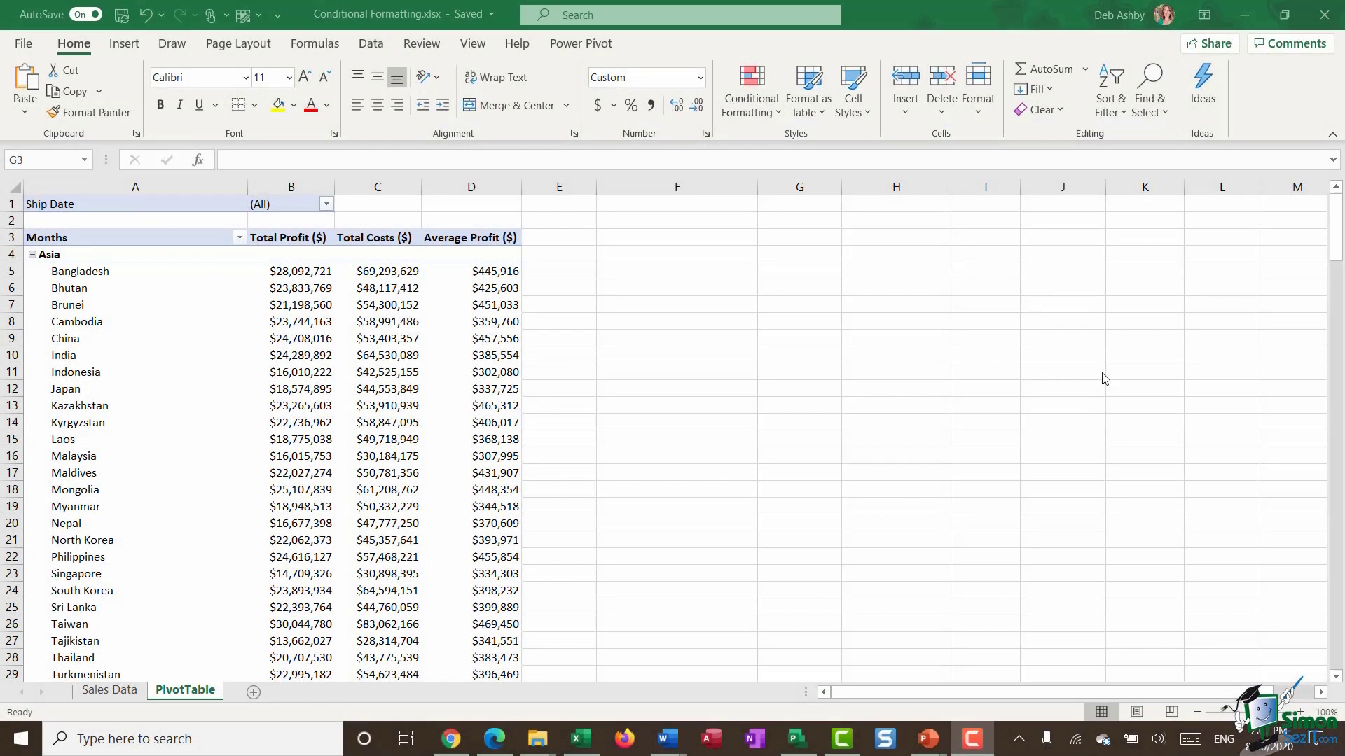
mouse_move(1028, 373)
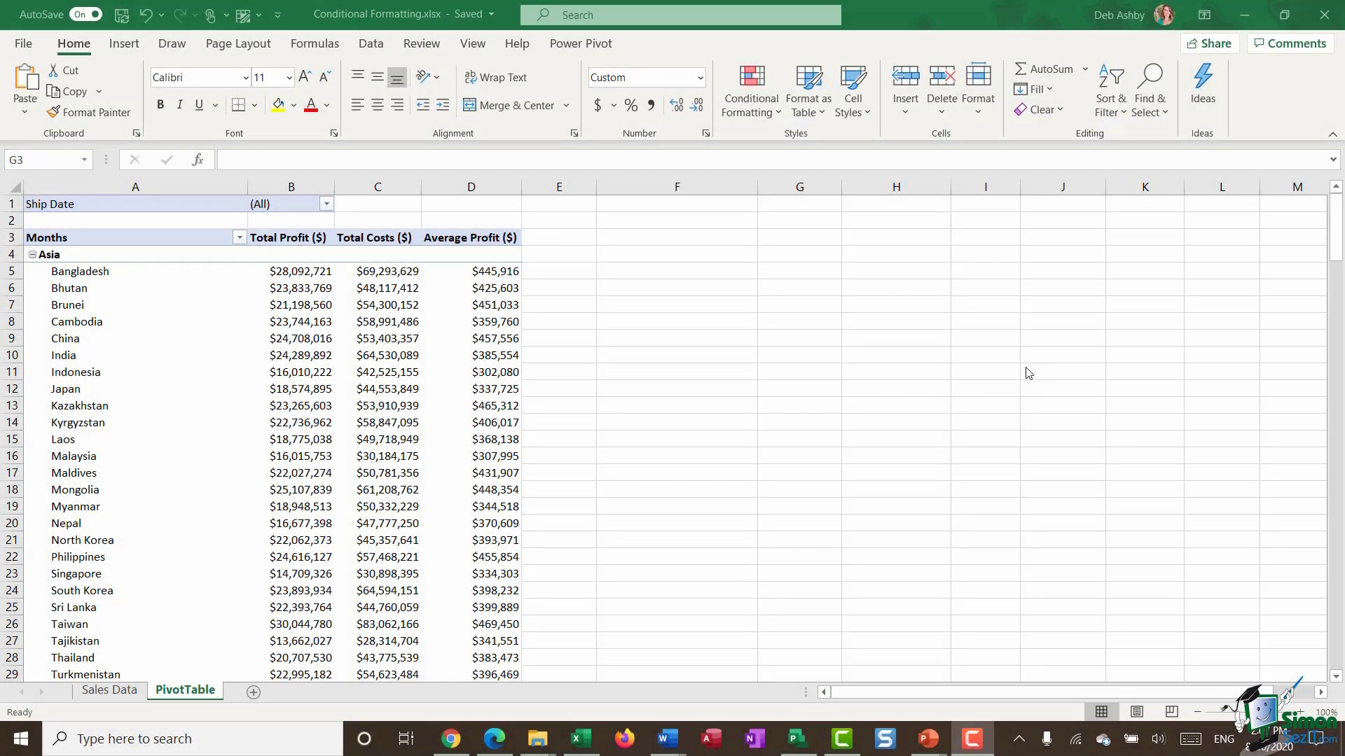
mouse_move(997, 371)
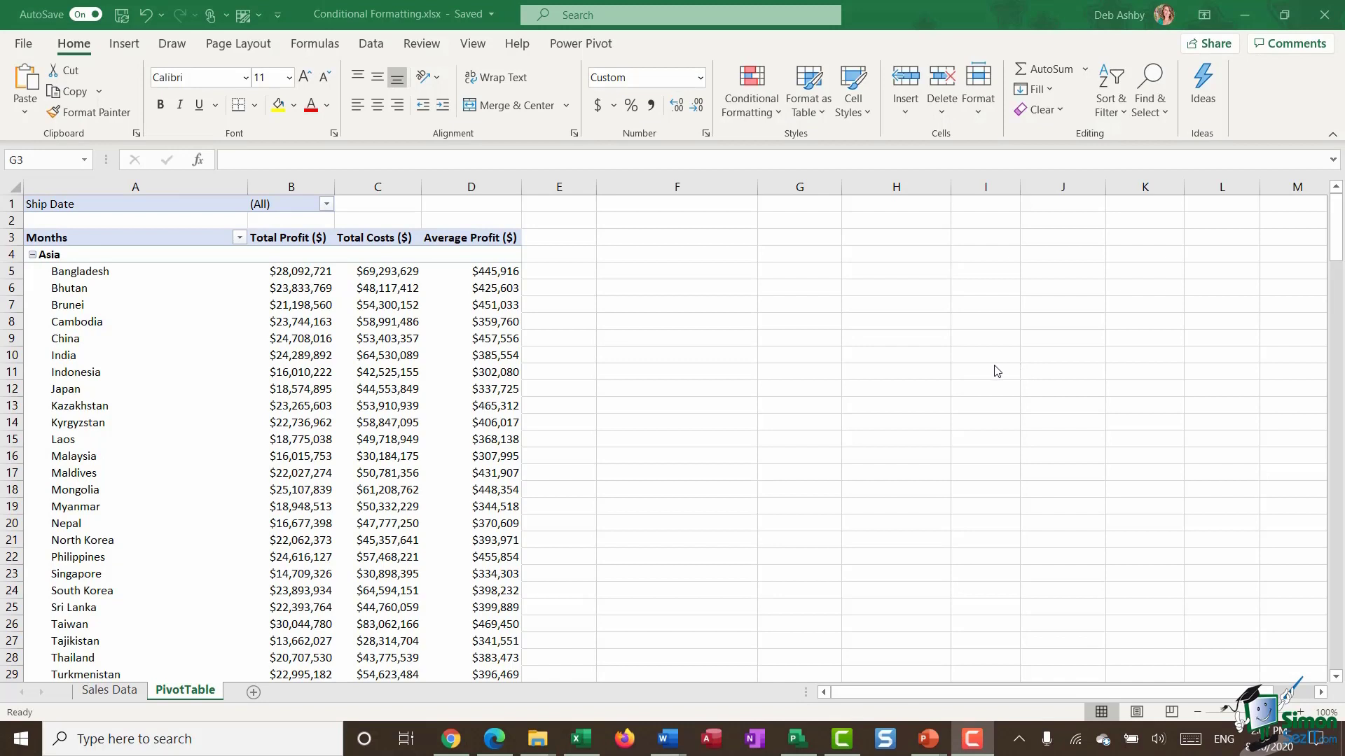
mouse_move(923, 363)
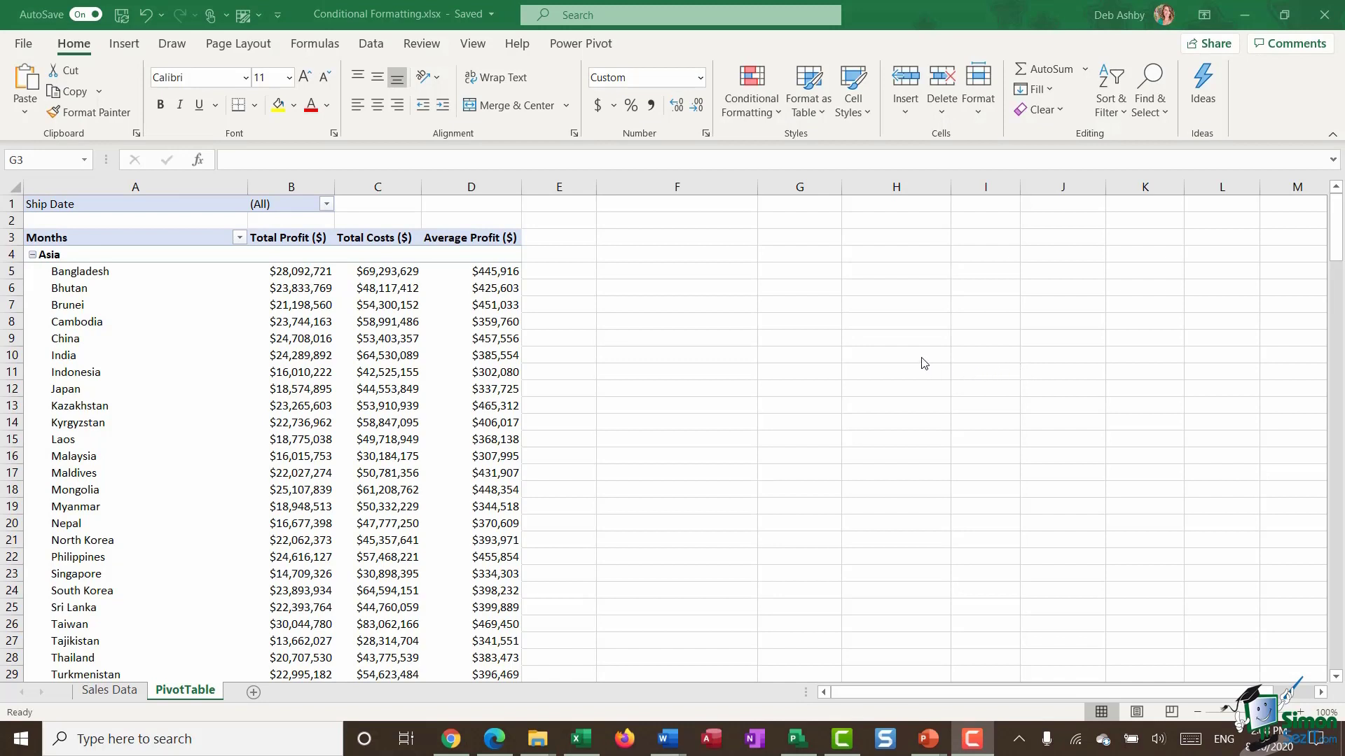
mouse_move(920, 361)
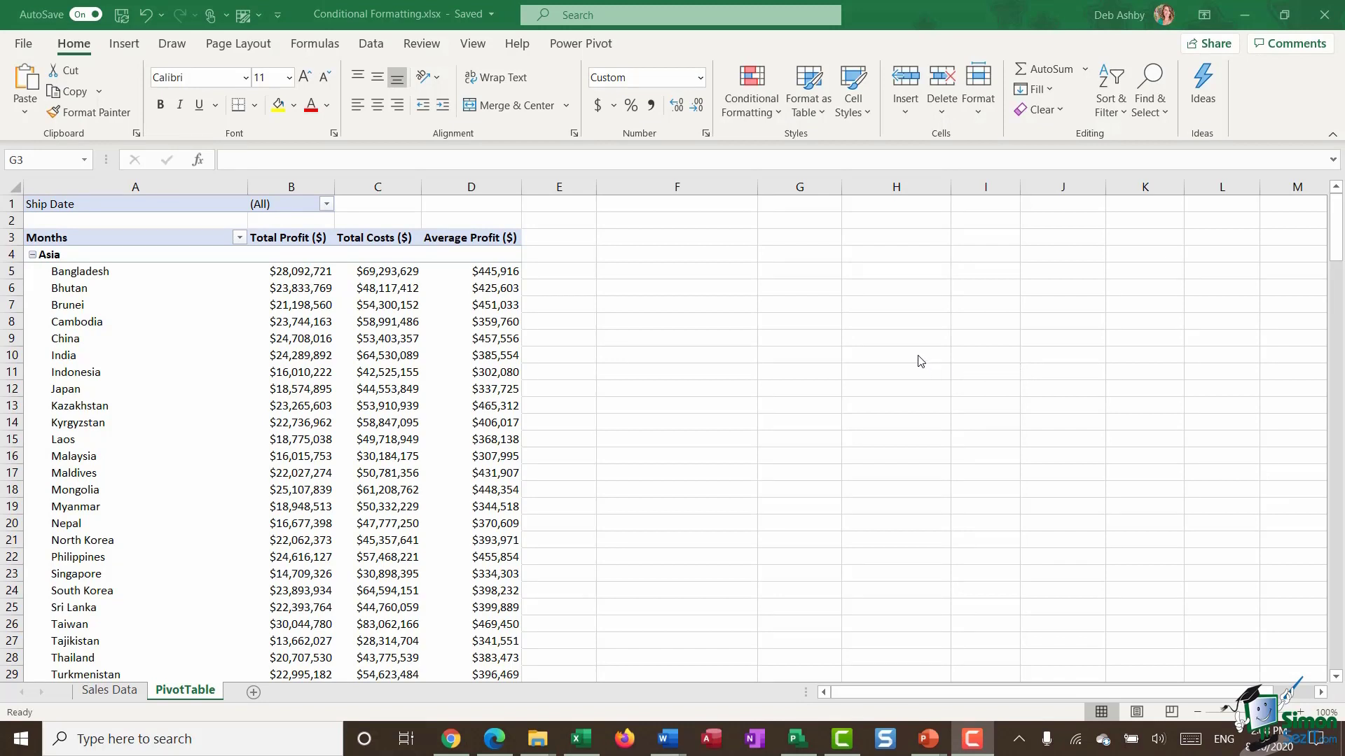
mouse_move(798, 341)
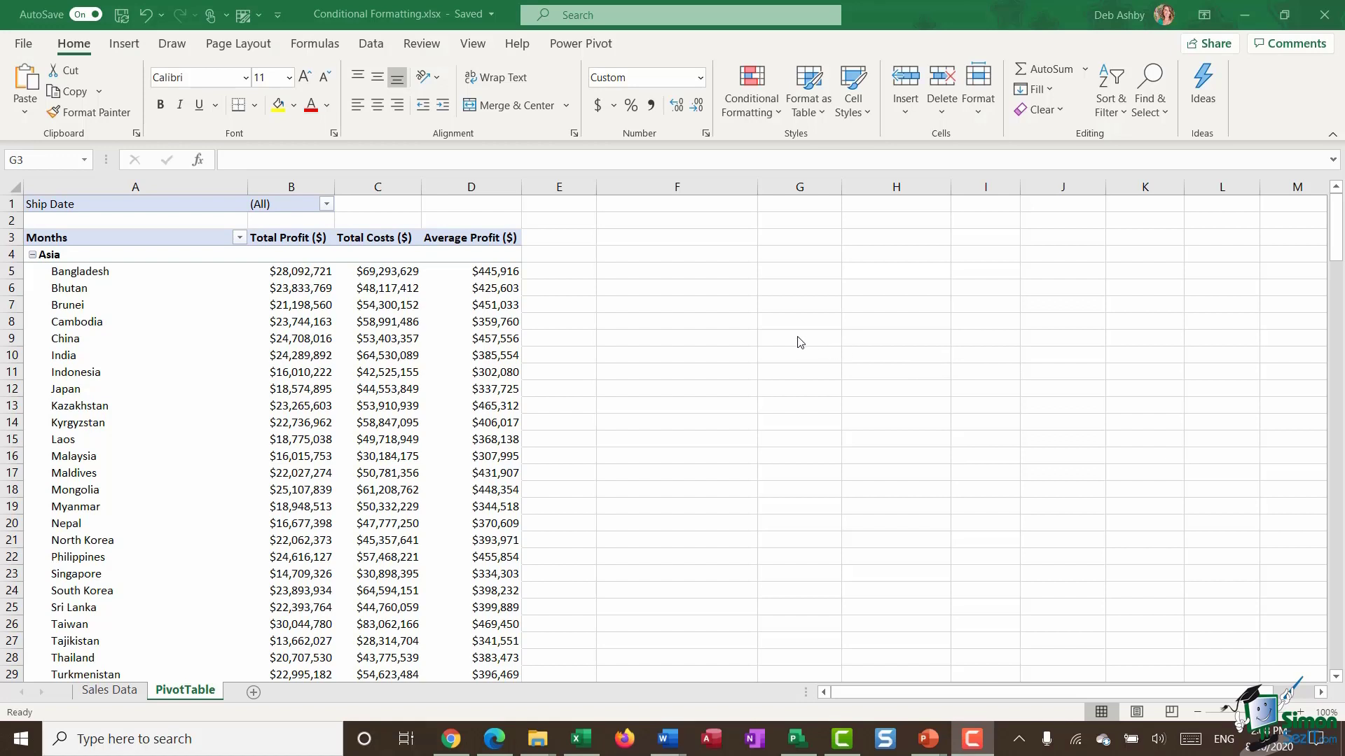
mouse_move(745, 340)
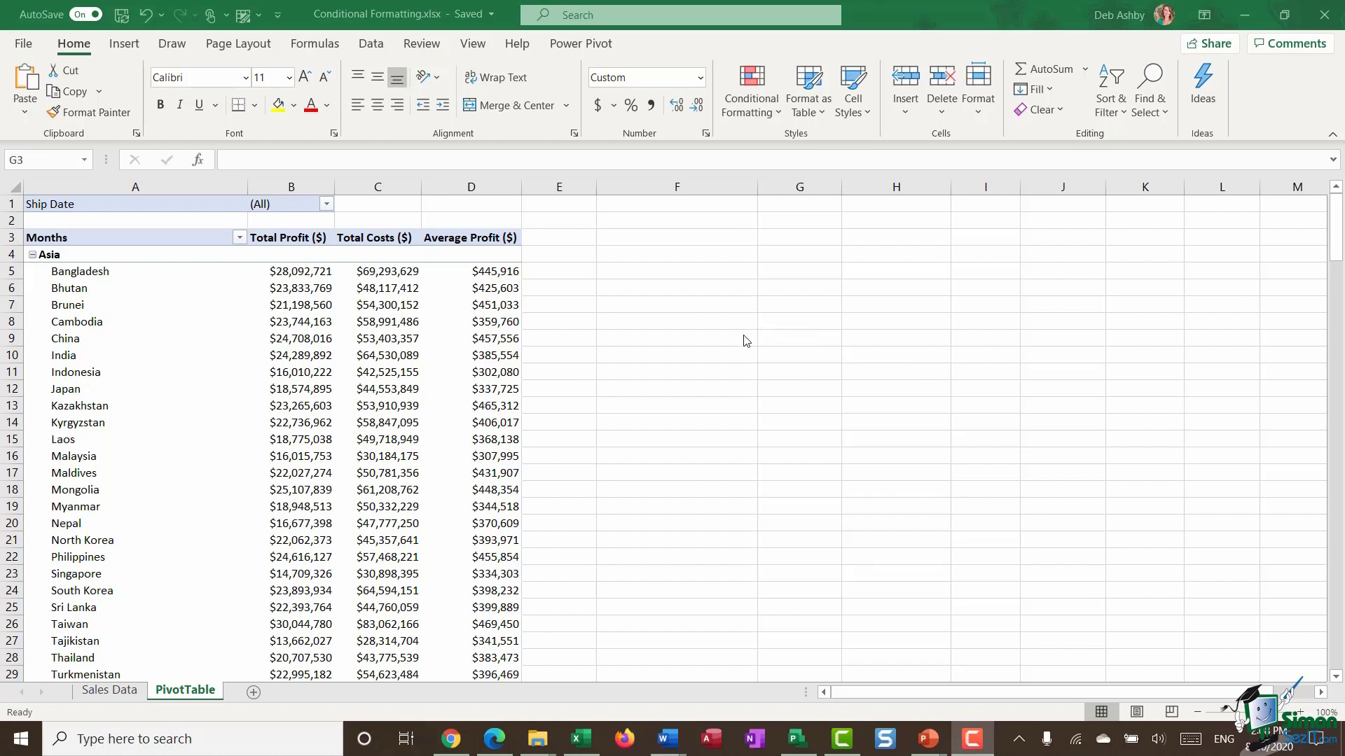
mouse_move(735, 337)
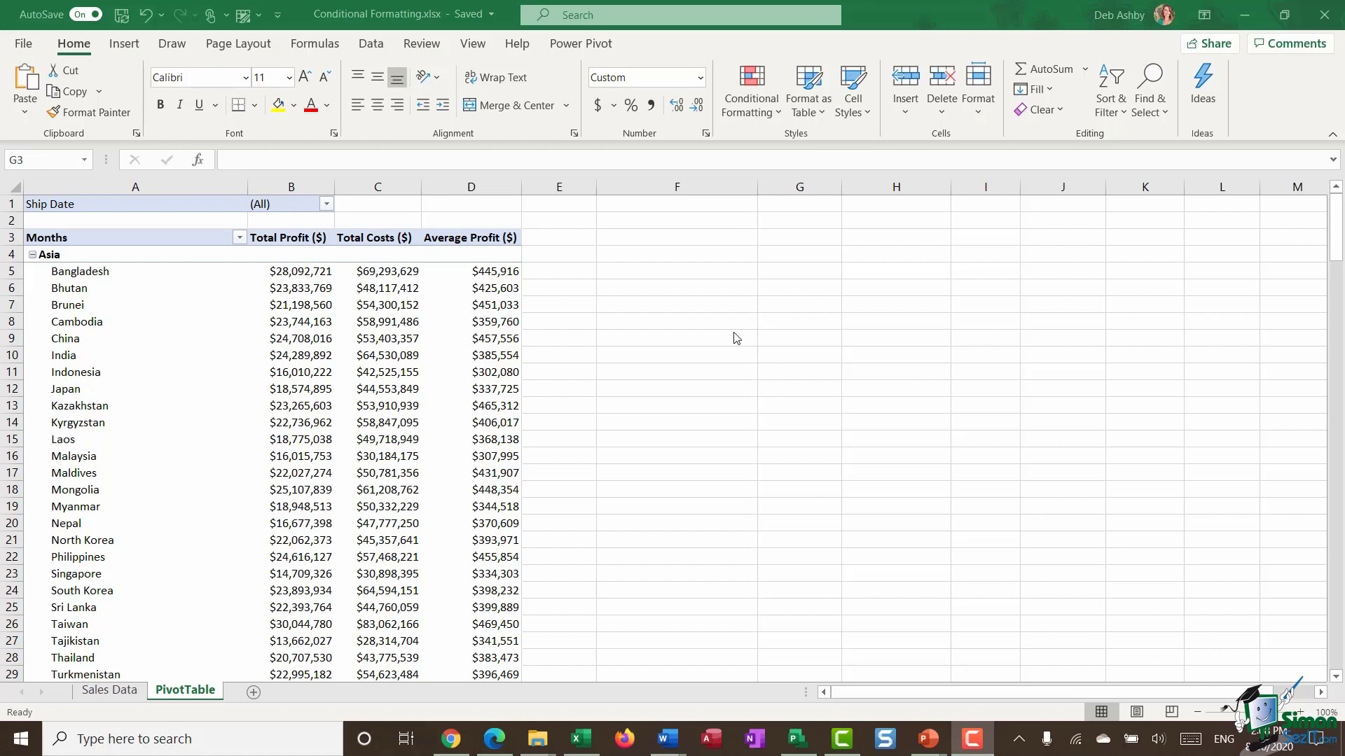
mouse_move(729, 335)
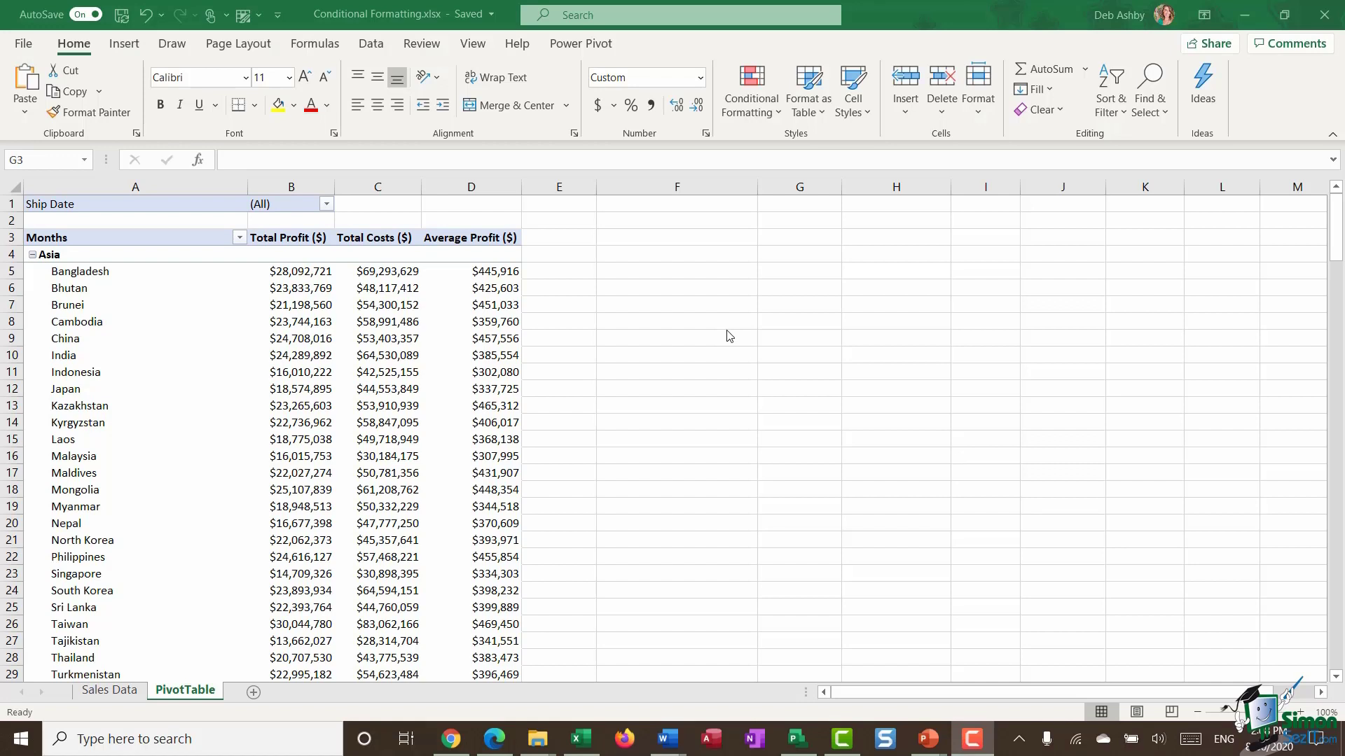
mouse_move(415, 366)
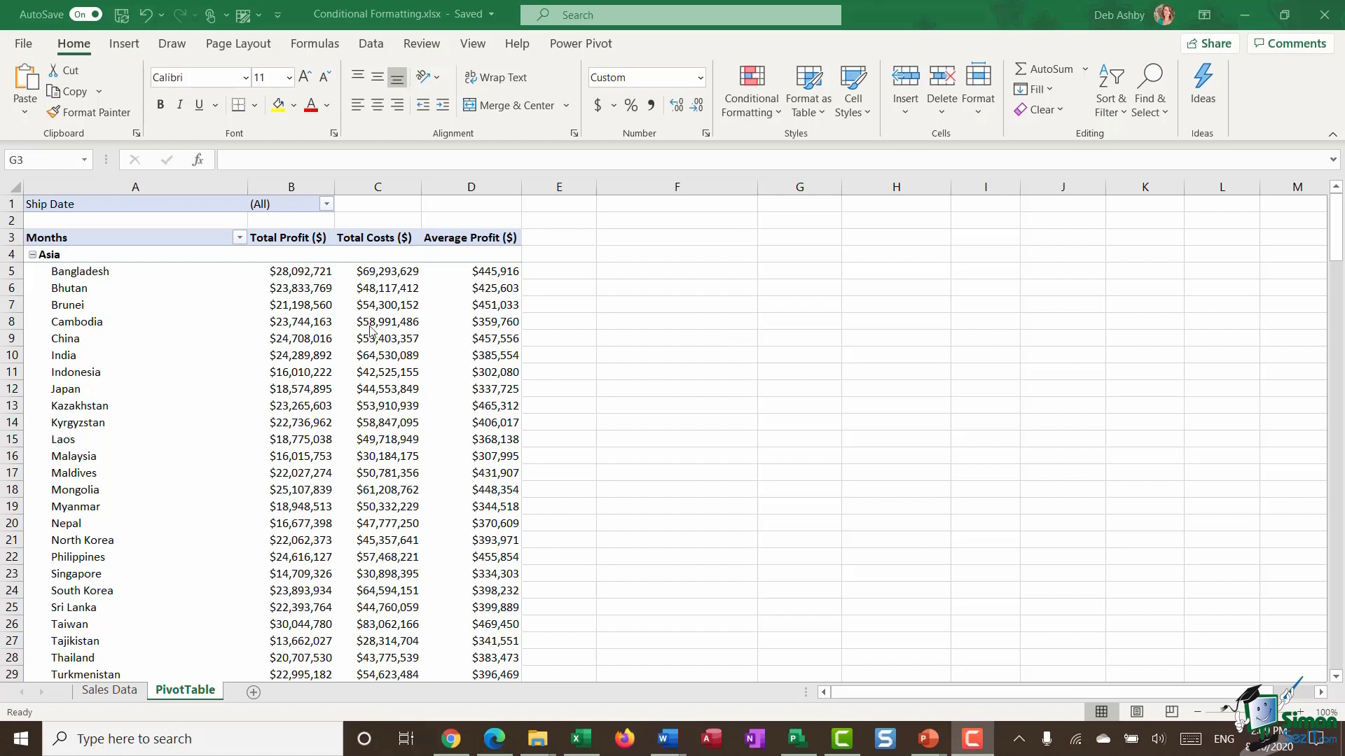
mouse_move(74, 43)
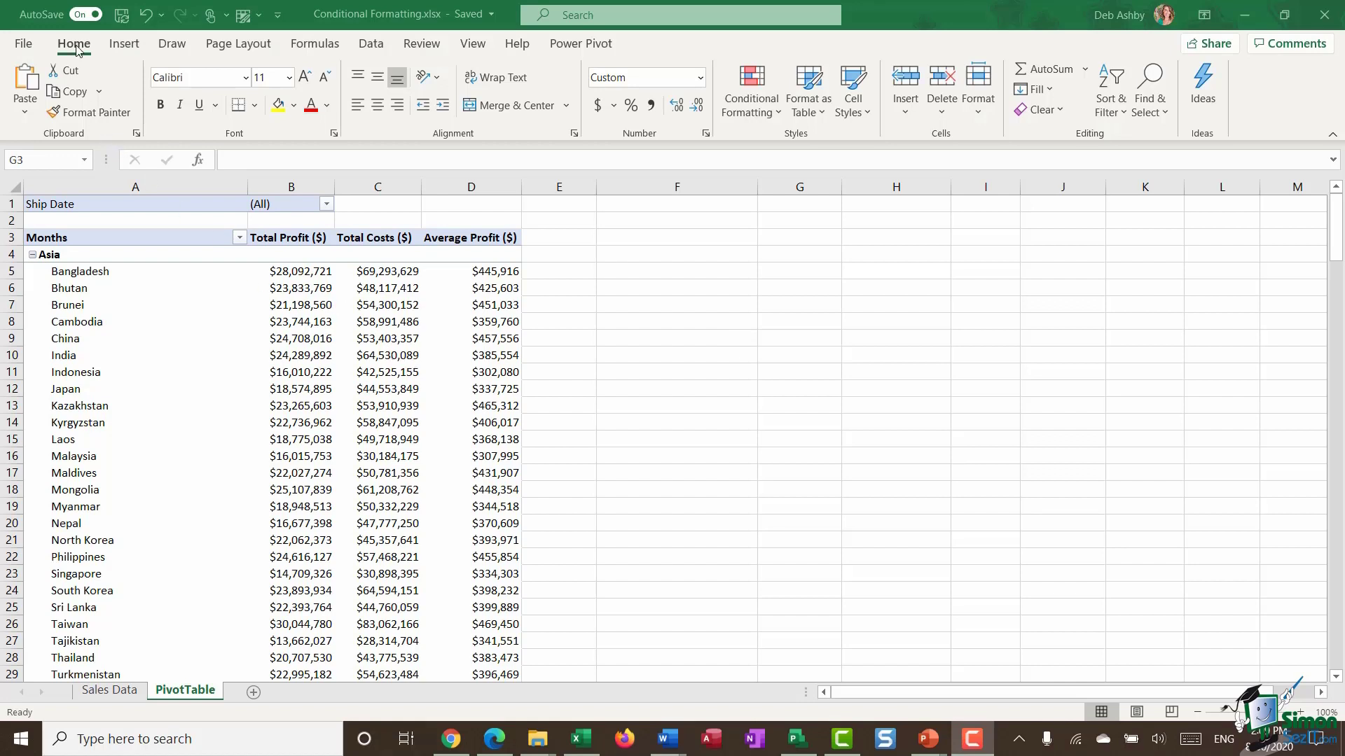
mouse_move(777, 111)
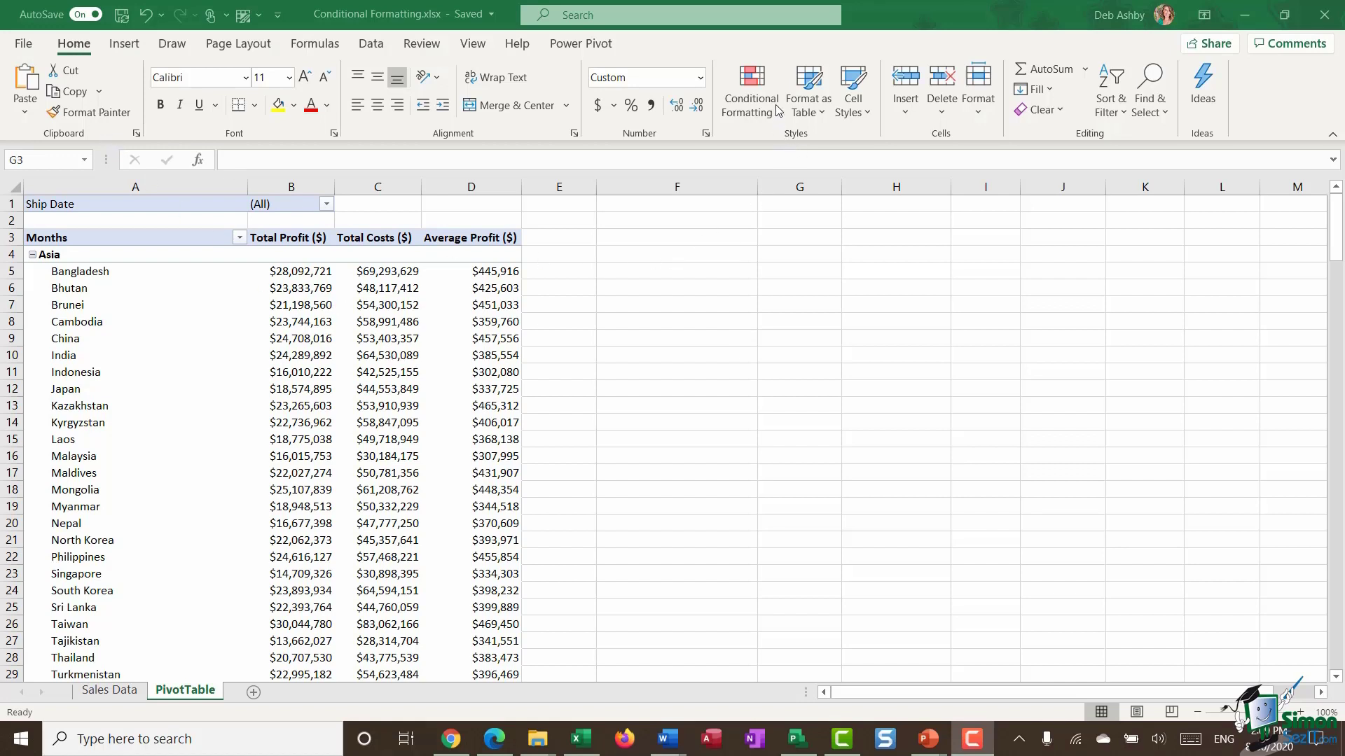
- Show the Conditional Formatting rule types from the Home ribbon
left_click(748, 89)
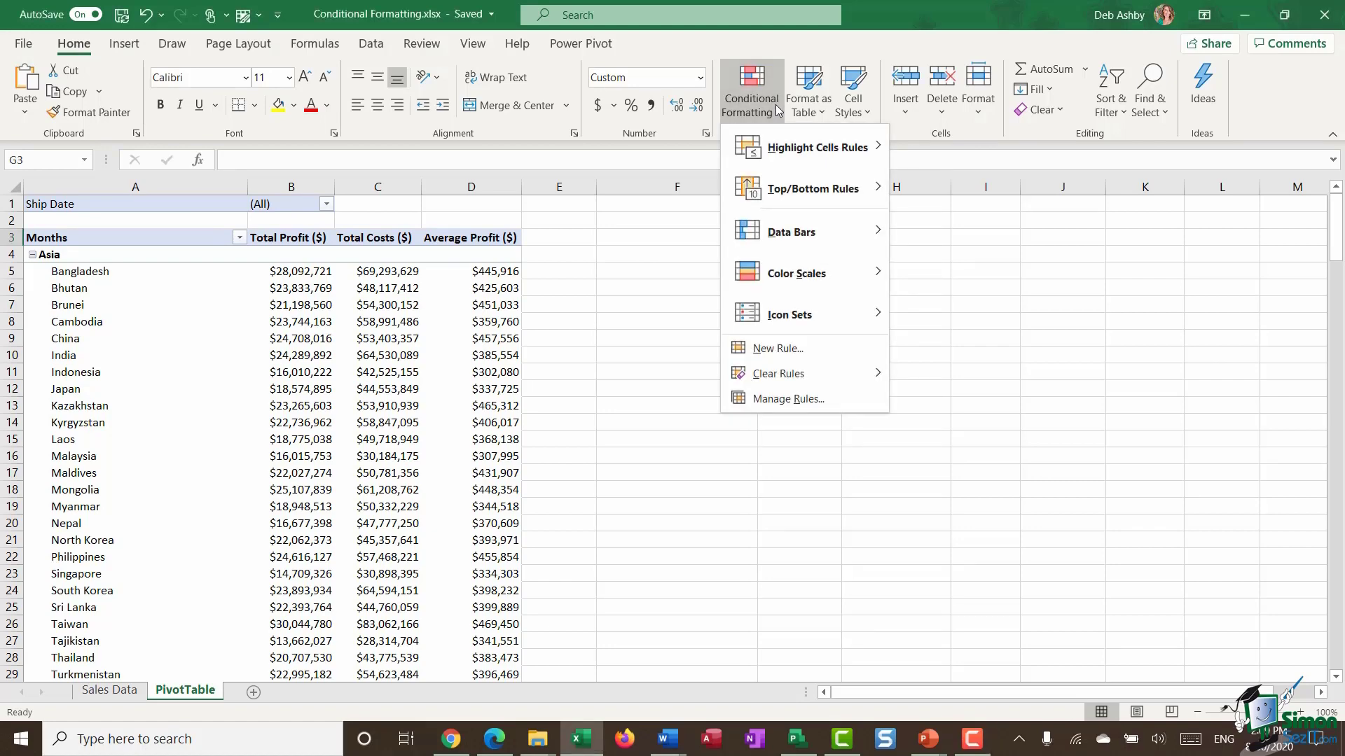
mouse_move(811, 193)
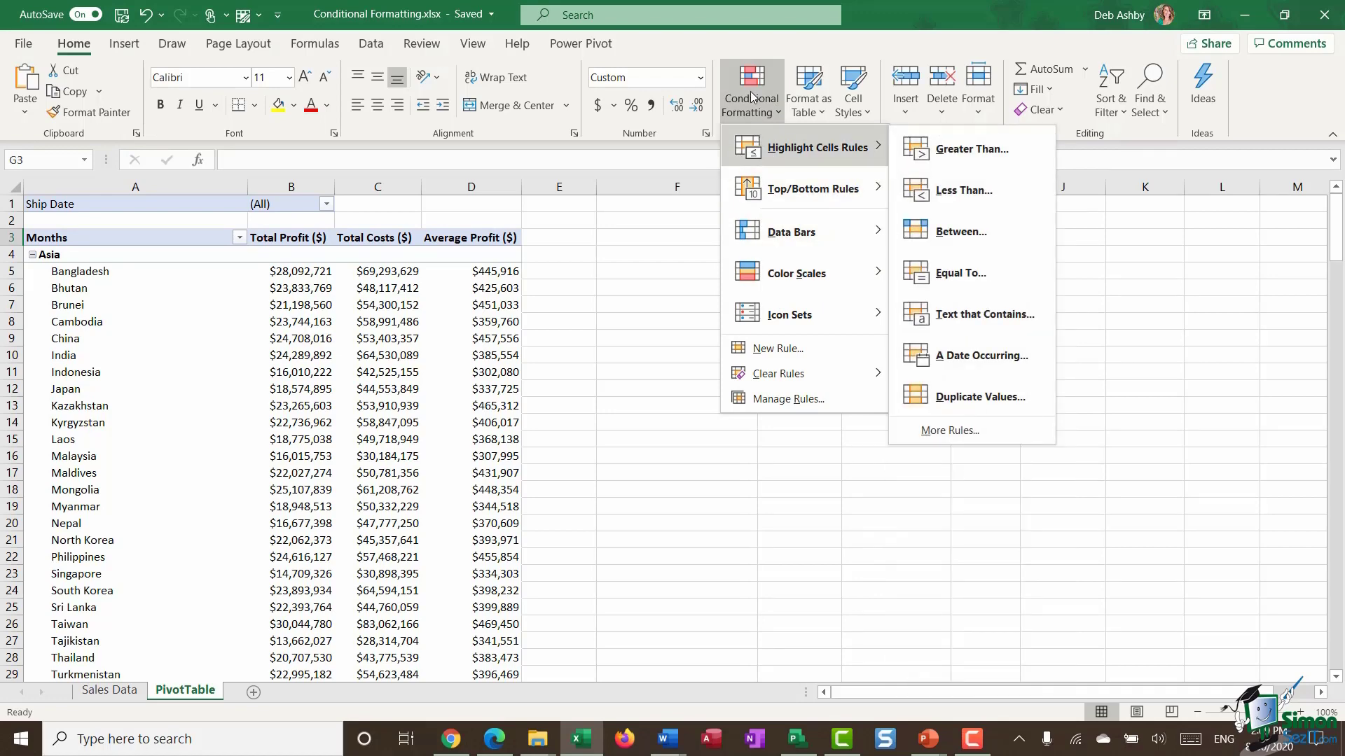
mouse_move(767, 141)
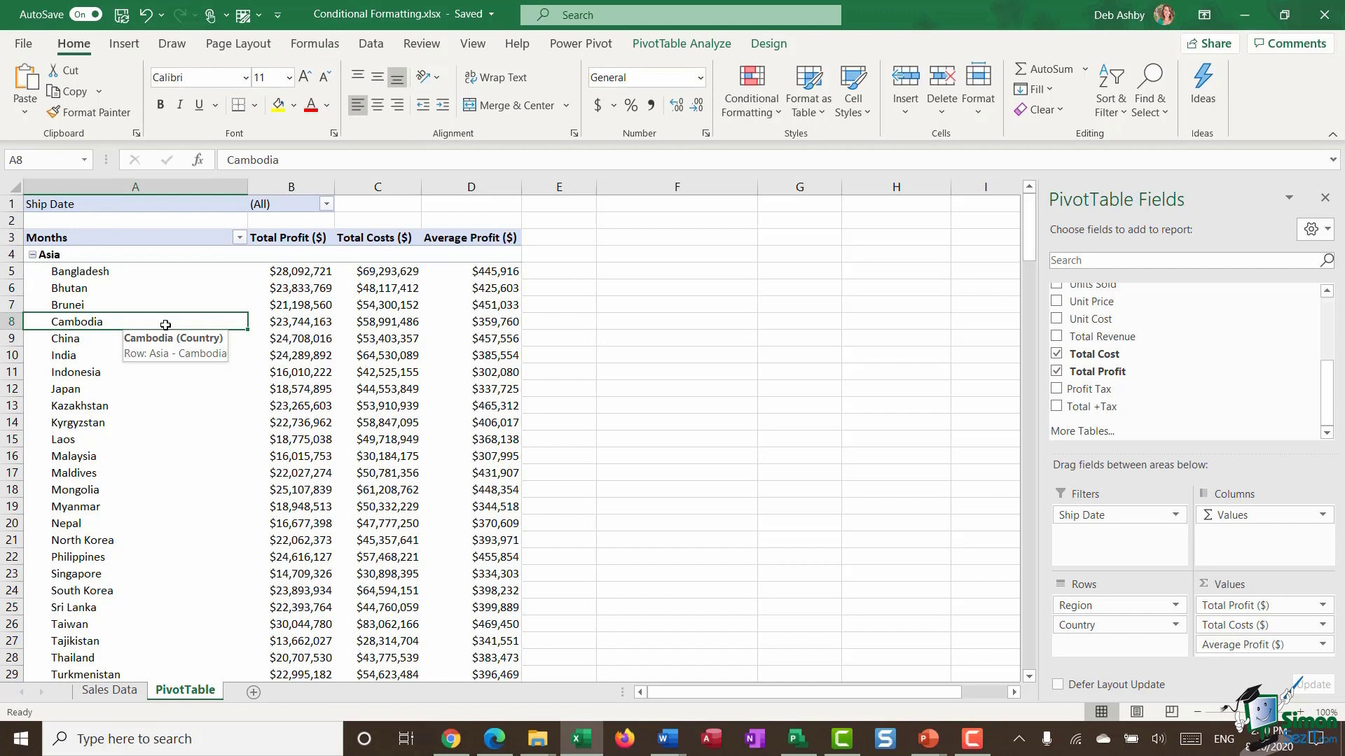
mouse_move(205, 317)
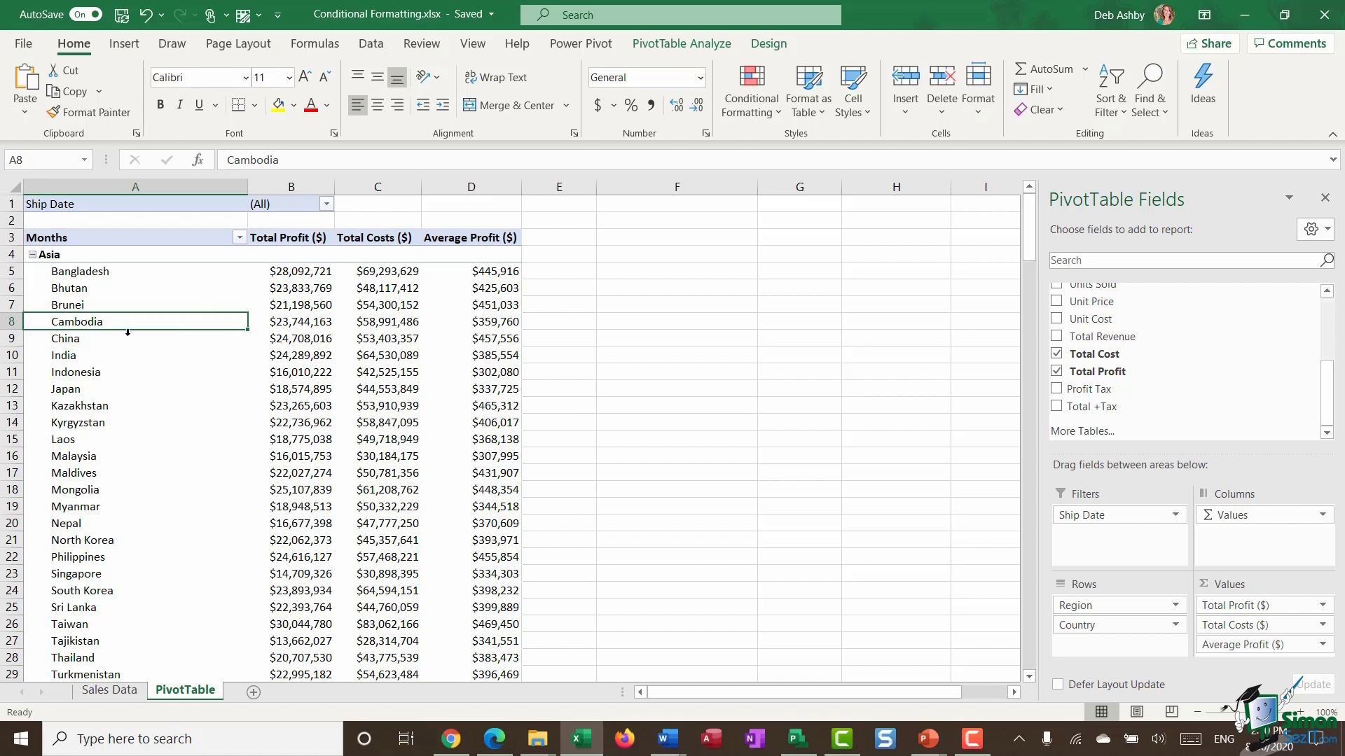
mouse_move(112, 209)
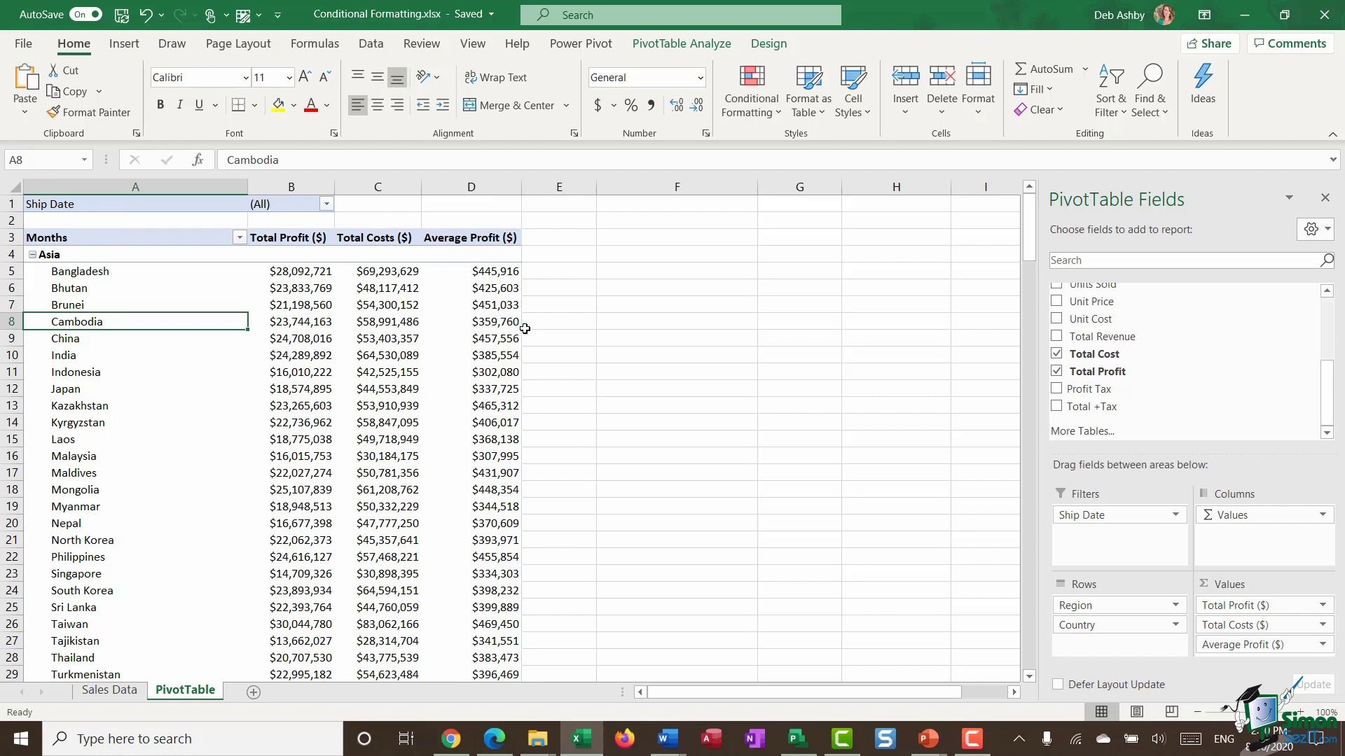
mouse_move(293, 326)
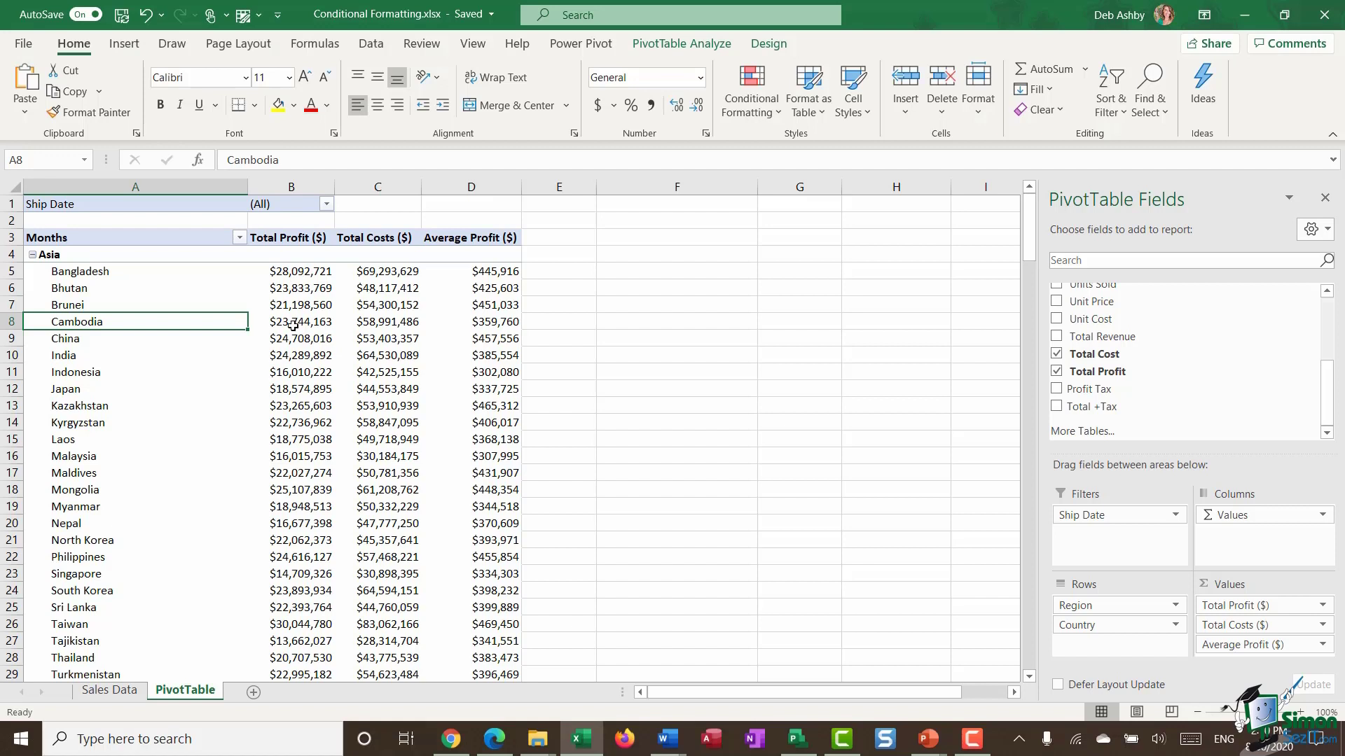
mouse_move(402, 282)
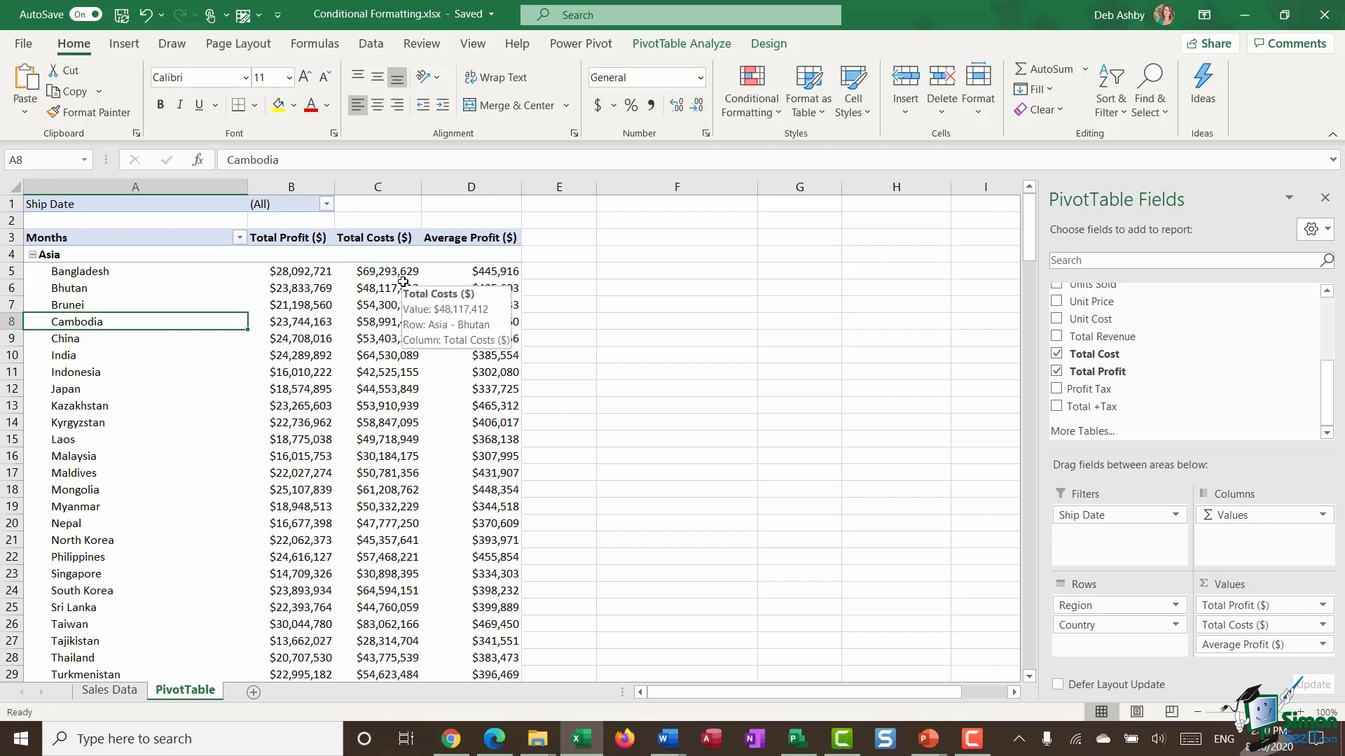
mouse_move(487, 297)
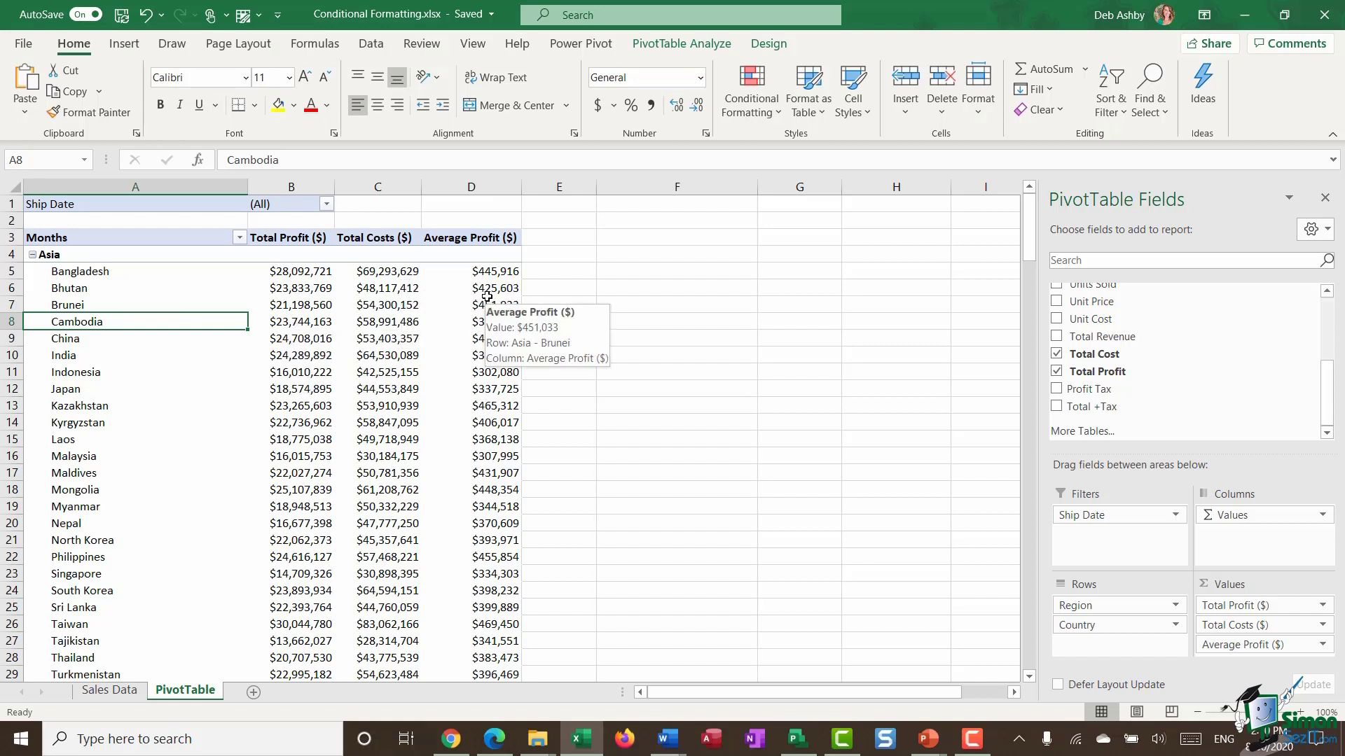
mouse_move(471, 288)
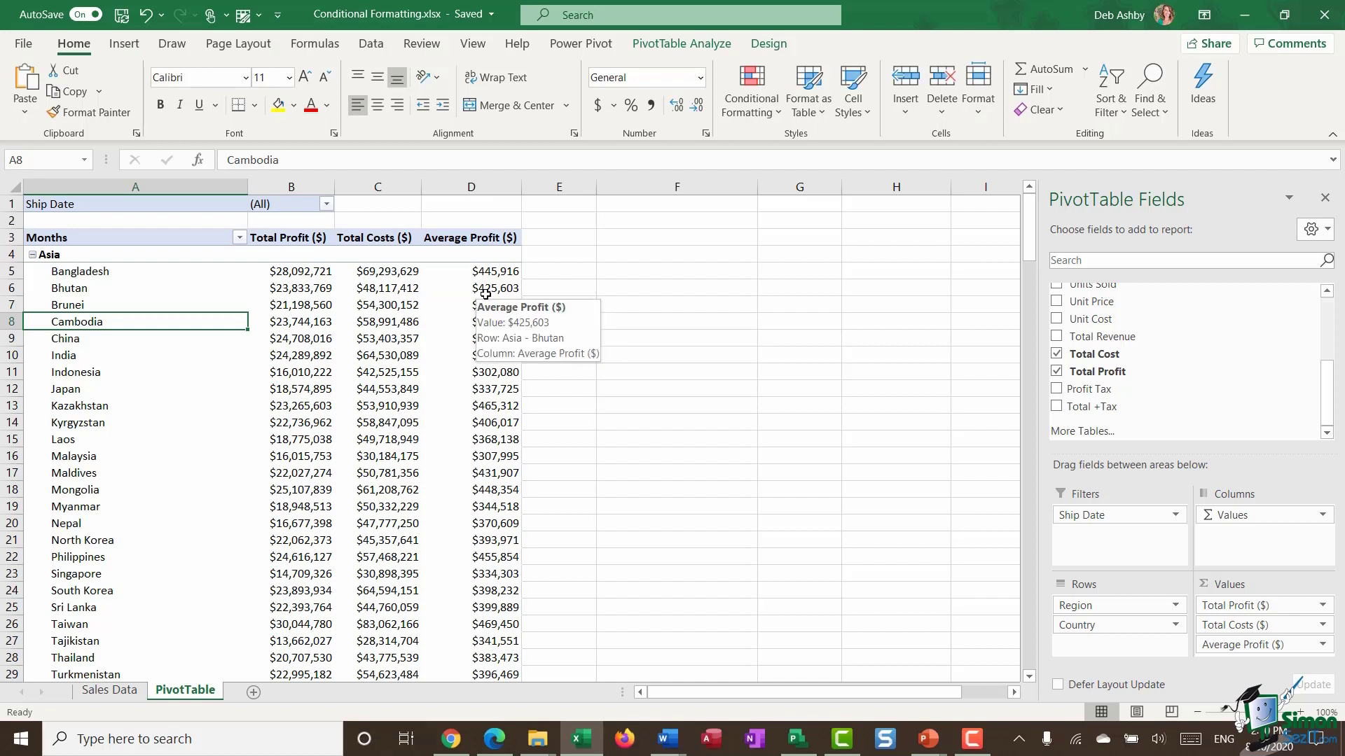
mouse_move(454, 289)
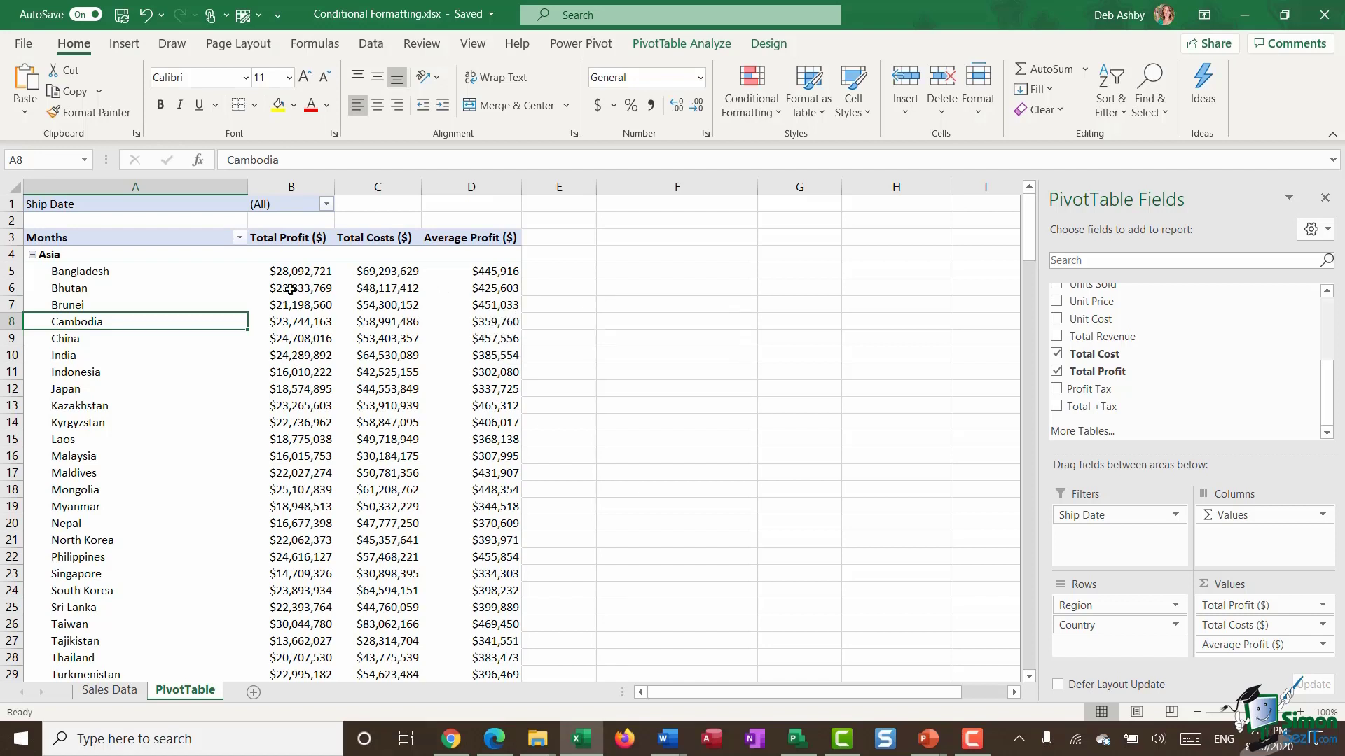
- Select Bangladesh's Total Profit cell and show the Conditional Formatting options
left_click(292, 270)
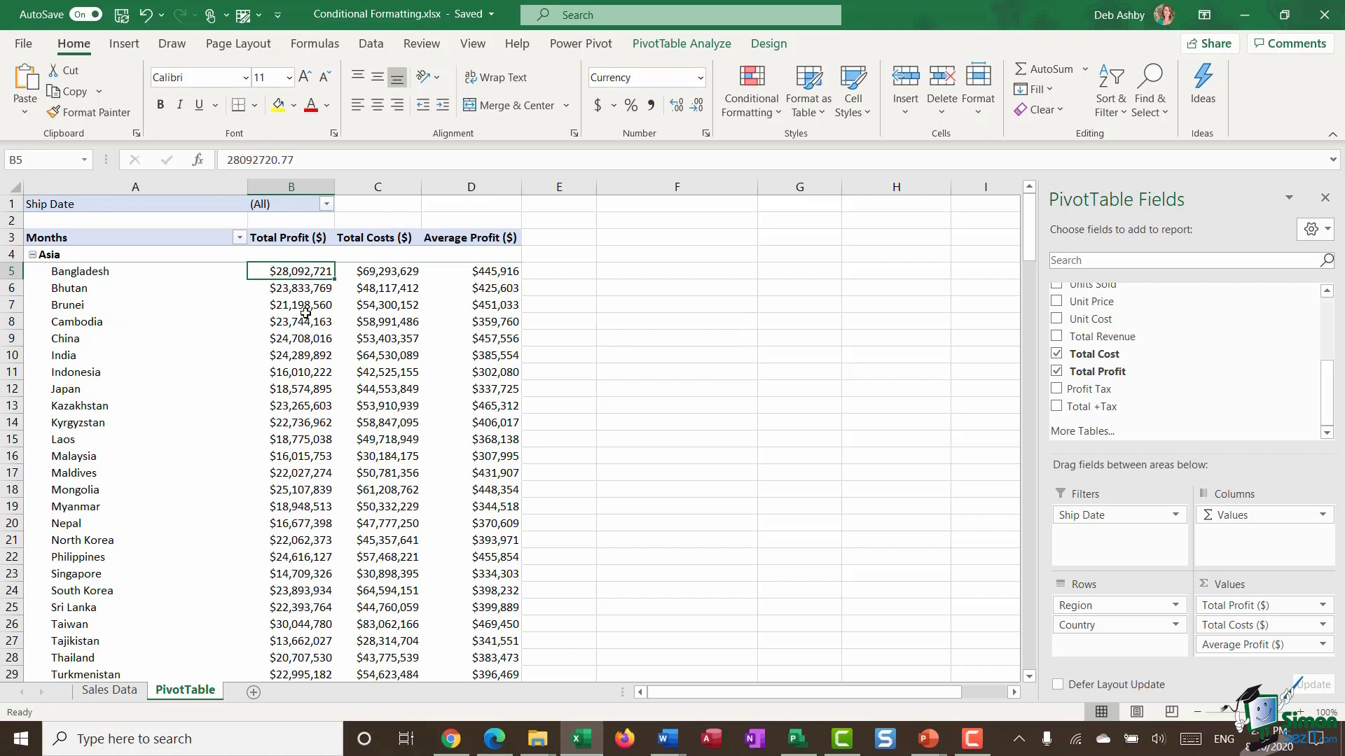
mouse_move(512, 297)
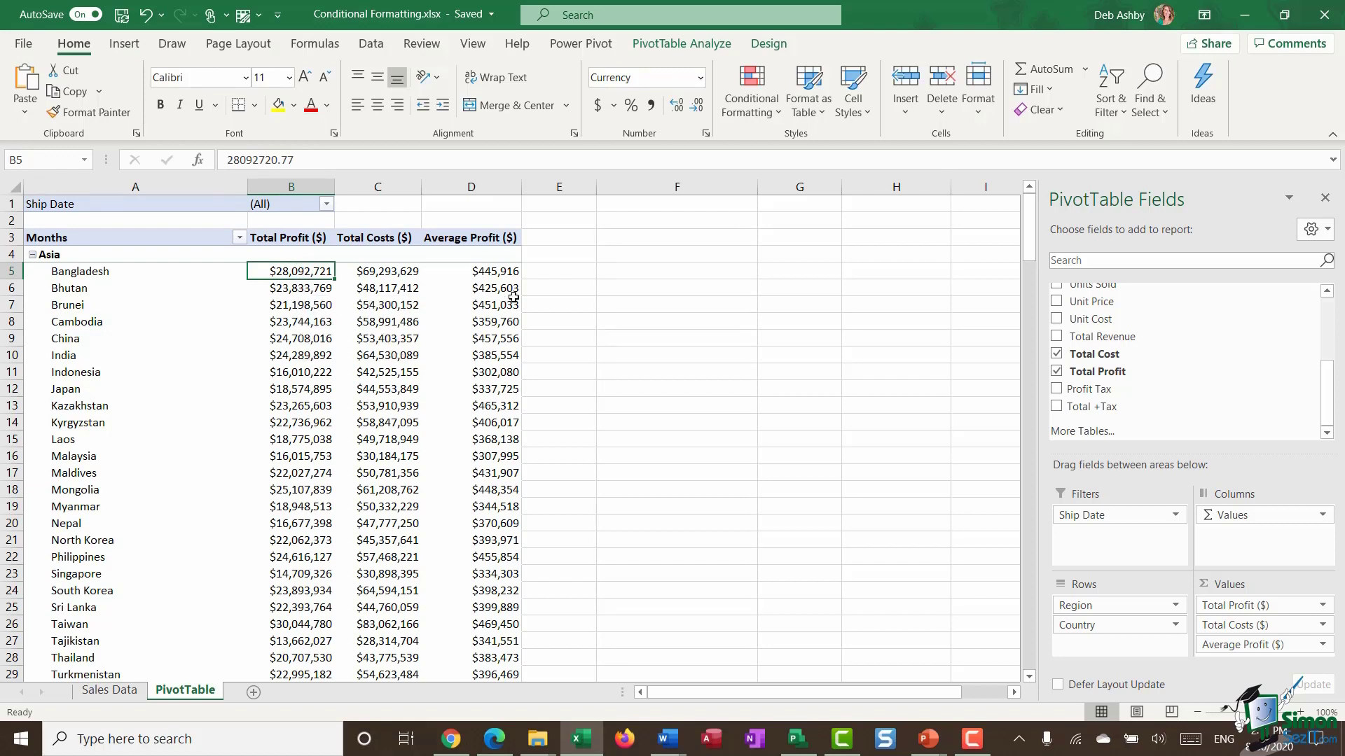
left_click(751, 90)
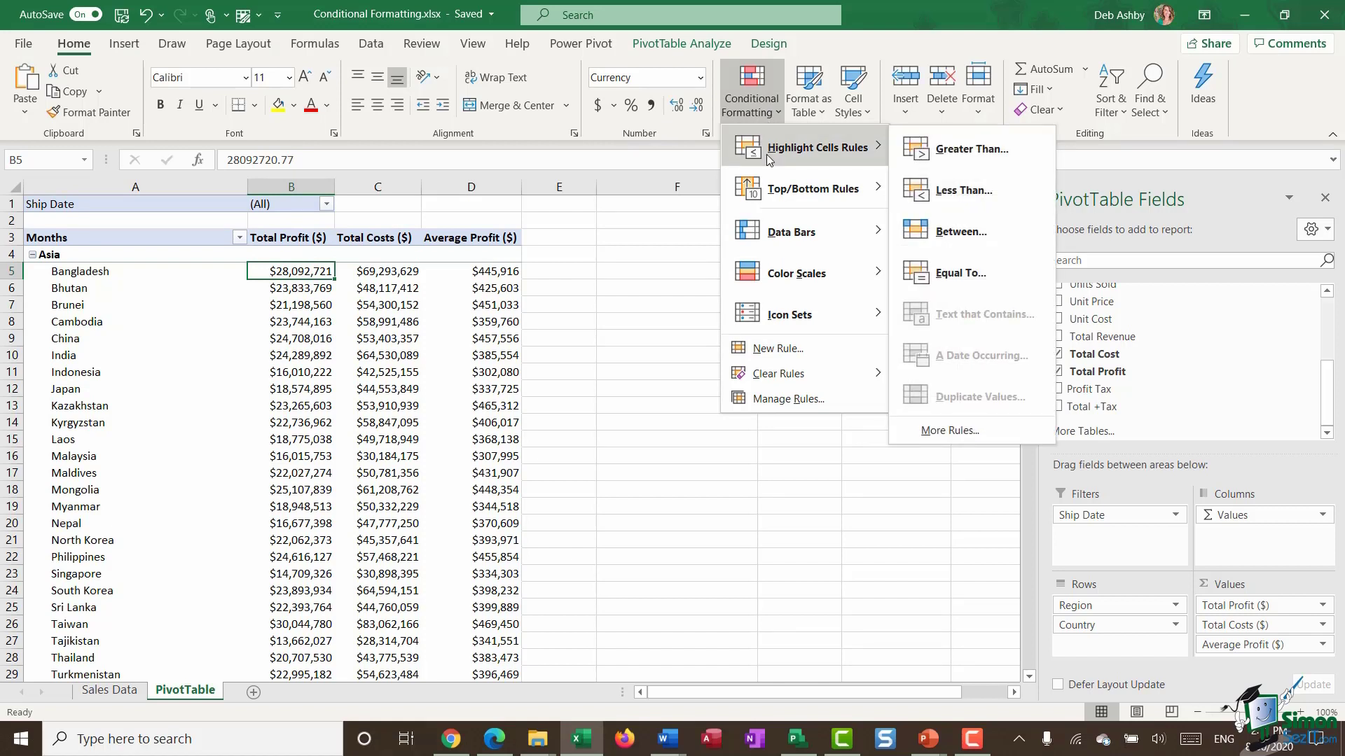
mouse_move(804, 158)
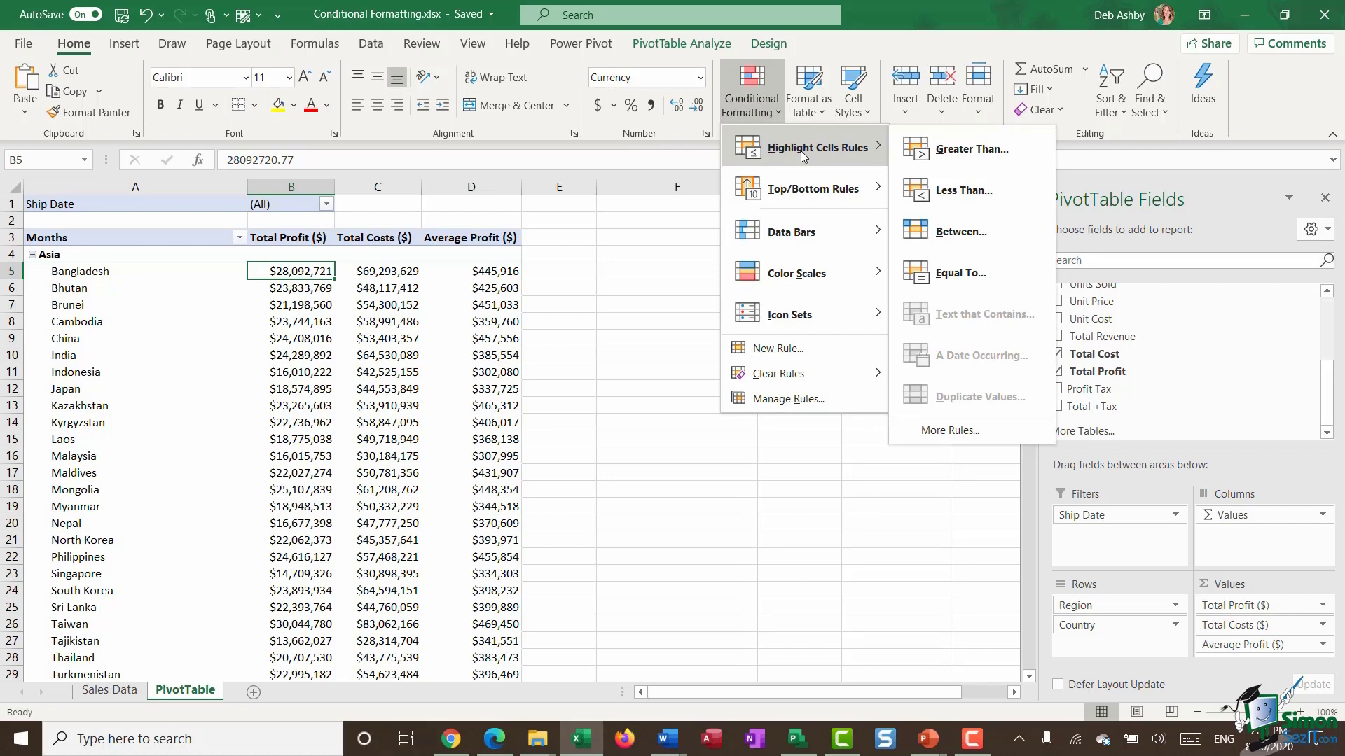
mouse_move(972, 148)
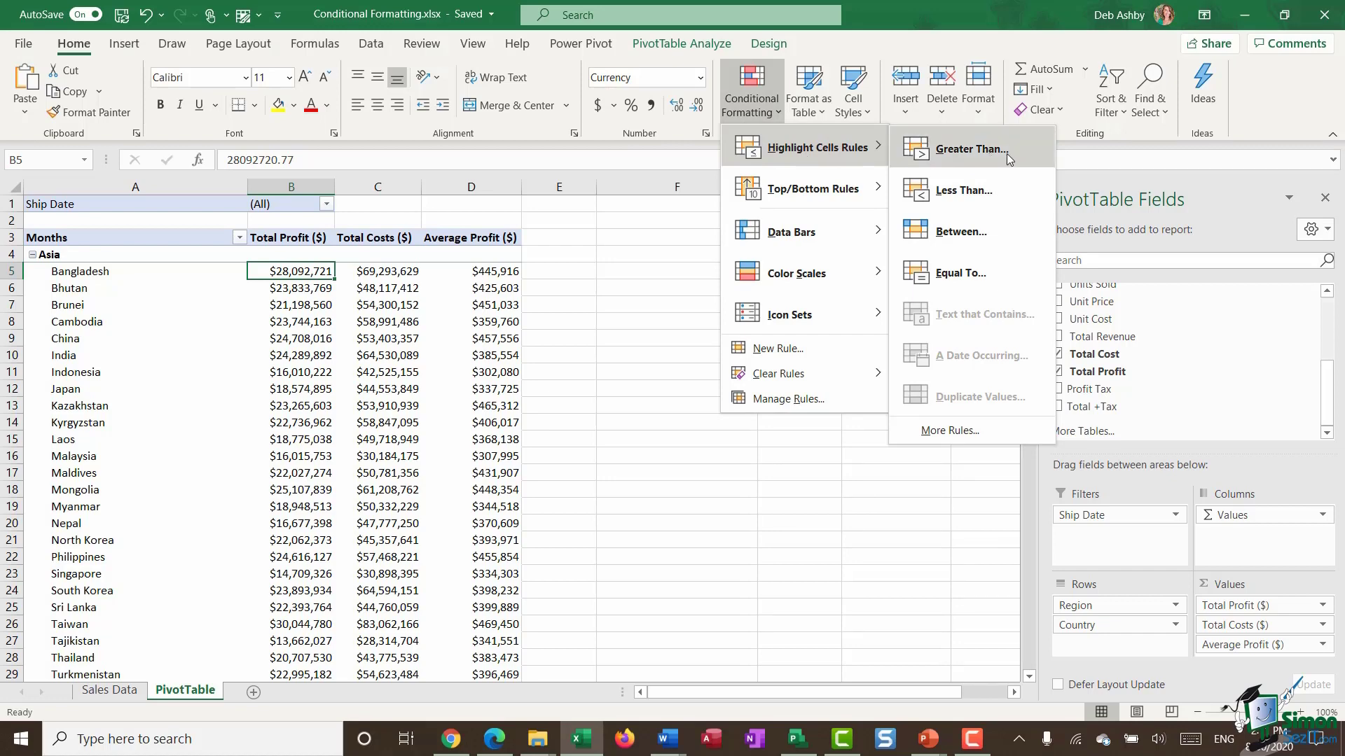
mouse_move(965, 190)
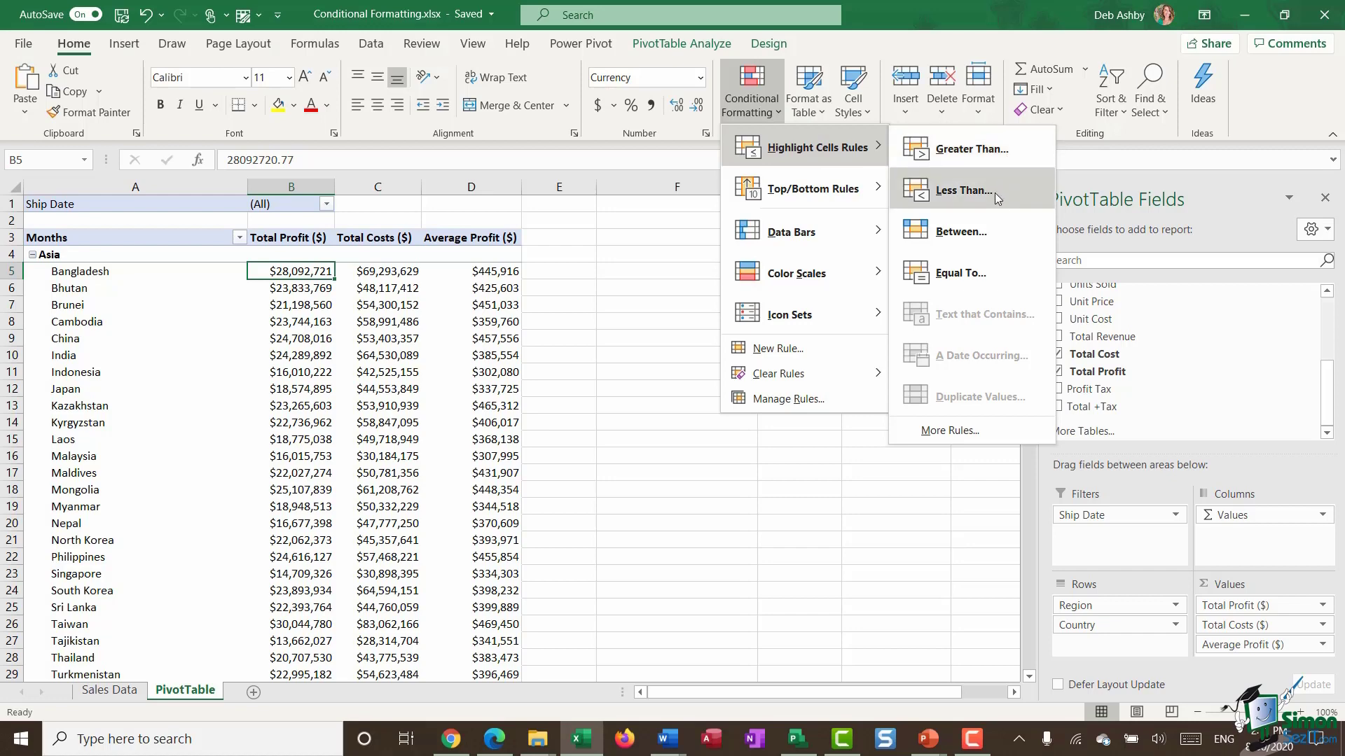
mouse_move(993, 238)
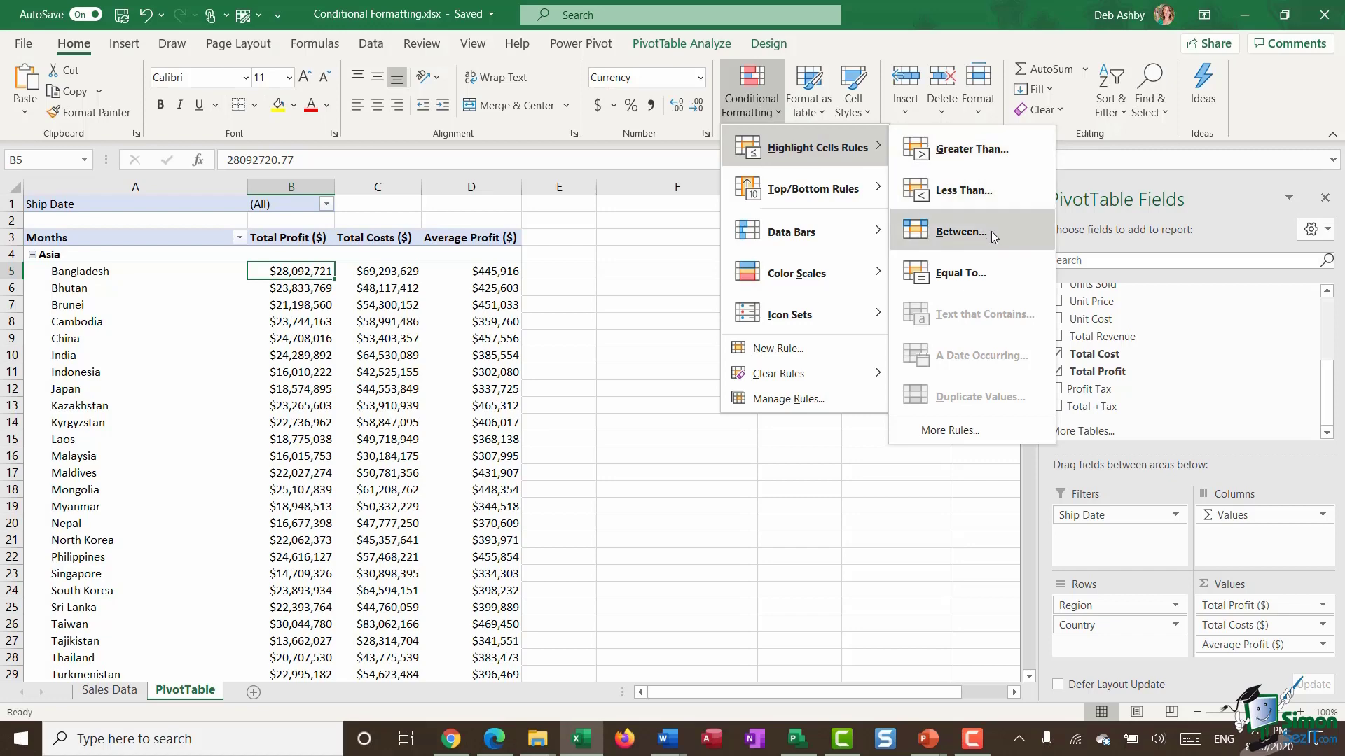
mouse_move(960, 273)
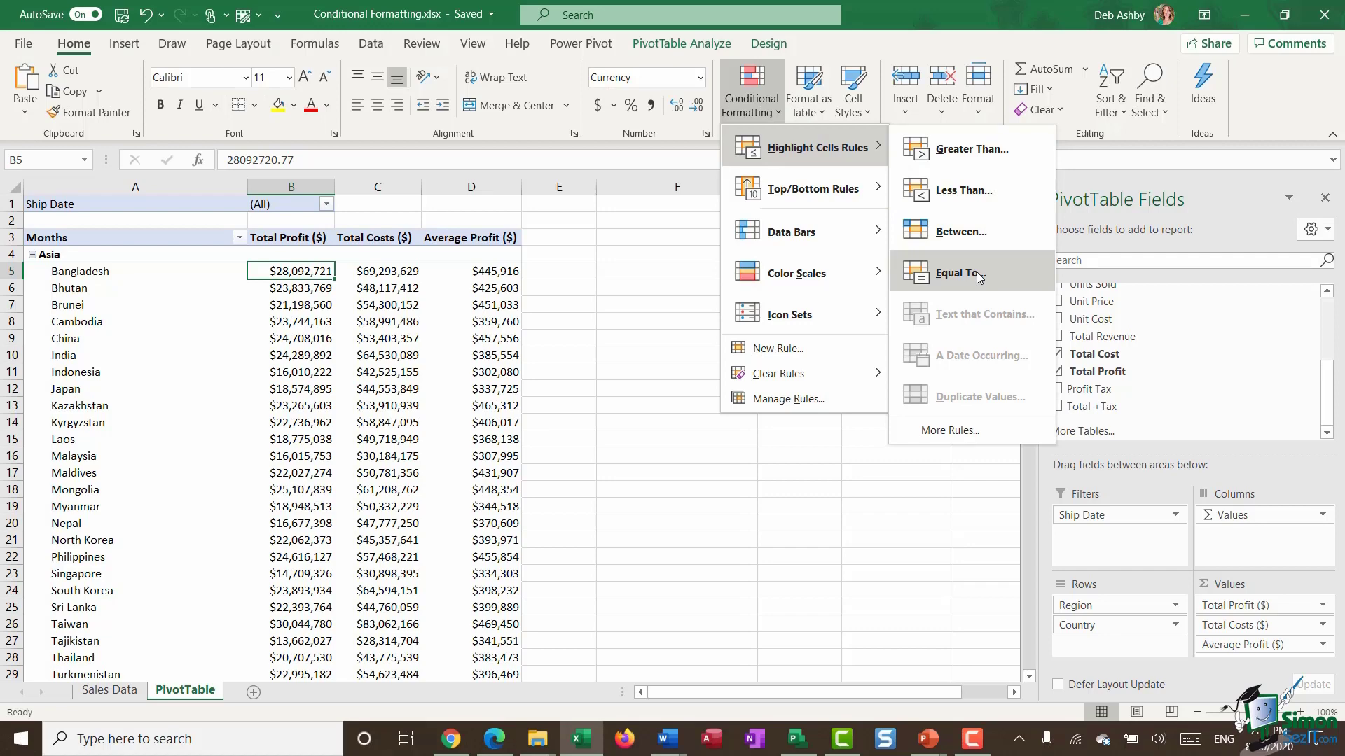
mouse_move(994, 150)
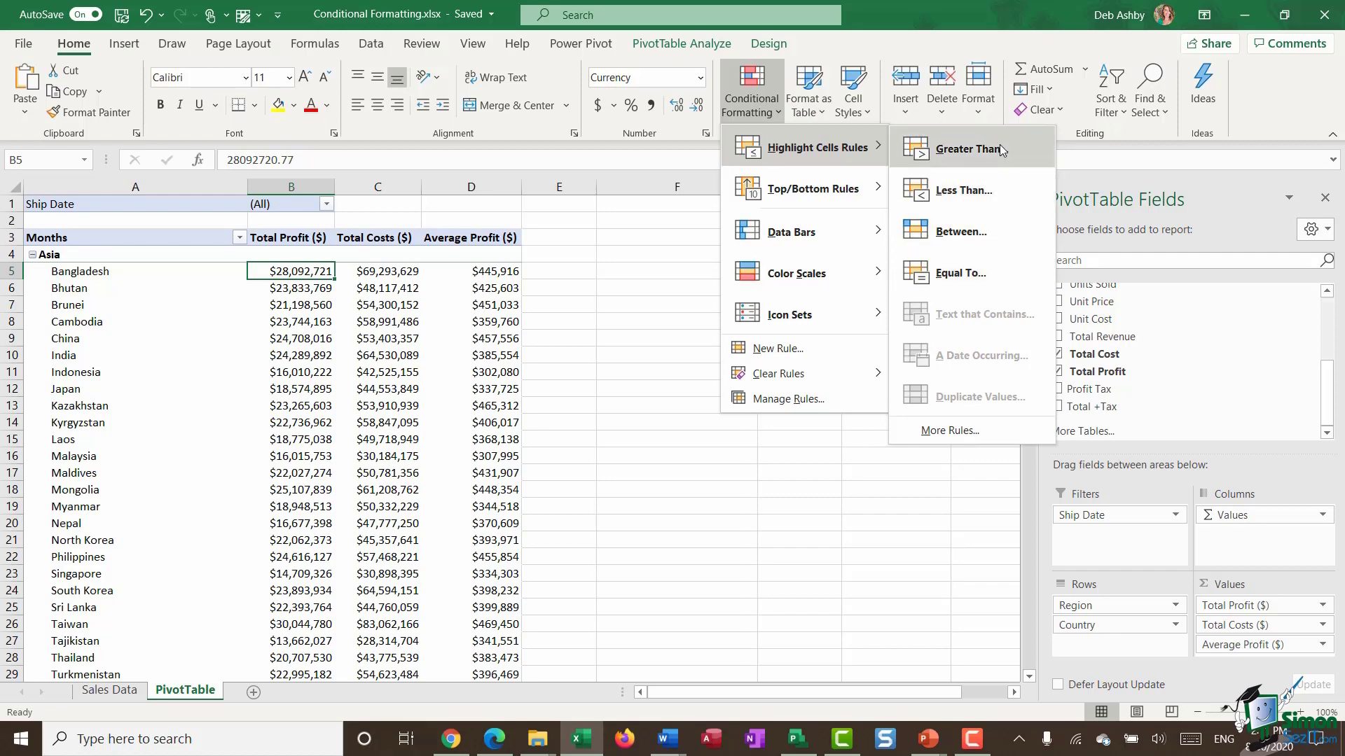
- Set up a Greater Than 25000000 rule with Light Red Fill with Dark Red Text
left_click(968, 148)
type("25")
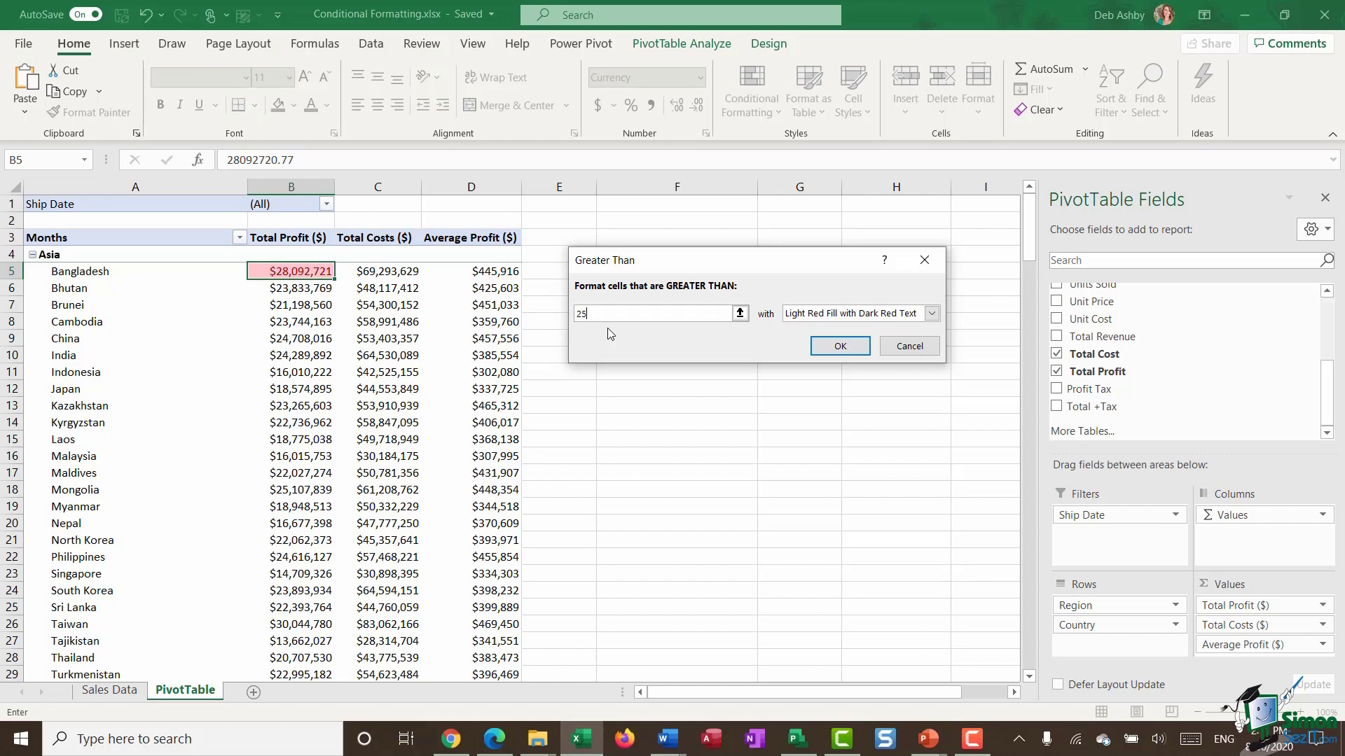
type("000")
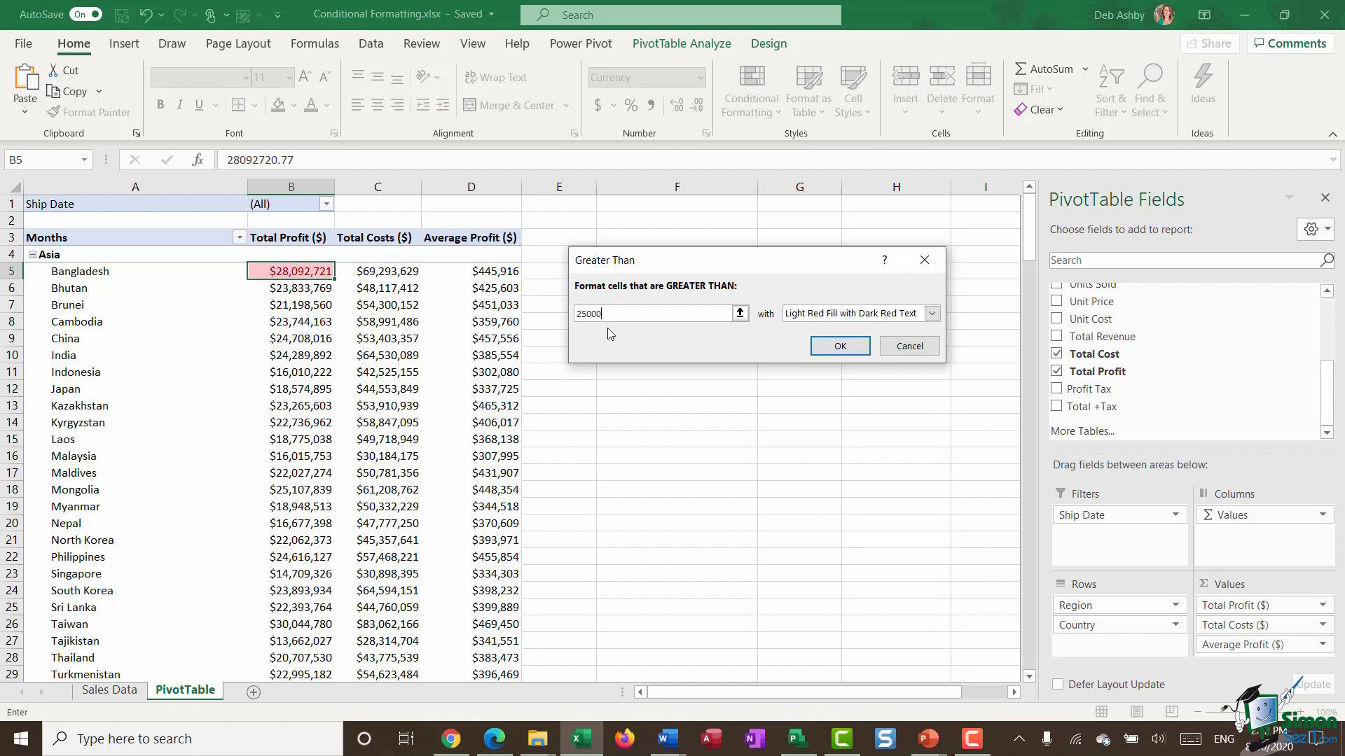
type("000")
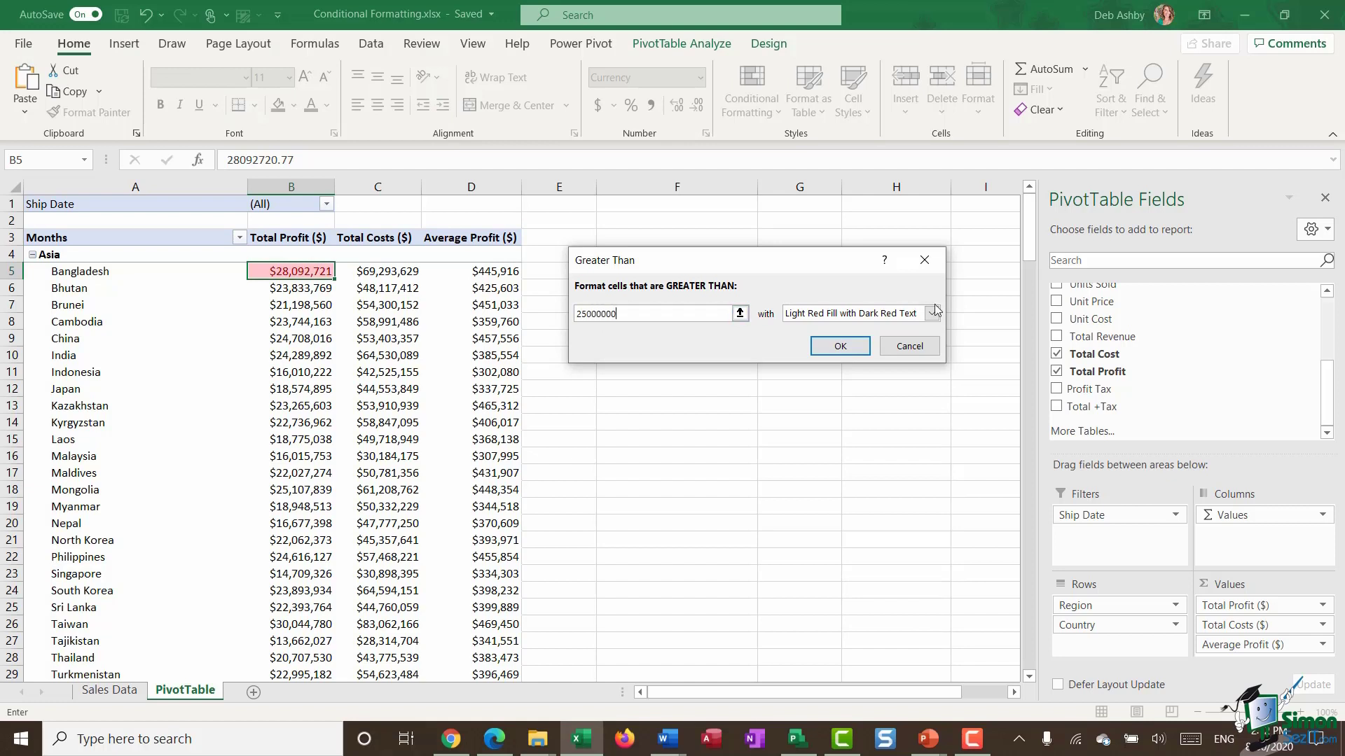
left_click(933, 313)
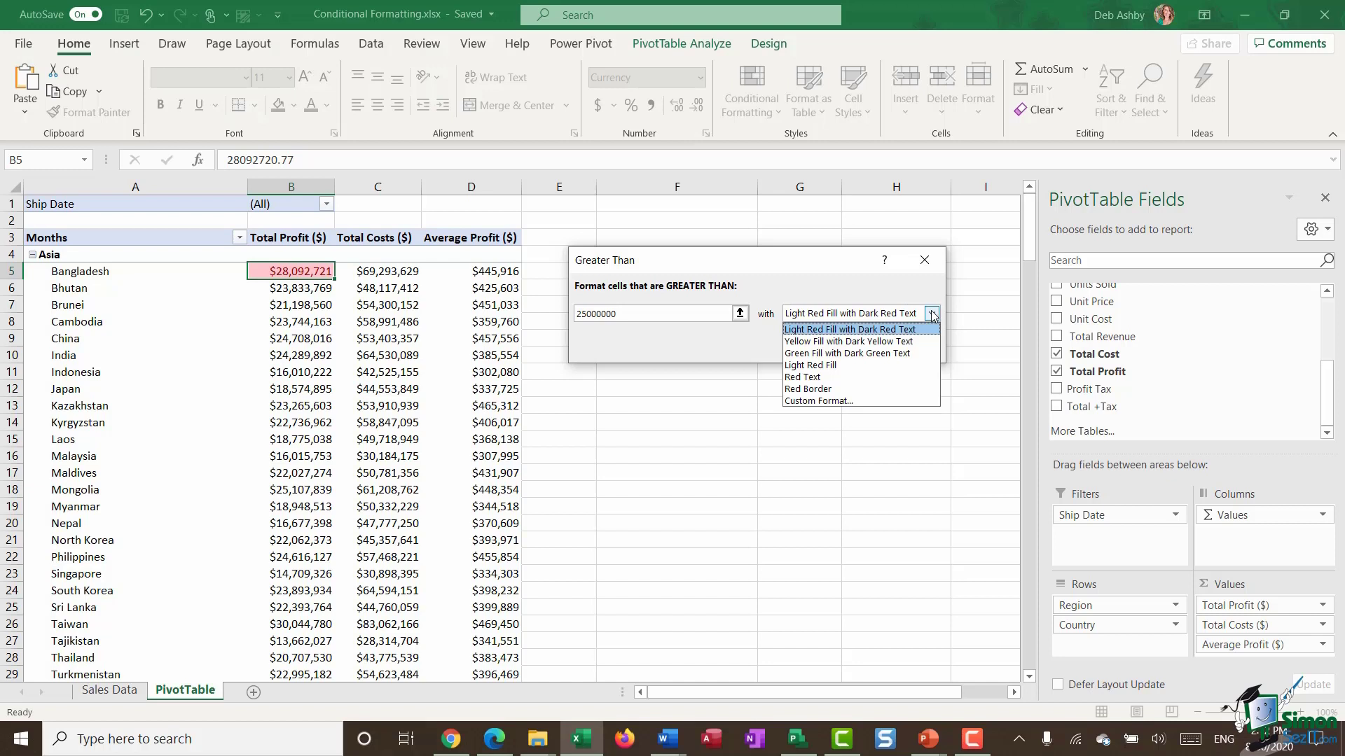
mouse_move(808, 364)
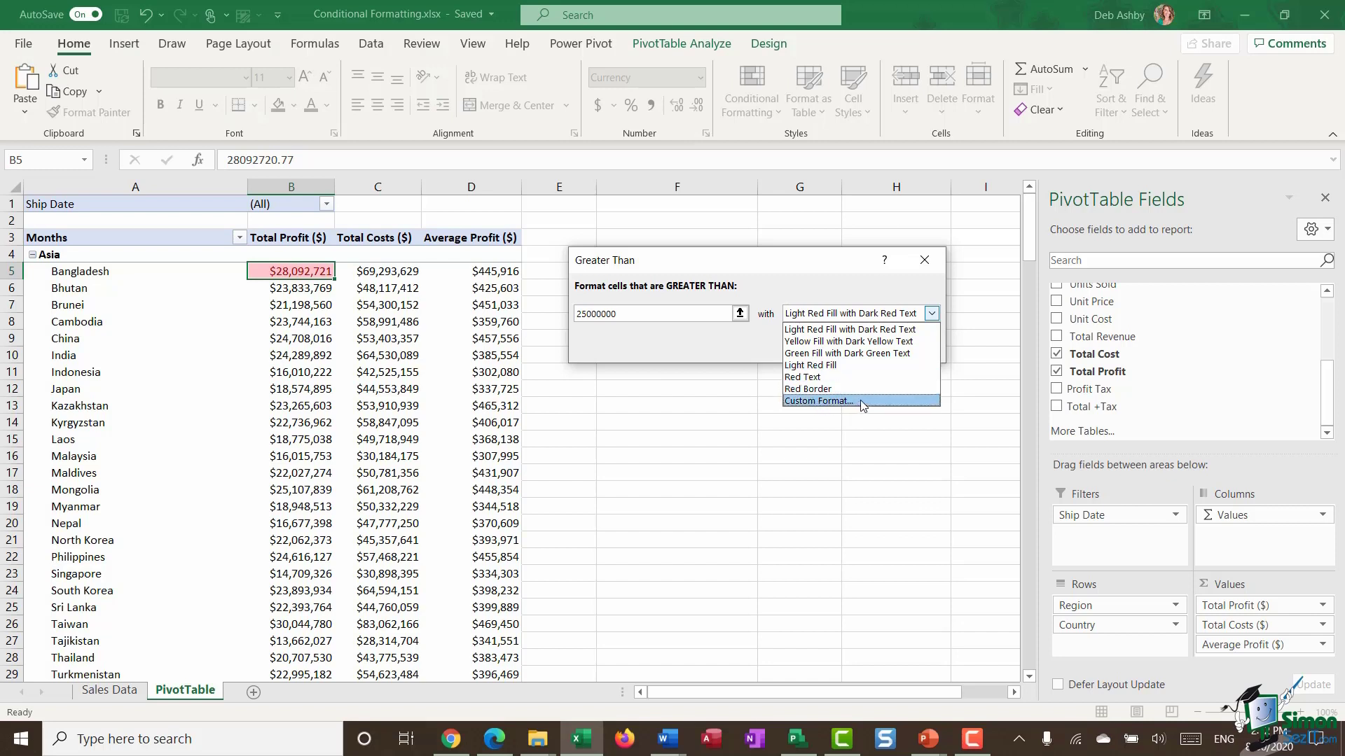
mouse_move(842, 349)
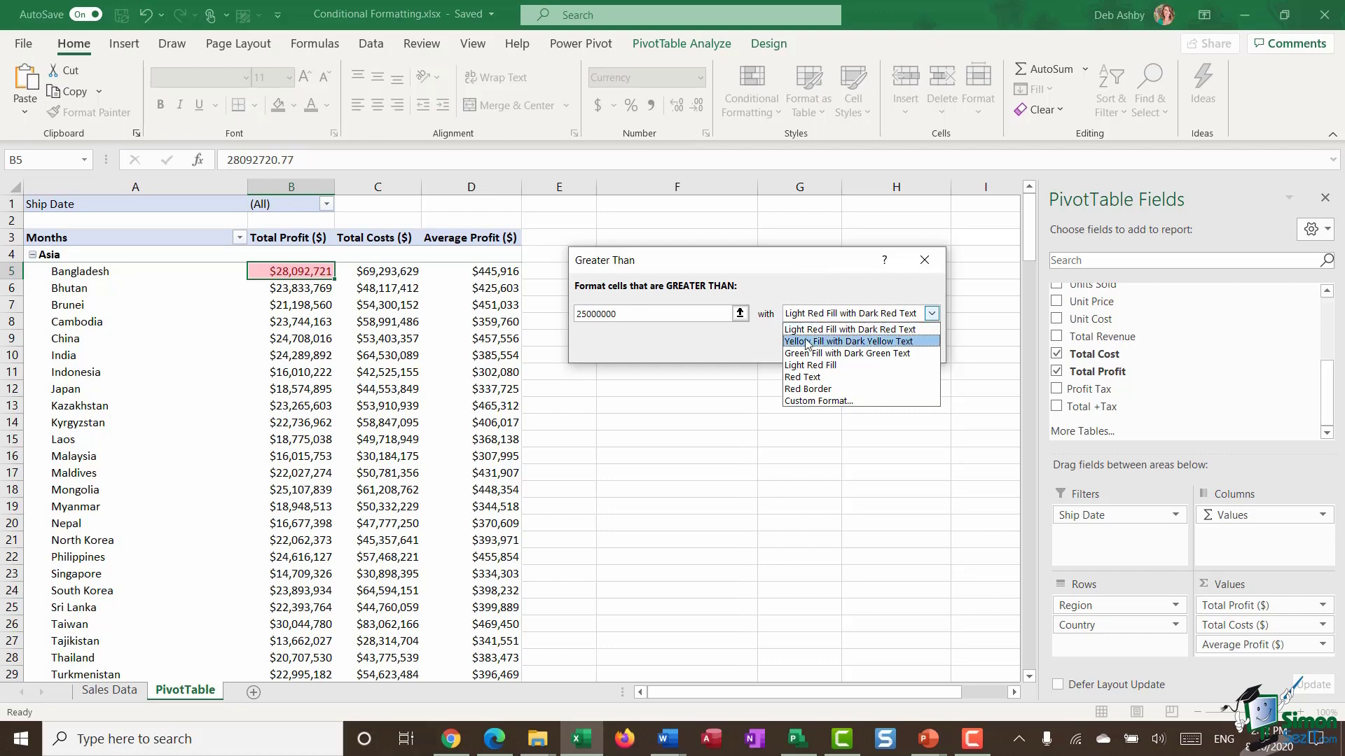
left_click(848, 327)
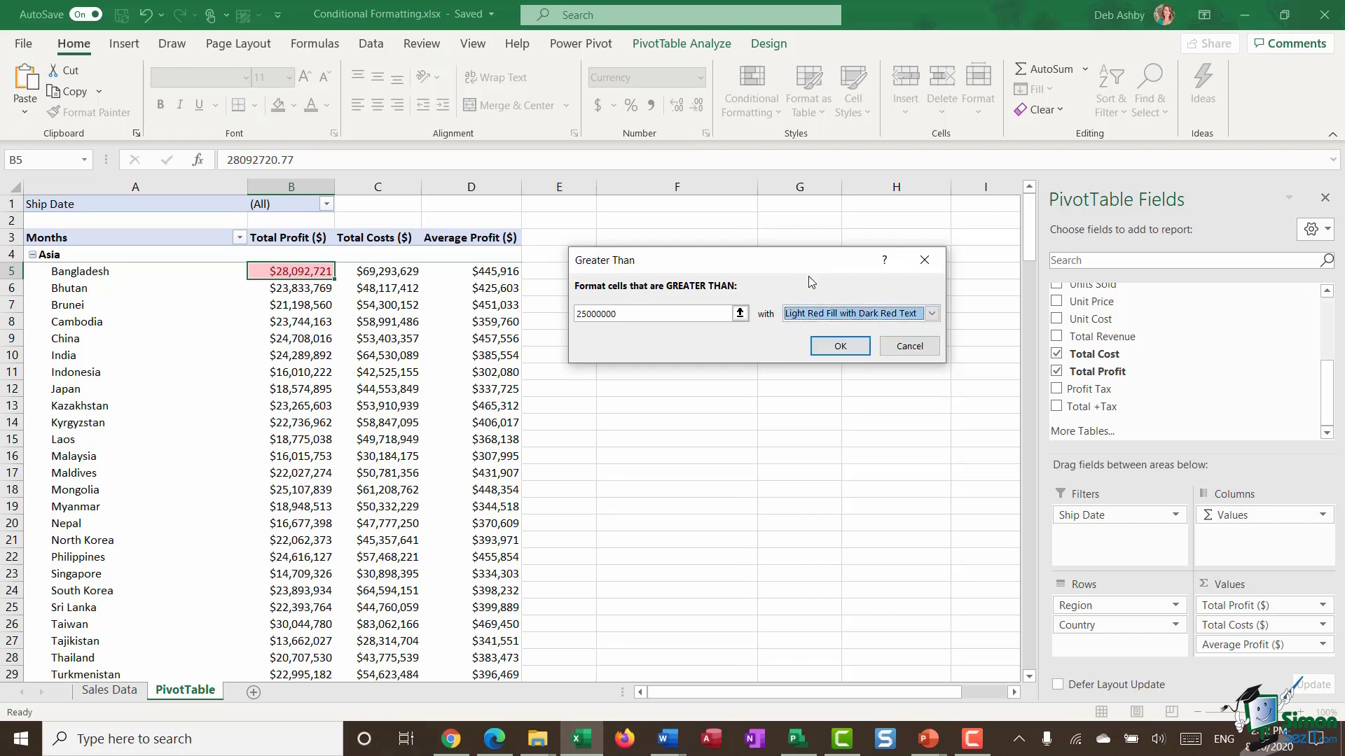
- Confirm the rule and apply it to all Total Profit values by Country, then review the shading
left_click(838, 346)
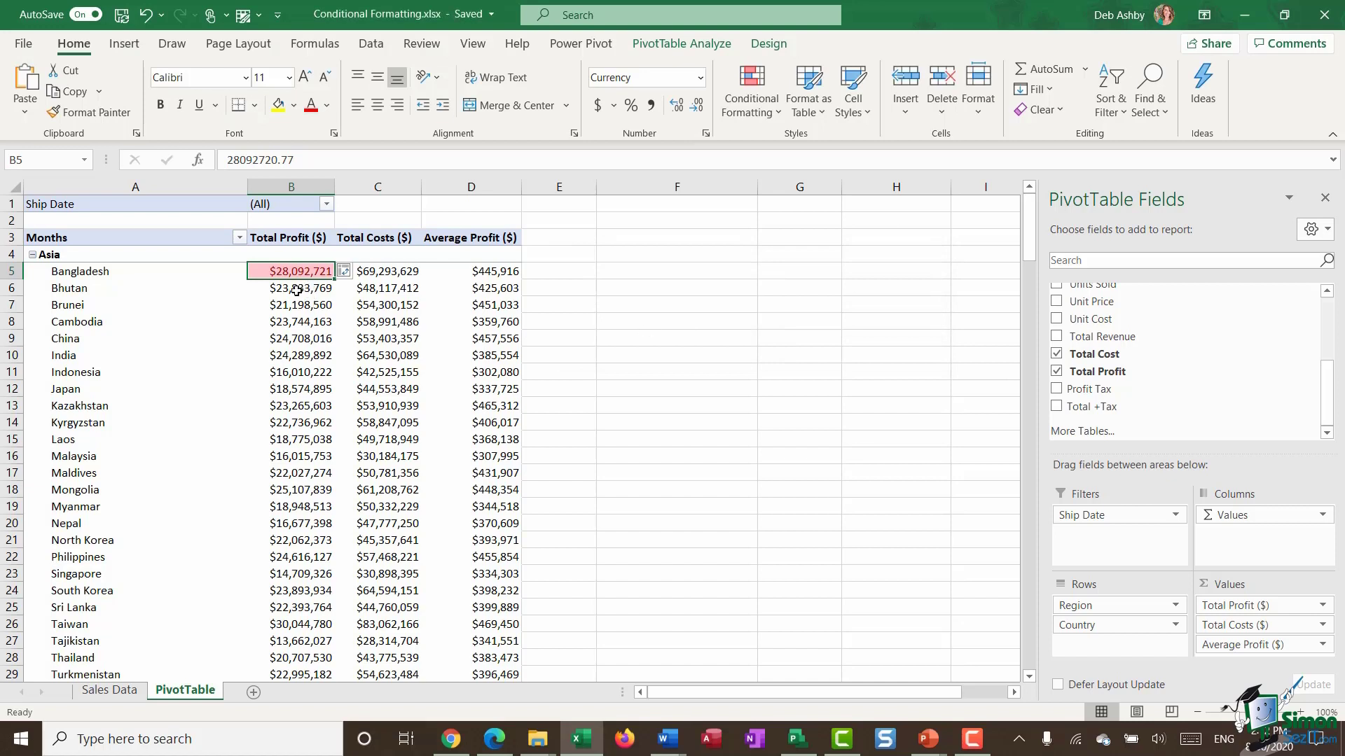
mouse_move(712, 151)
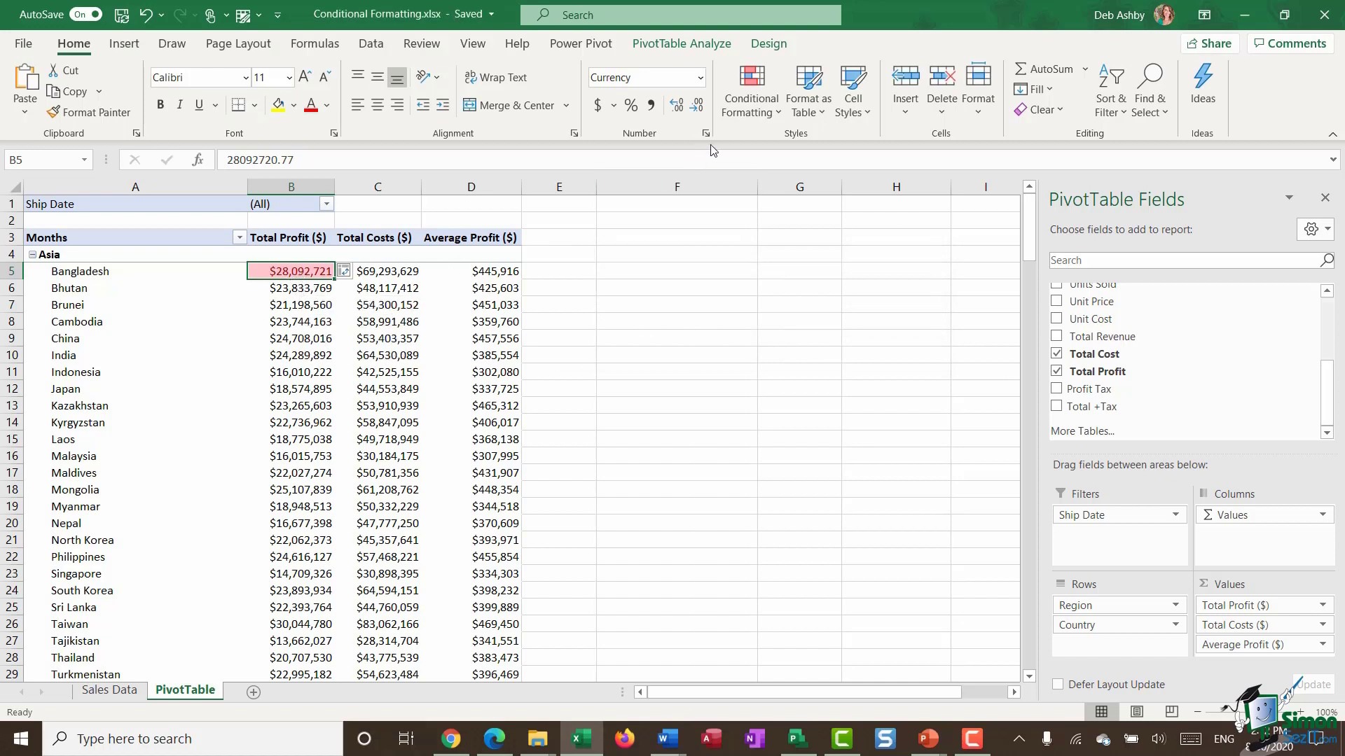
mouse_move(311, 270)
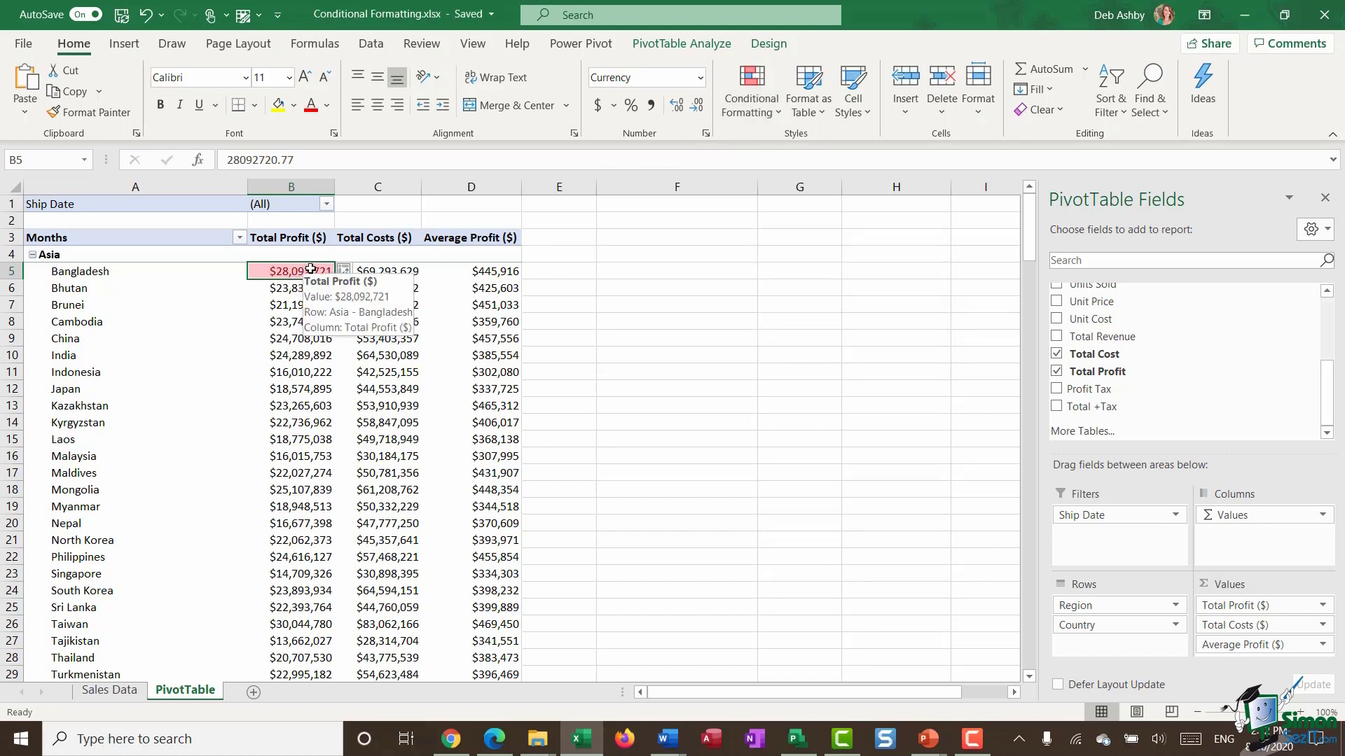
mouse_move(286, 598)
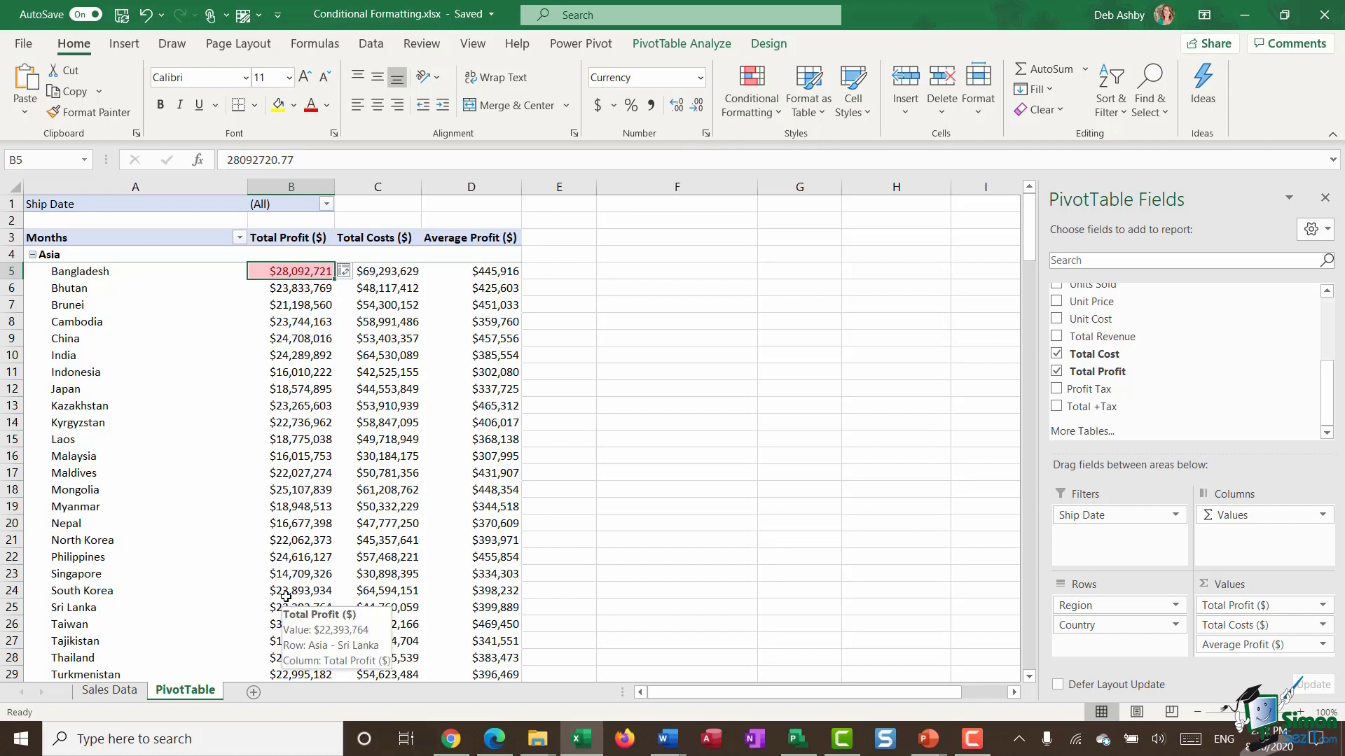
mouse_move(346, 269)
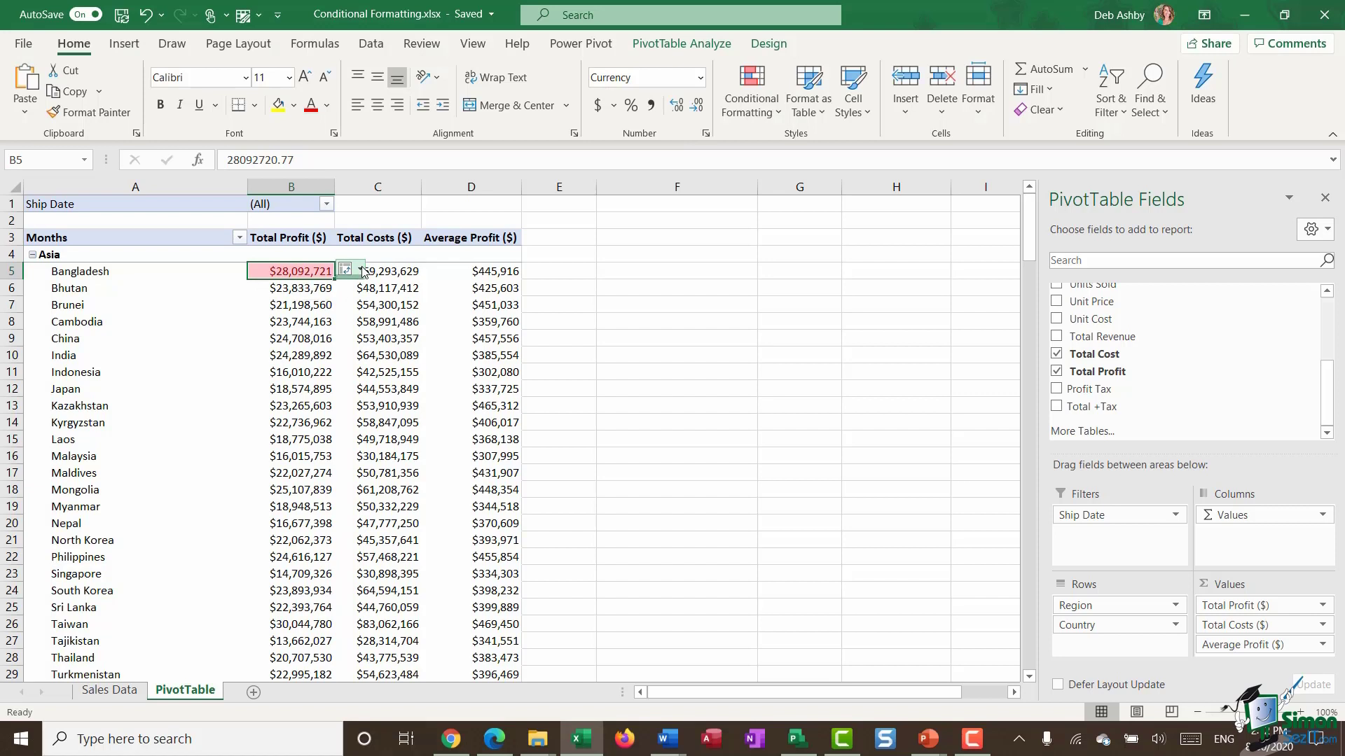
left_click(346, 269)
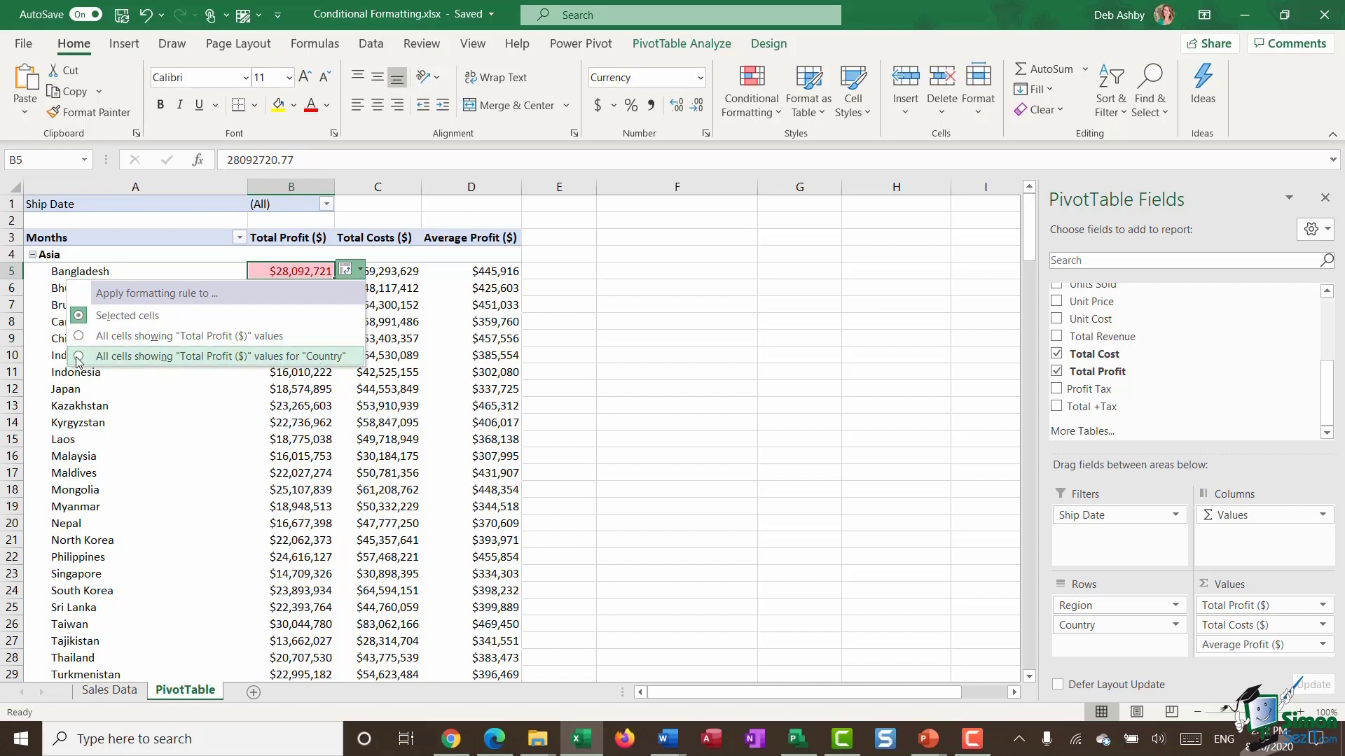
left_click(77, 355)
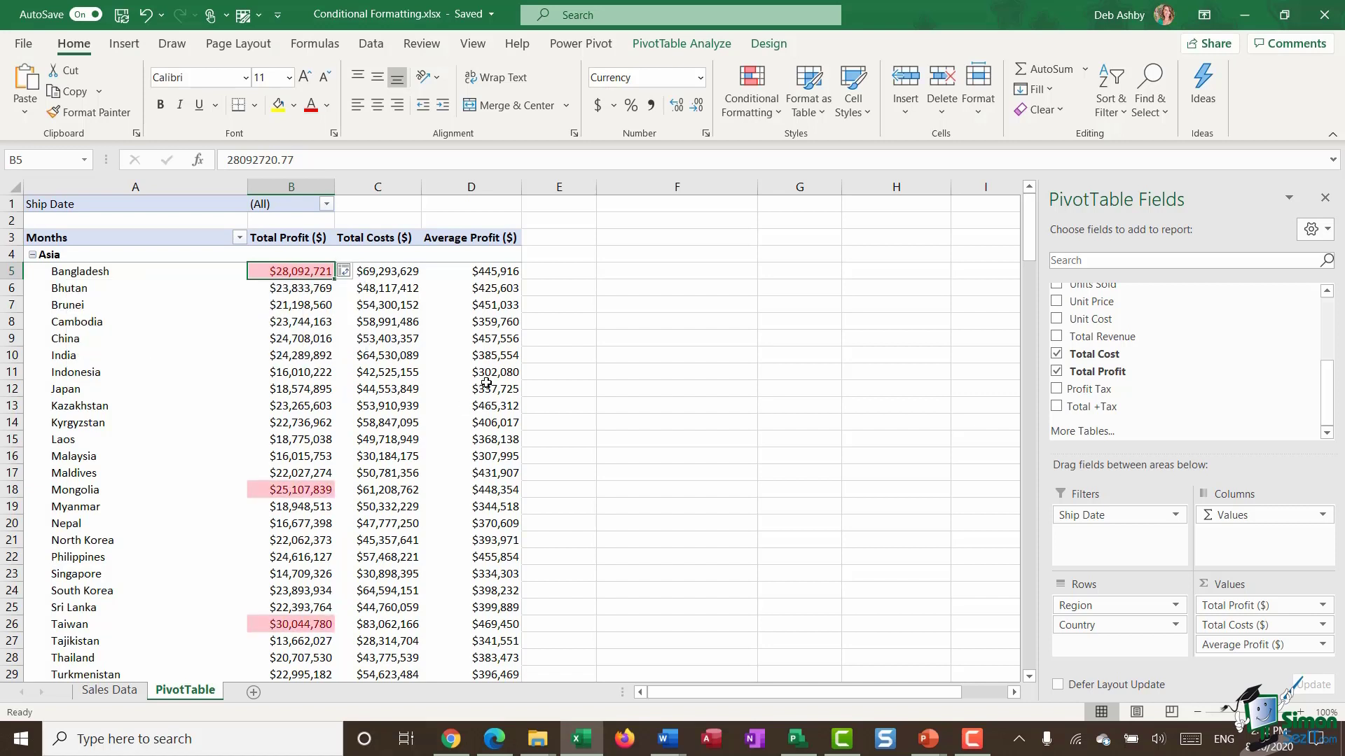
mouse_move(296, 396)
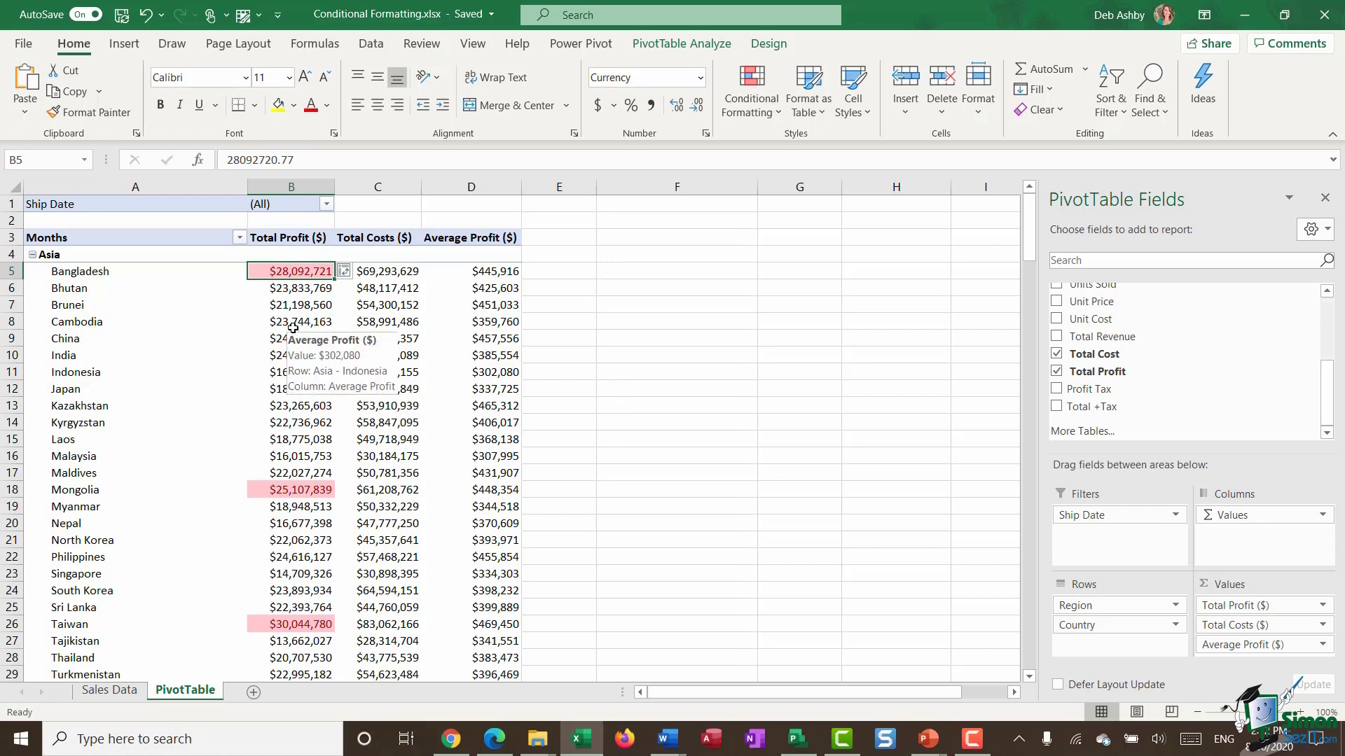
mouse_move(322, 455)
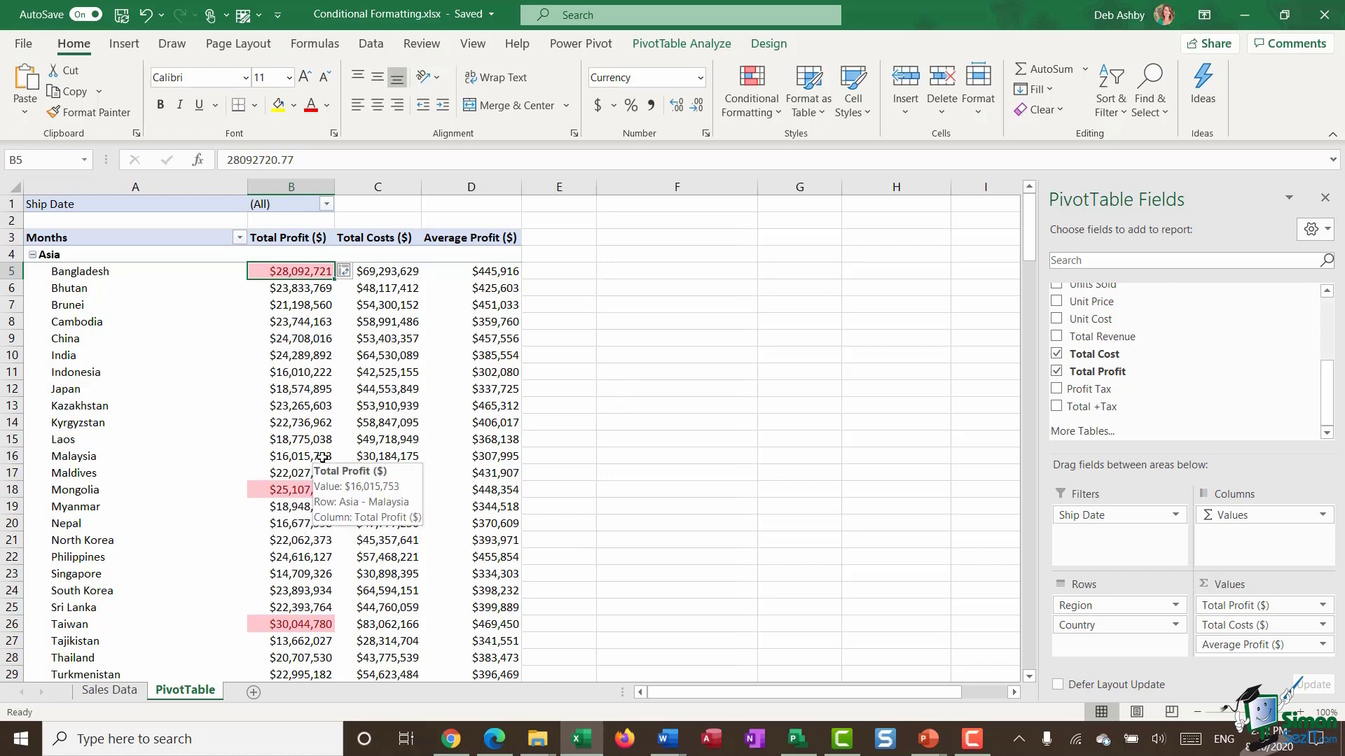
scroll("down", 3)
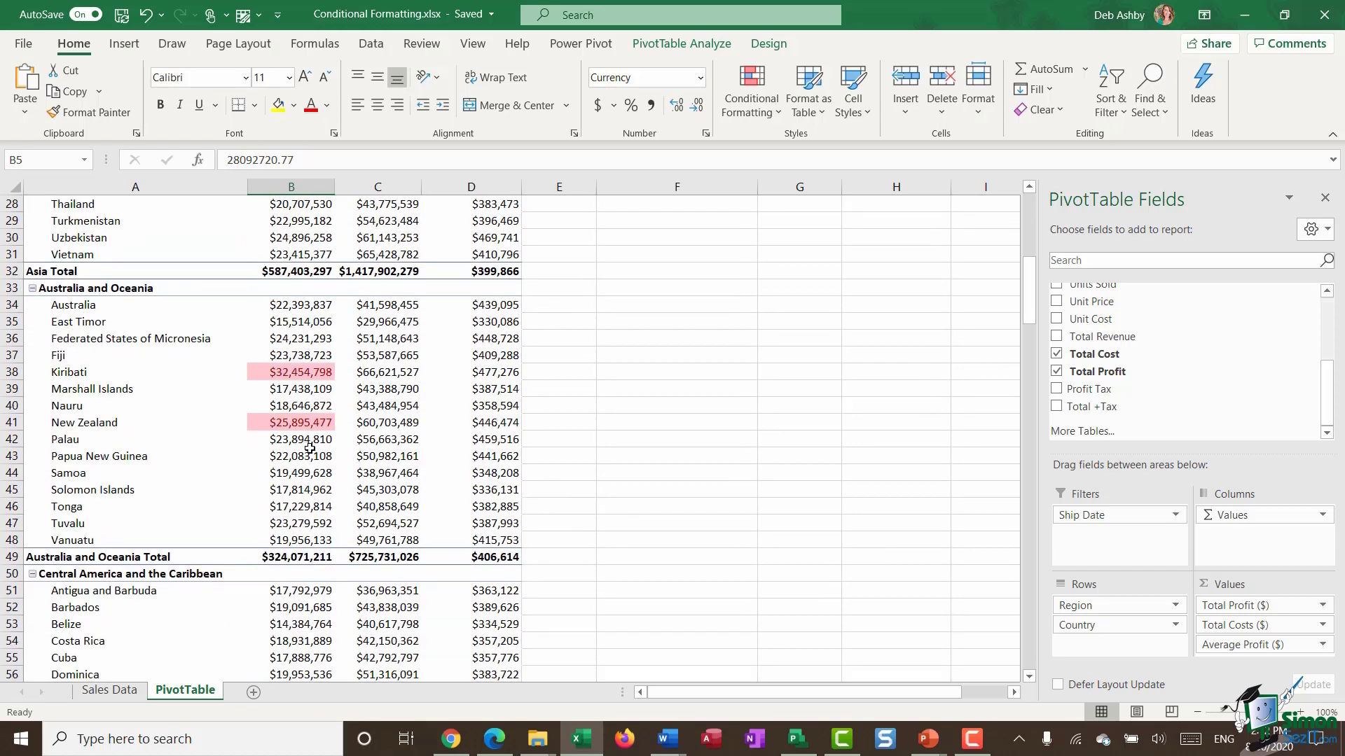
scroll("up", 3)
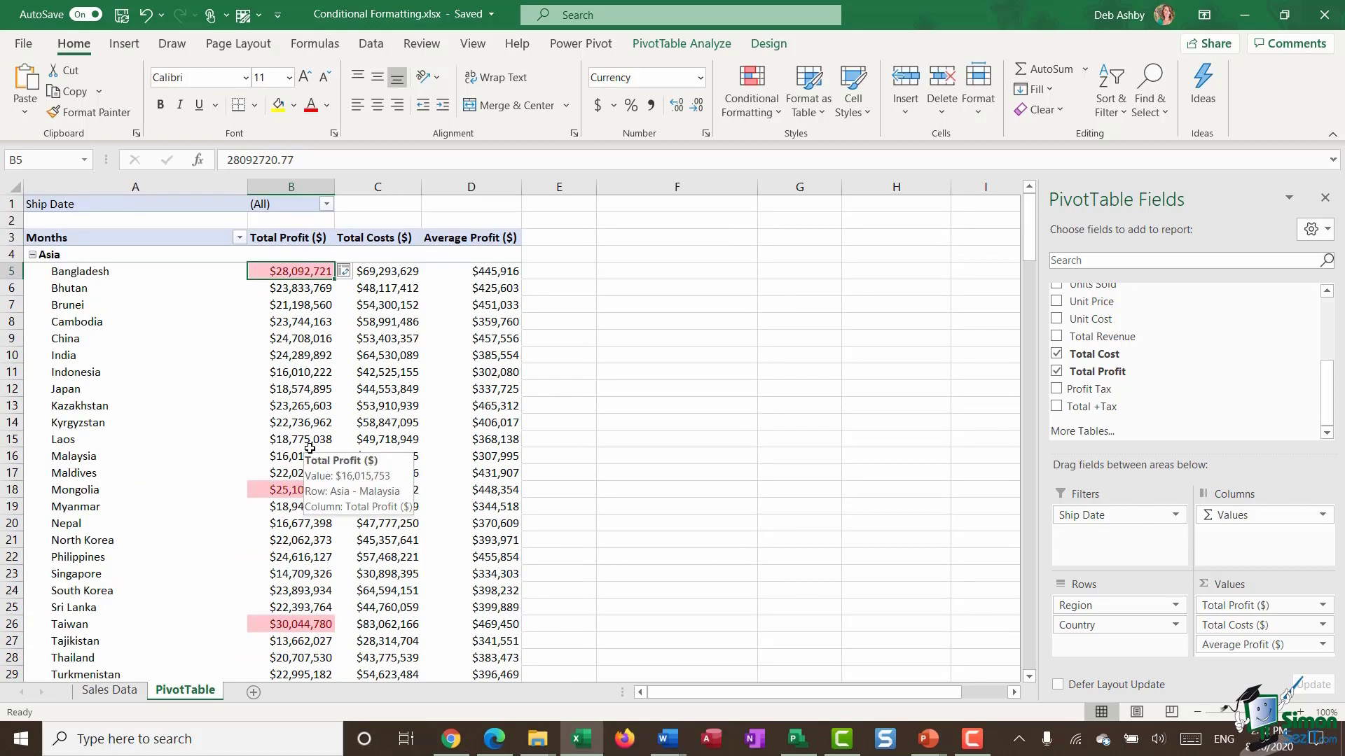
mouse_move(312, 386)
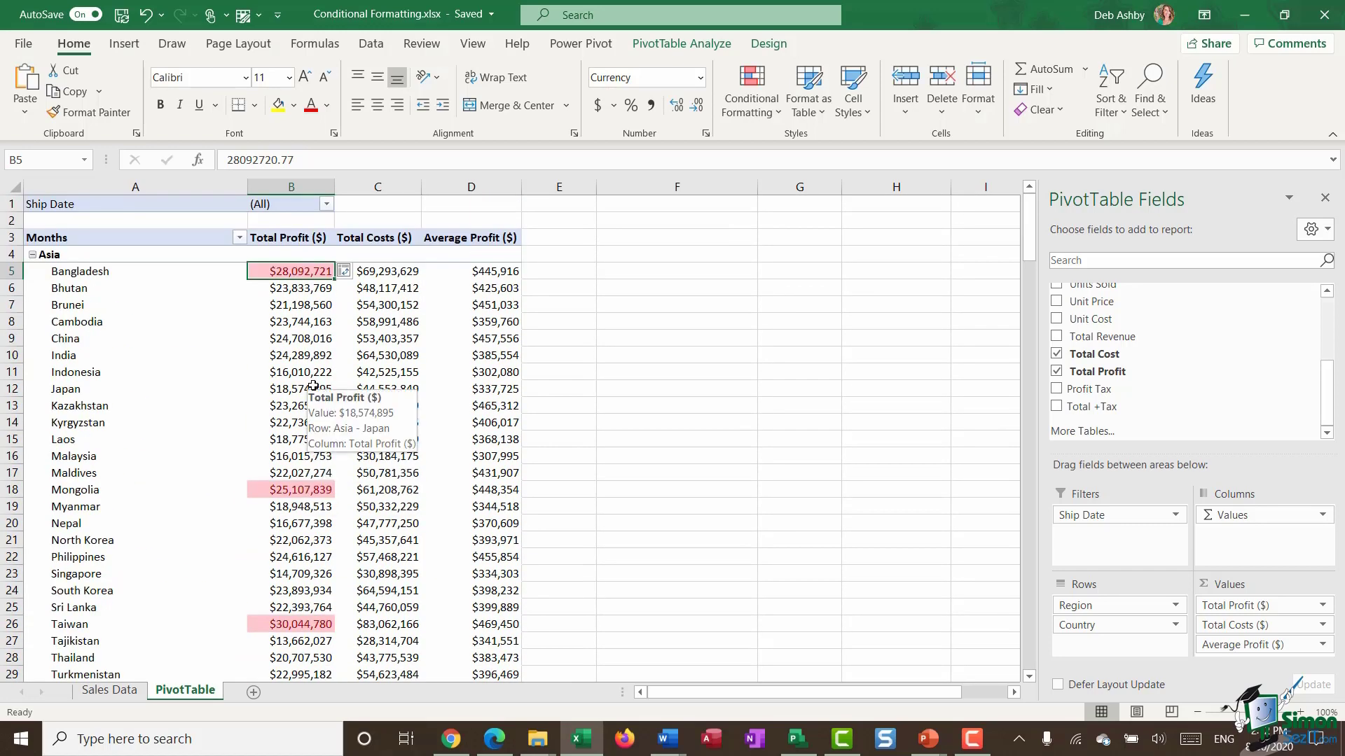
- Add a Less Than 20000000 rule with Yellow Fill with Dark Yellow Text on Total Profit
left_click(749, 89)
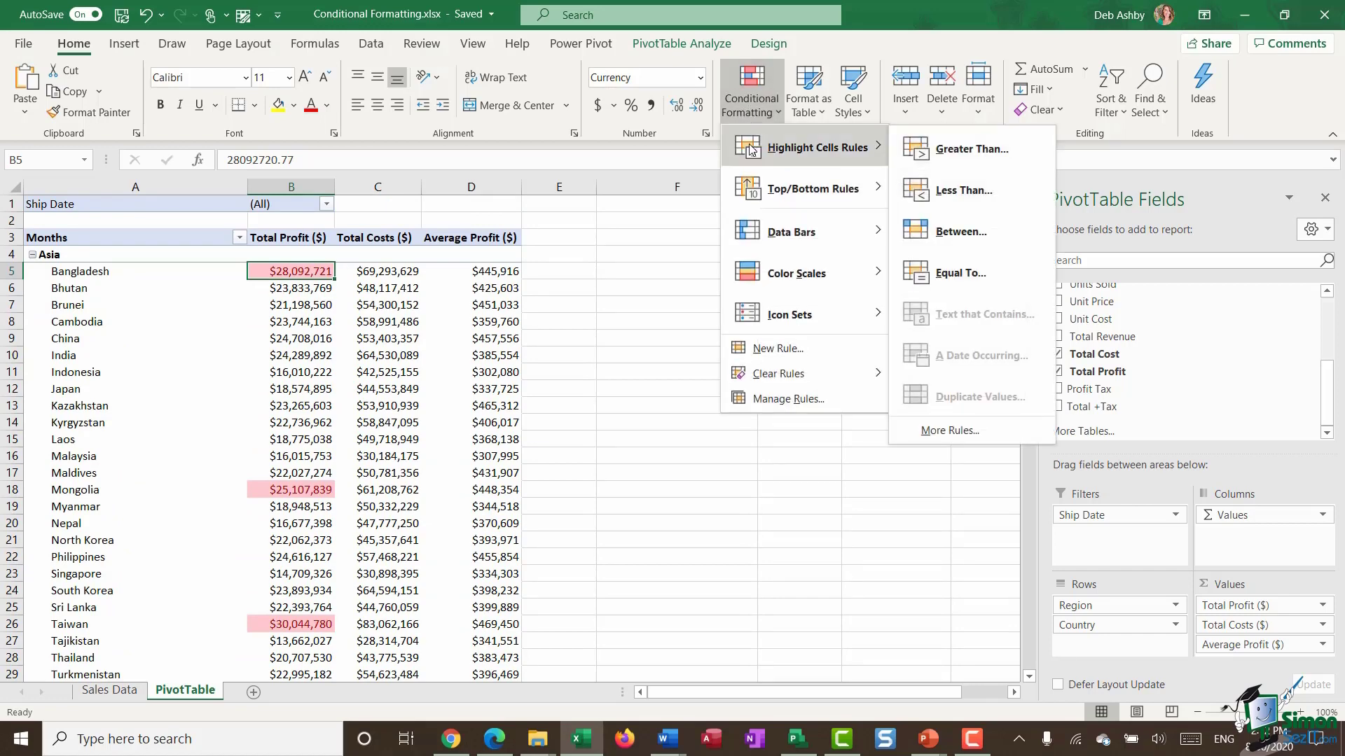
mouse_move(964, 189)
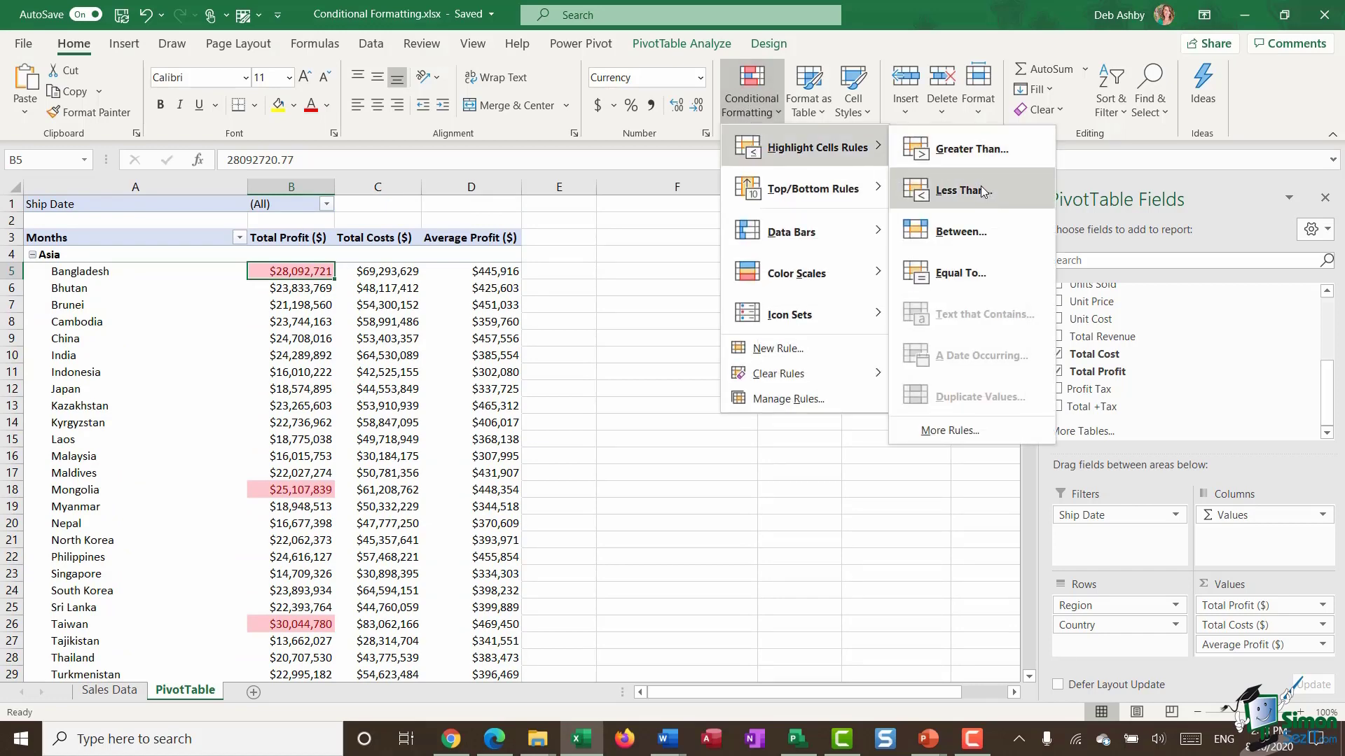
left_click(965, 189)
type("20000000")
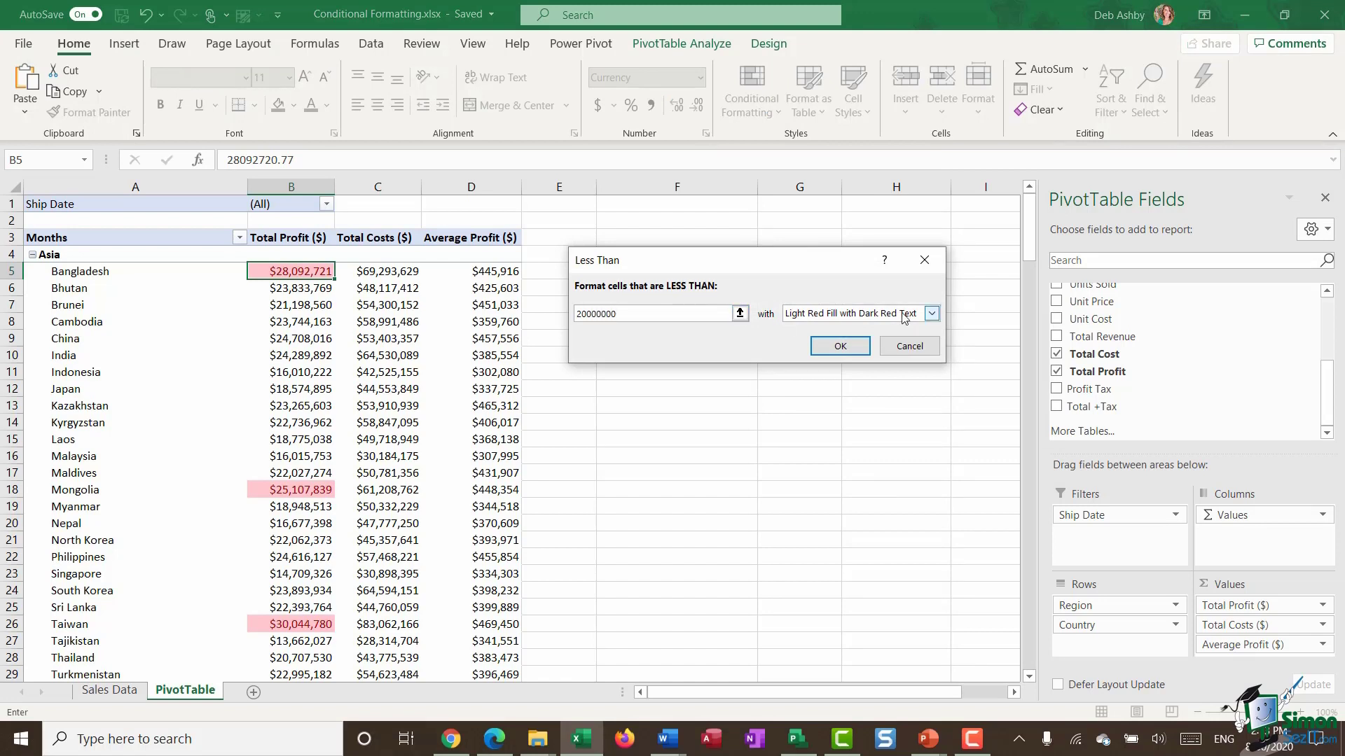
left_click(930, 312)
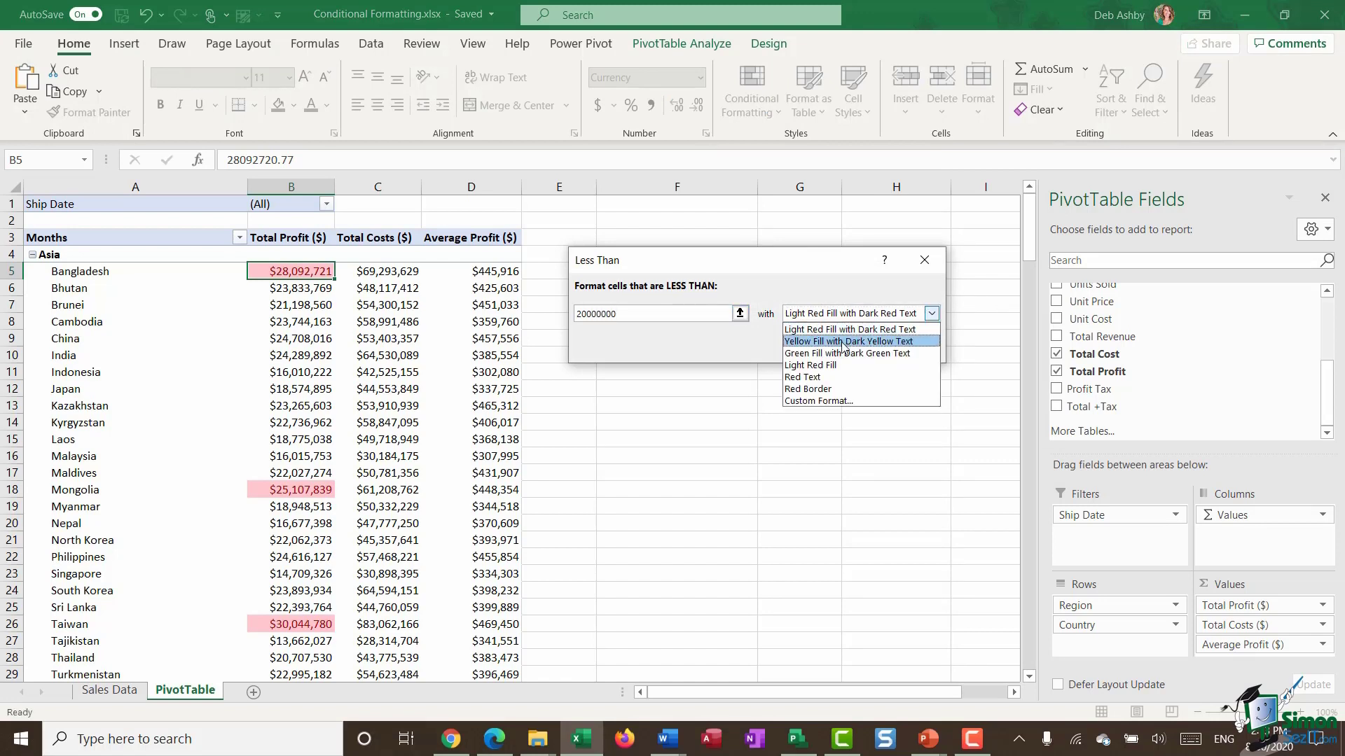
left_click(850, 342)
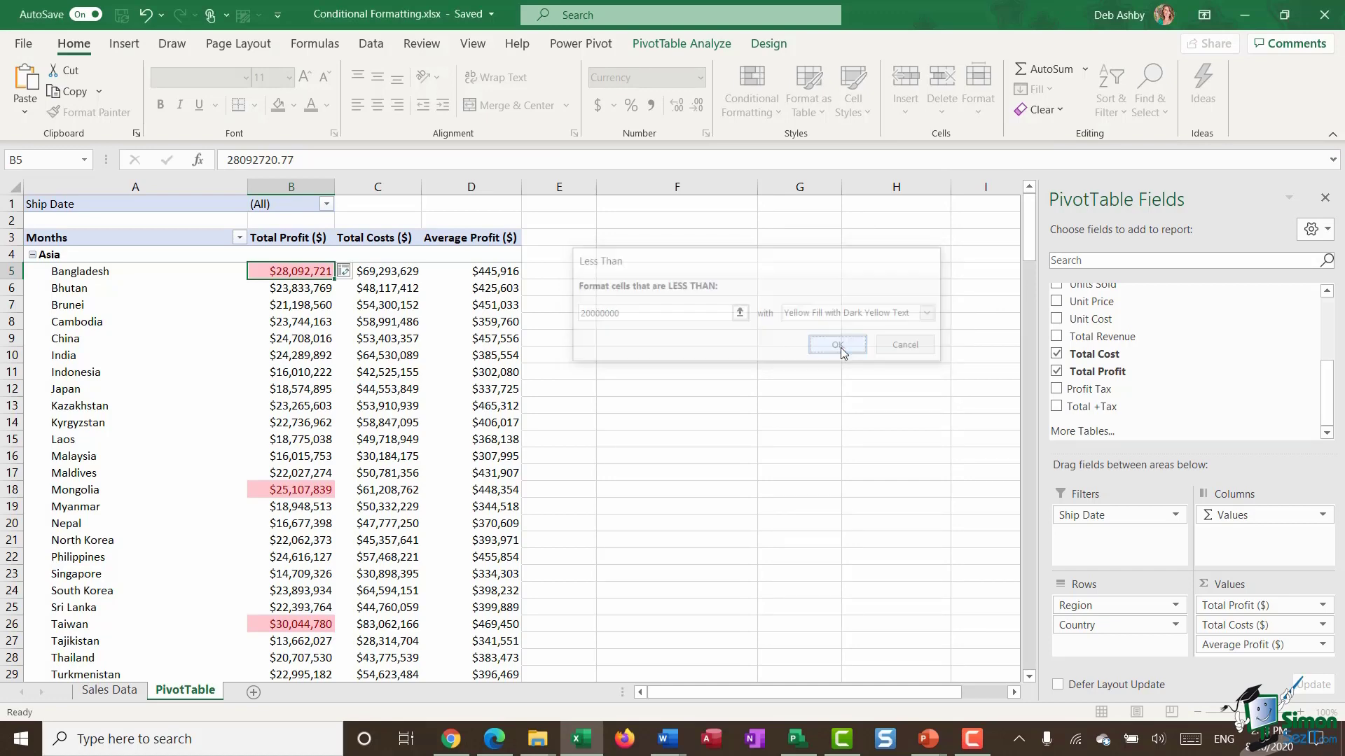
left_click(837, 346)
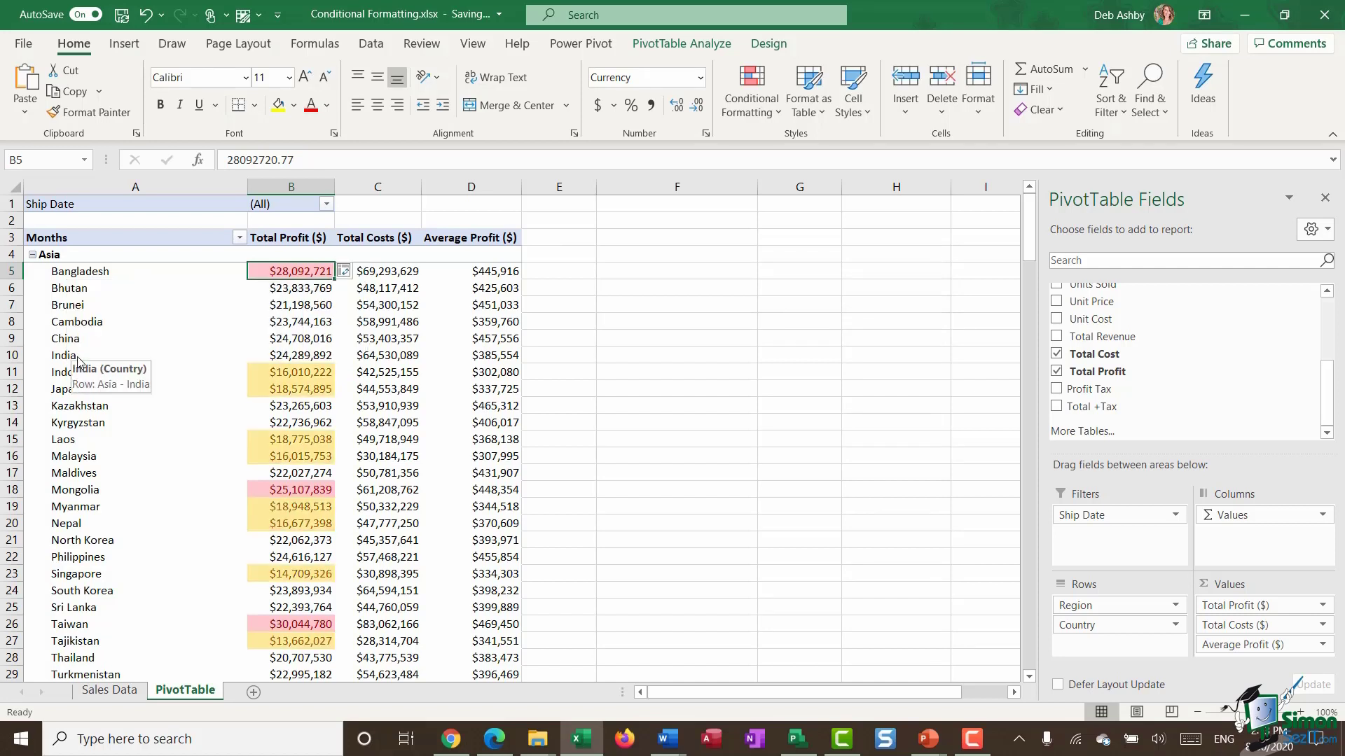
mouse_move(567, 326)
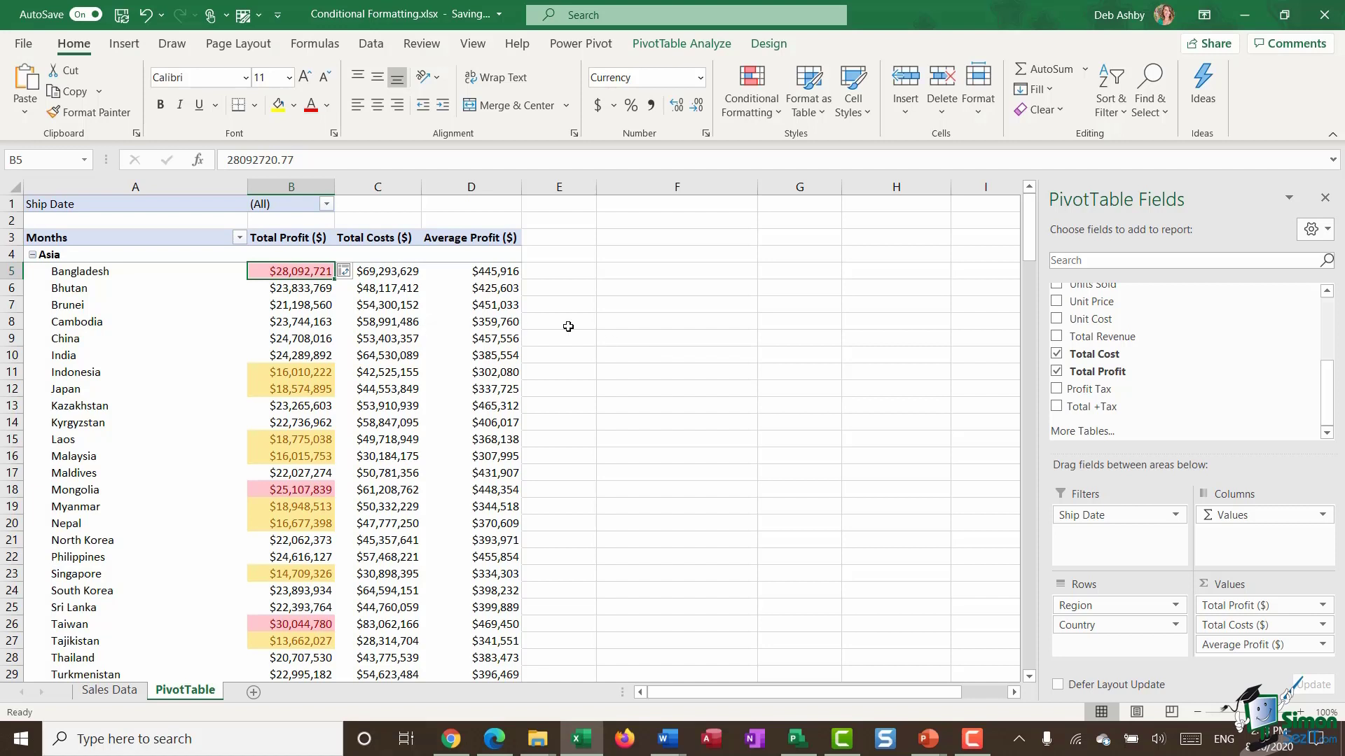
mouse_move(484, 328)
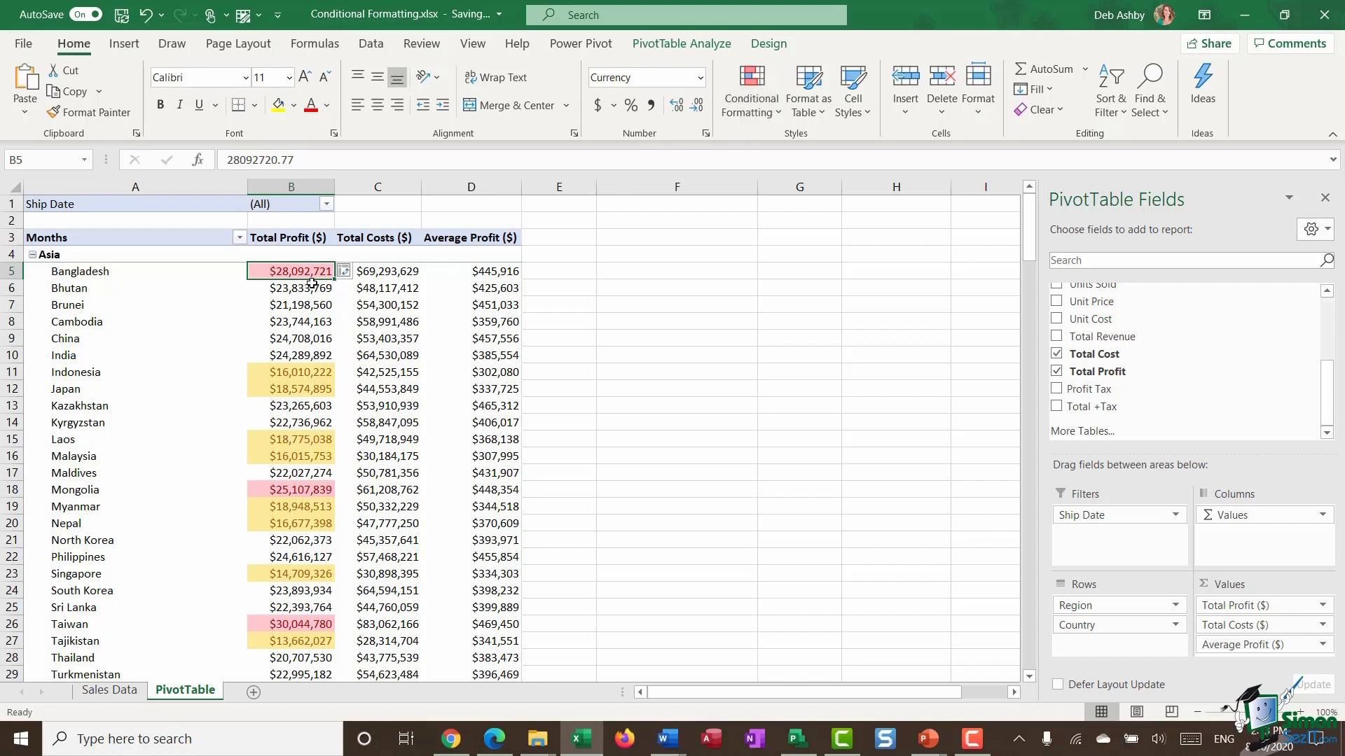
mouse_move(749, 89)
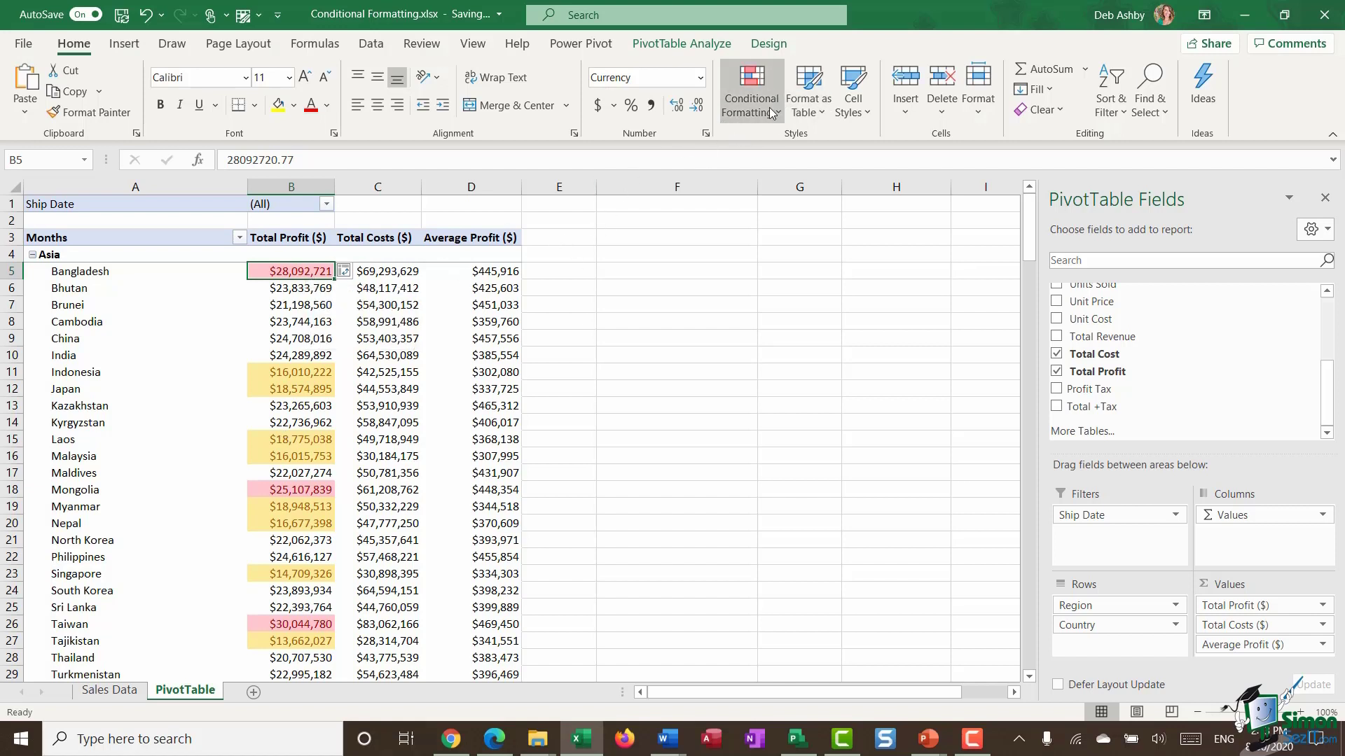
- Delete the 'Cell Value < 20000000' yellow rule in Manage Rules
left_click(750, 89)
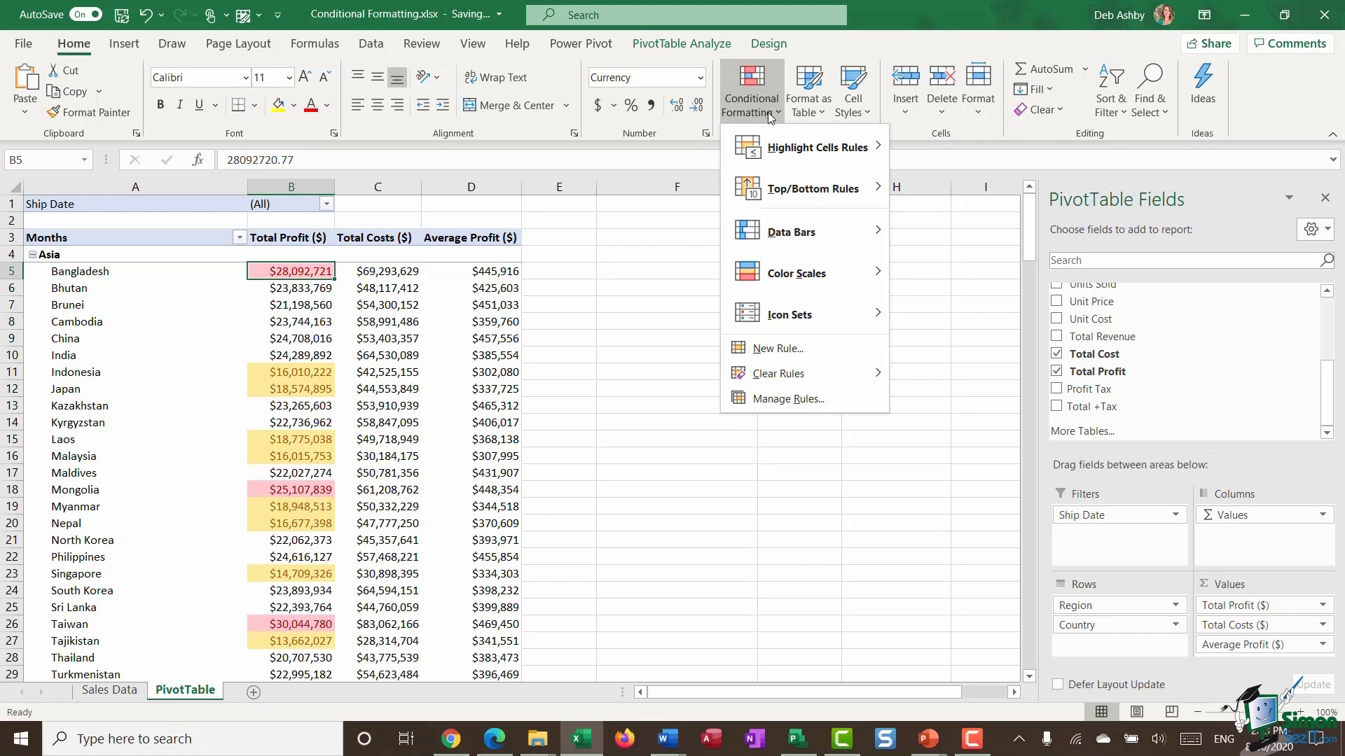
left_click(786, 398)
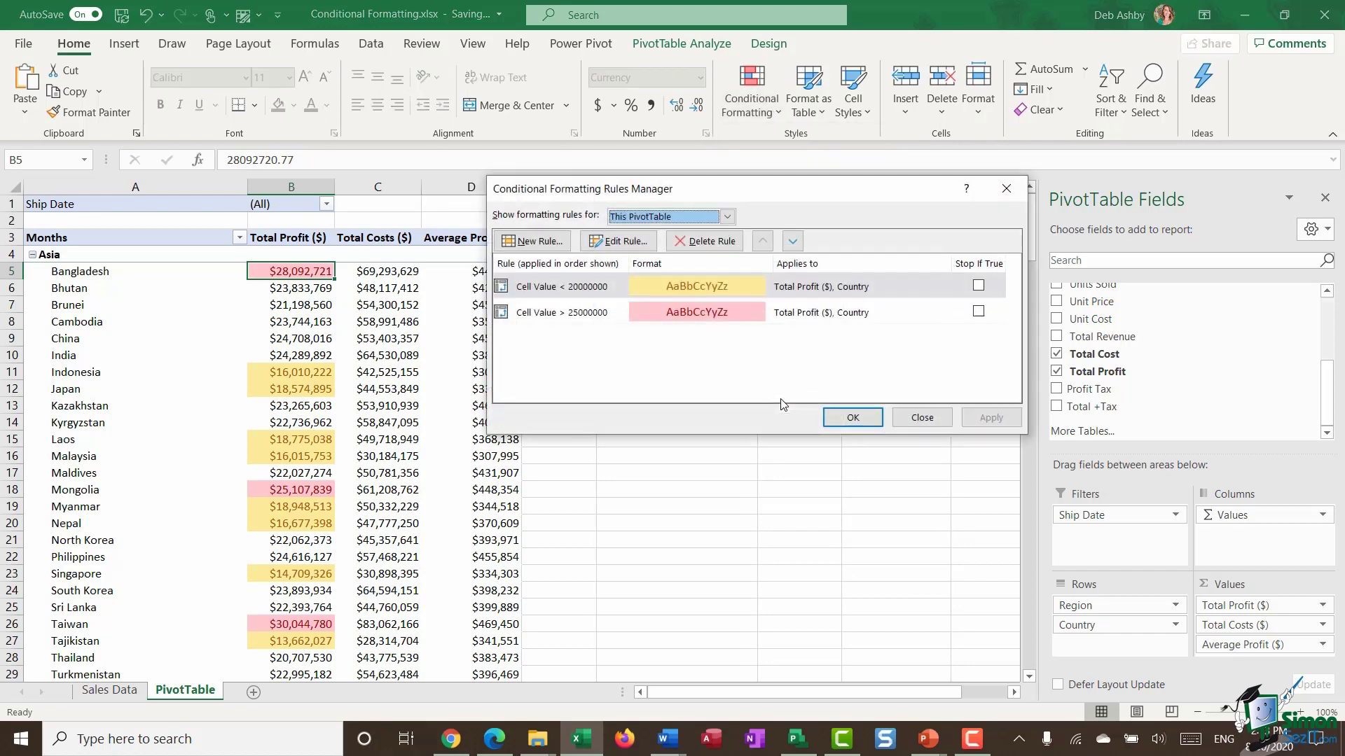
mouse_move(622, 353)
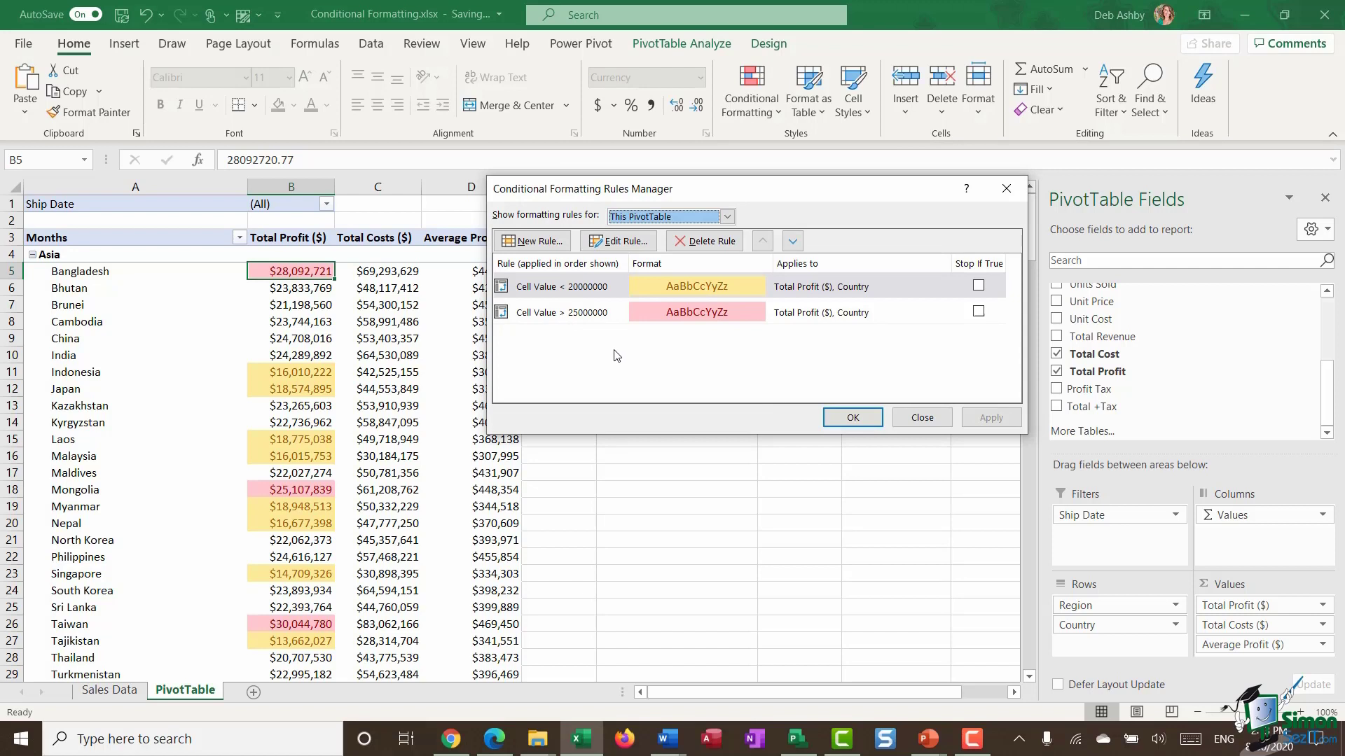
left_click(566, 286)
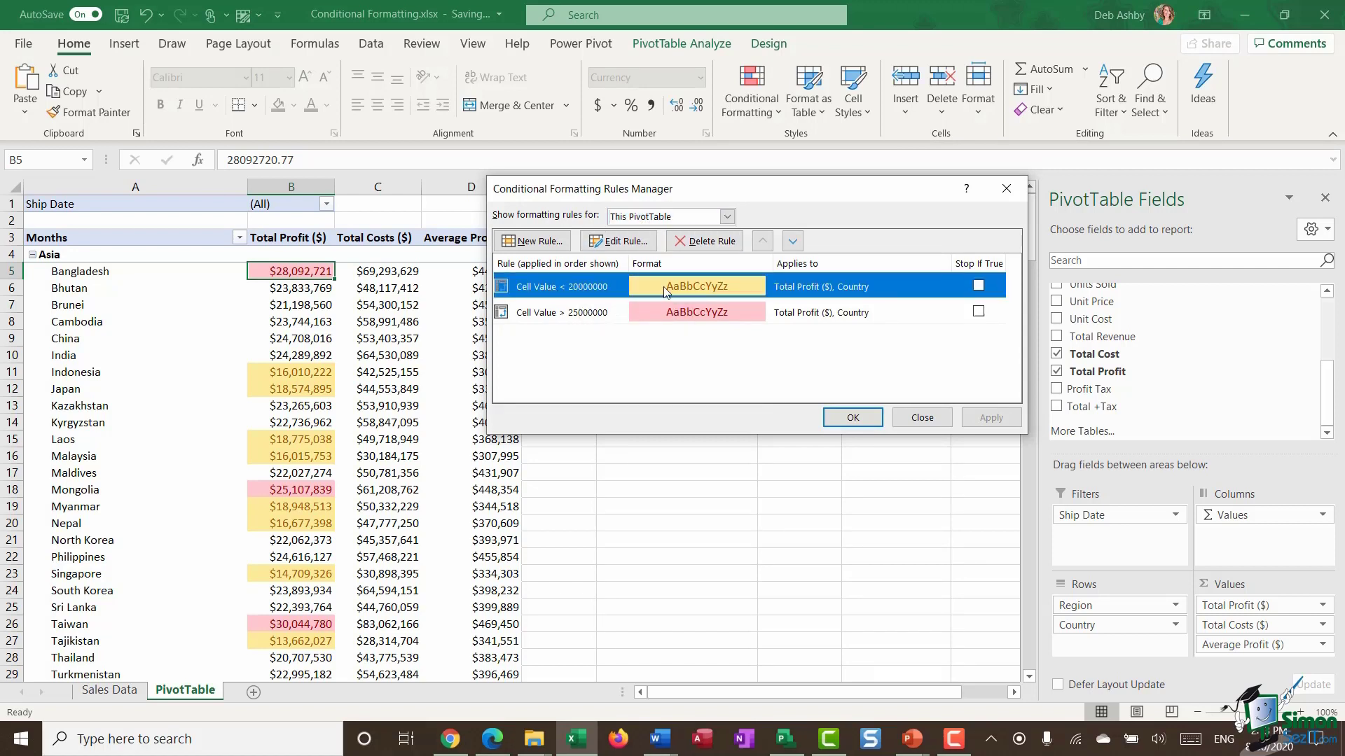
left_click(703, 240)
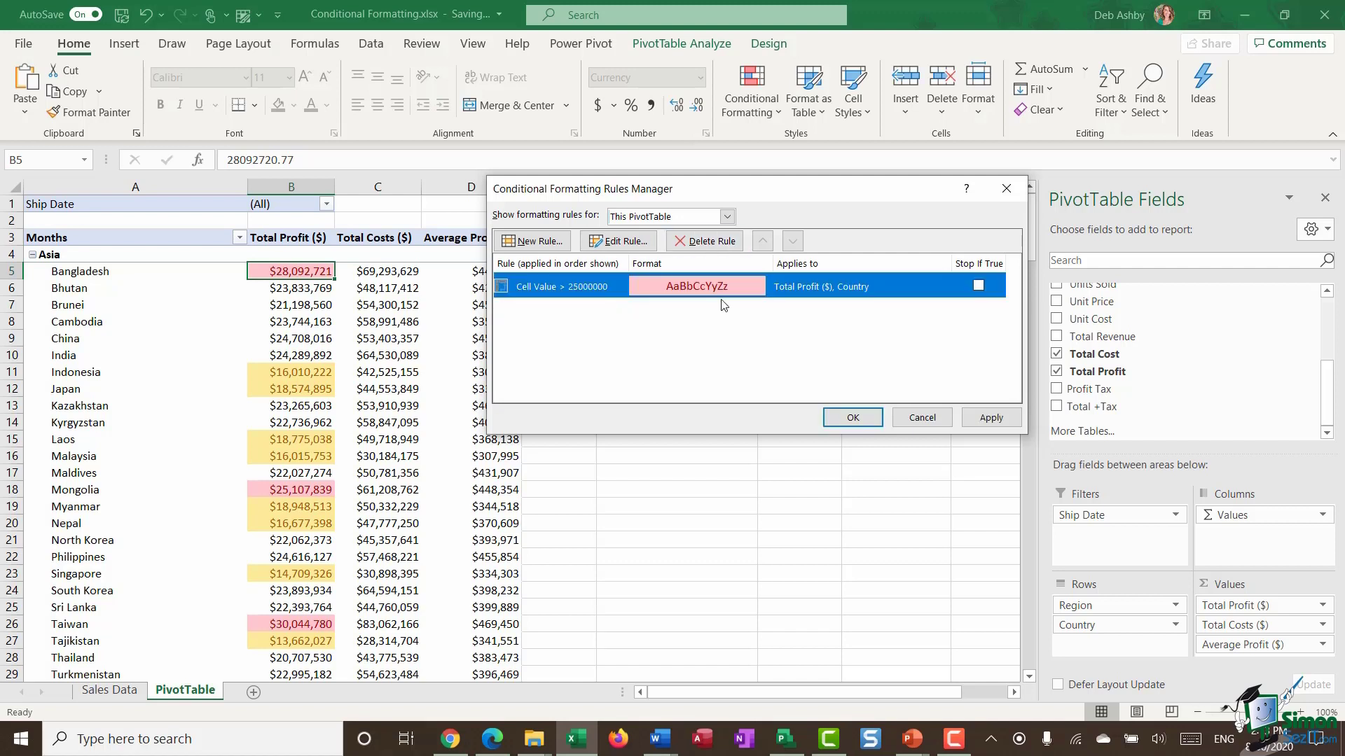
mouse_move(664, 343)
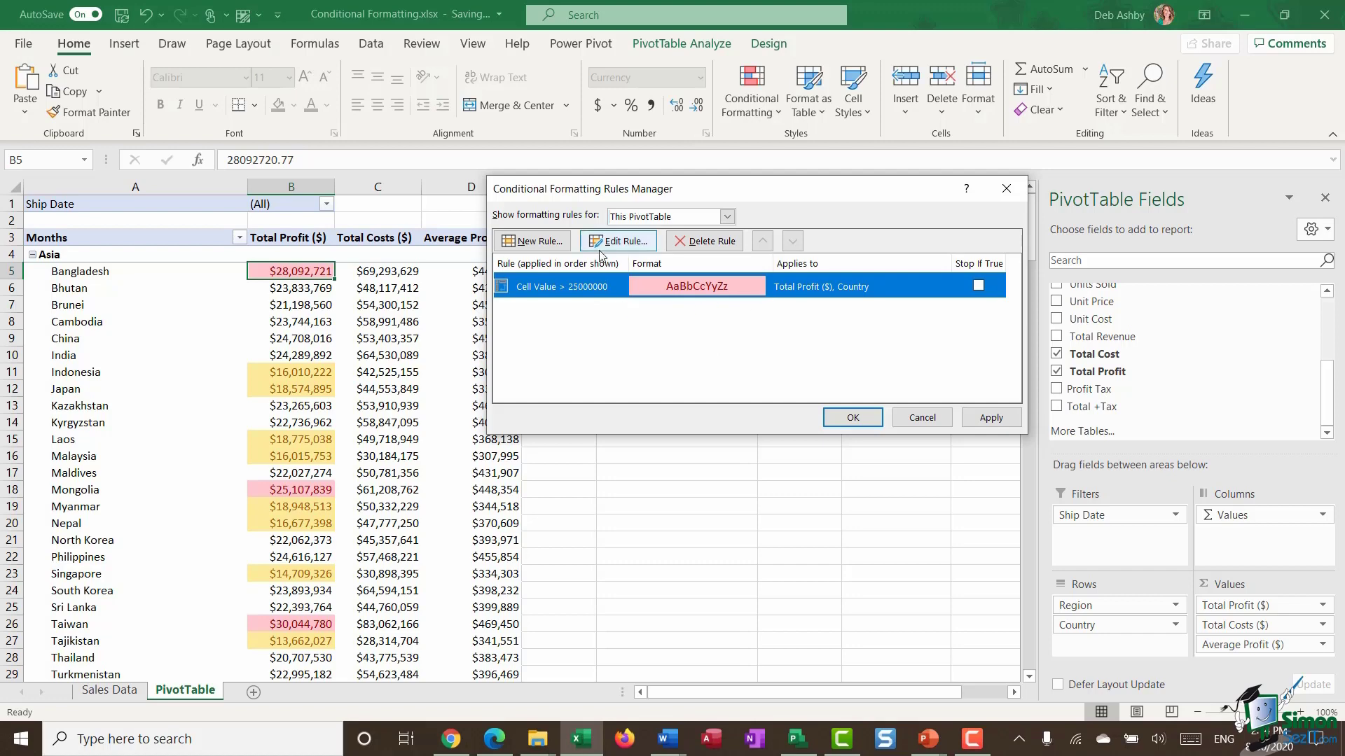
- Remove the remaining greater-than light red rule, leaving Total Profit unformatted
left_click(617, 241)
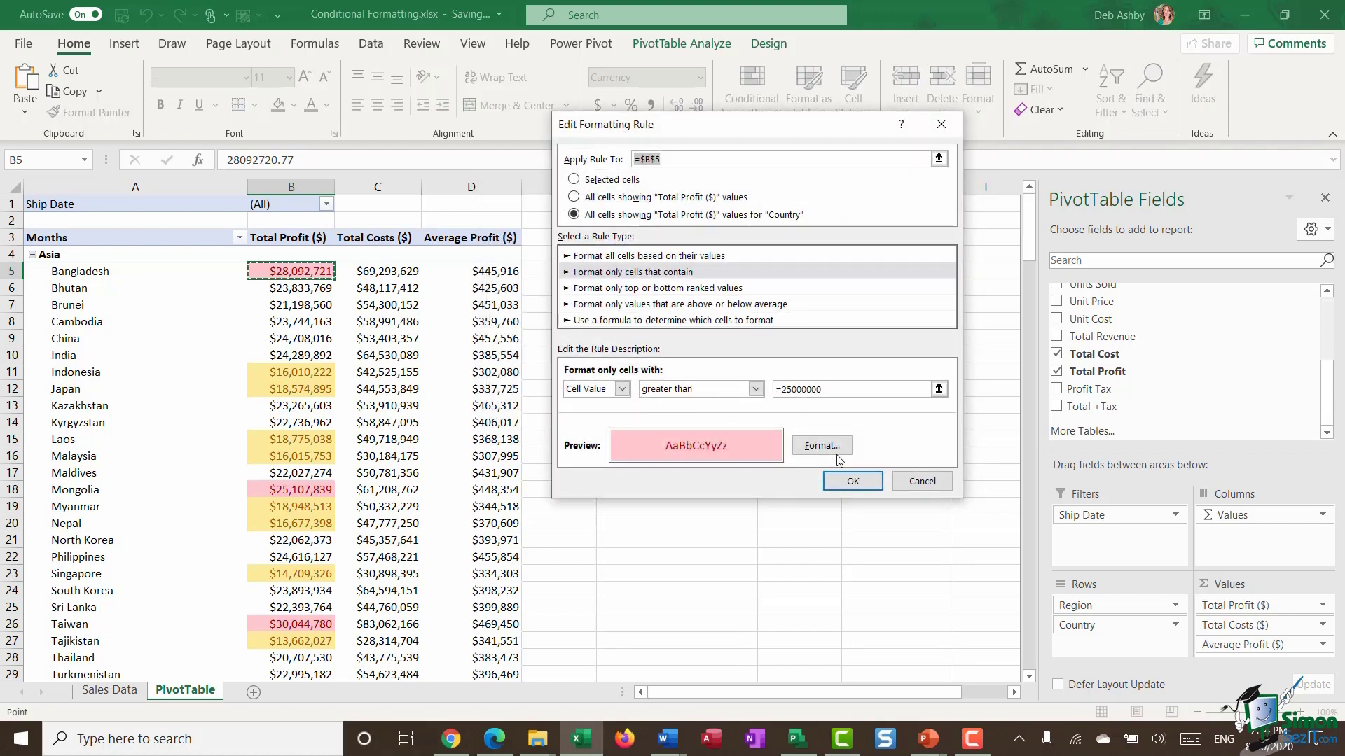
left_click(852, 481)
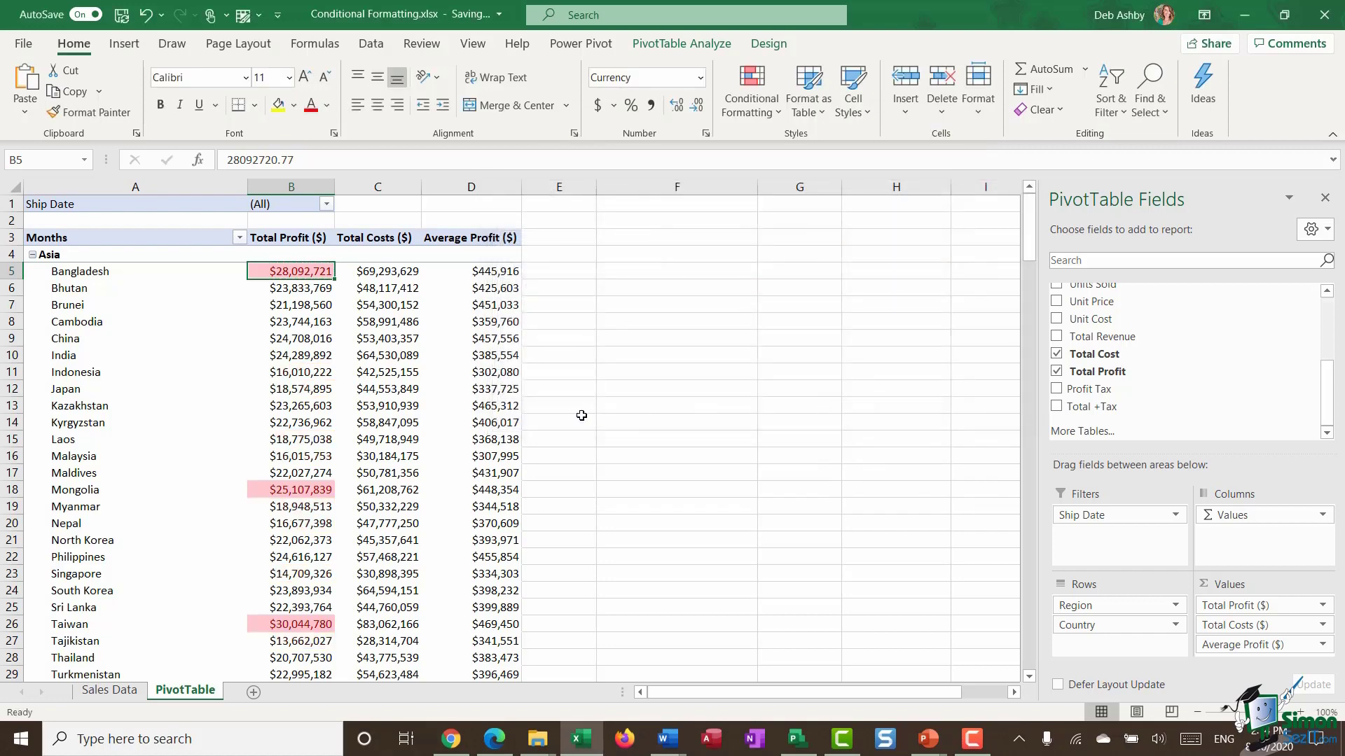
left_click(749, 88)
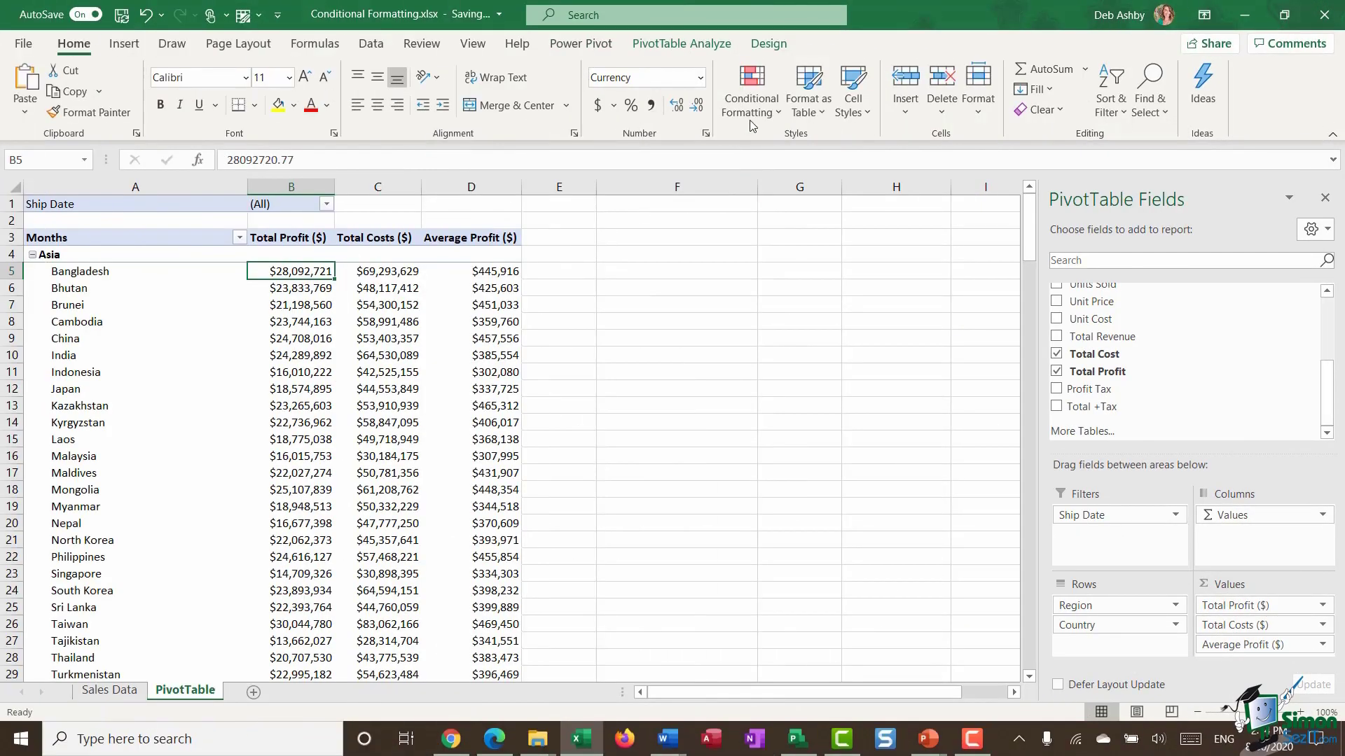
- Show the Conditional Formatting options to reach Top/Bottom Rules
left_click(751, 89)
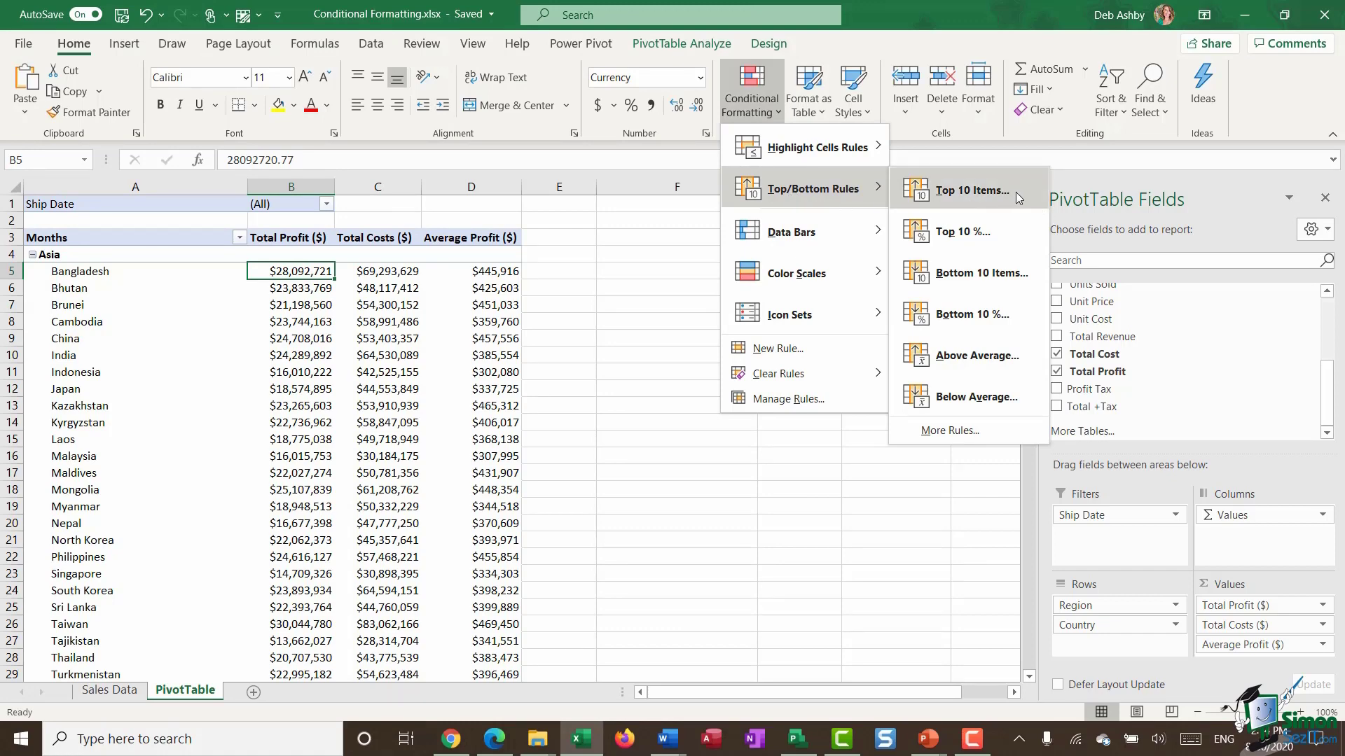
mouse_move(964, 231)
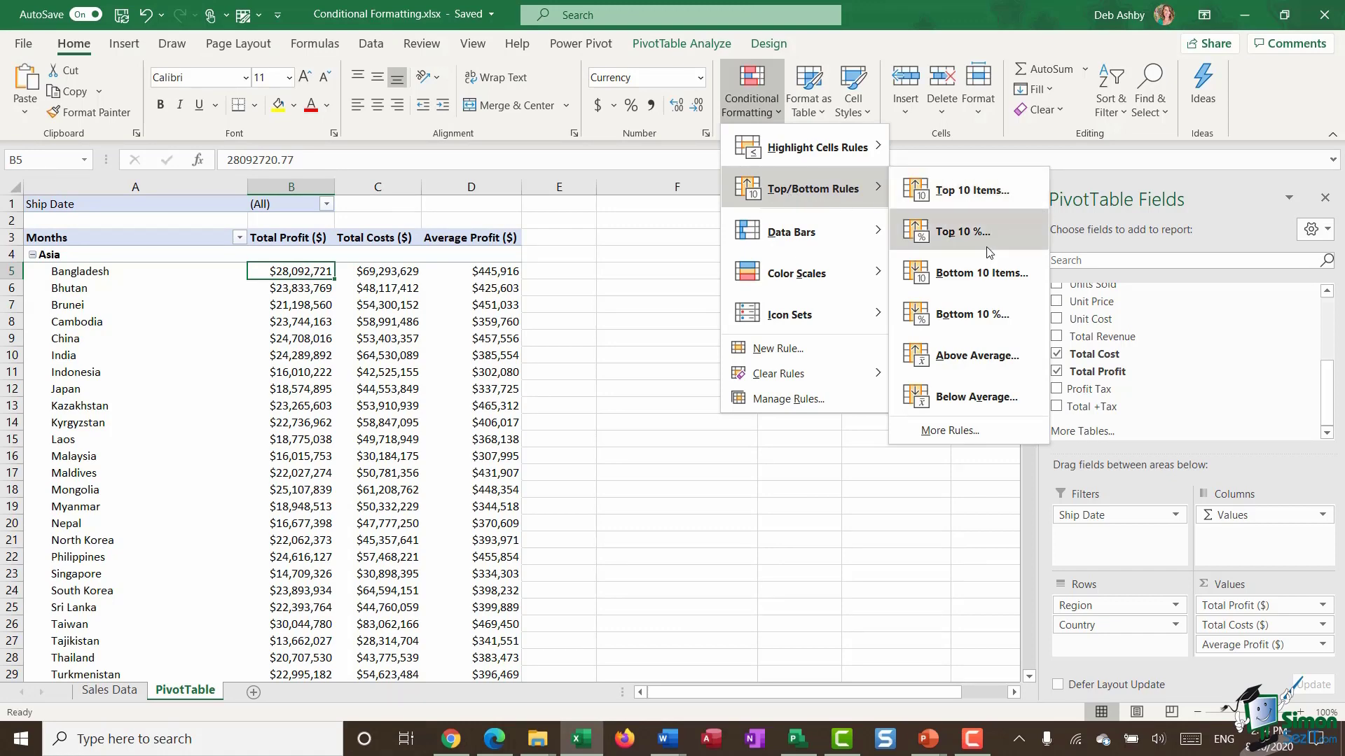
mouse_move(980, 273)
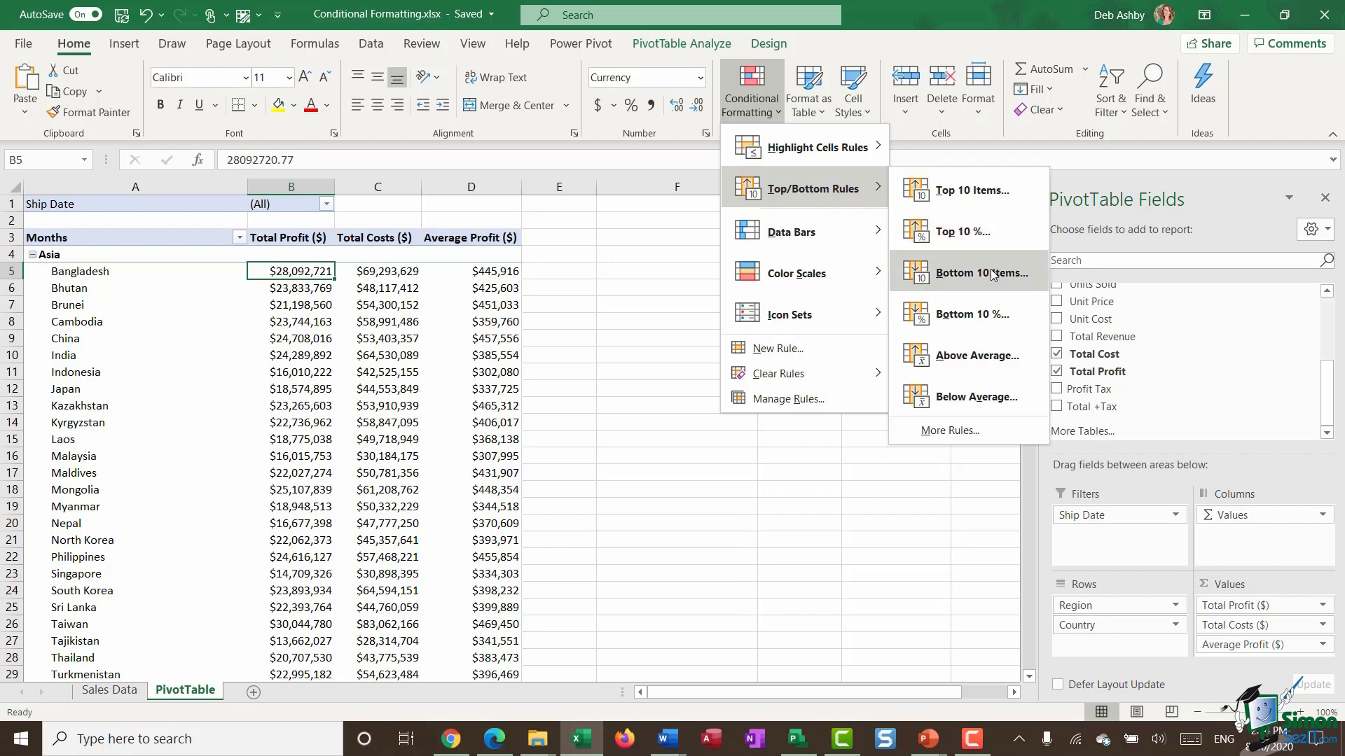
mouse_move(958, 370)
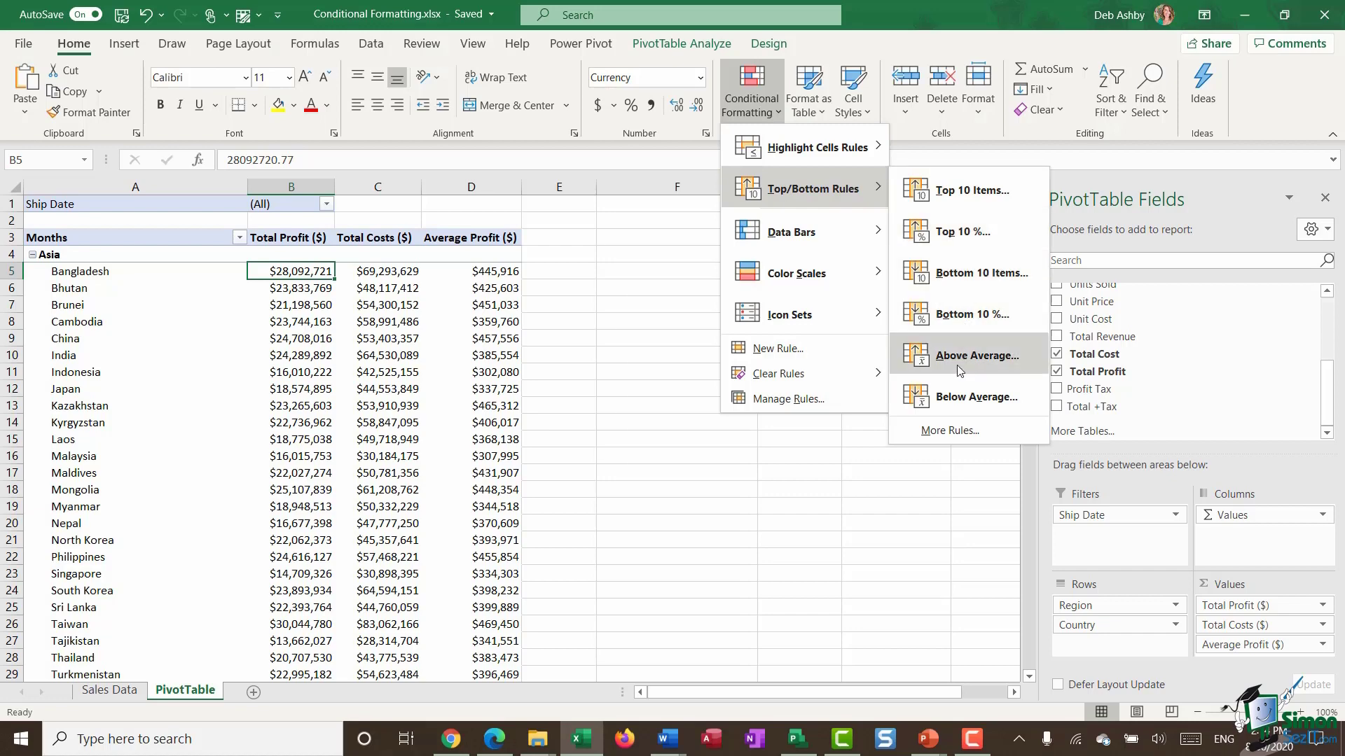
mouse_move(967, 396)
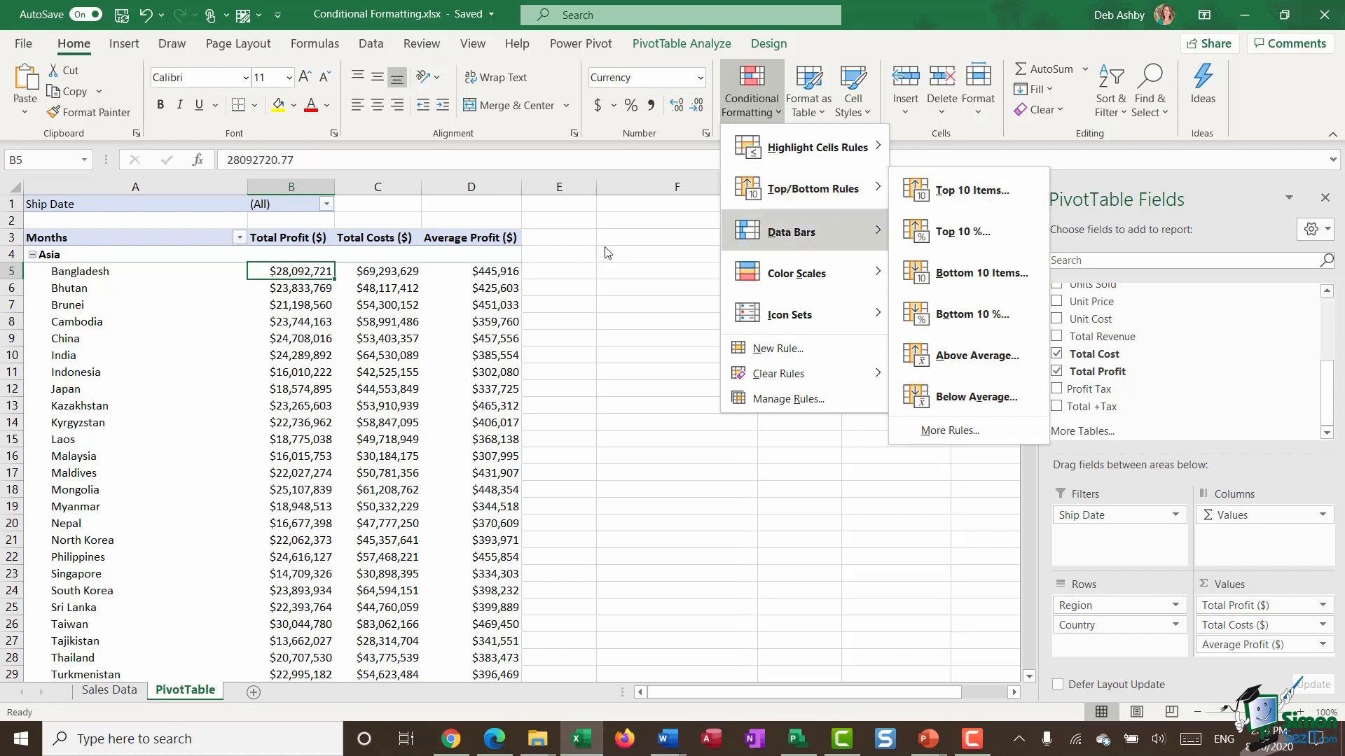
mouse_move(783, 188)
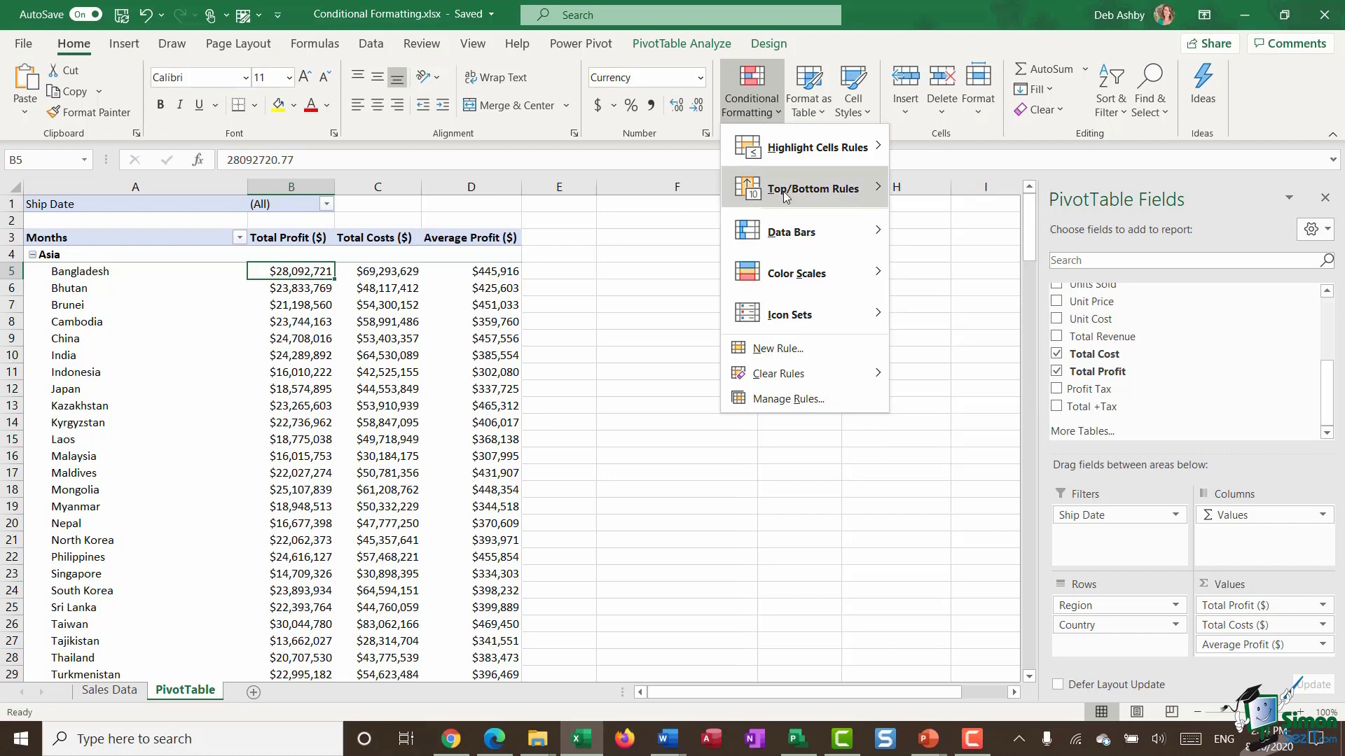
mouse_move(820, 201)
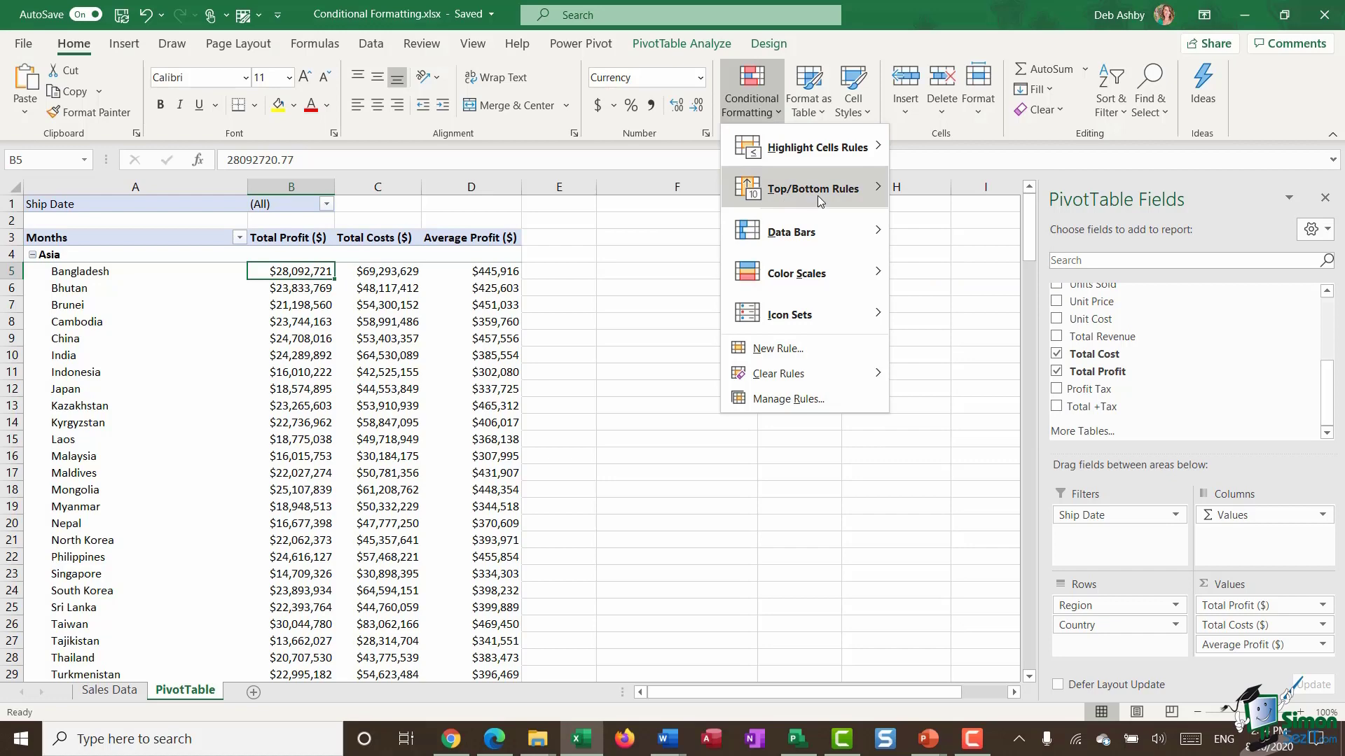
mouse_move(813, 188)
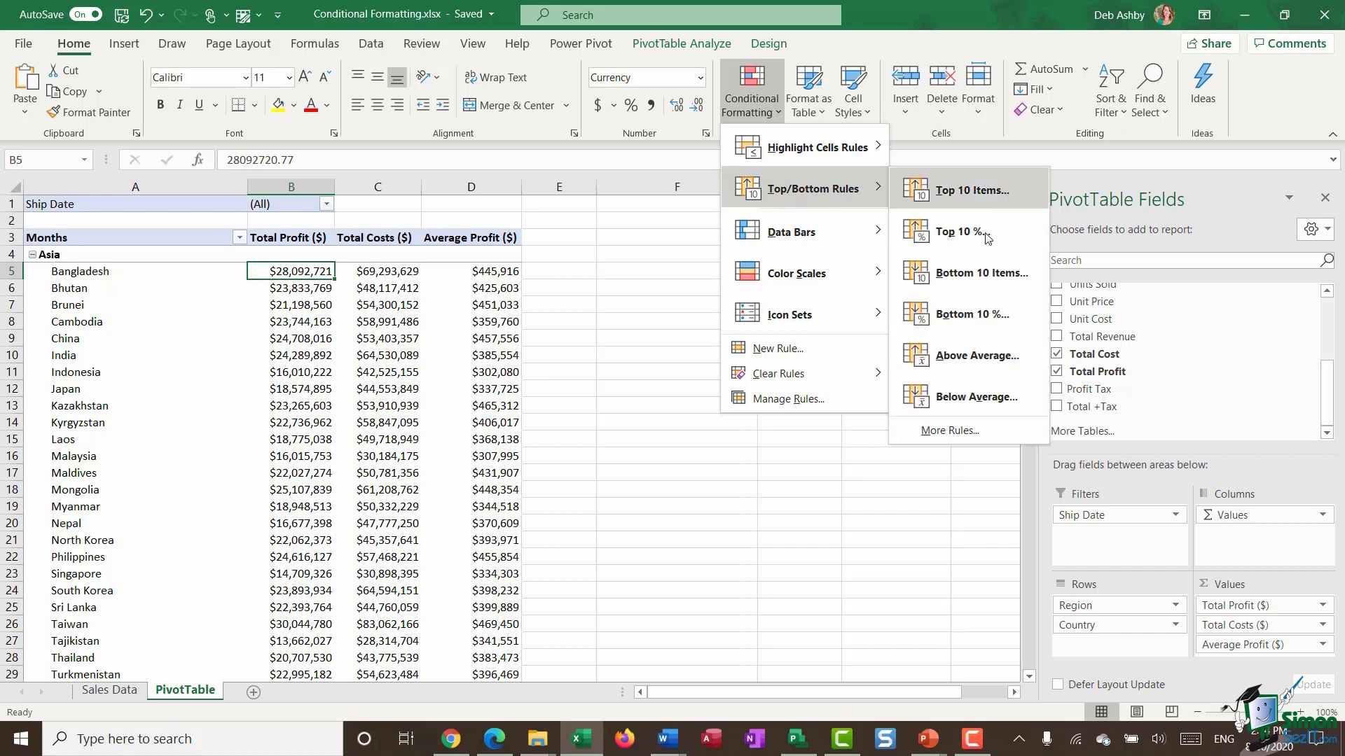
- Highlight the Top 10% of Total Profit with Green Fill with Dark Green Text and review the results
left_click(956, 231)
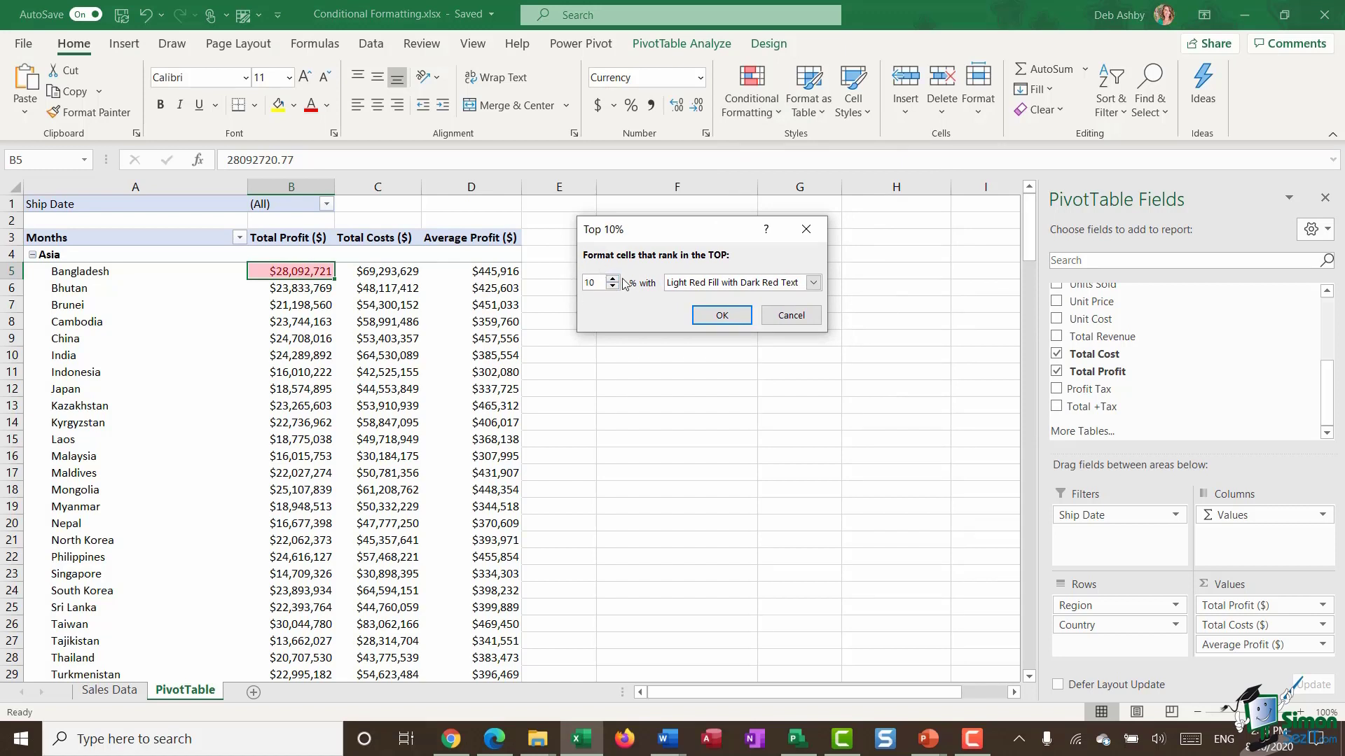
mouse_move(654, 311)
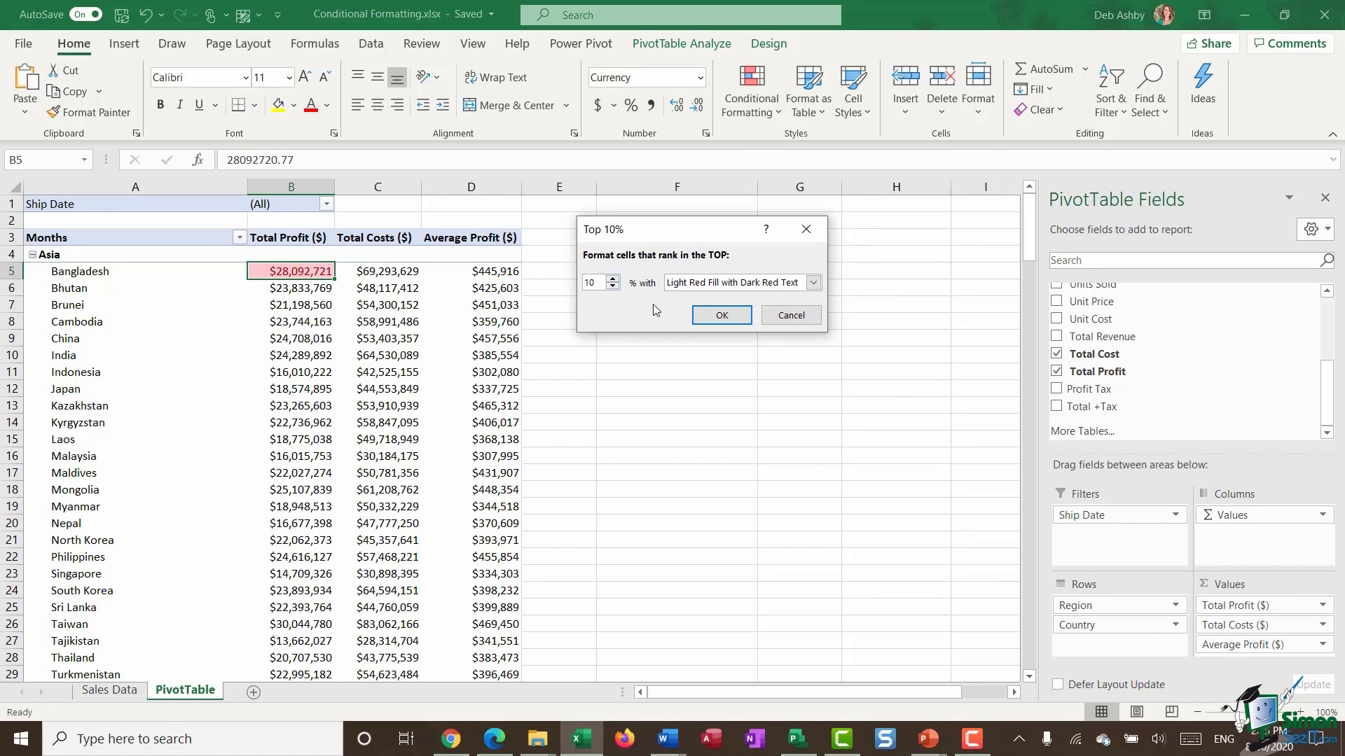
left_click(810, 282)
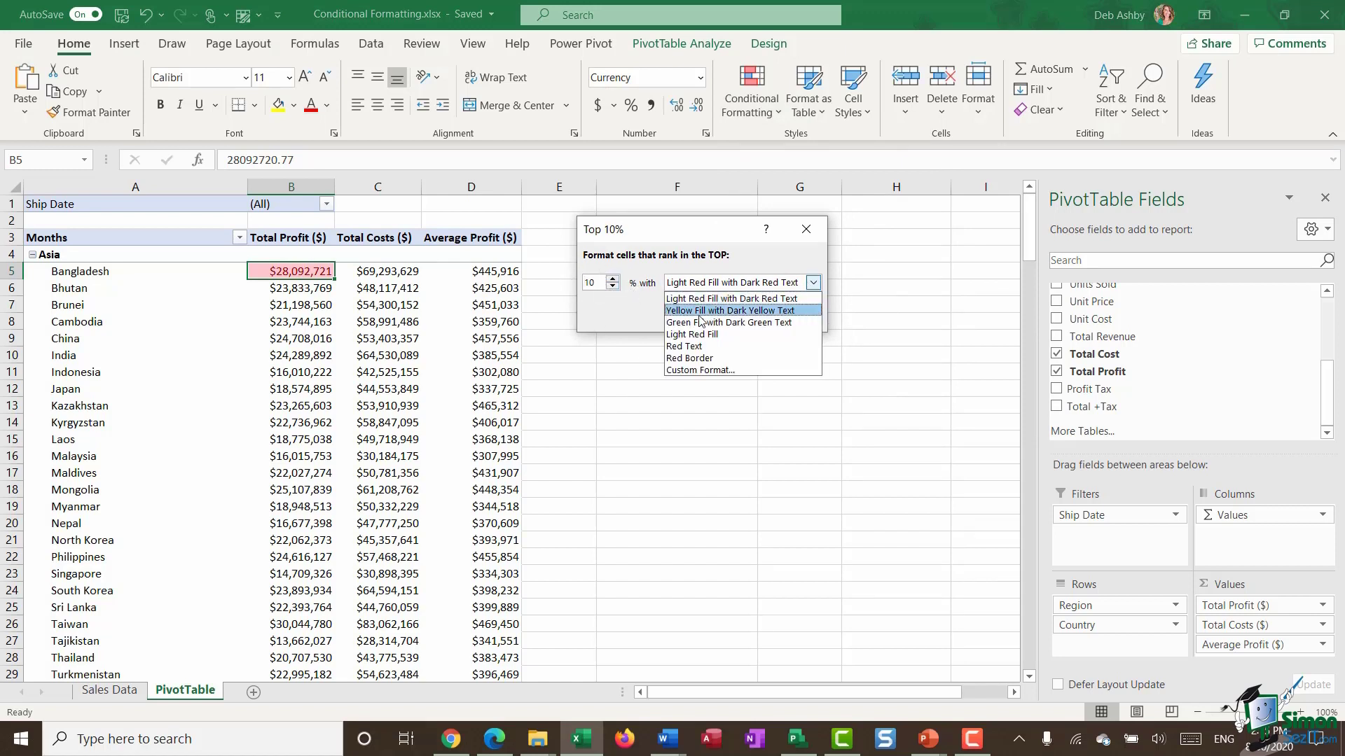
left_click(729, 322)
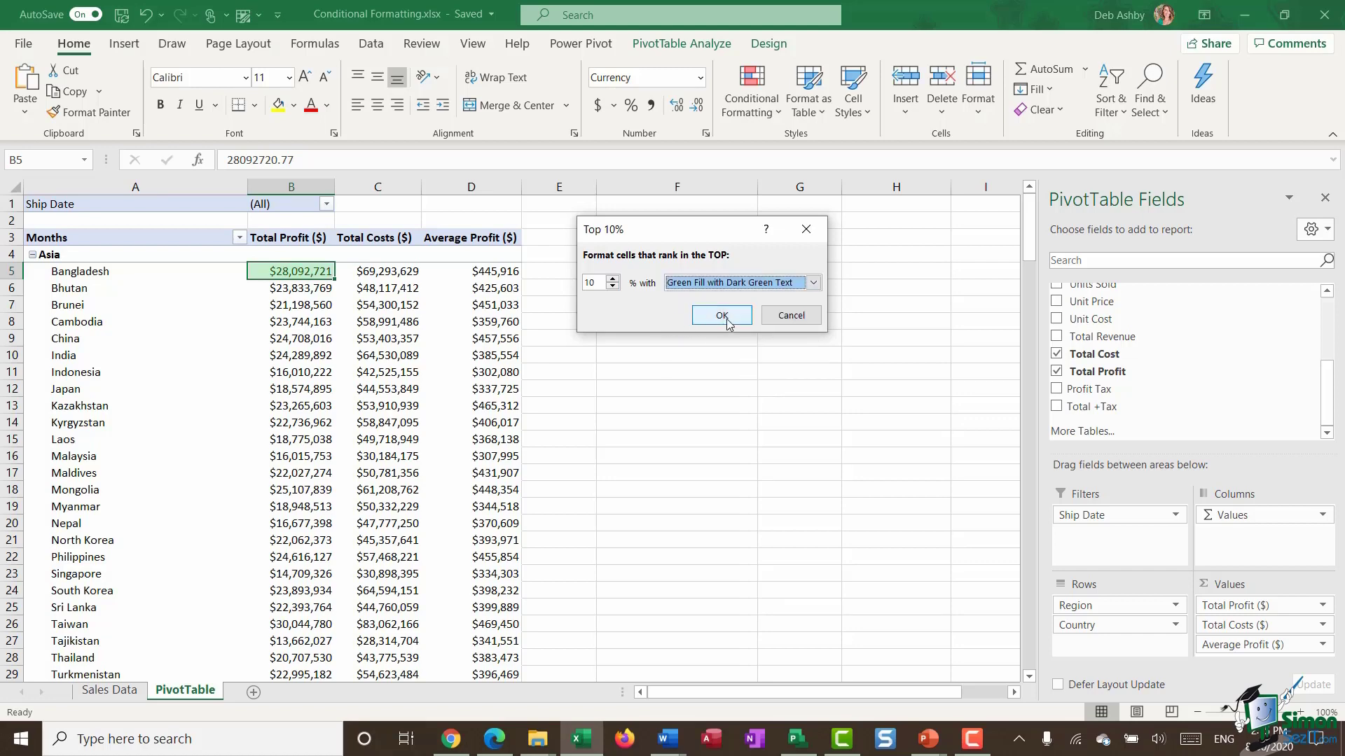
left_click(720, 315)
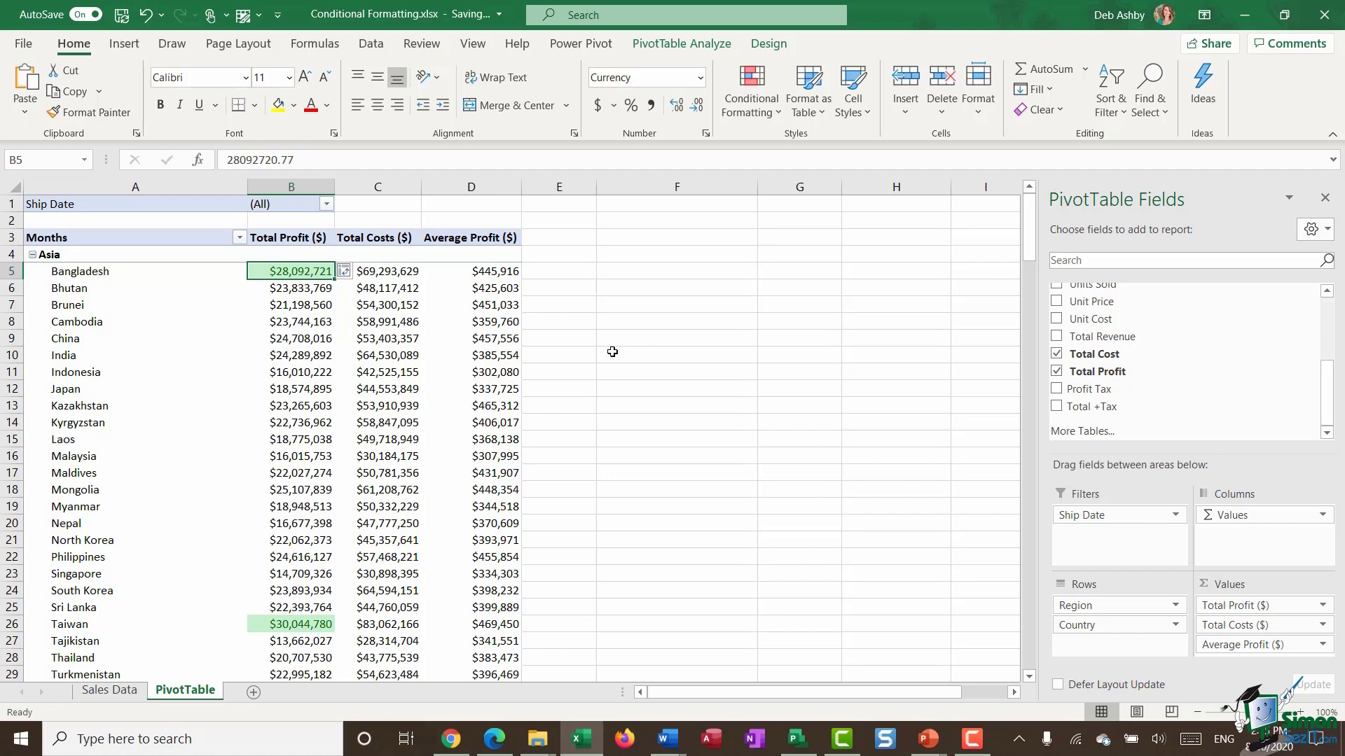
mouse_move(323, 376)
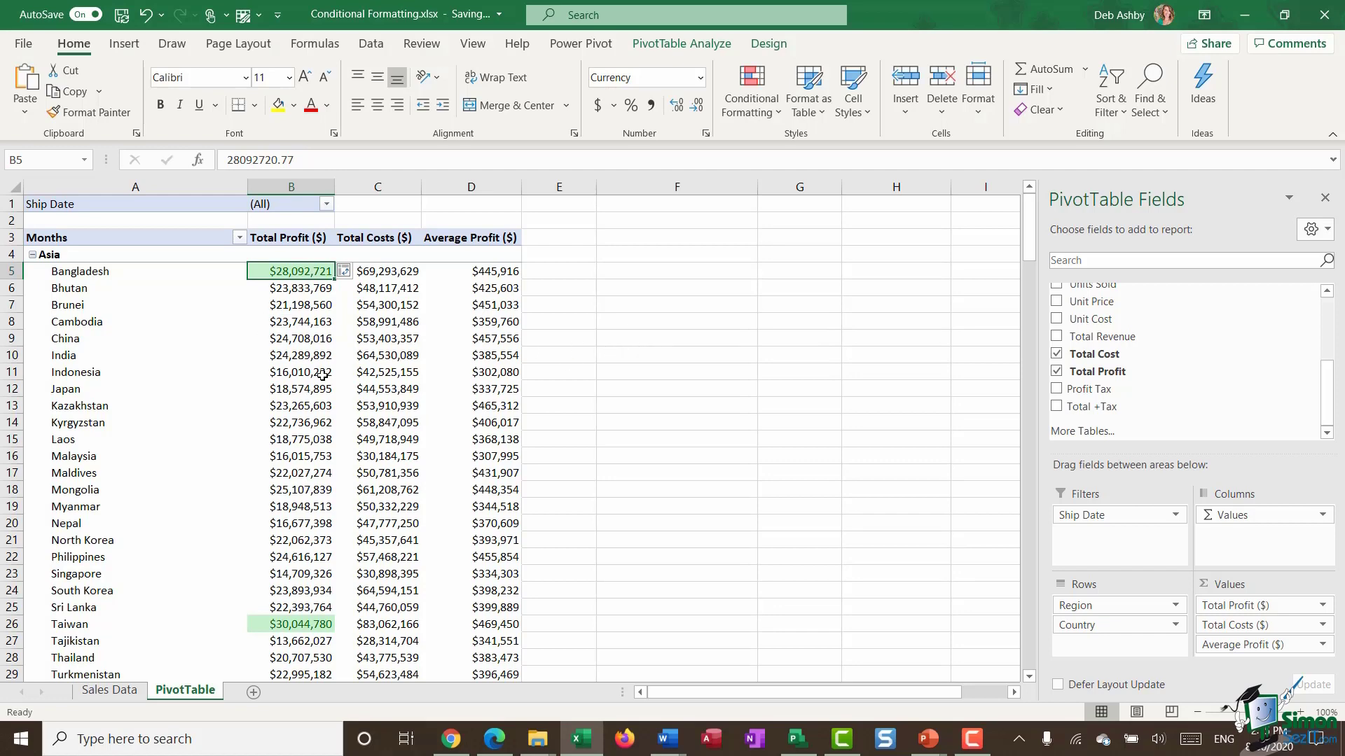
scroll("down", 3)
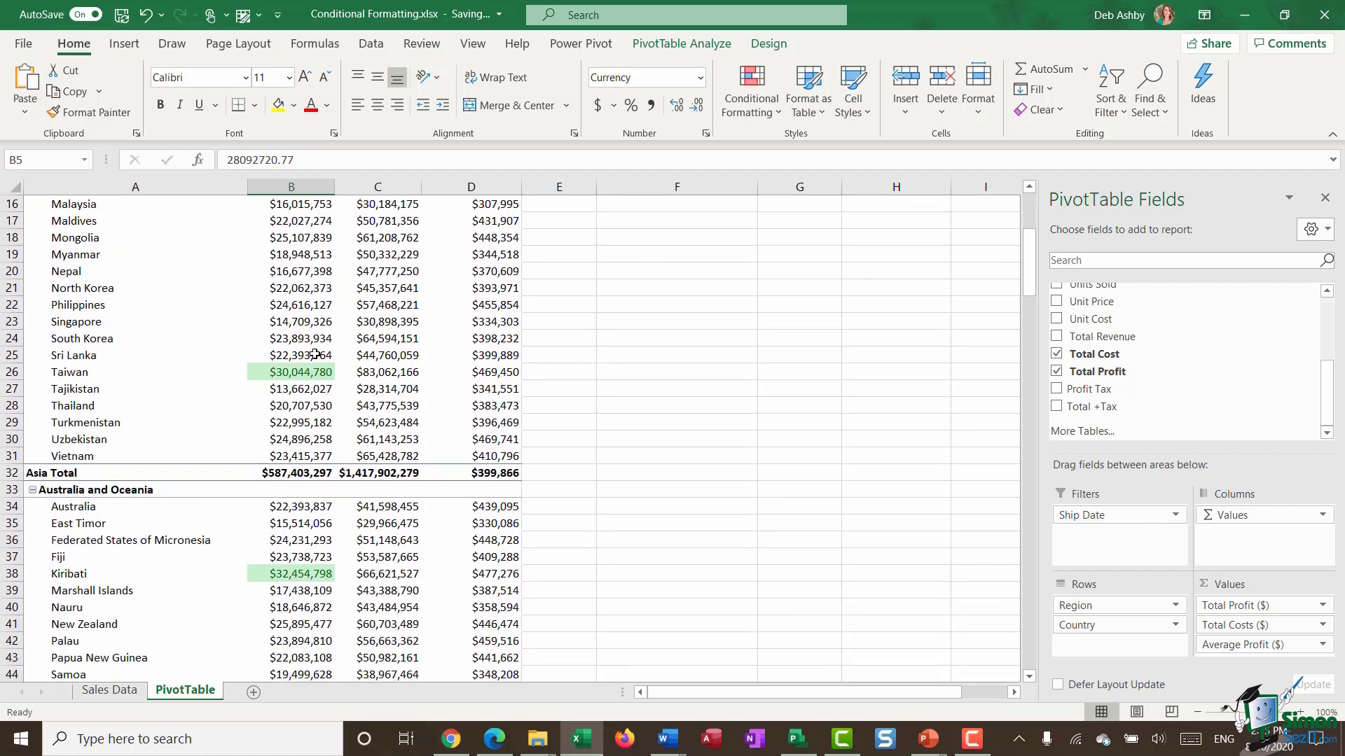
scroll("down", 3)
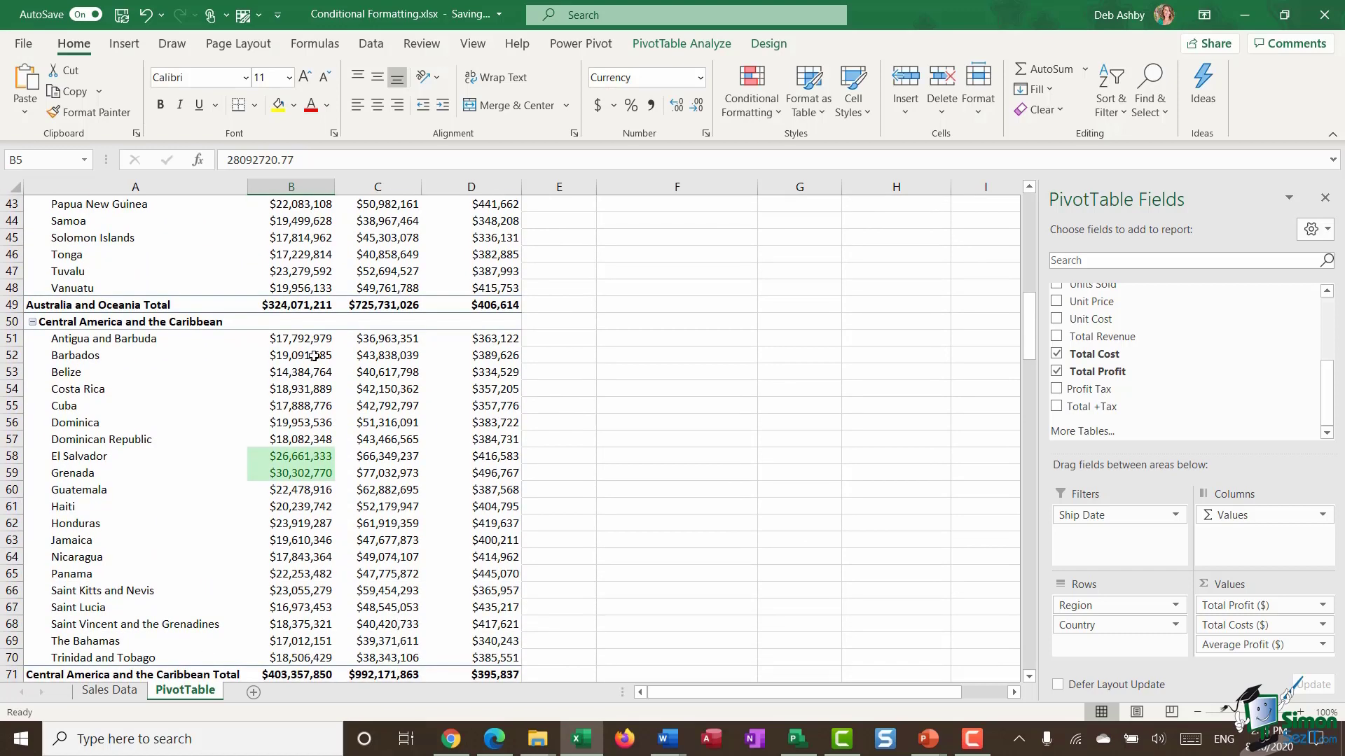
scroll("up", 3)
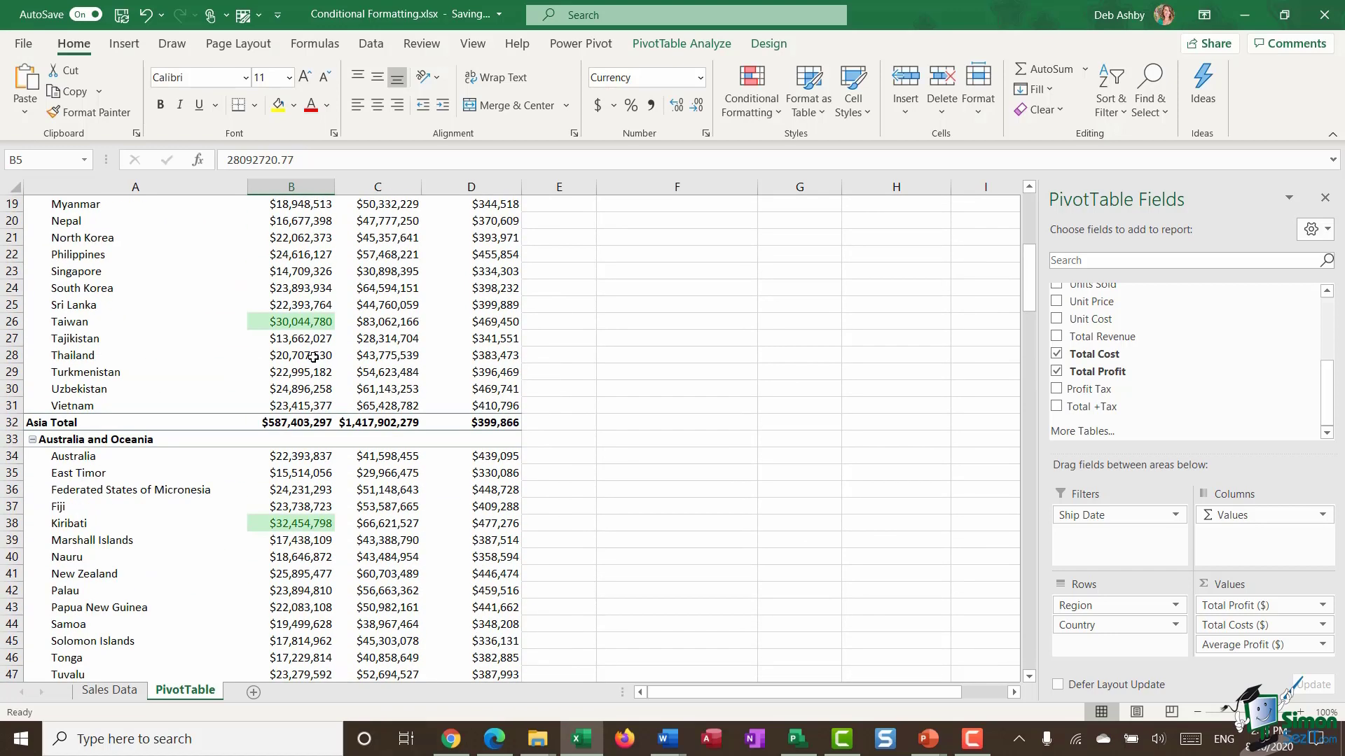
scroll("up", 3)
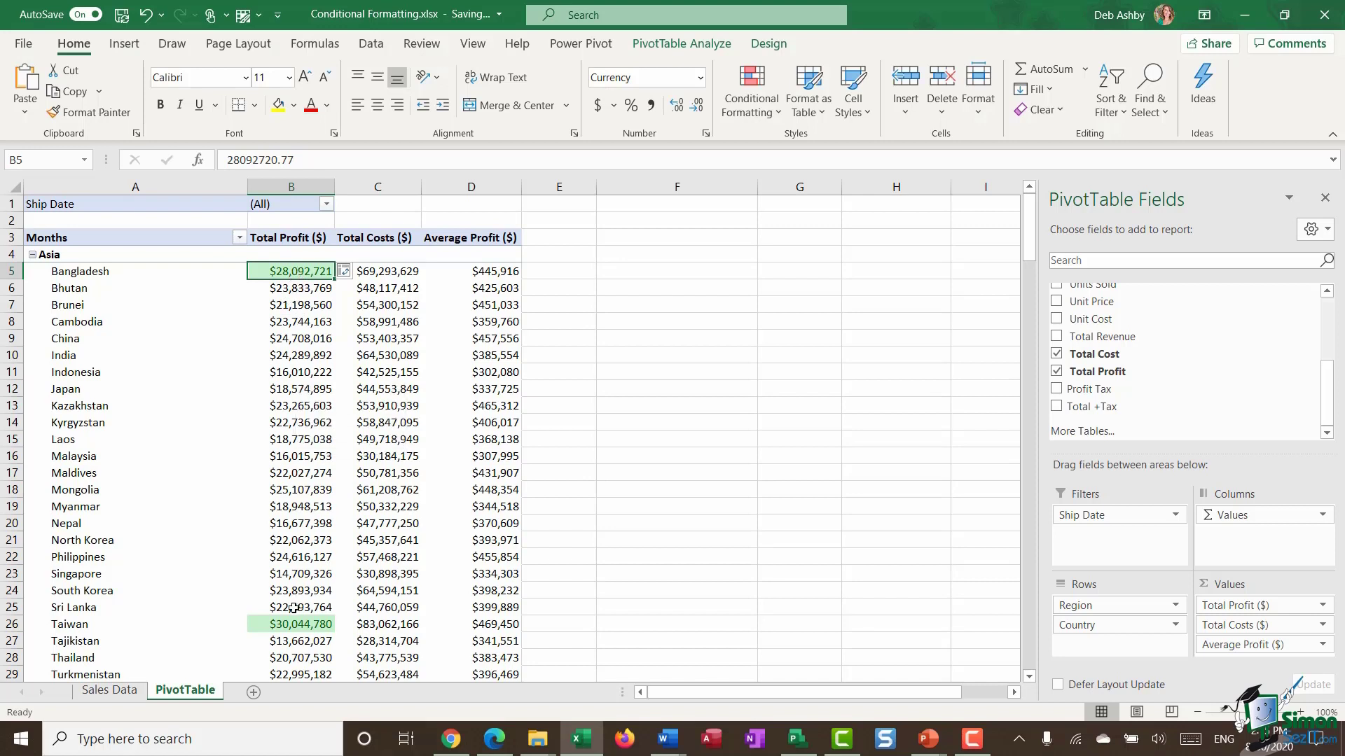
mouse_move(307, 334)
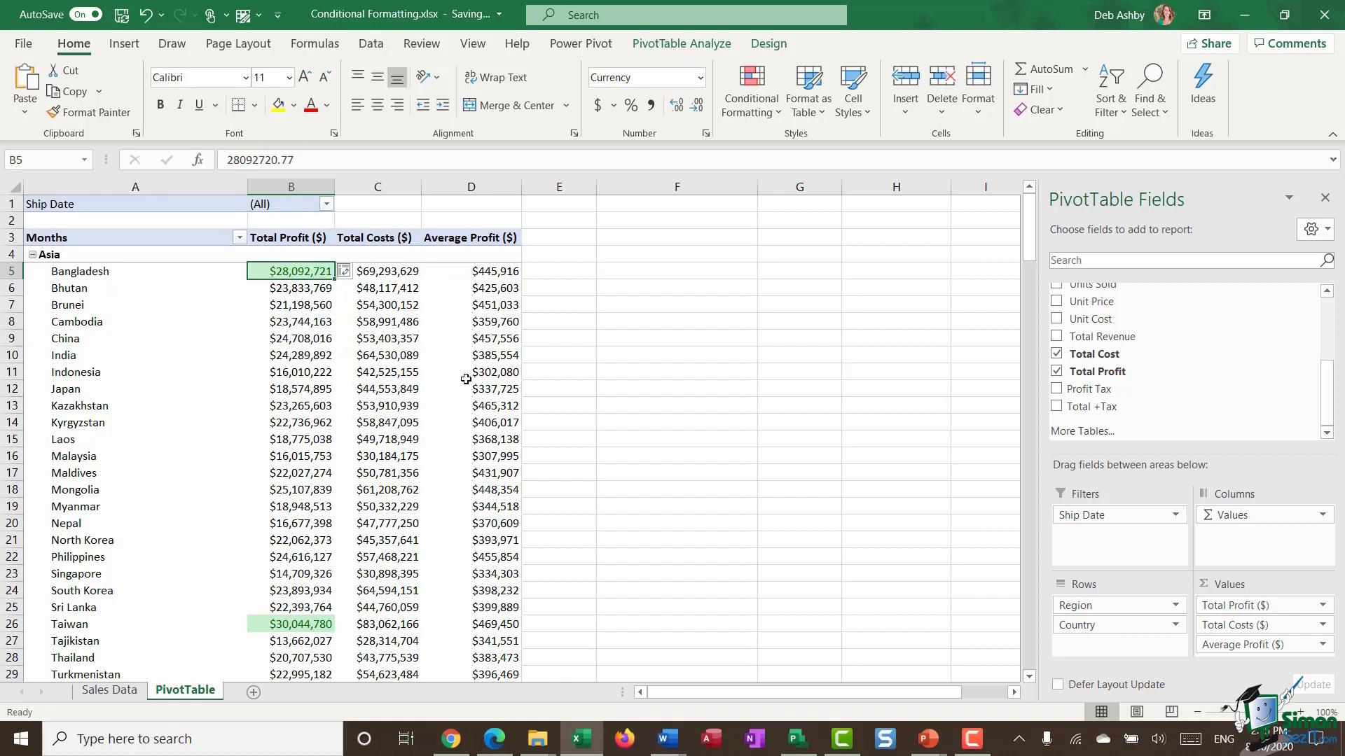
mouse_move(281, 306)
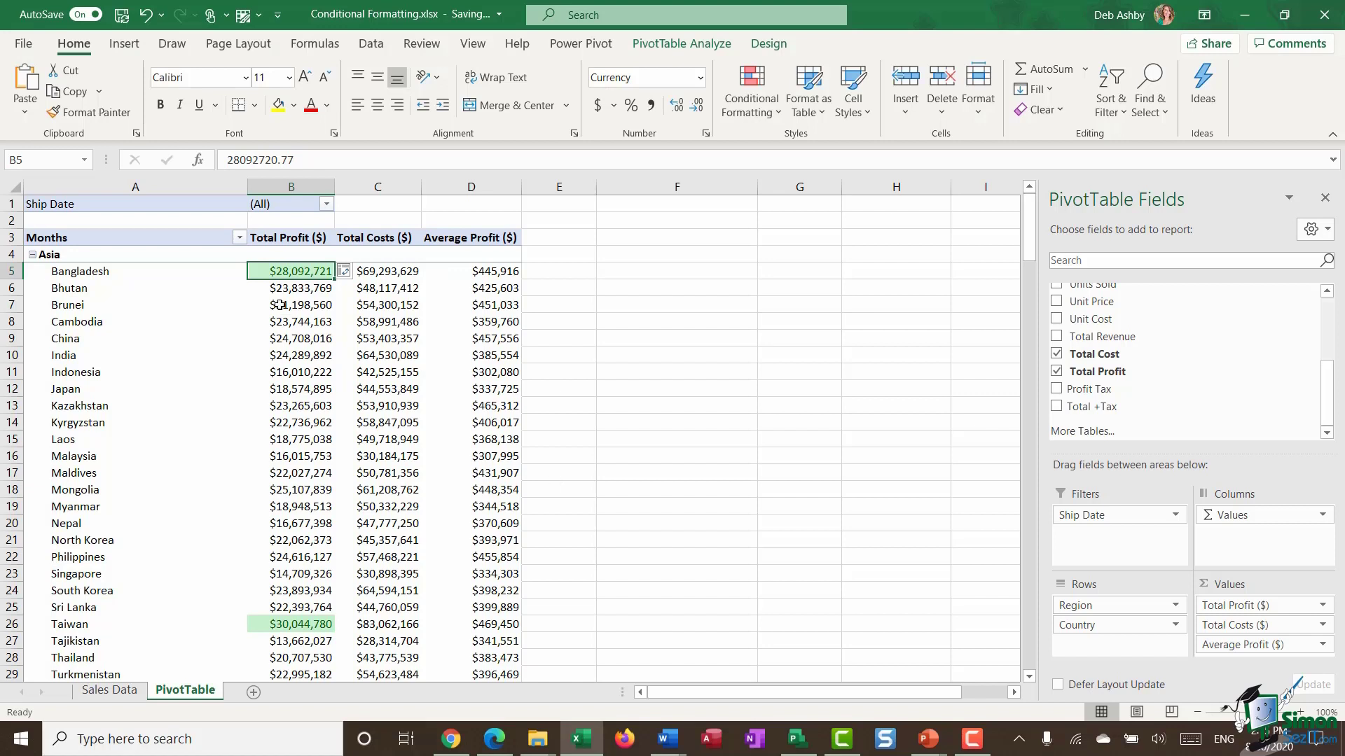
mouse_move(296, 307)
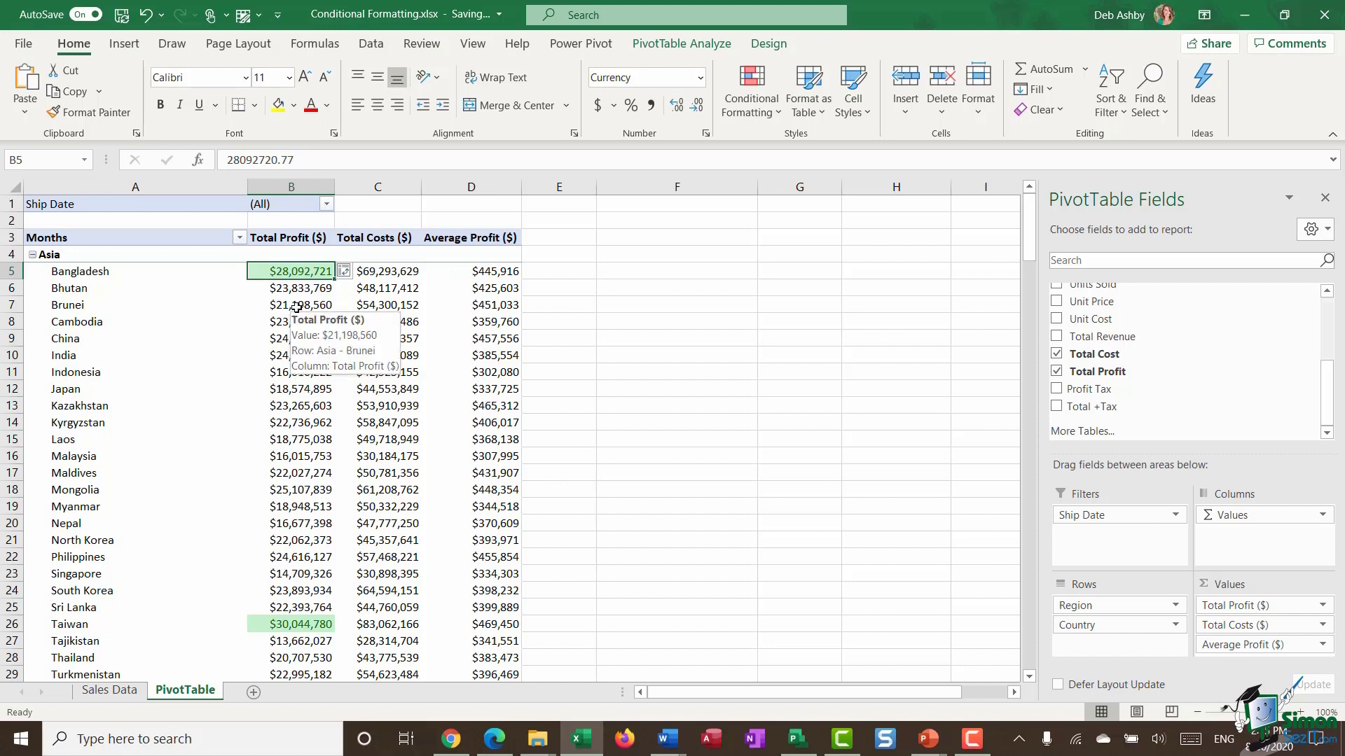
- Delete the top 10% green rule in Manage Rules so Total Profit is unformatted
left_click(750, 89)
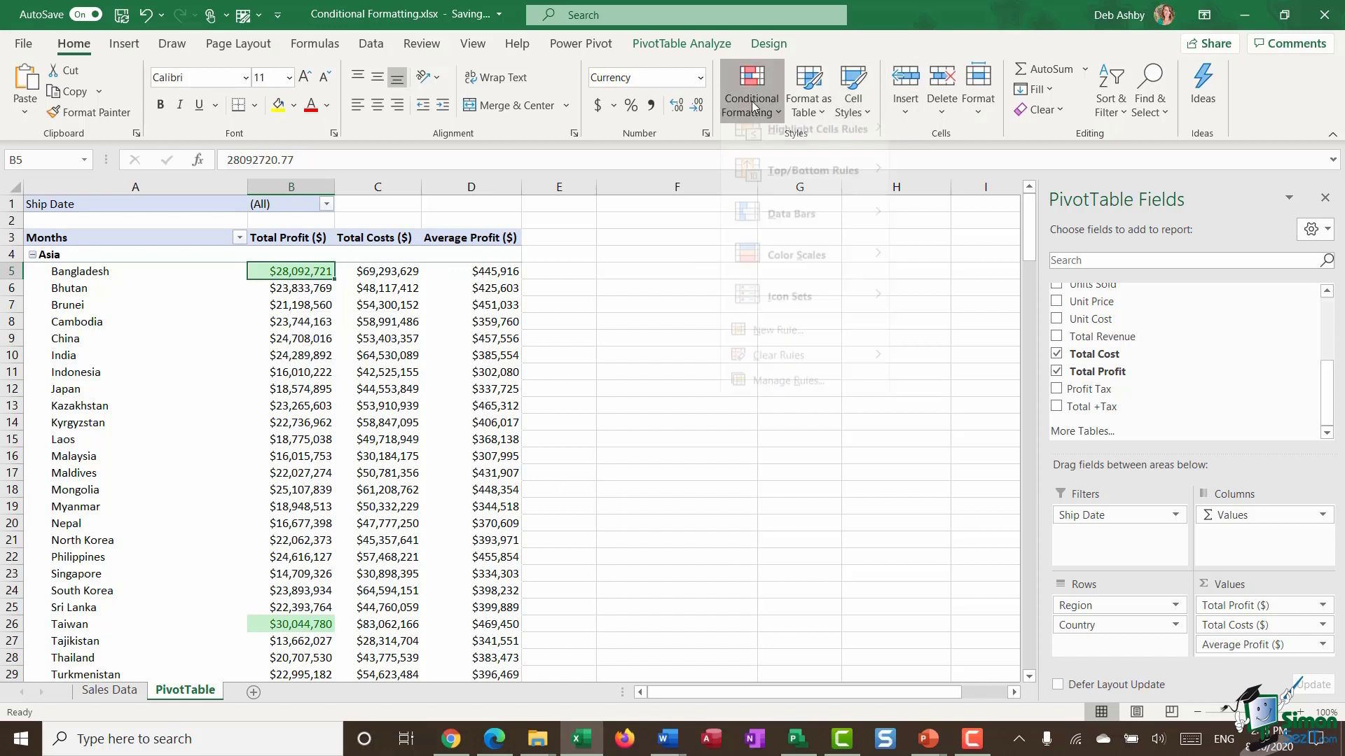
left_click(781, 381)
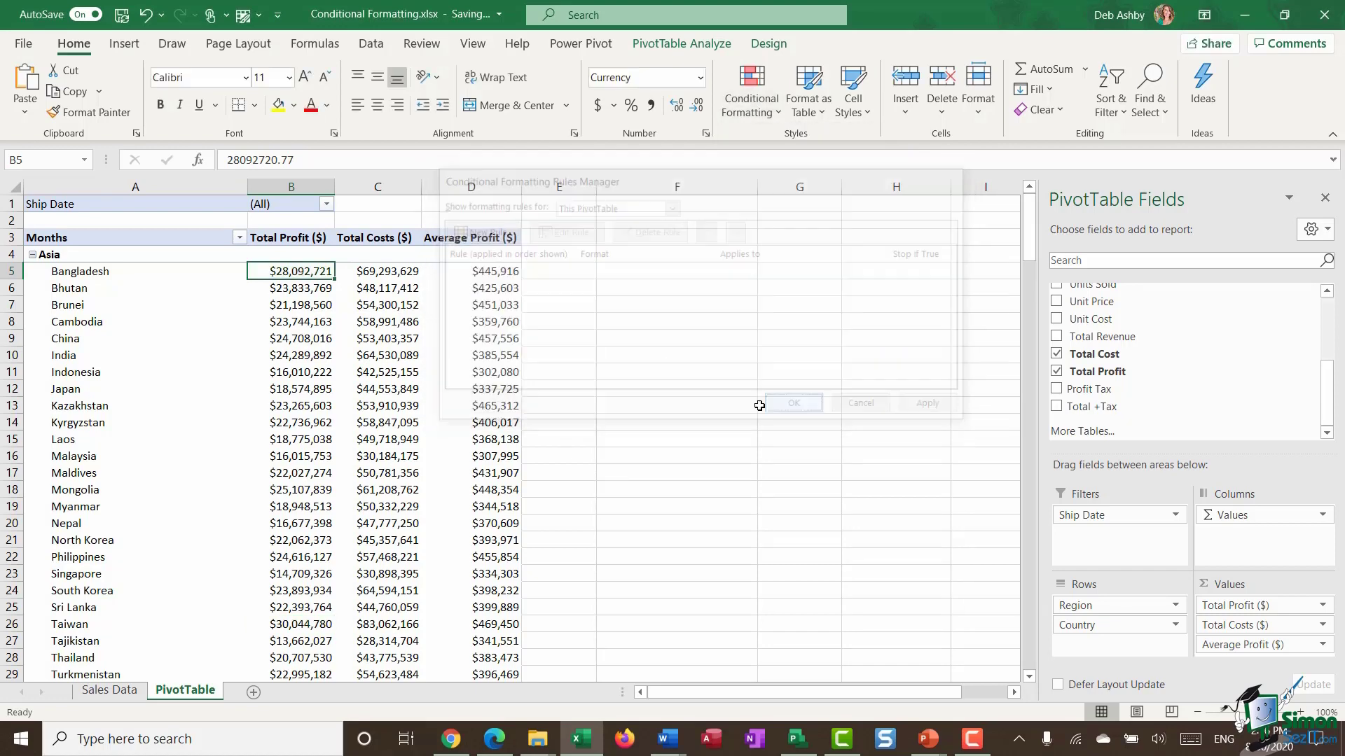
left_click(791, 404)
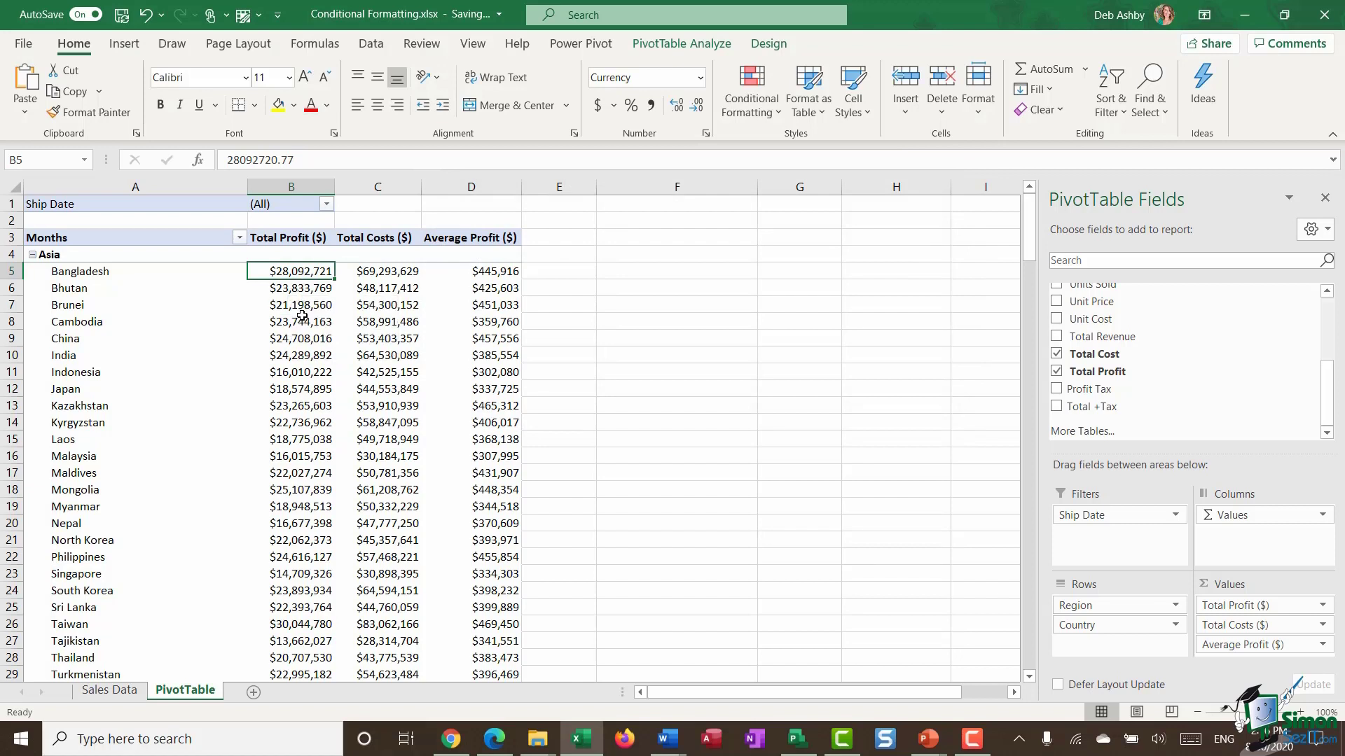
mouse_move(308, 304)
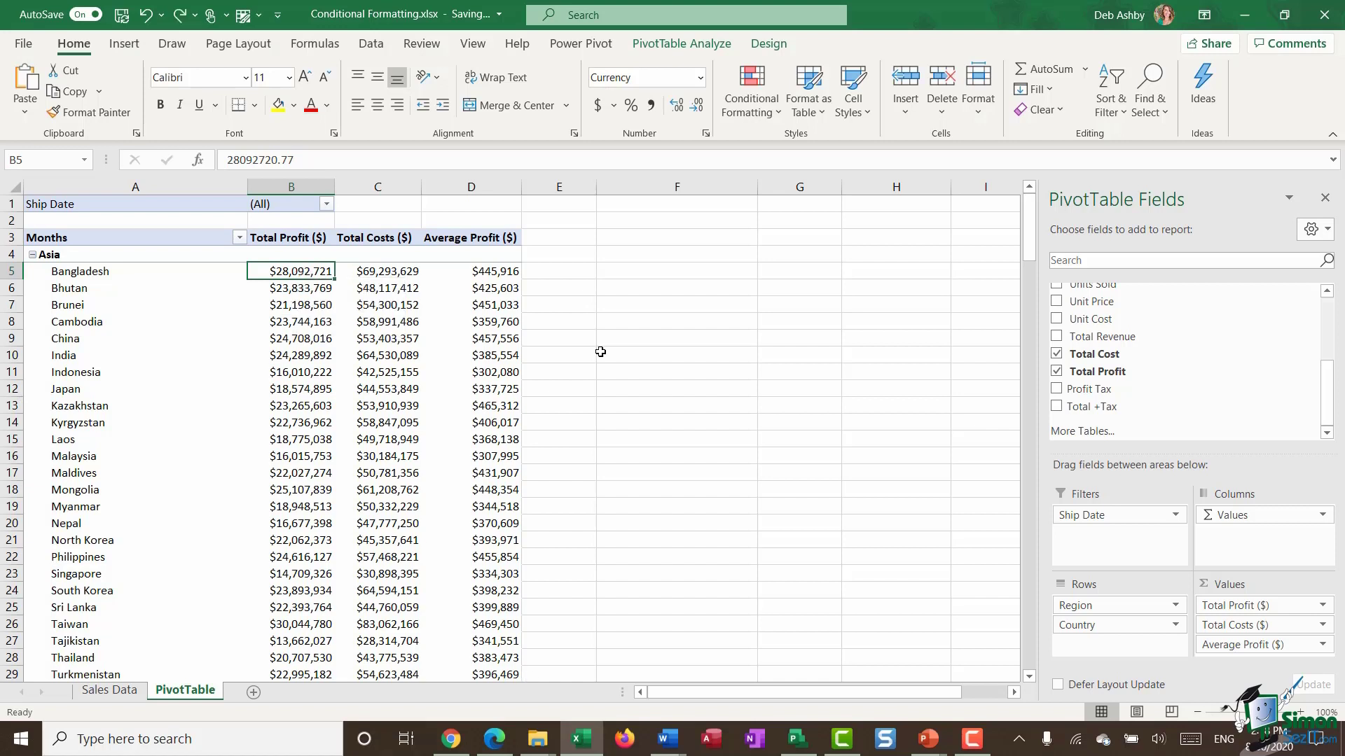
- Select the PivotTable rows and start a formula-based New Rule
left_click(291, 338)
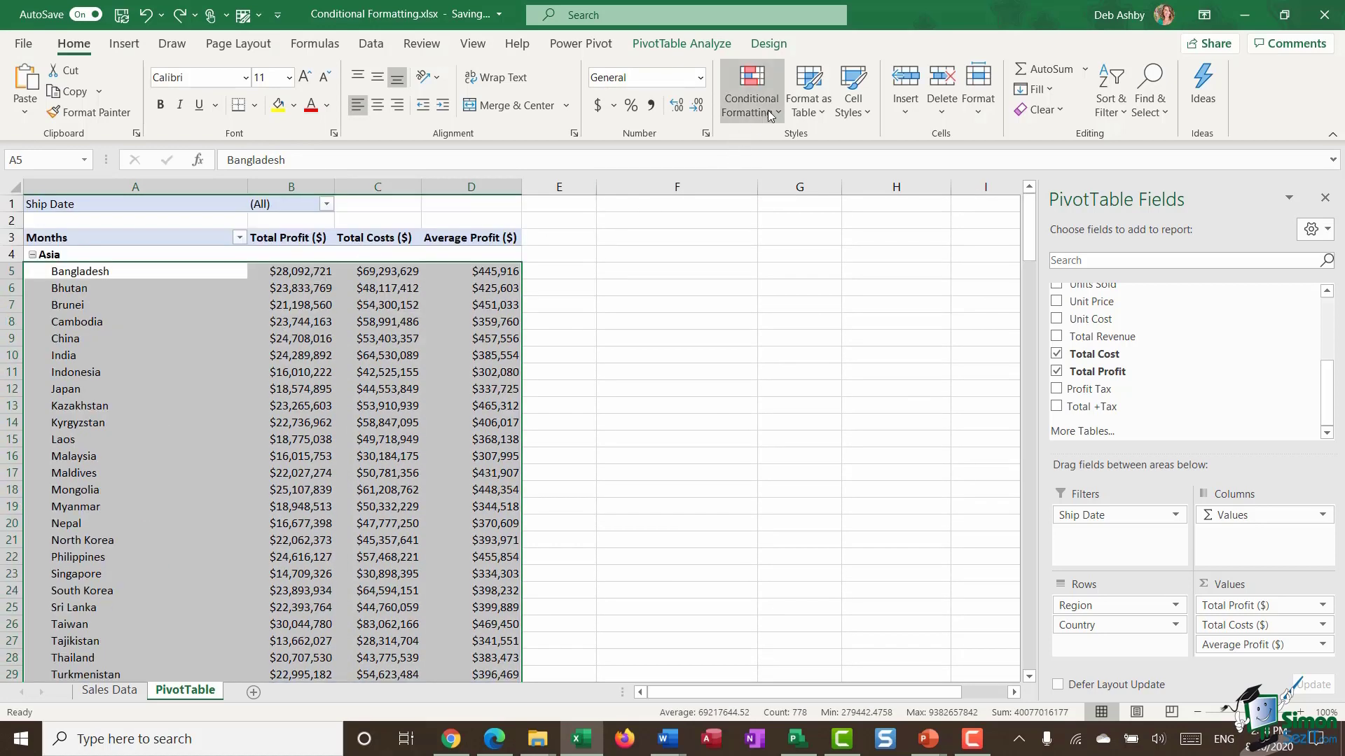
mouse_move(814, 373)
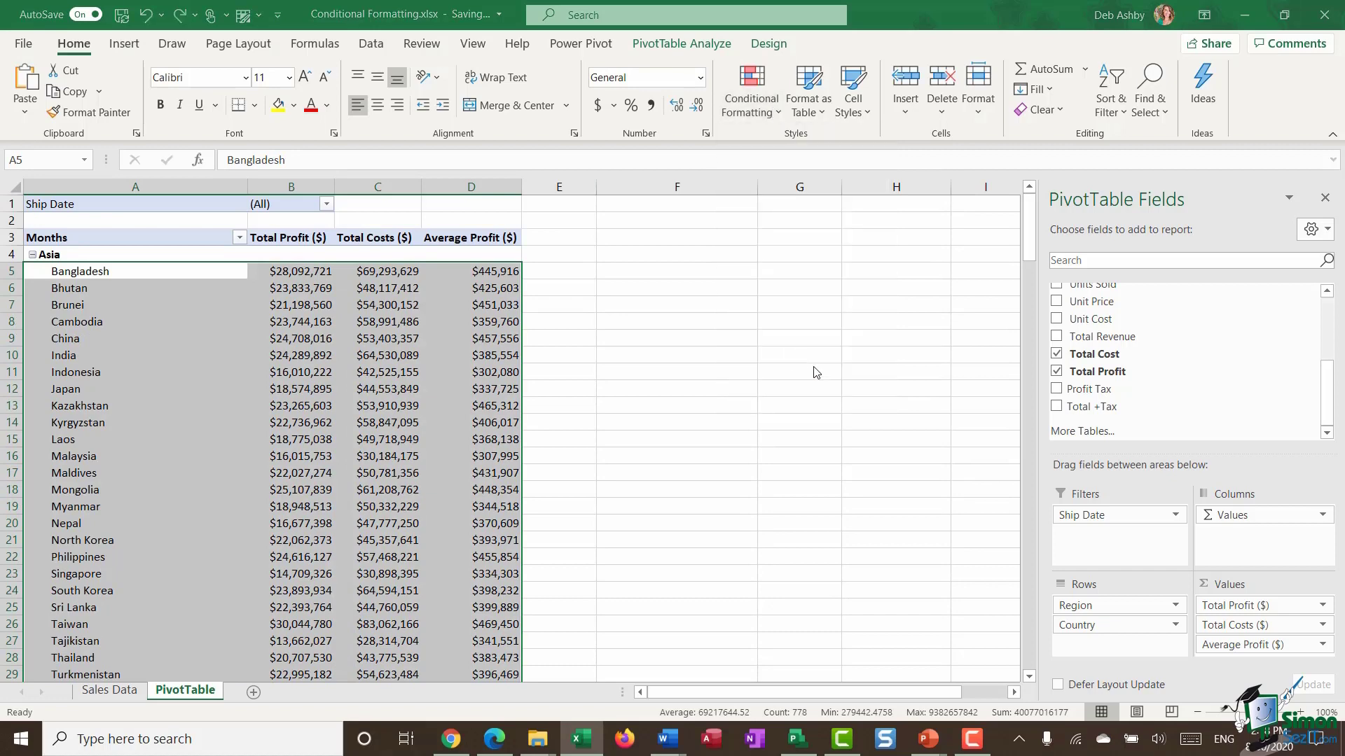
left_click(748, 89)
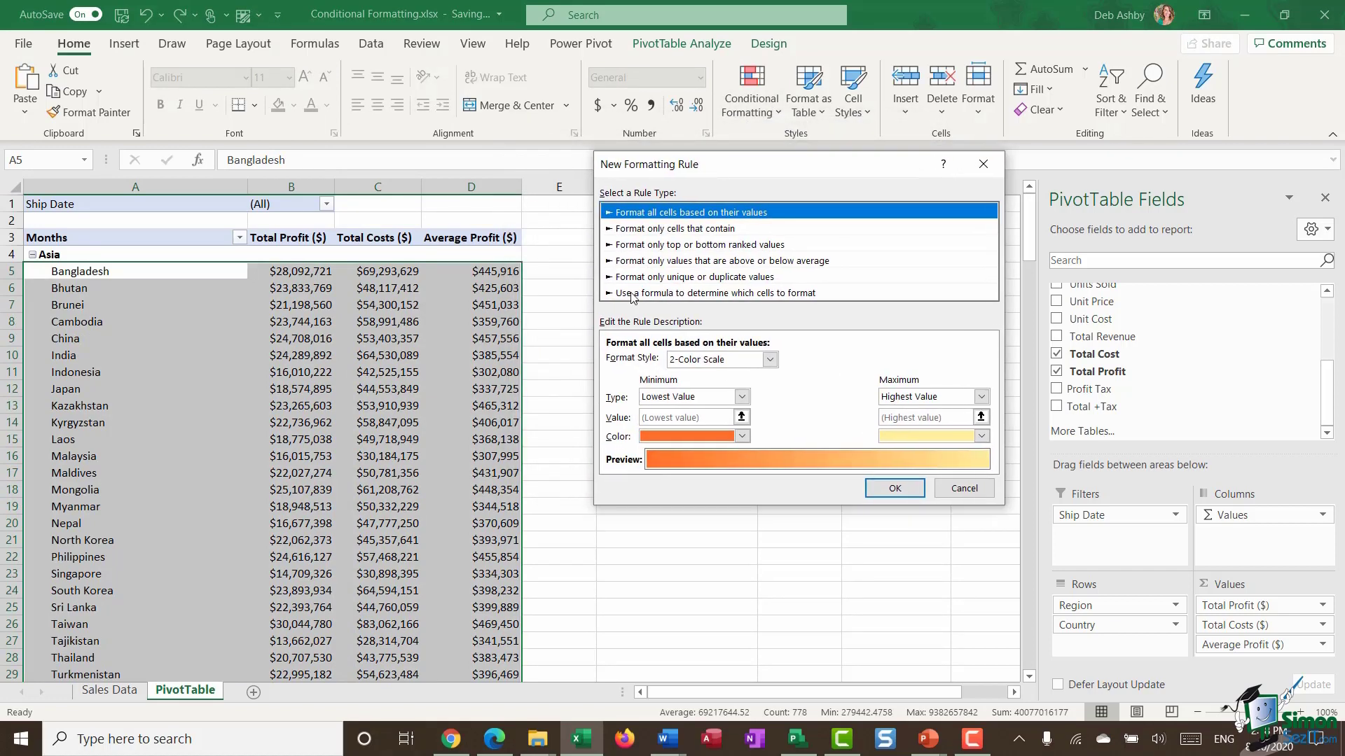
left_click(712, 293)
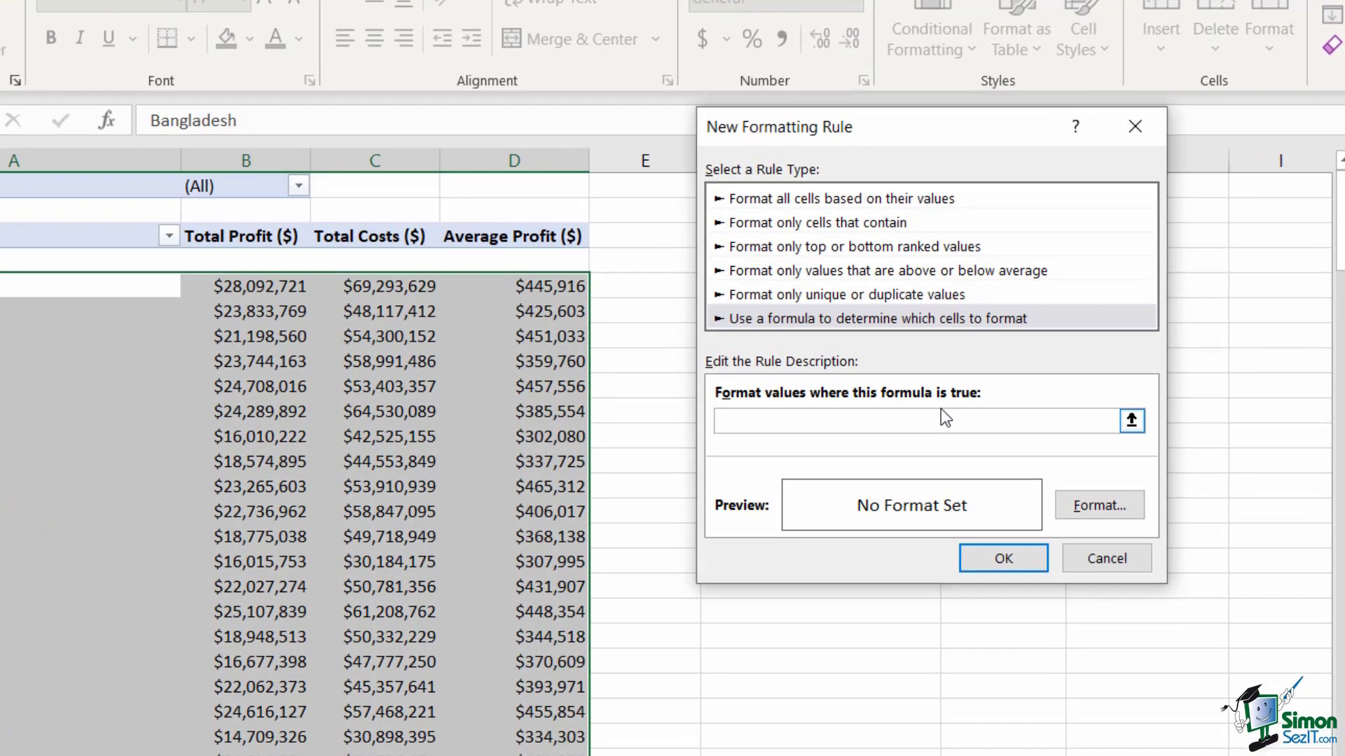
- Enter the rule formula =$B5>25000000
type("=")
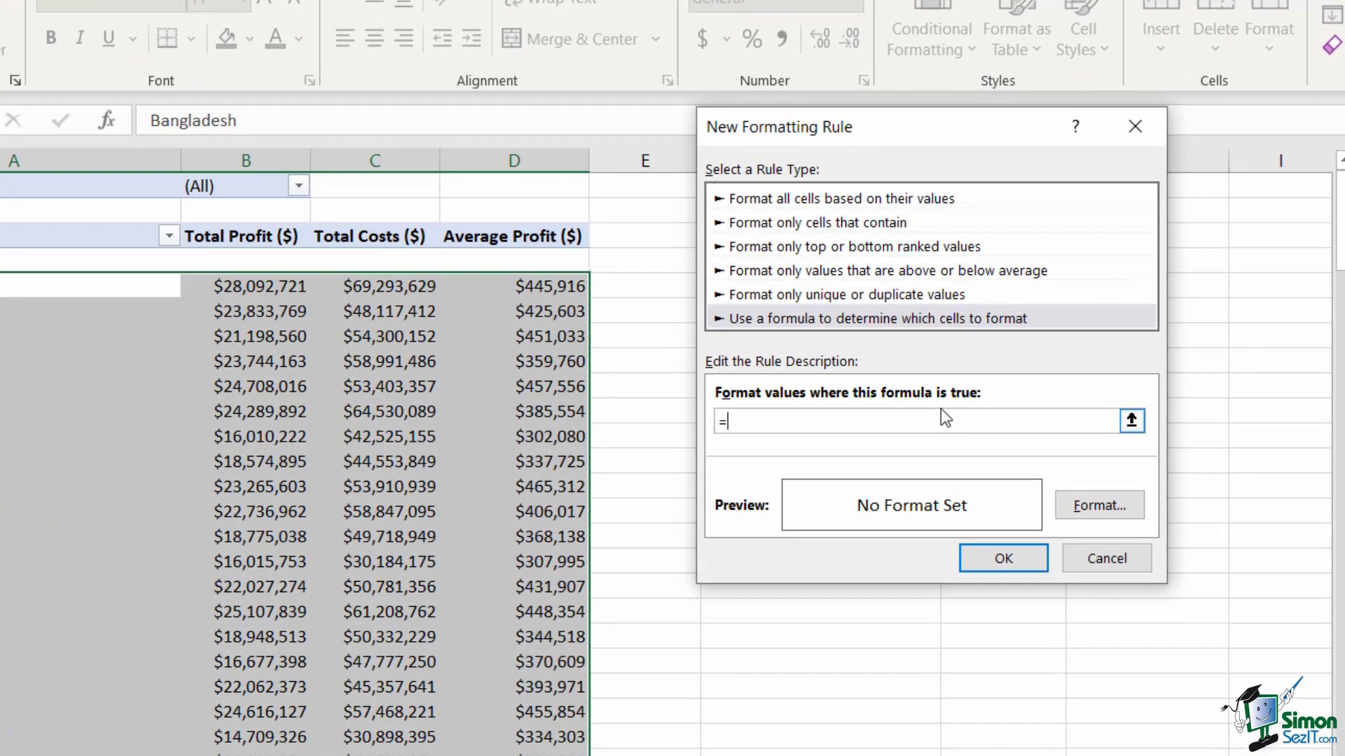
type("$")
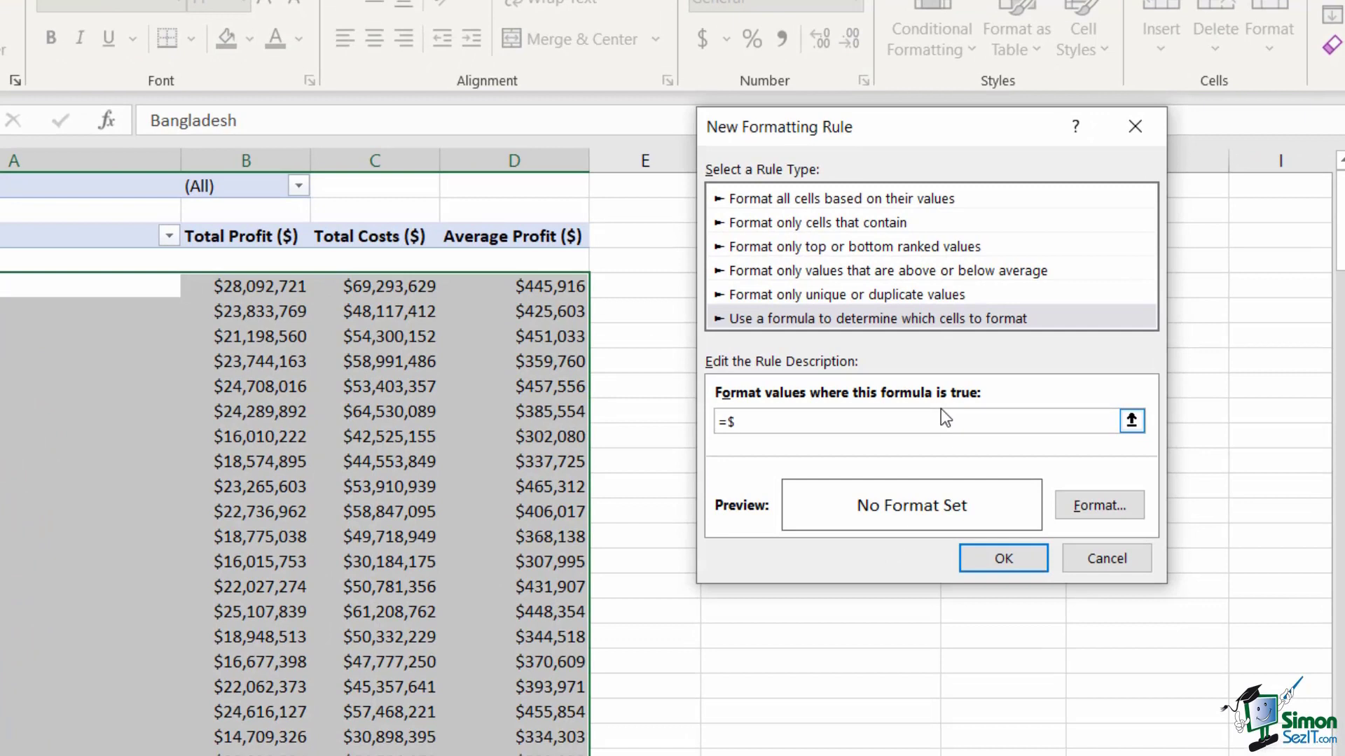
type("B5")
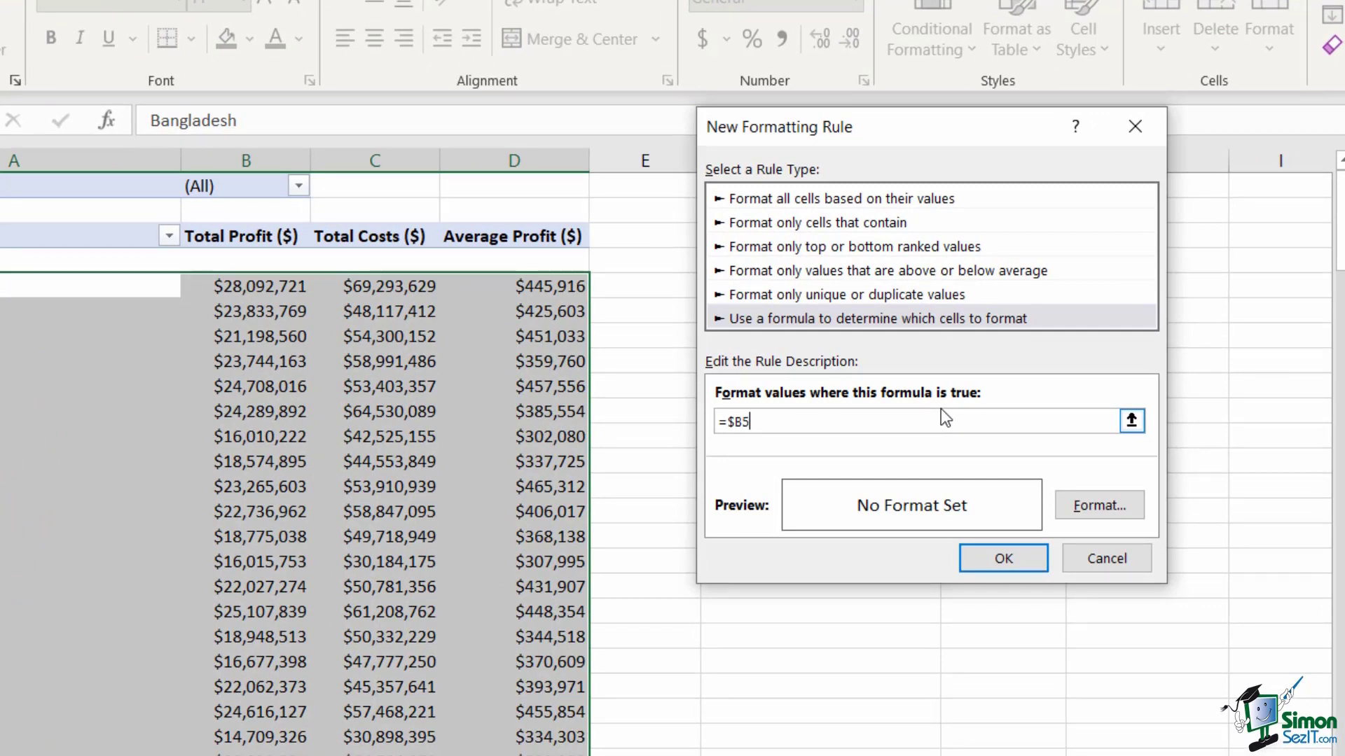
type(">2")
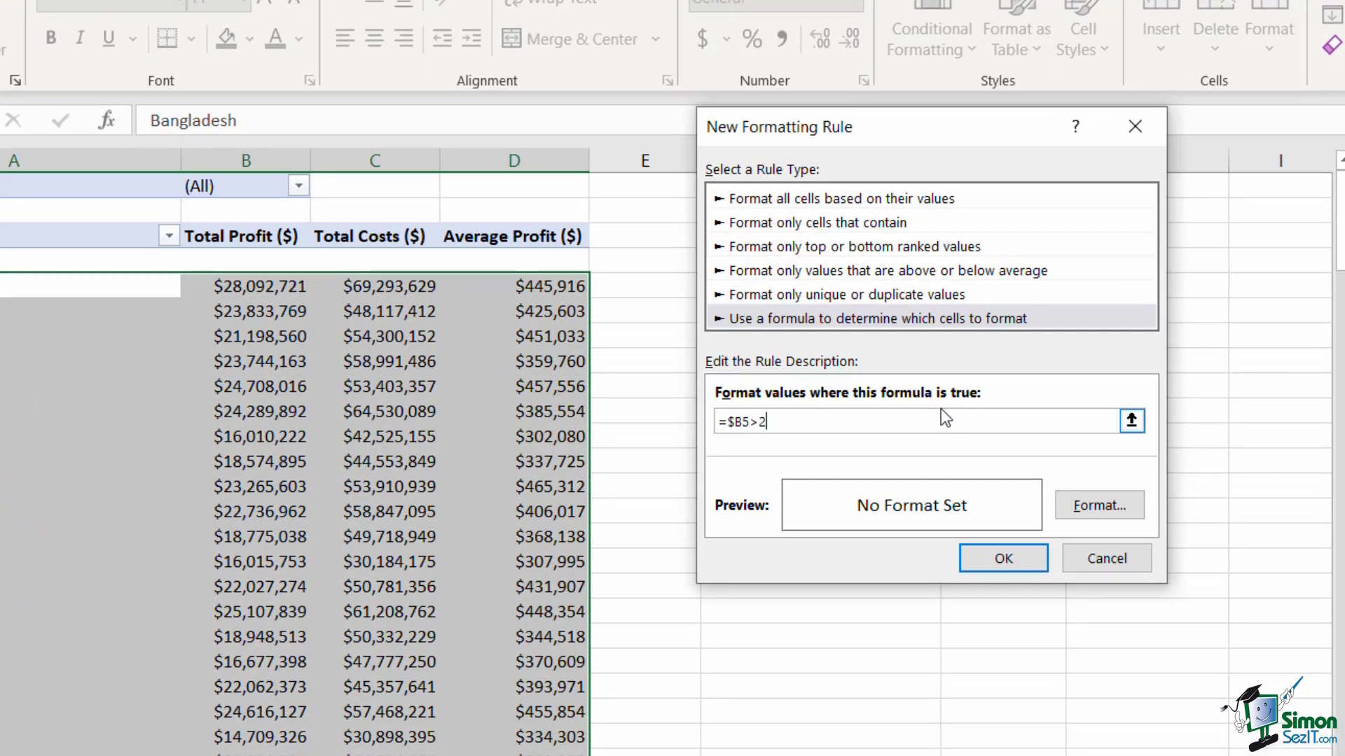
type("5000")
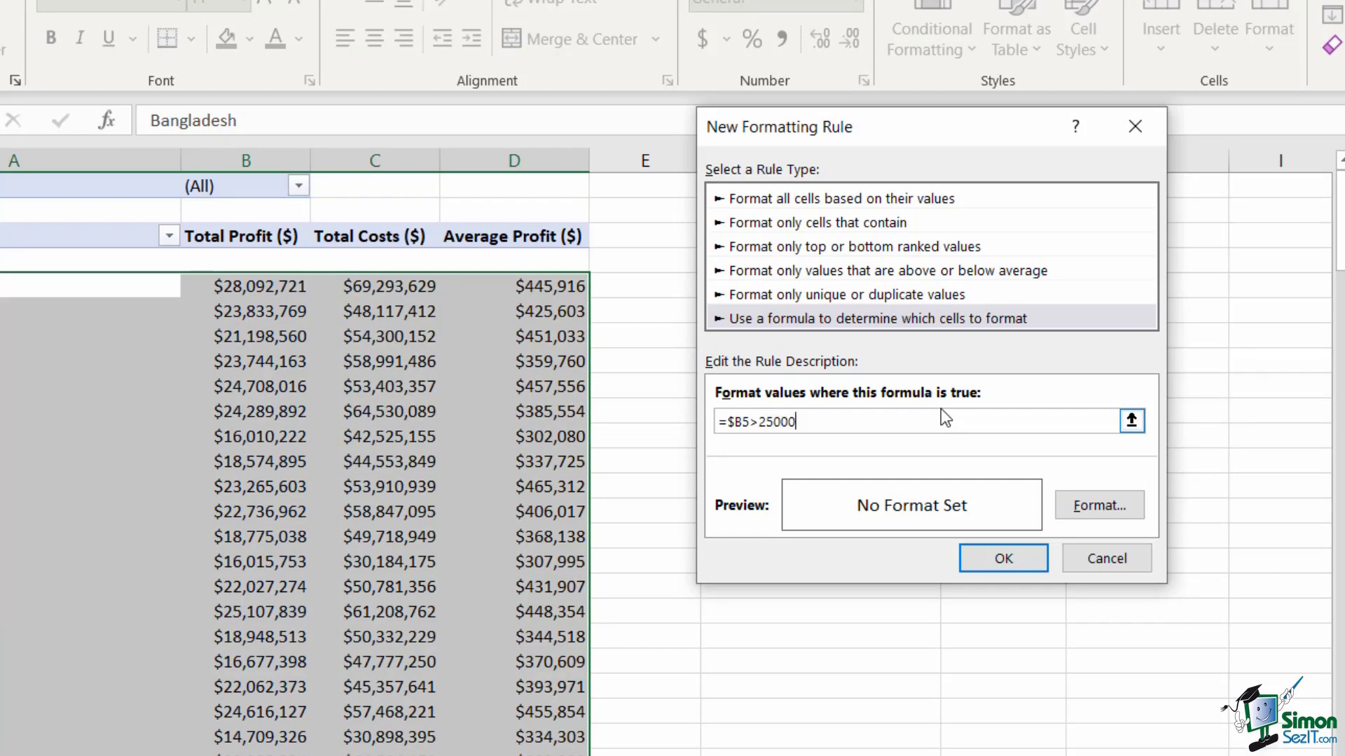
- Give rows with Total Profit above 25,000,000 a light green fill and confirm the rule
type("000")
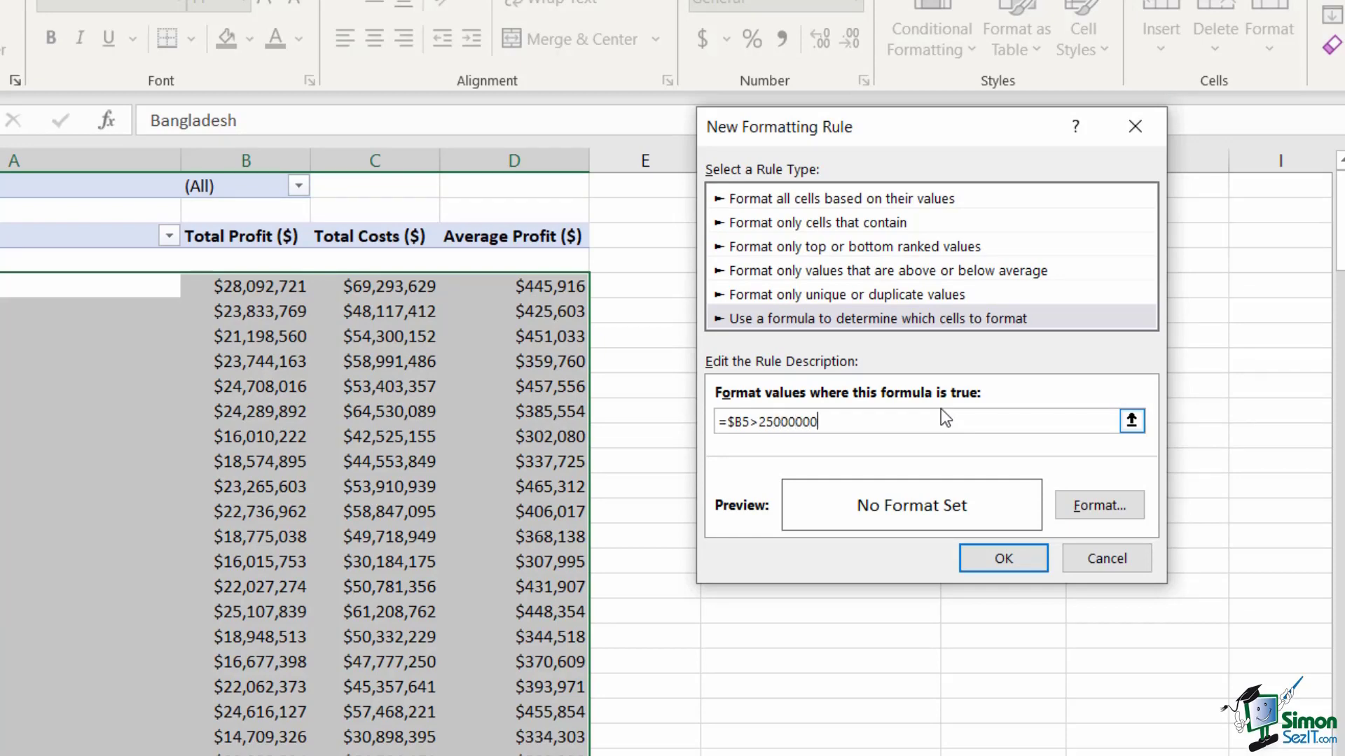
left_click(1098, 504)
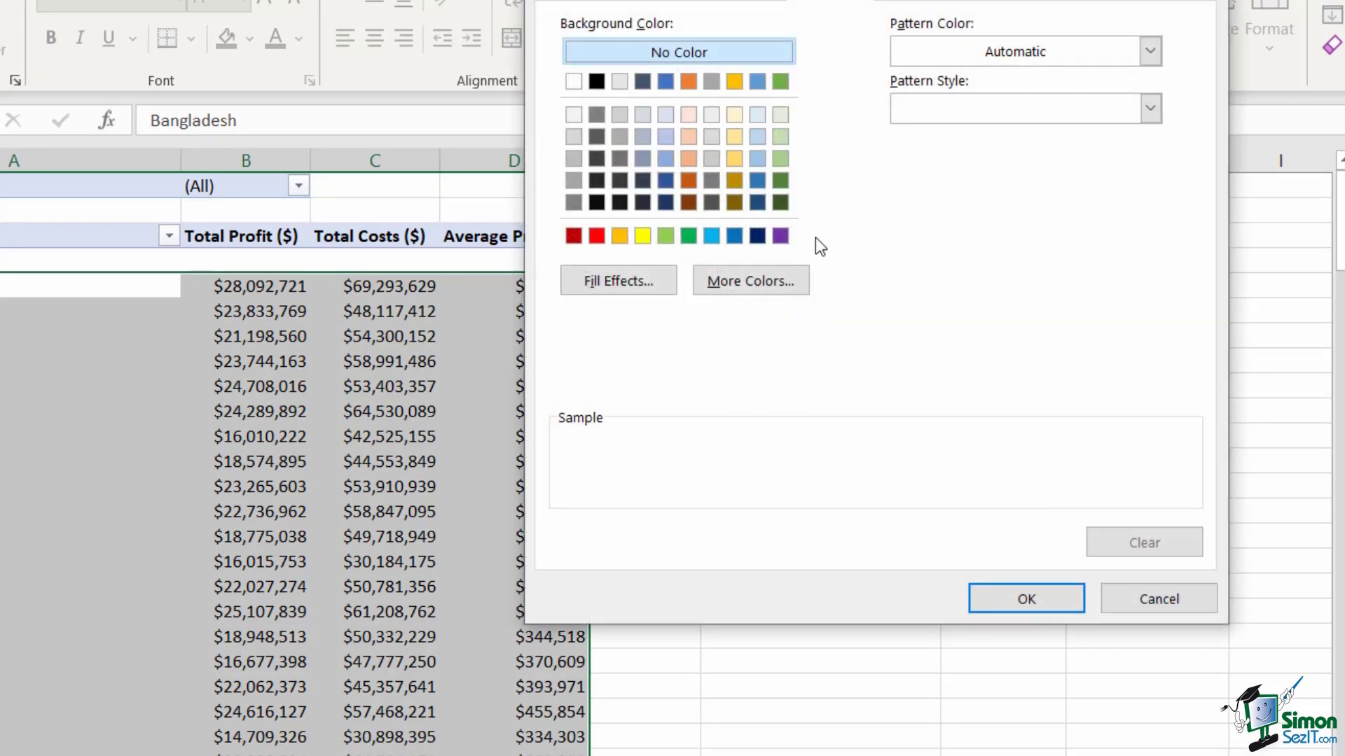
left_click(1025, 598)
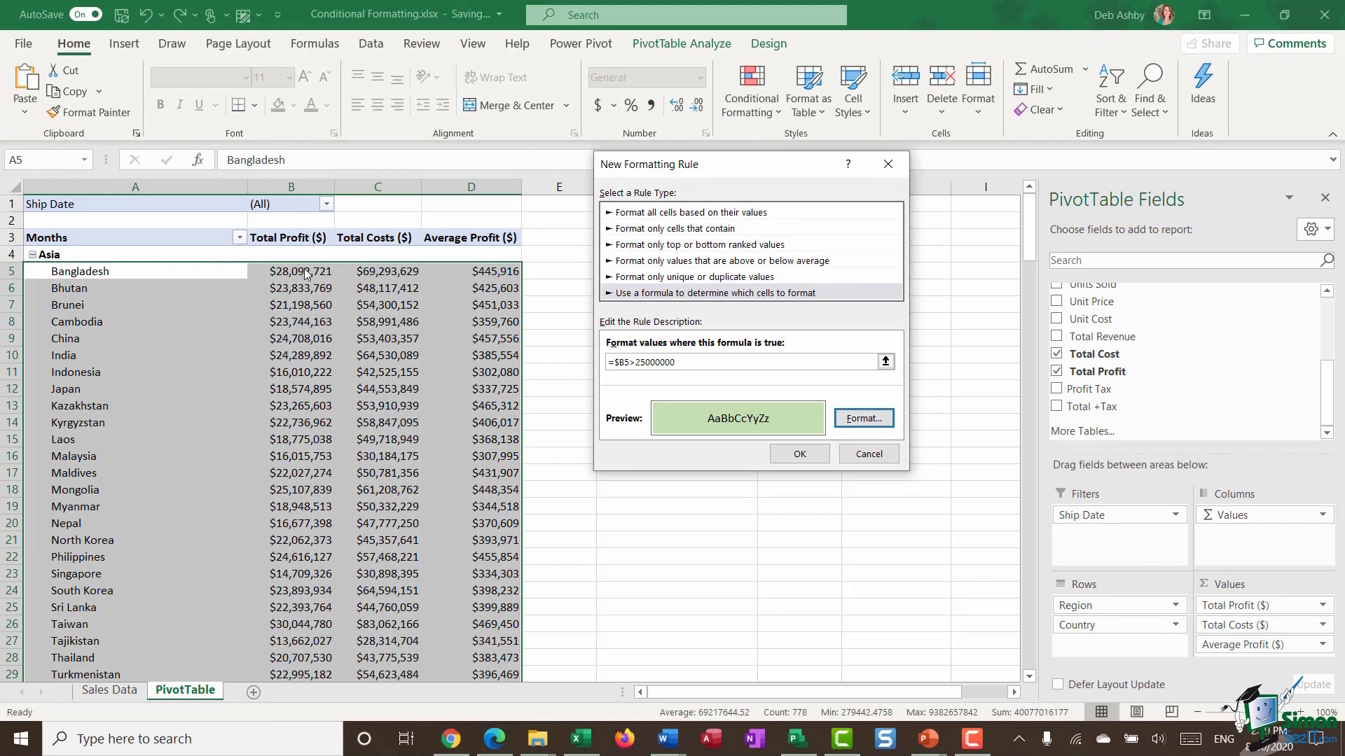
mouse_move(627, 380)
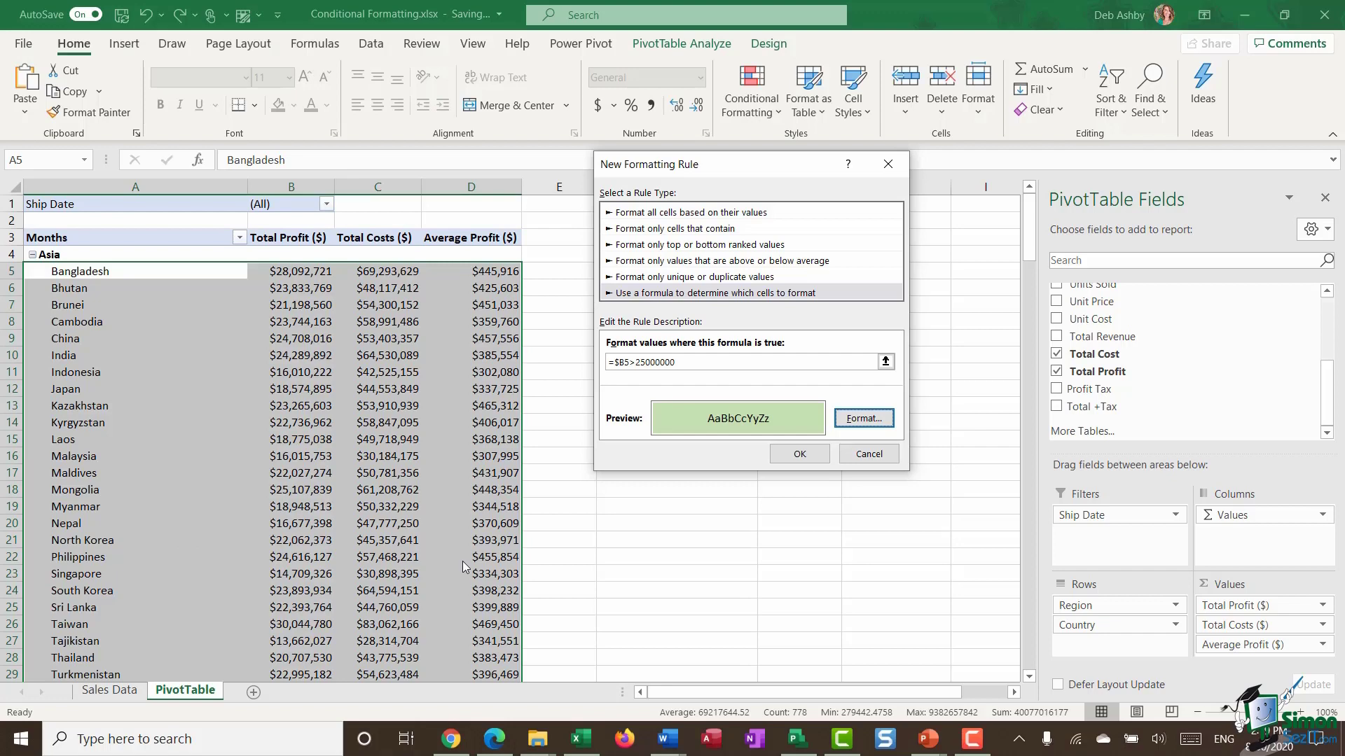
left_click(799, 454)
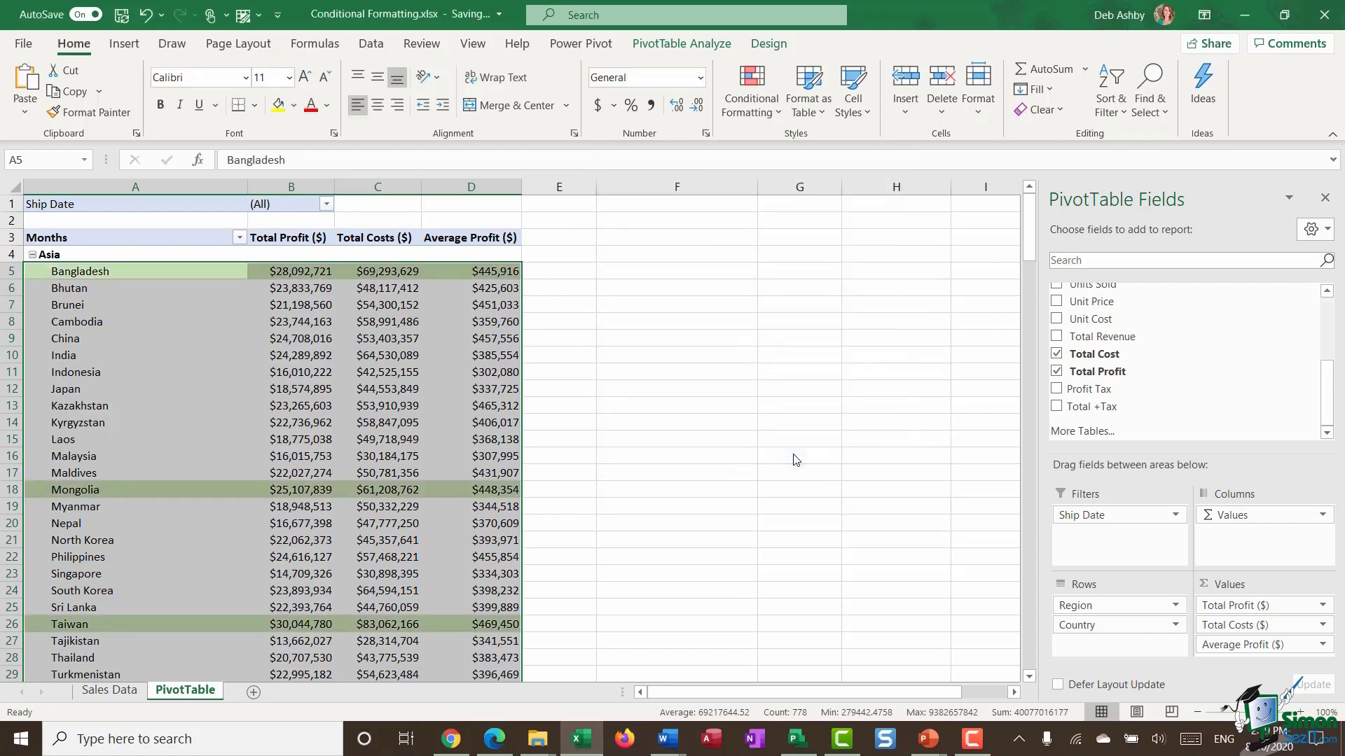
left_click(675, 354)
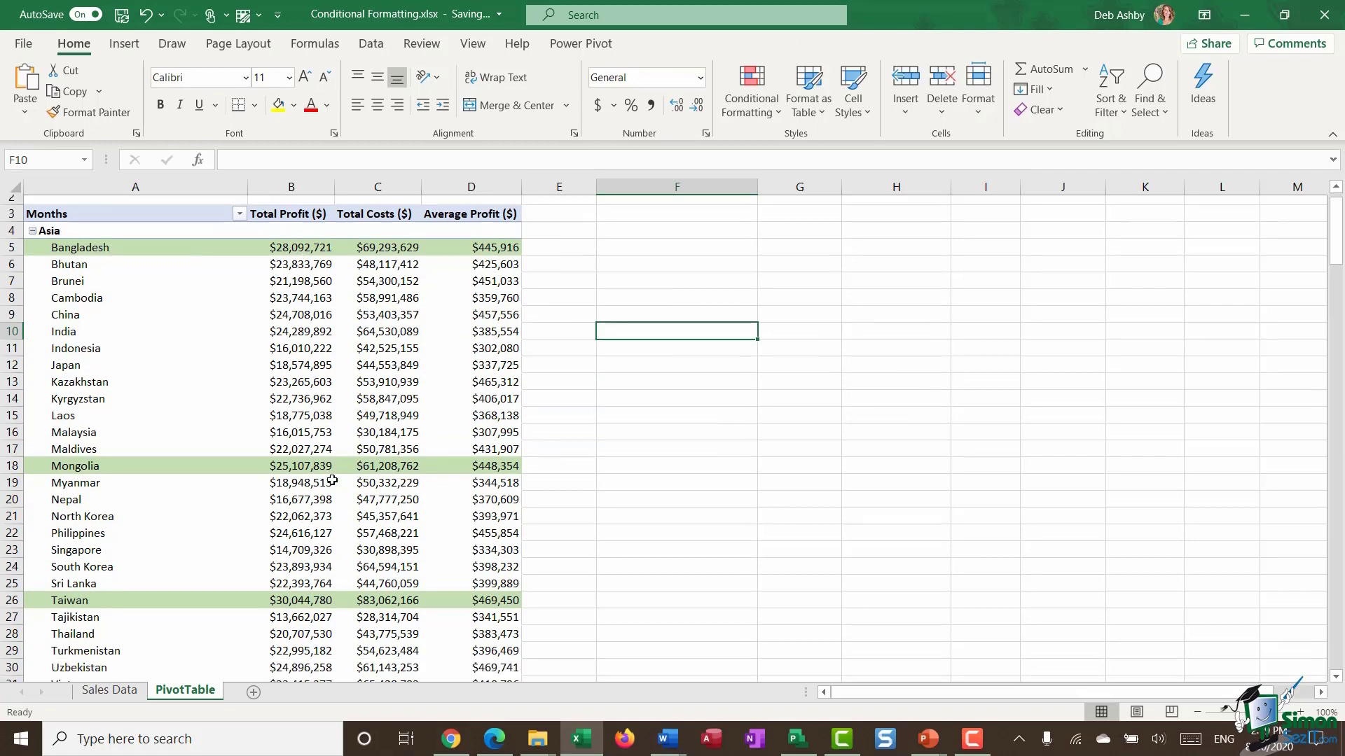
- Apply blue gradient data bars to all Total Profit values in the PivotTable
scroll("down", 3)
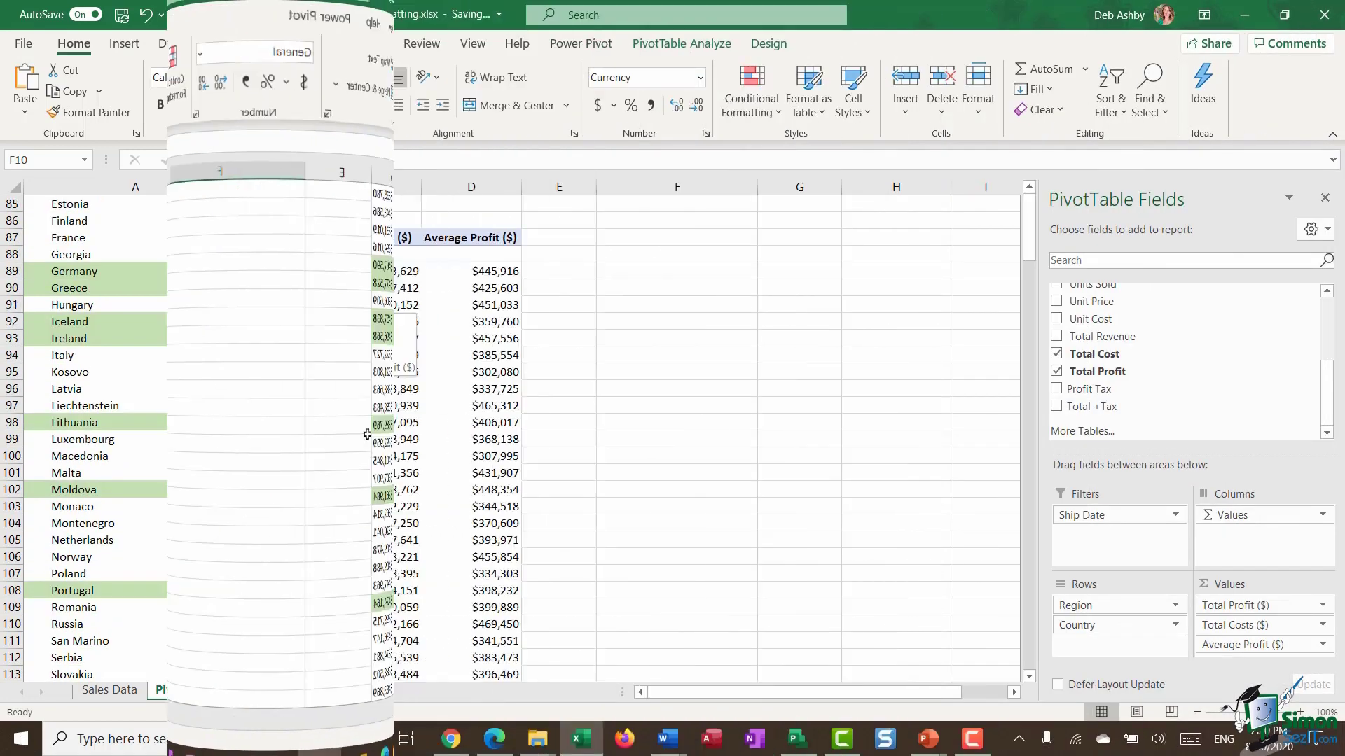
left_click(750, 89)
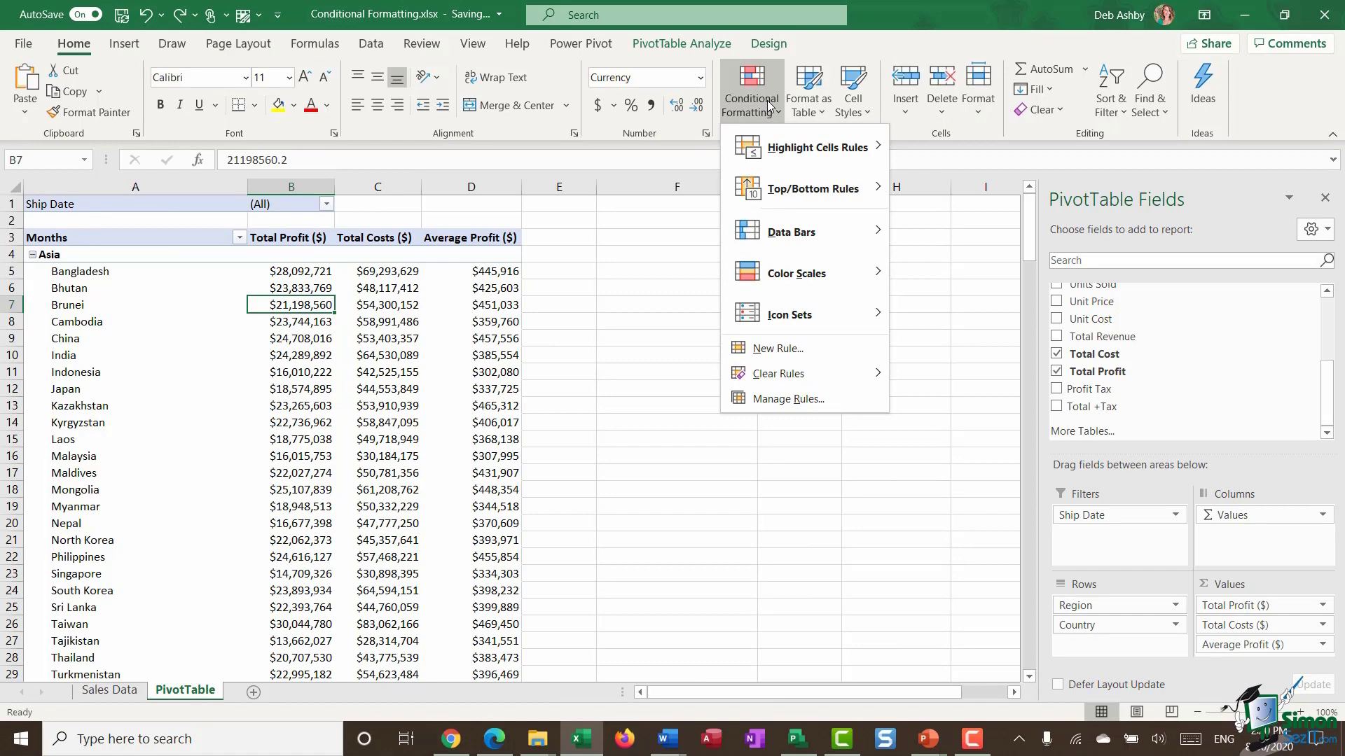
mouse_move(801, 273)
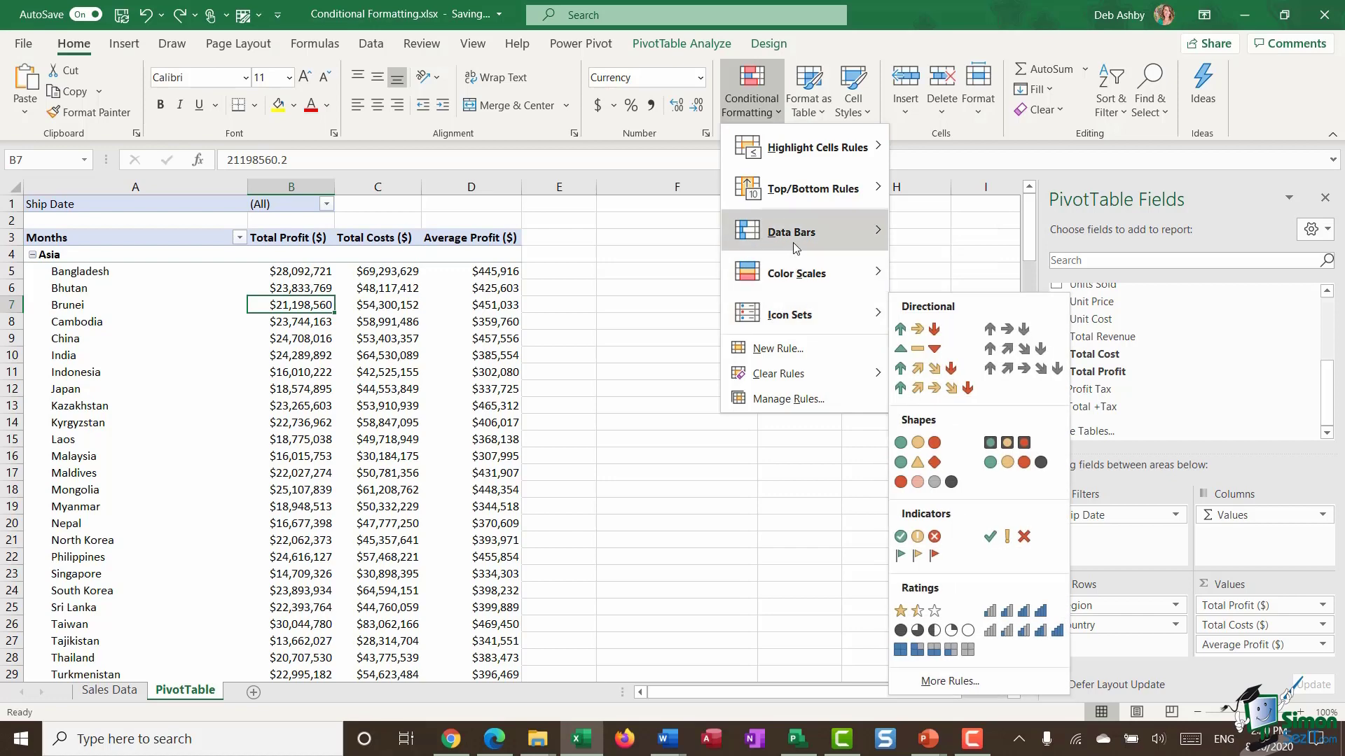
left_click(790, 231)
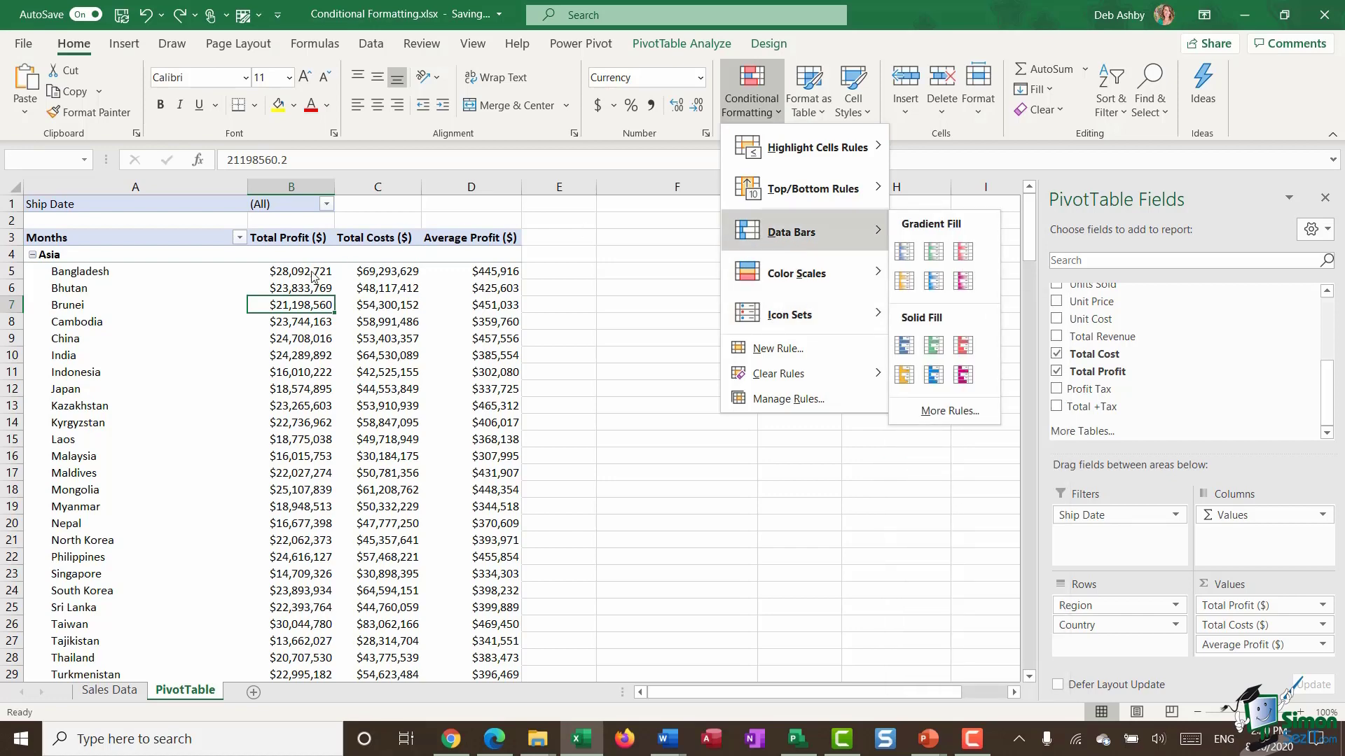
left_click(291, 270)
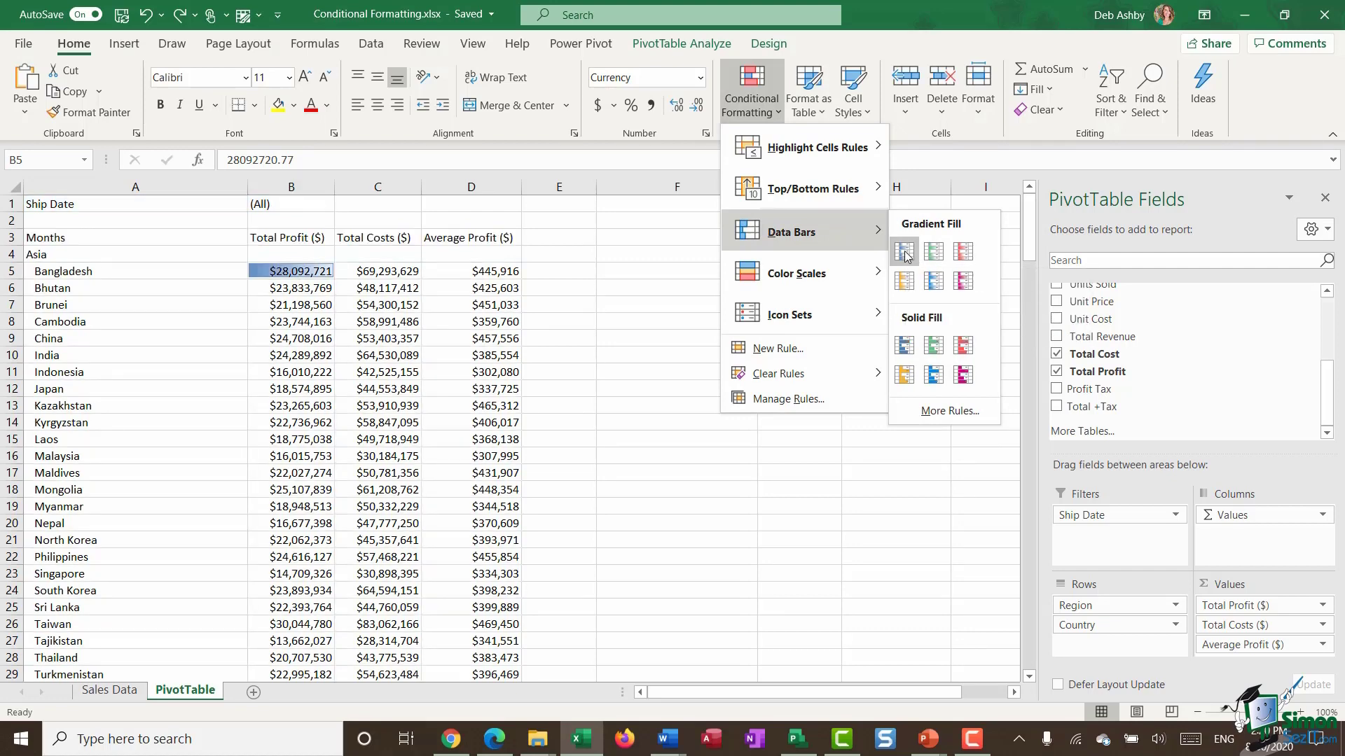
left_click(903, 251)
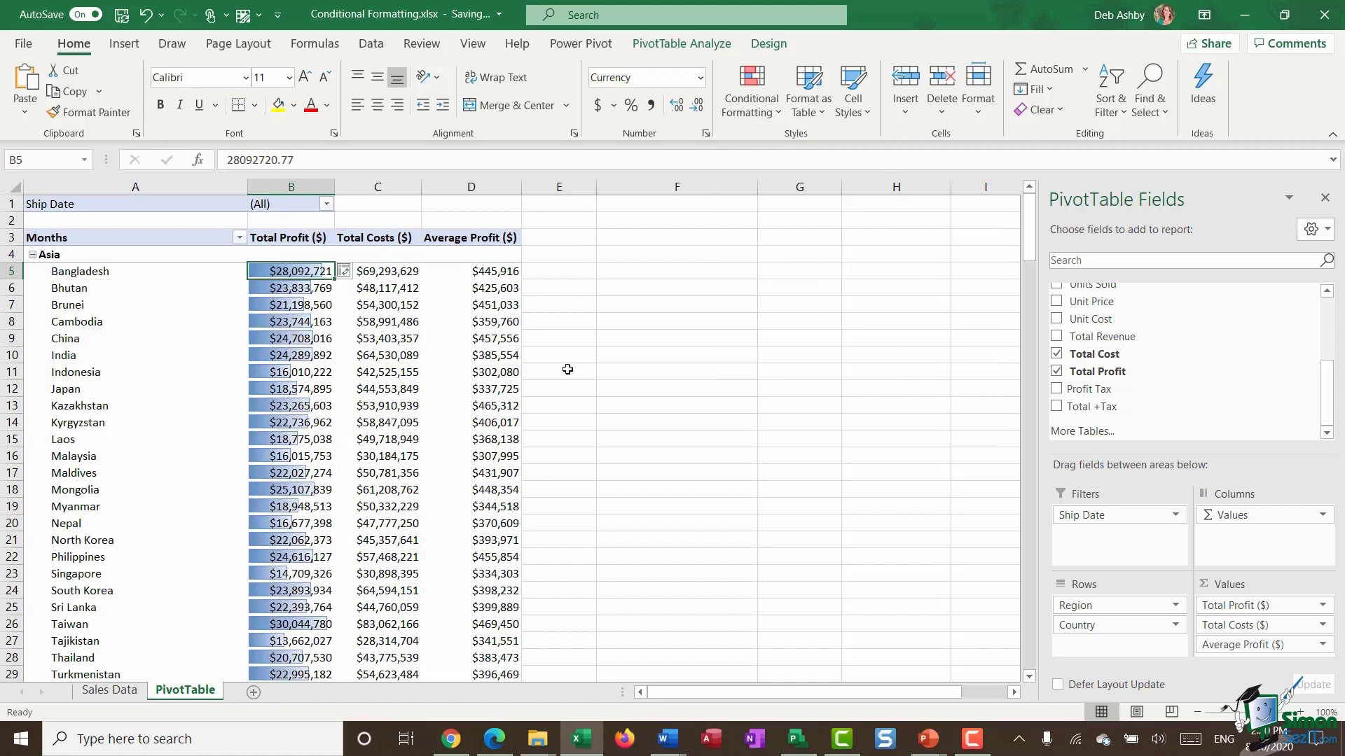
mouse_move(349, 372)
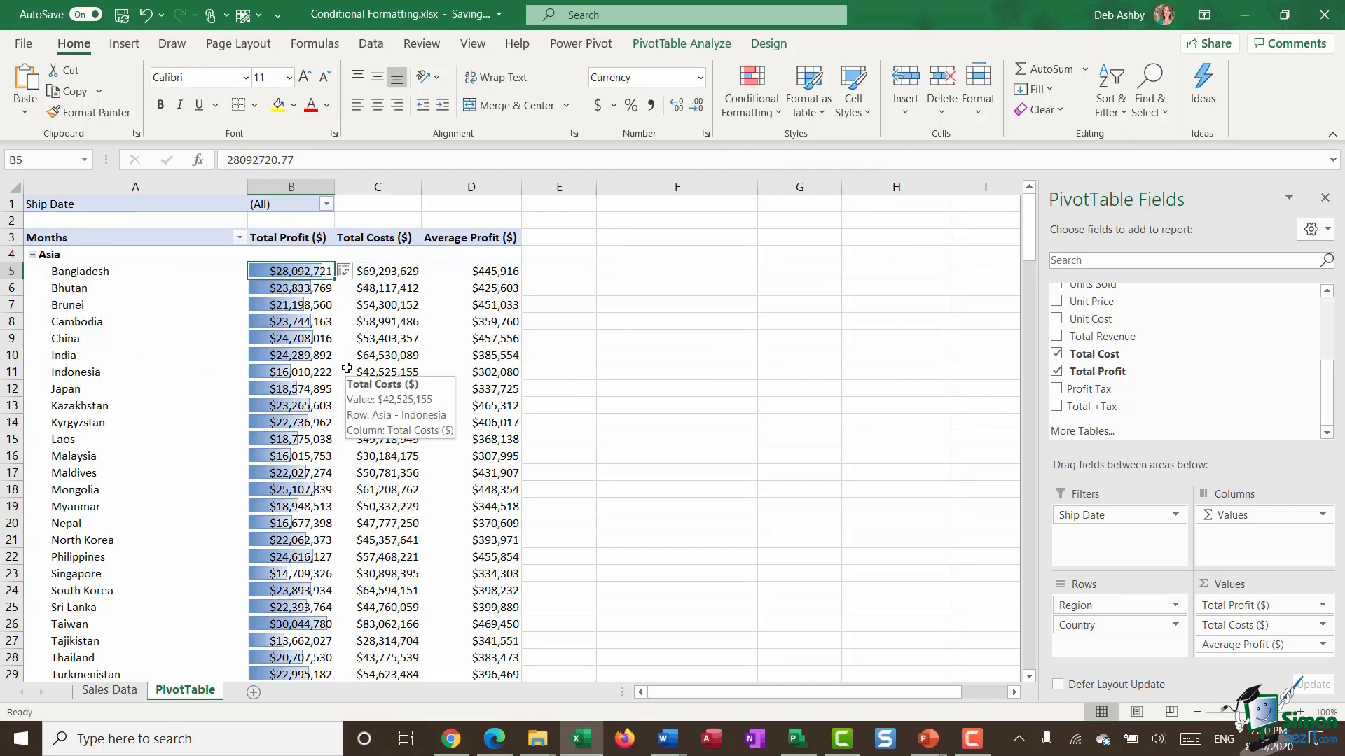
mouse_move(377, 307)
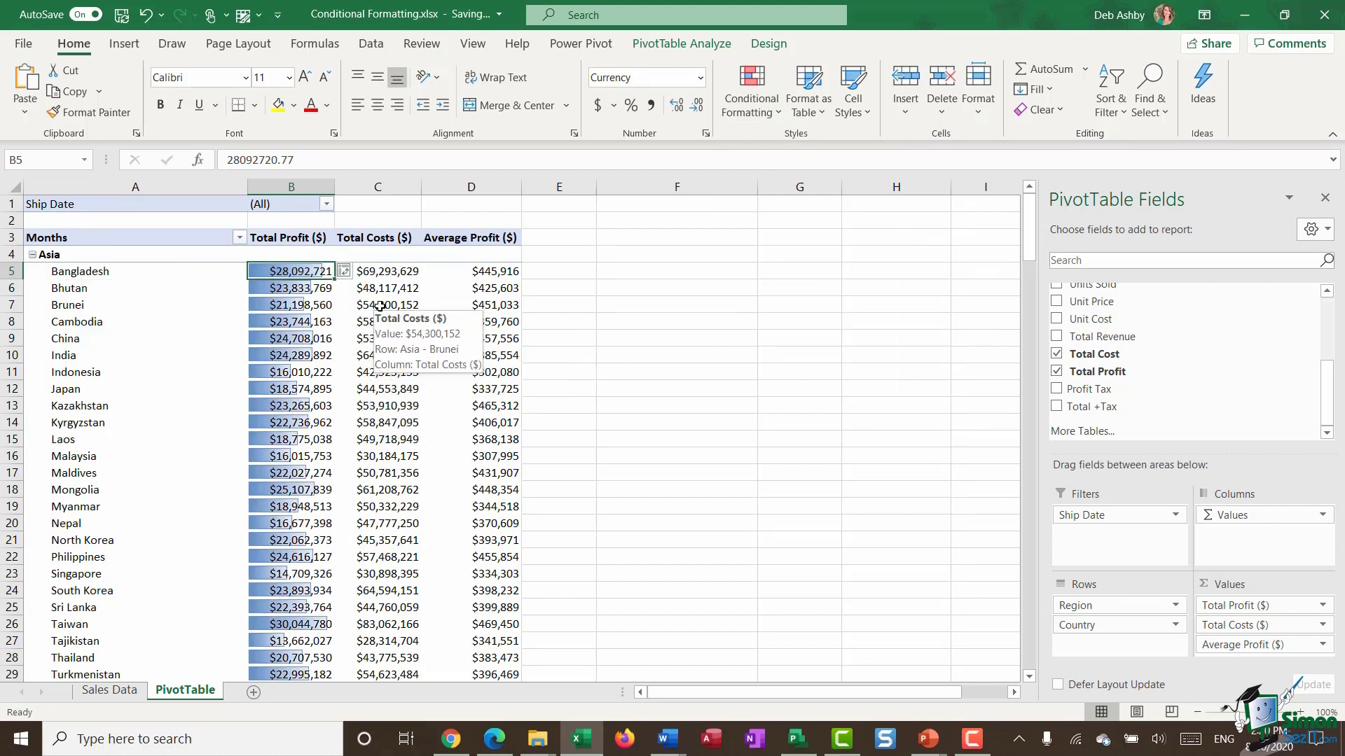
mouse_move(323, 409)
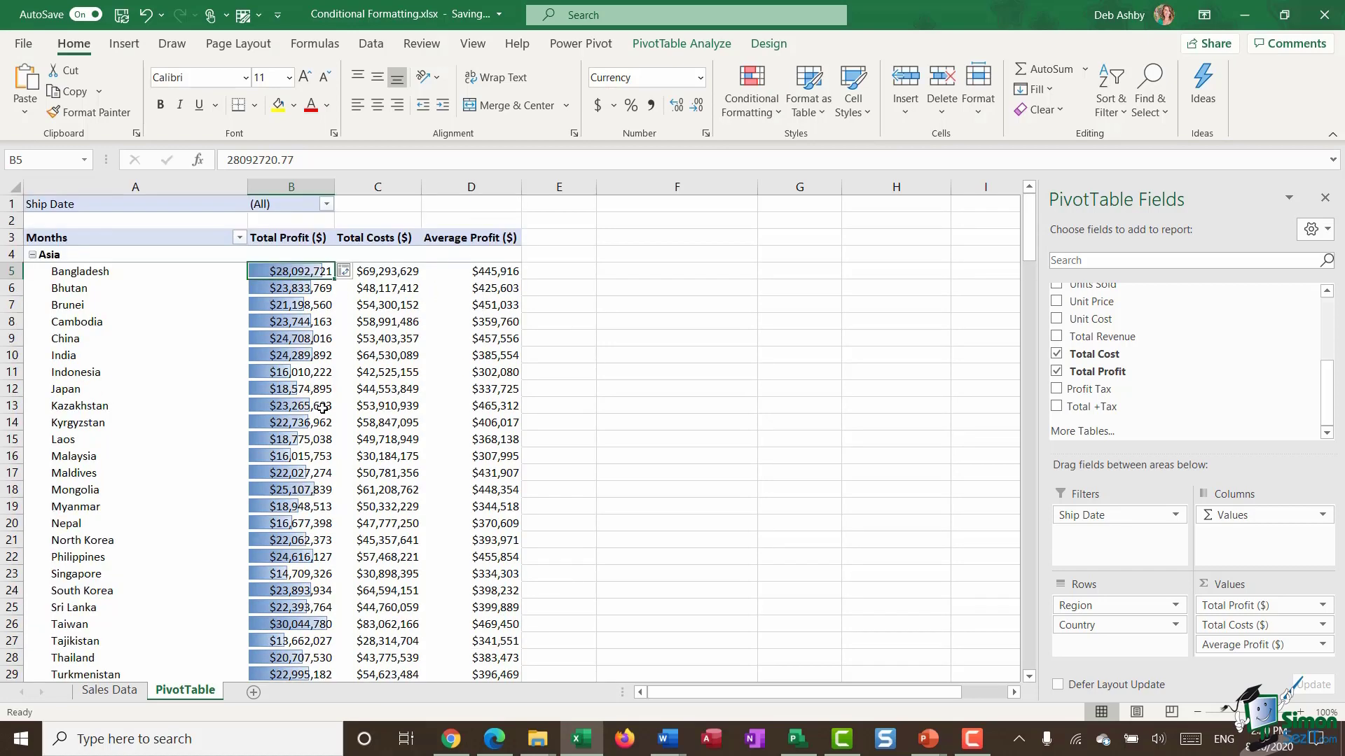
mouse_move(207, 355)
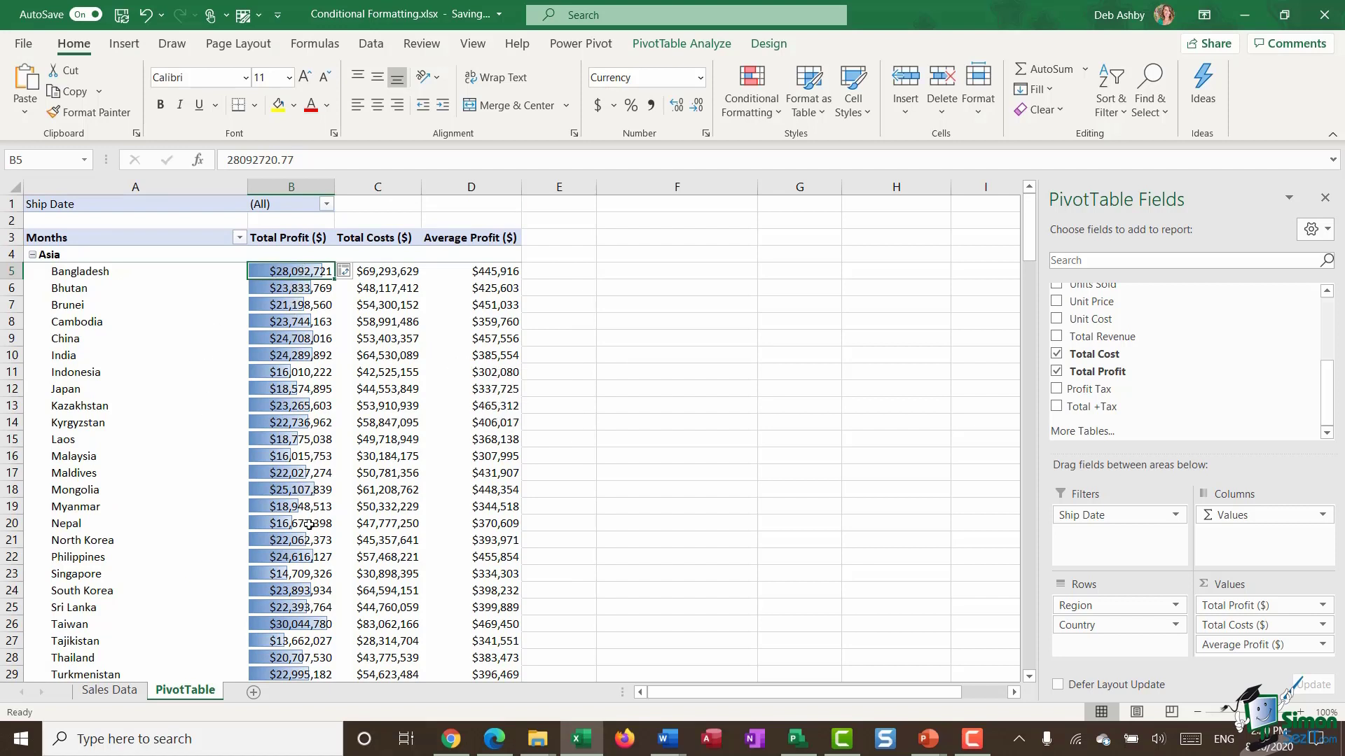
mouse_move(299, 270)
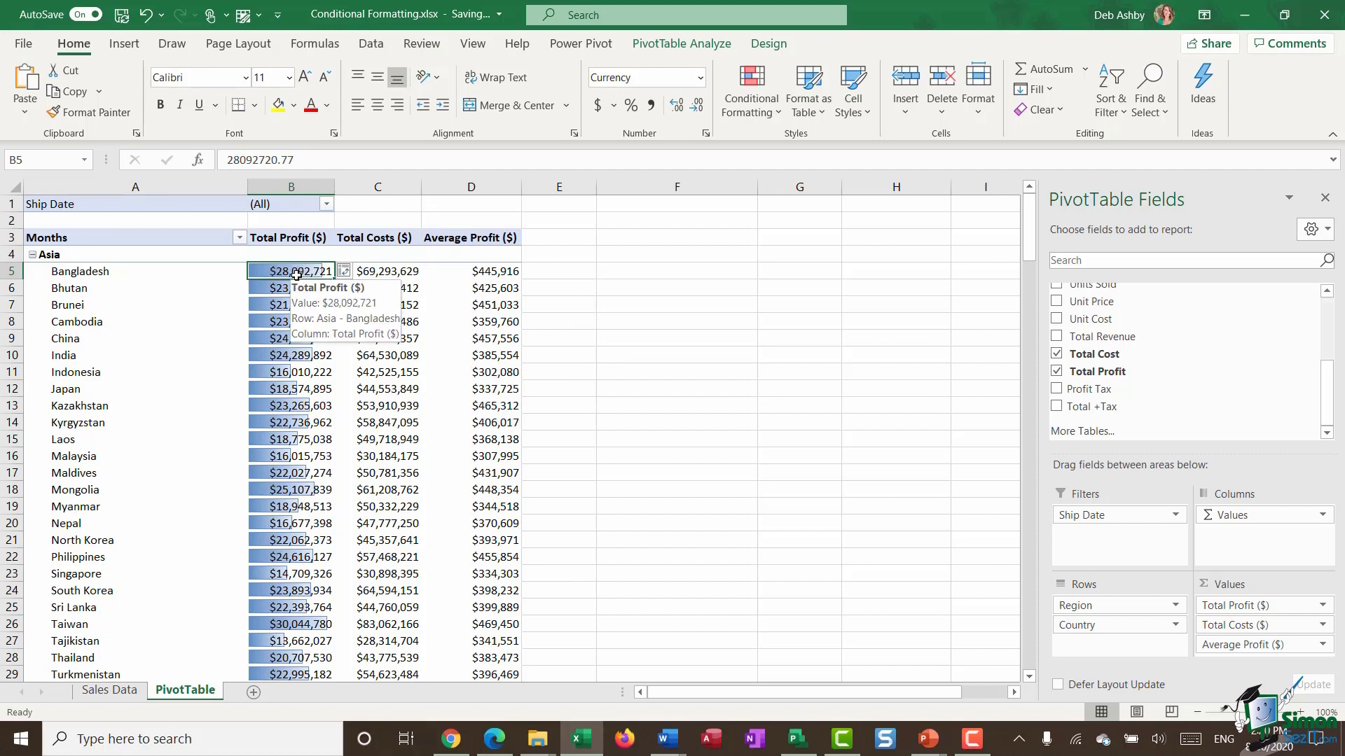
mouse_move(293, 288)
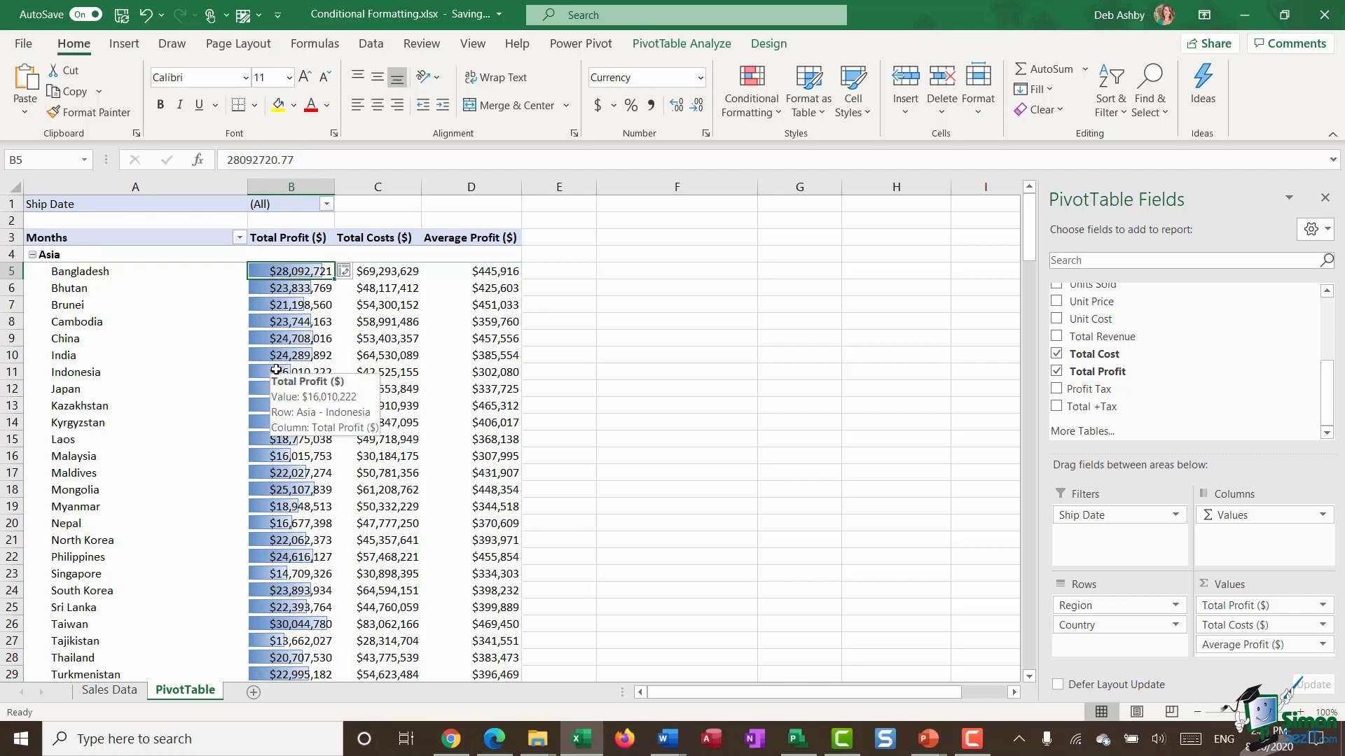
mouse_move(305, 319)
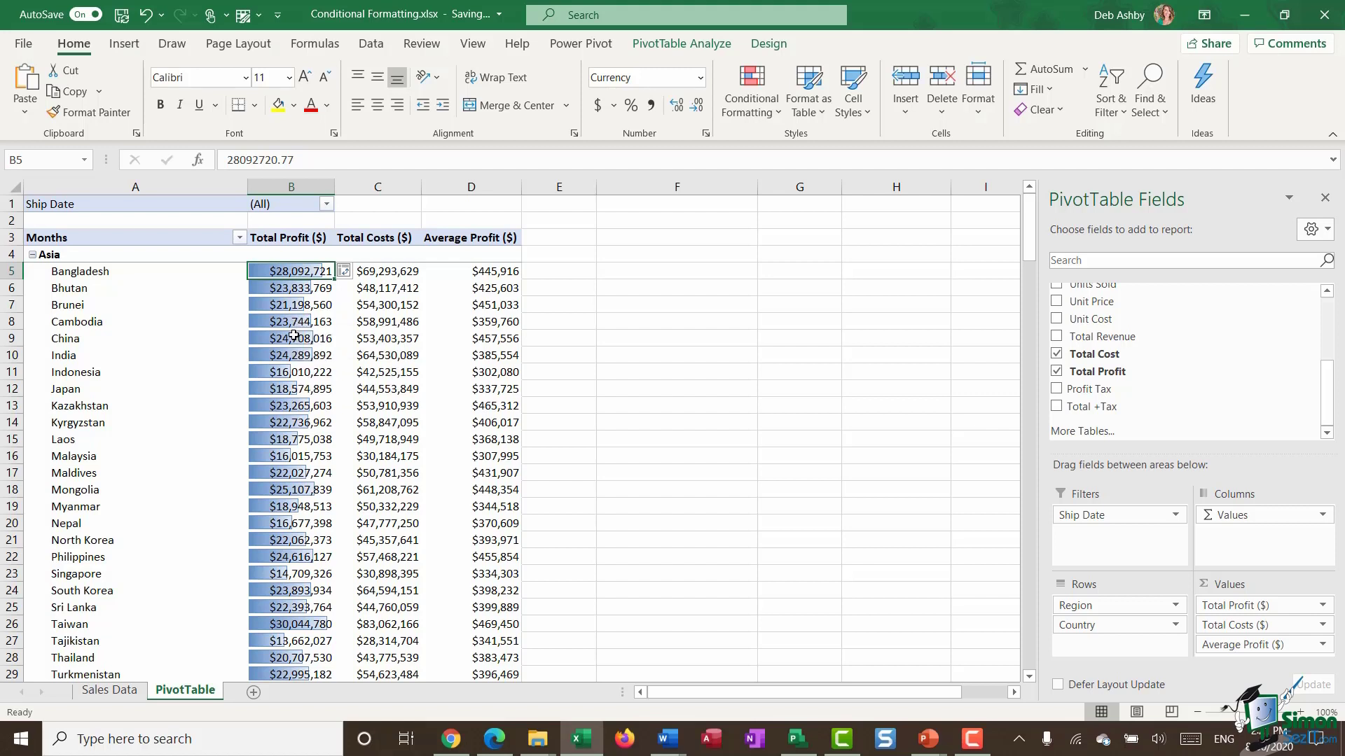
mouse_move(293, 337)
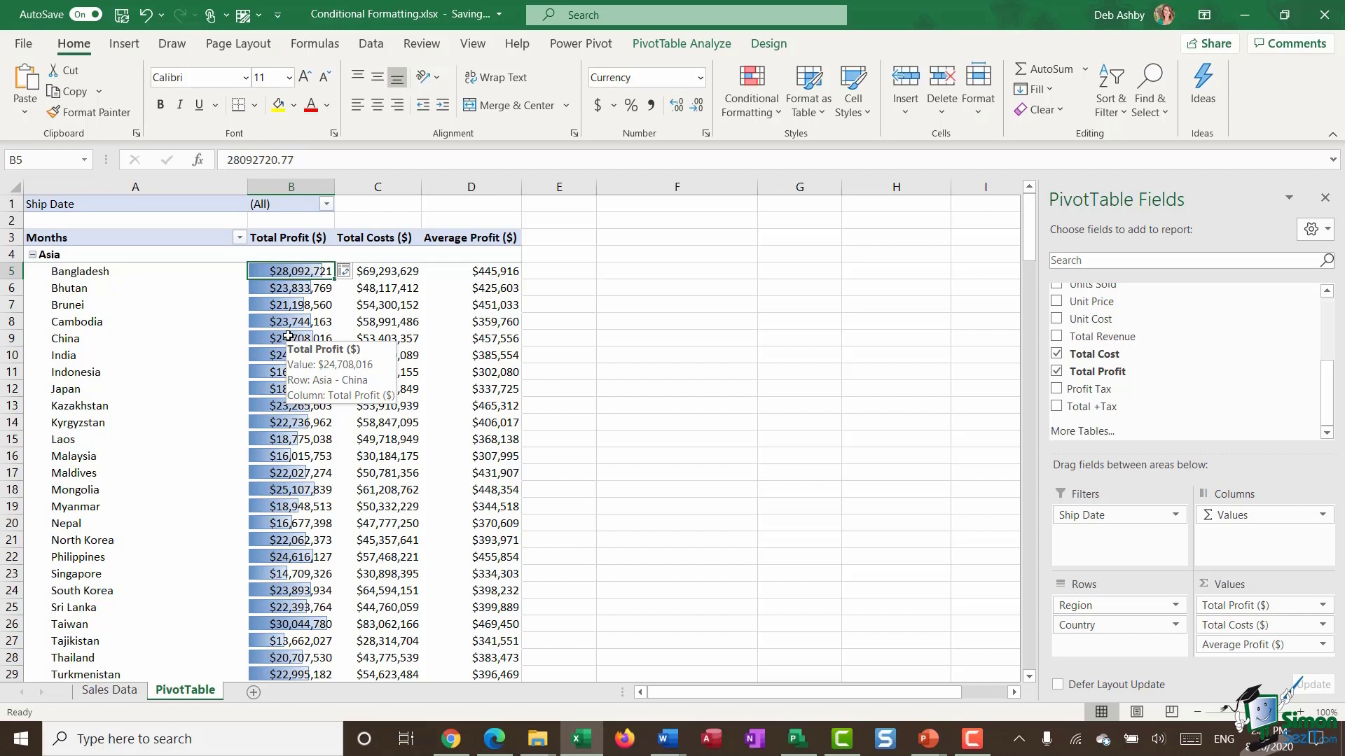
mouse_move(291, 284)
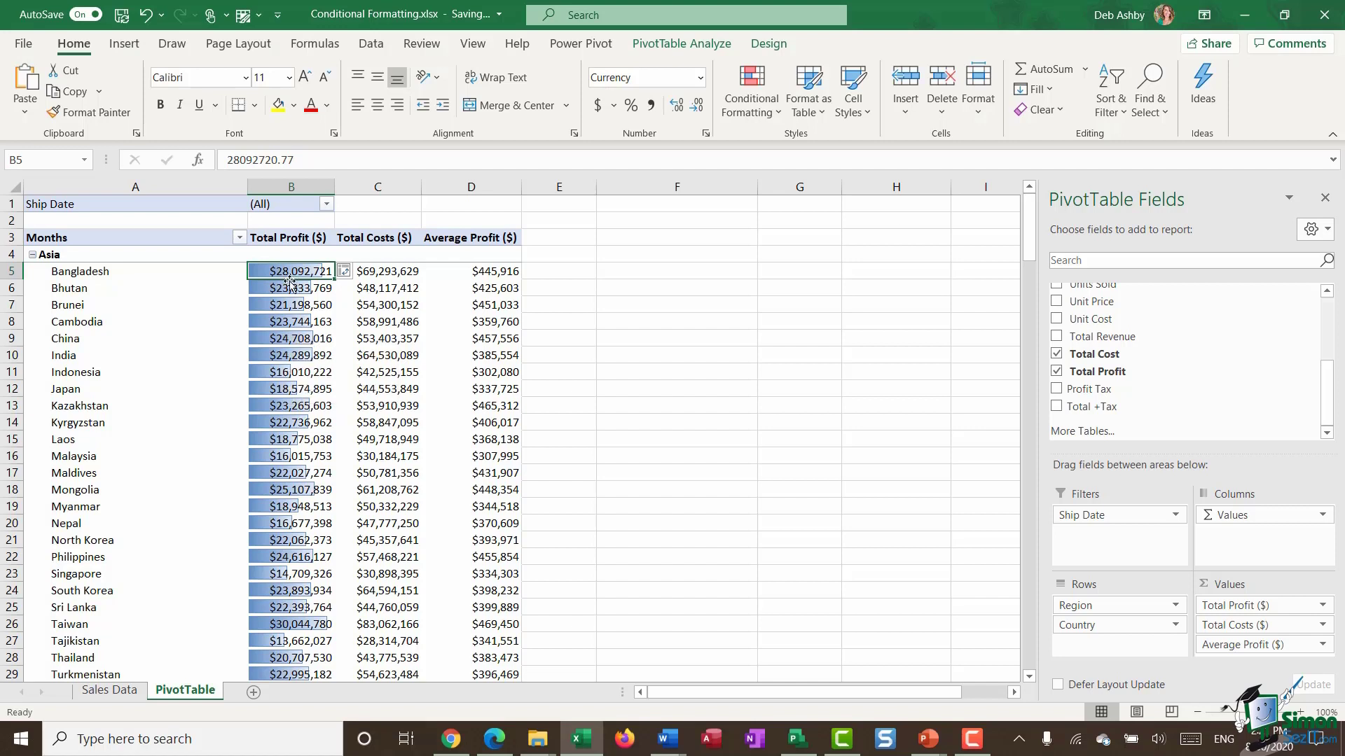
mouse_move(295, 289)
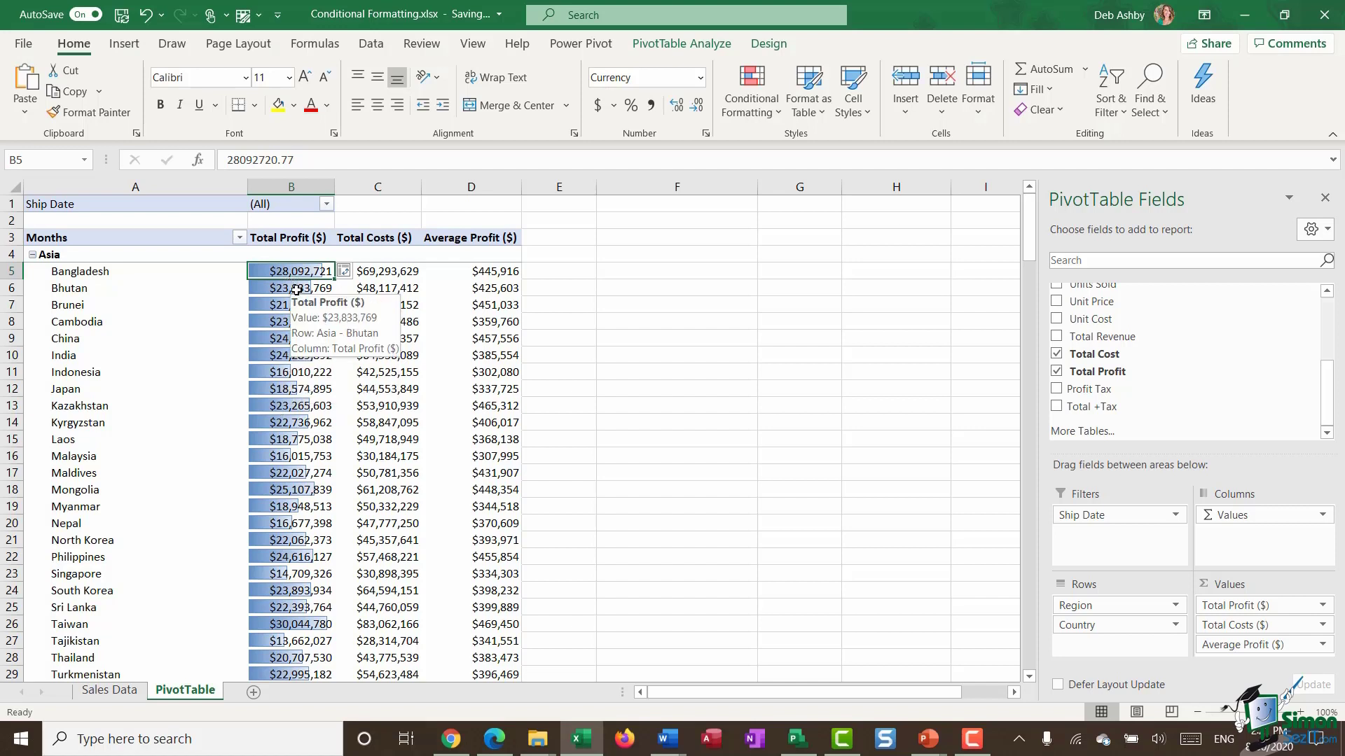
- Edit the Total Profit data bar rule to Show Bar Only, hiding the dollar figures
left_click(749, 89)
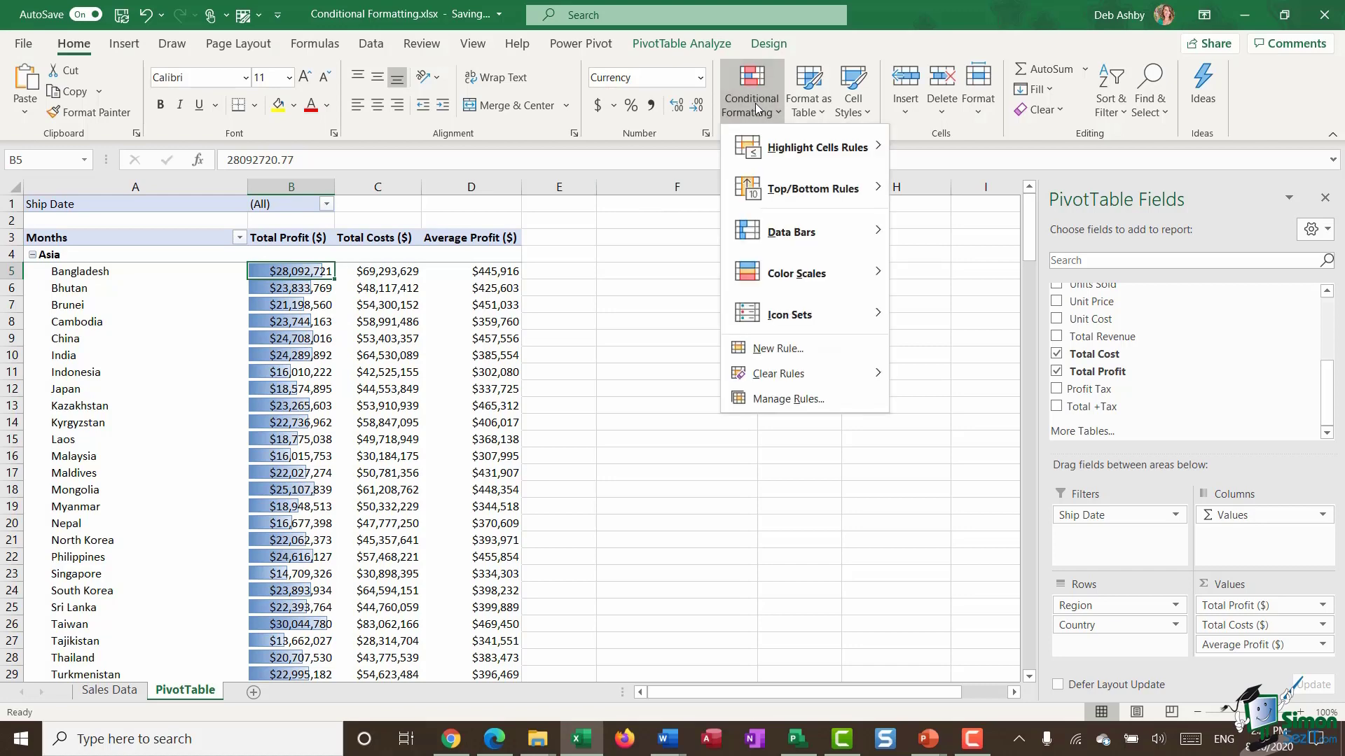
mouse_move(786, 400)
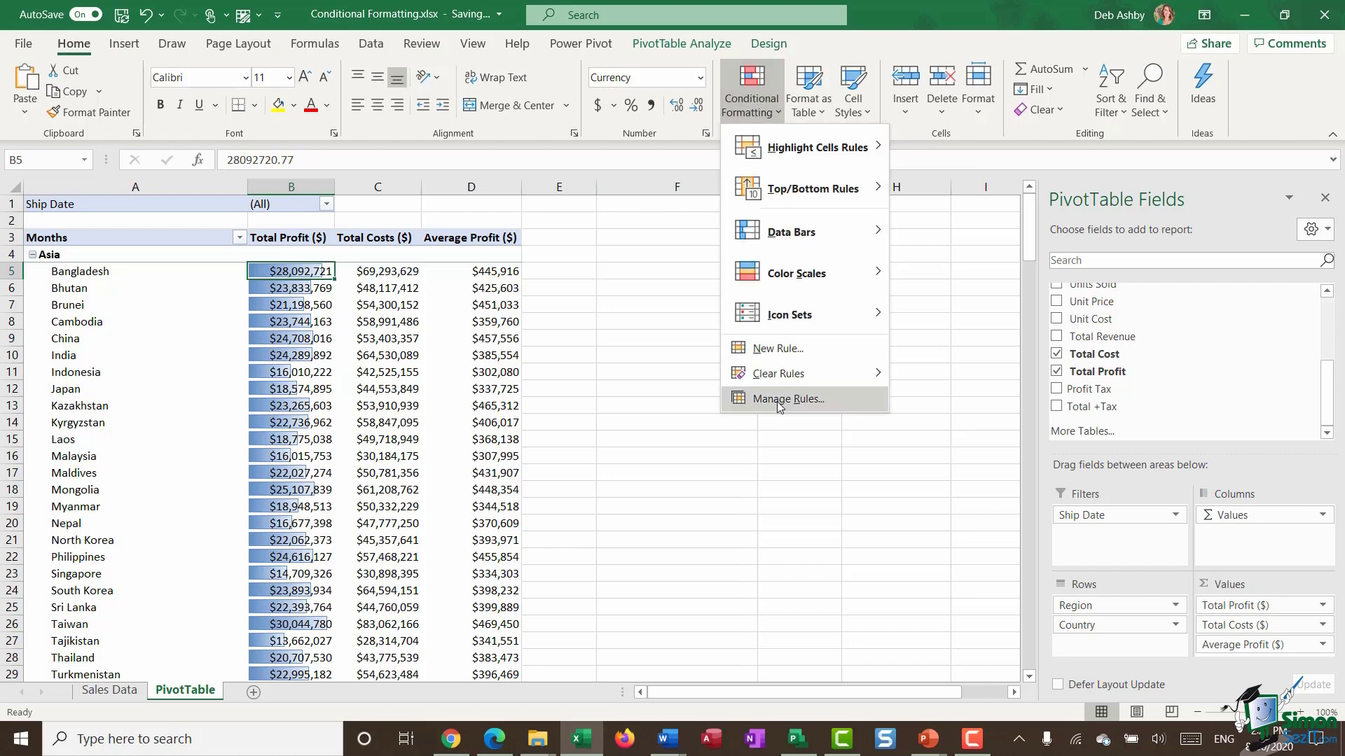
left_click(786, 398)
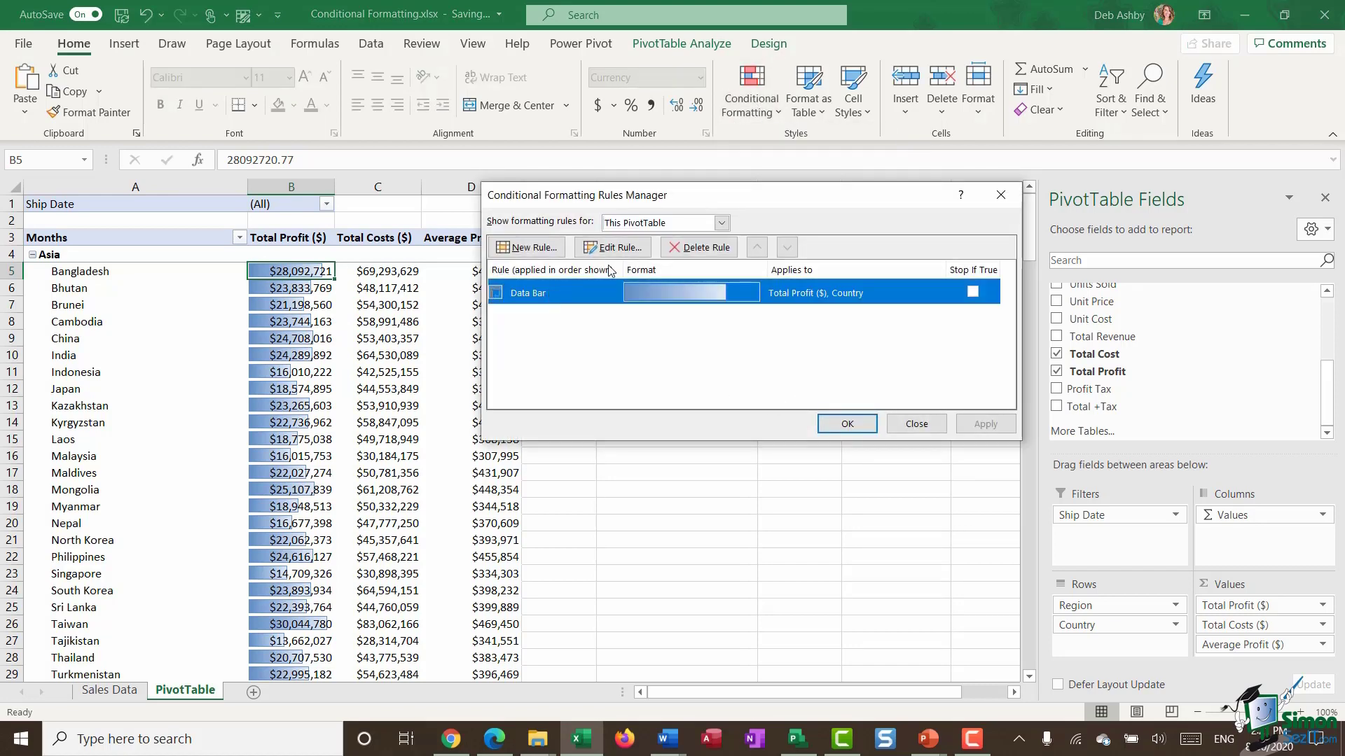
left_click(613, 247)
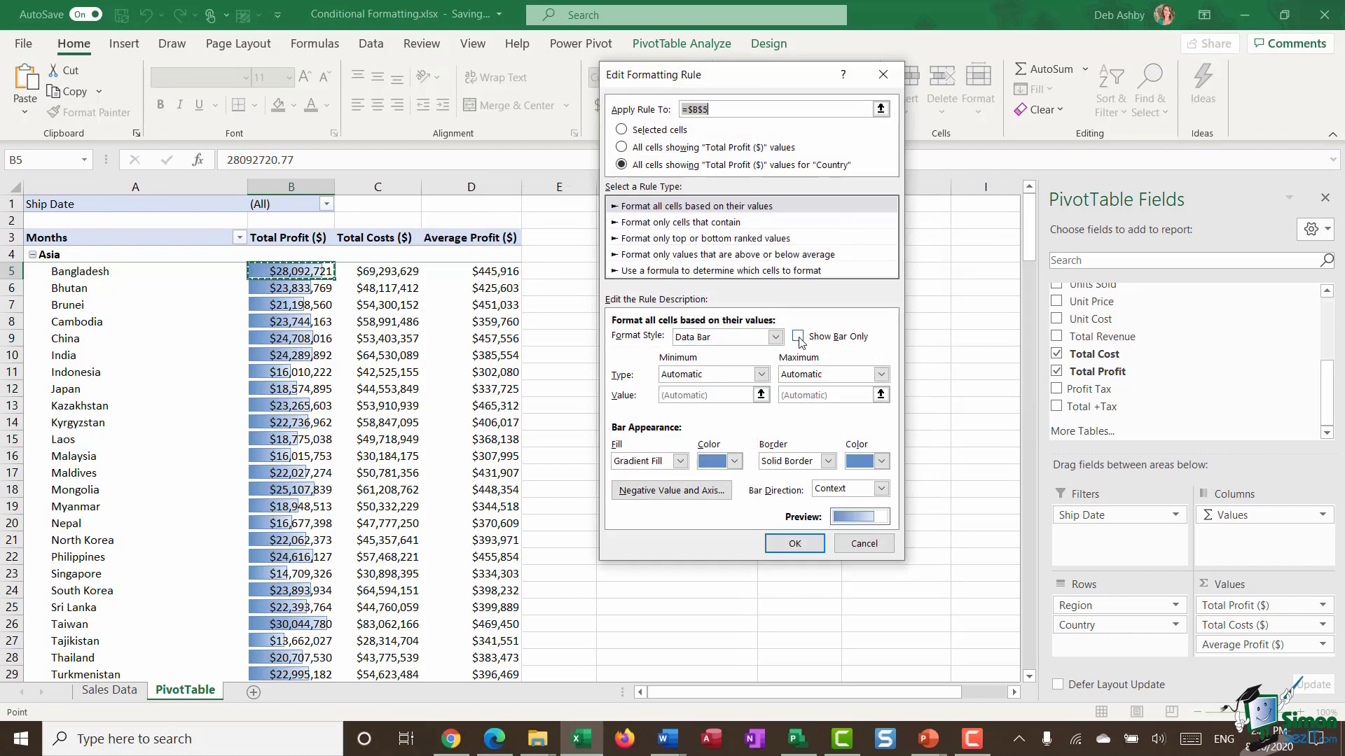
left_click(792, 544)
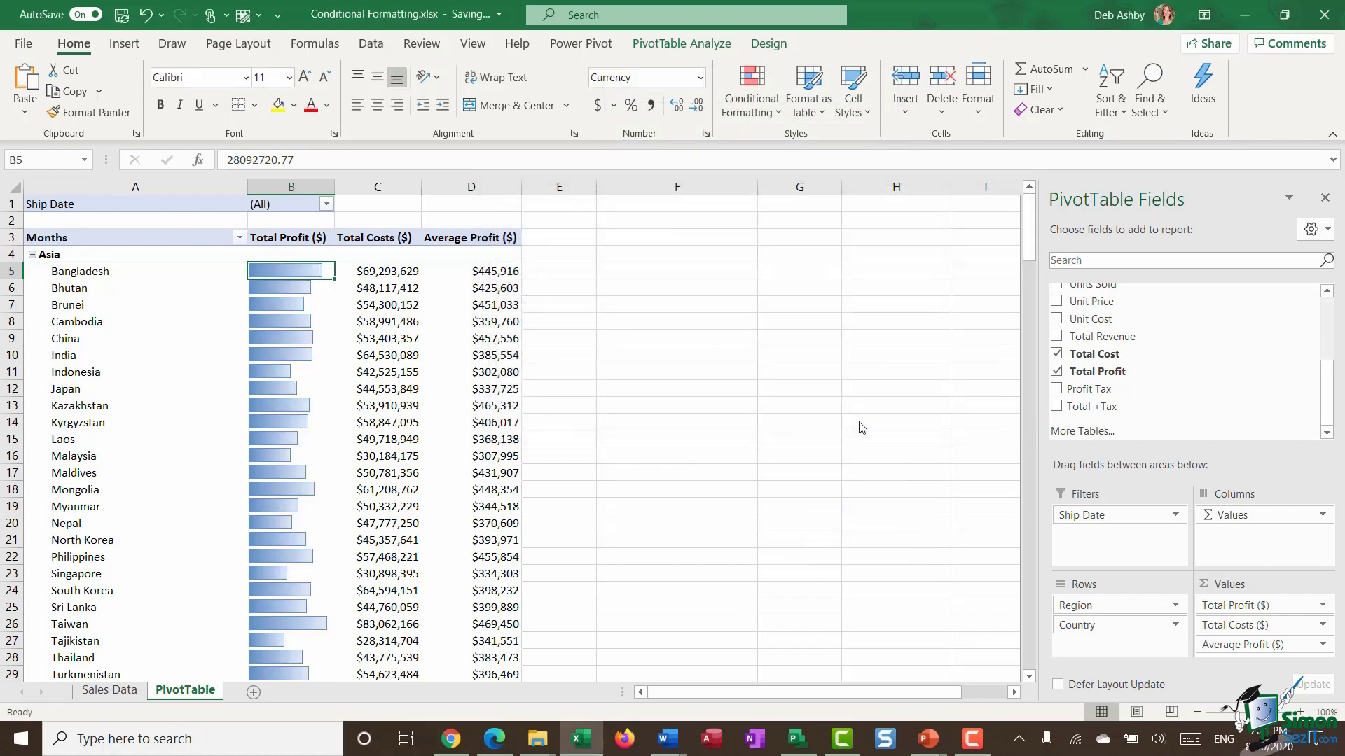
left_click(559, 304)
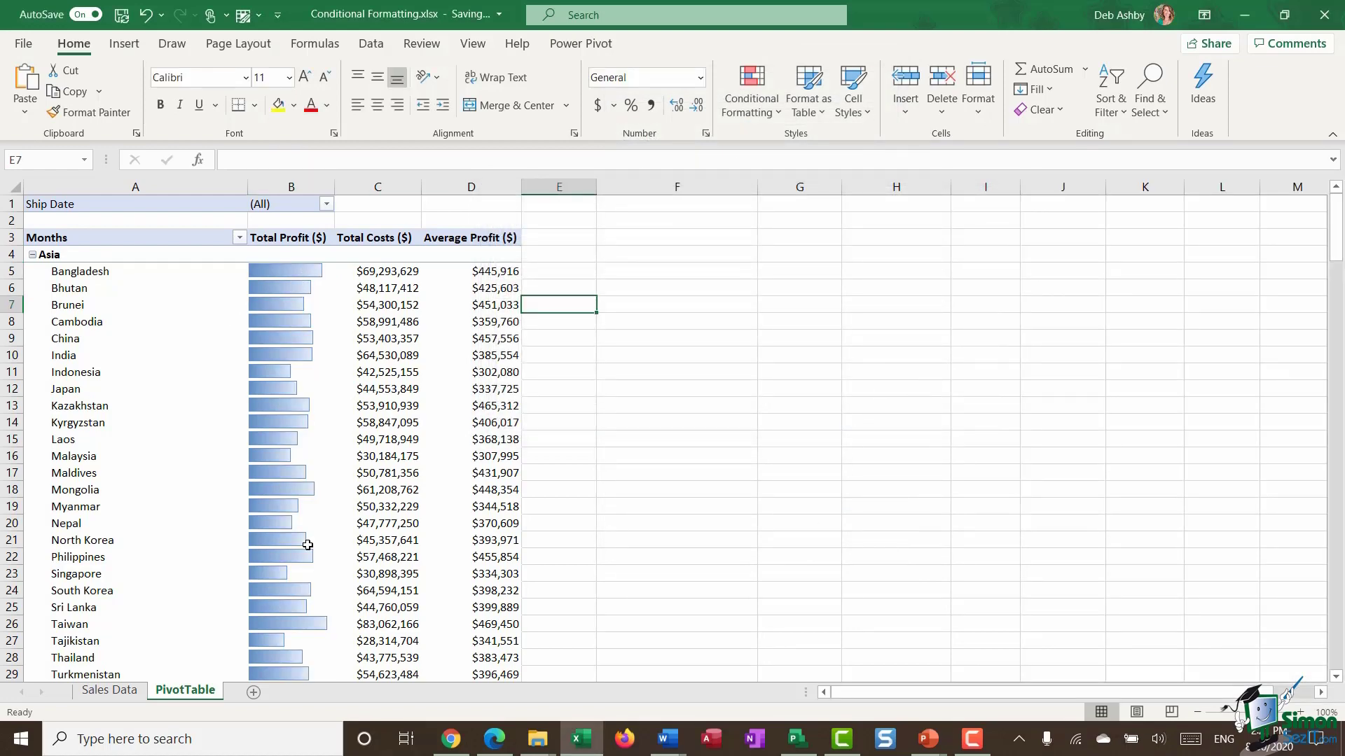
- Shade all Total Costs values with the Red-Yellow-Green colour scale
left_click(377, 271)
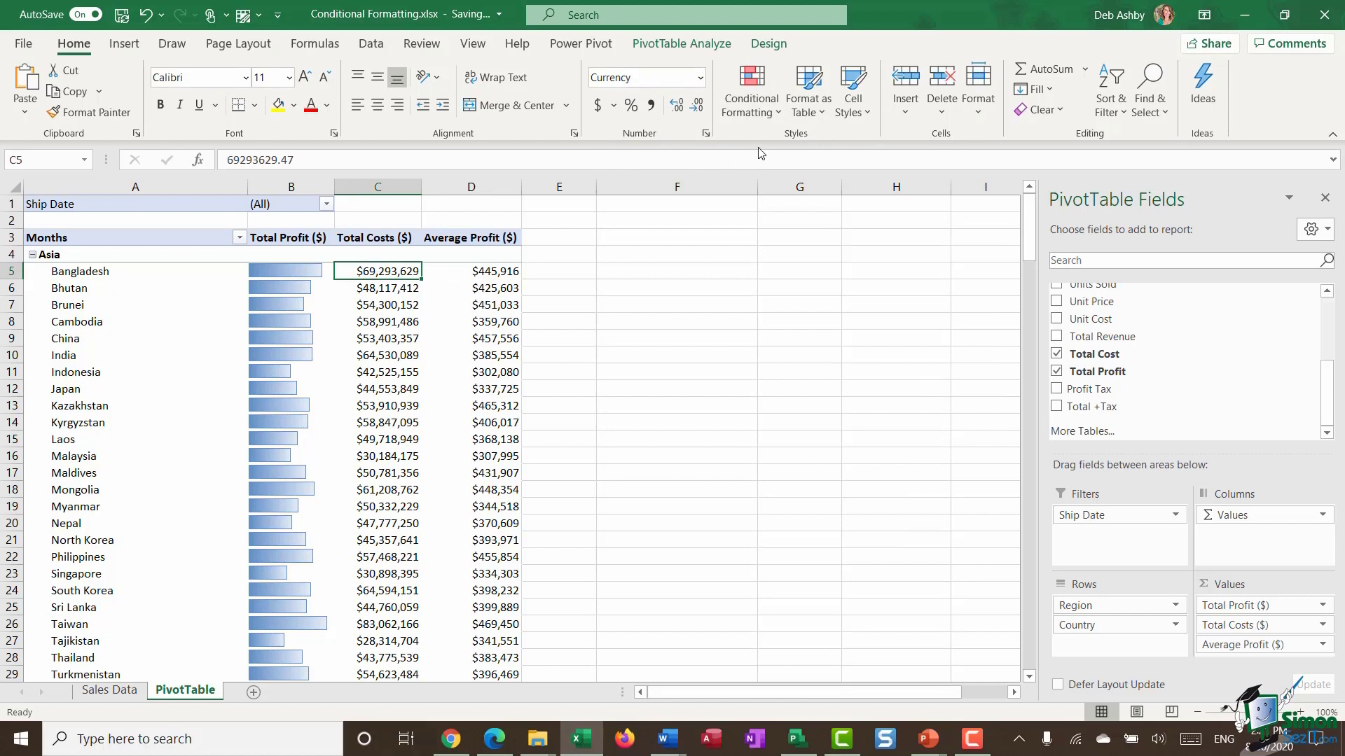
left_click(749, 90)
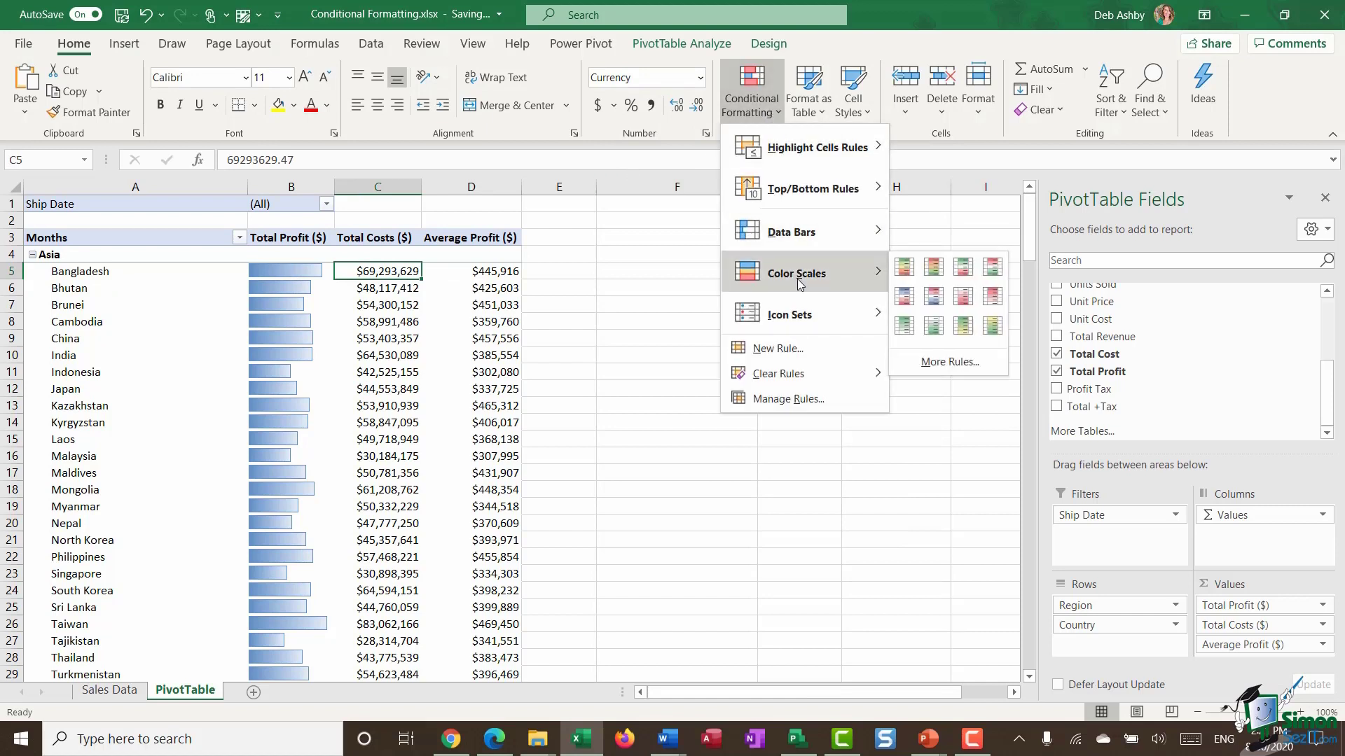
mouse_move(904, 266)
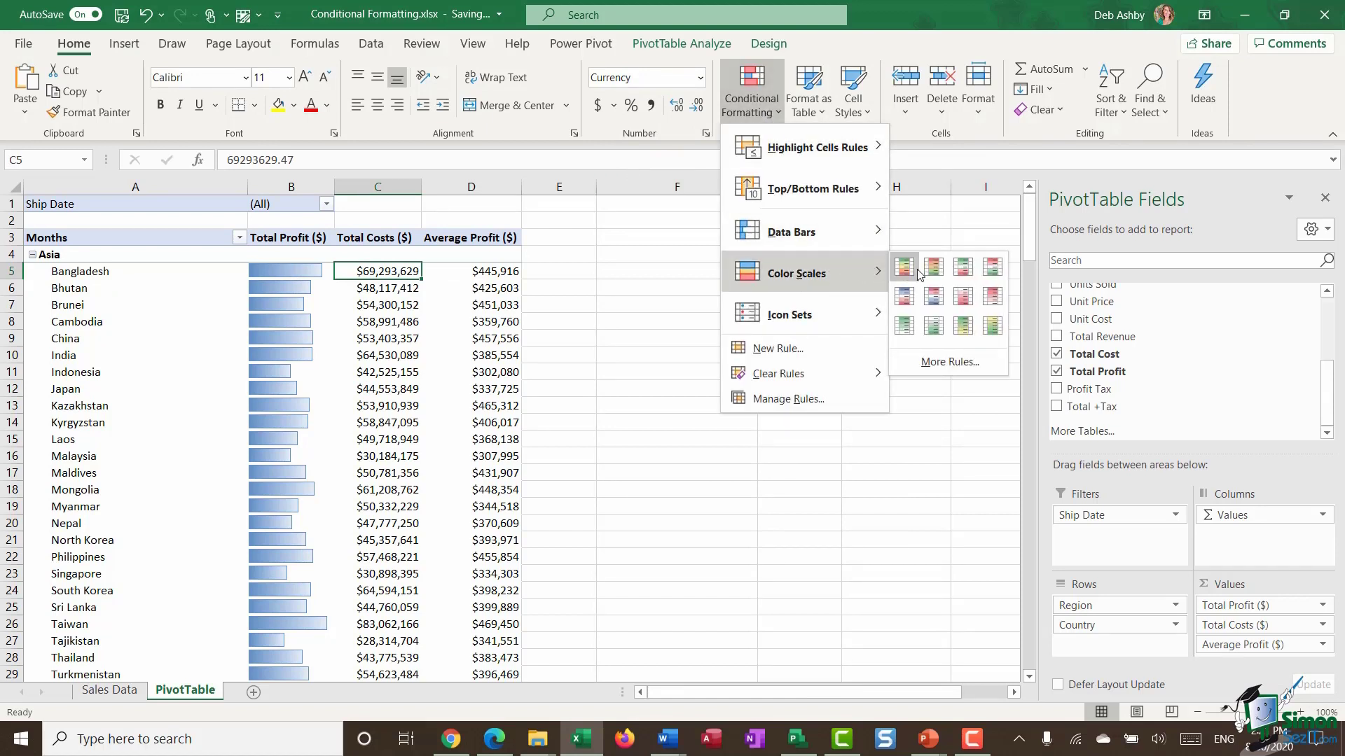
mouse_move(836, 274)
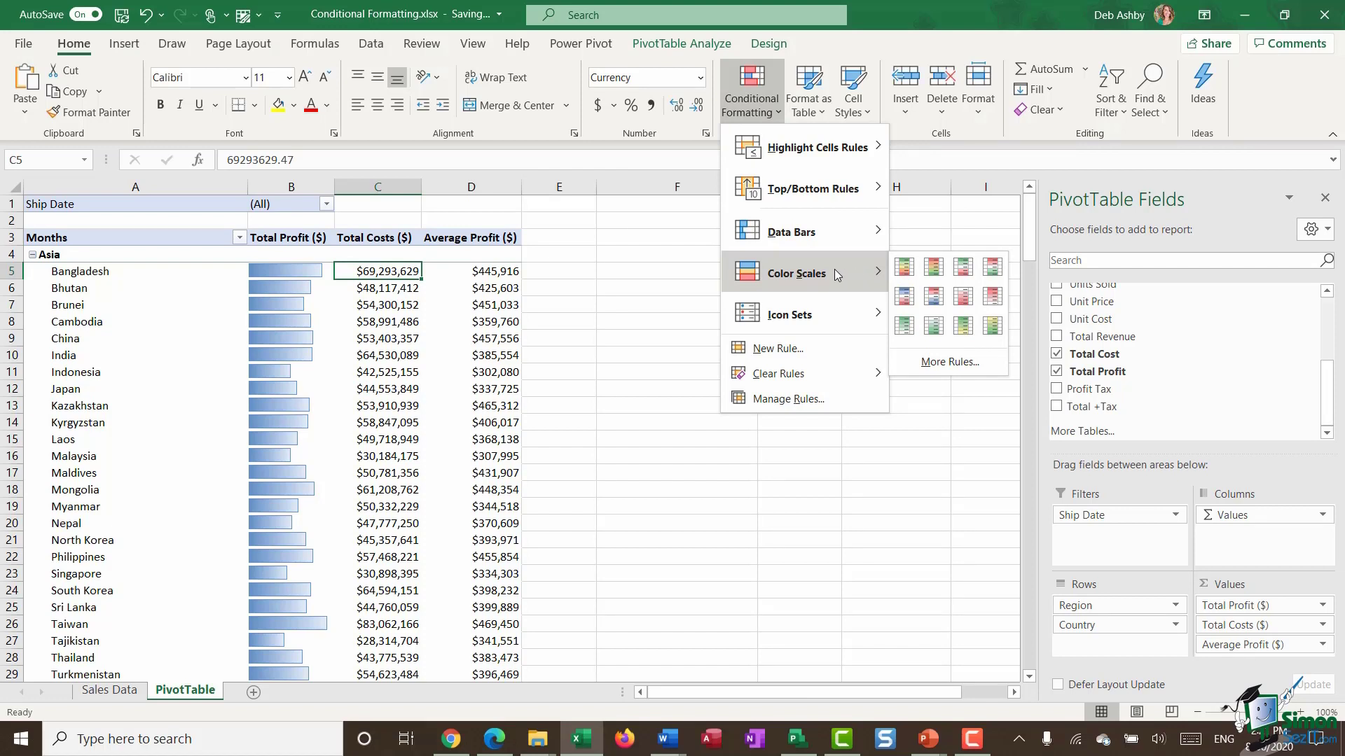
mouse_move(904, 266)
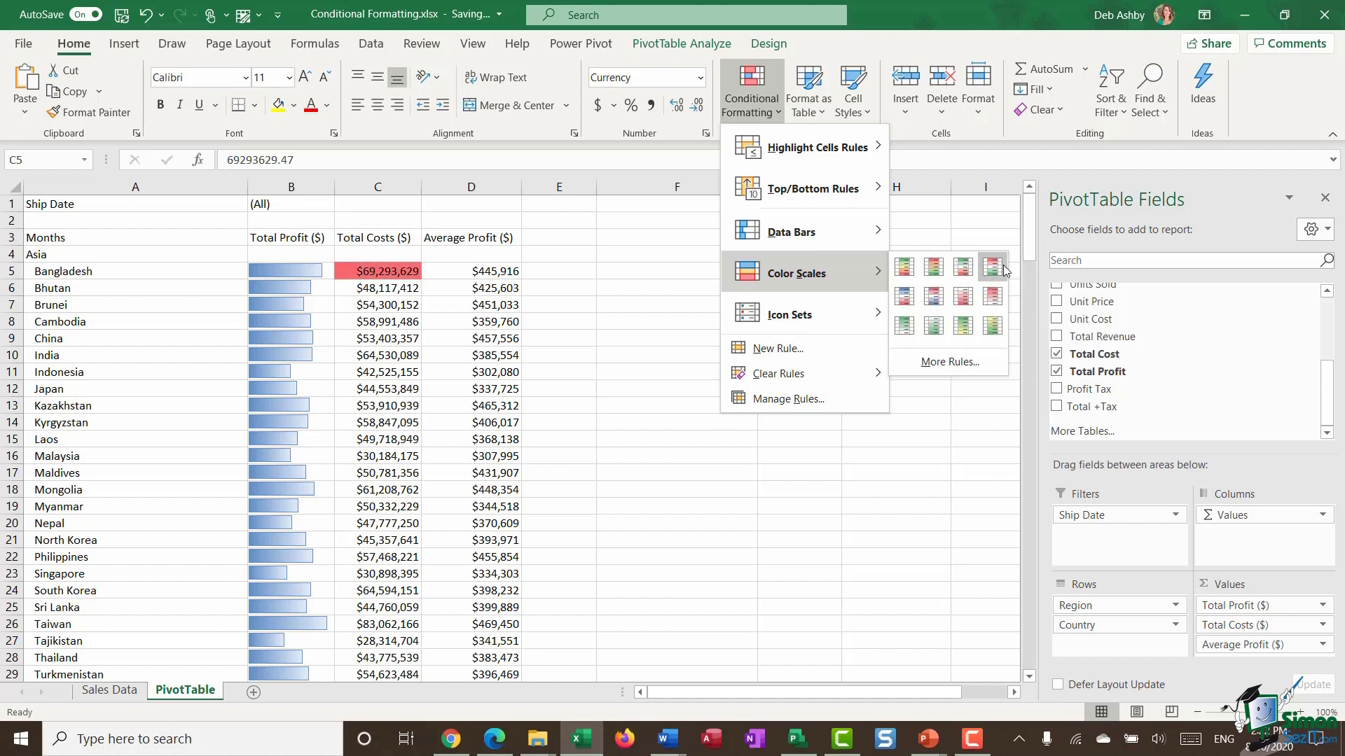
mouse_move(932, 268)
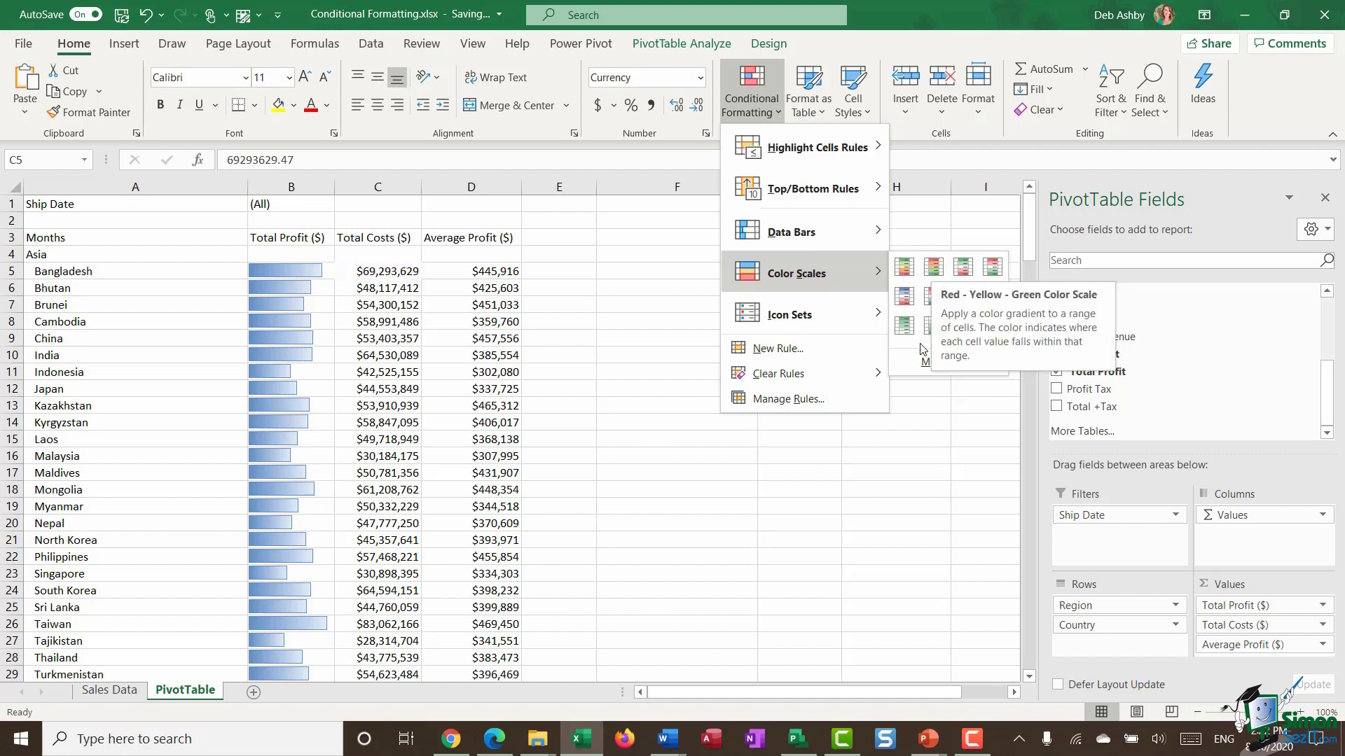
mouse_move(903, 327)
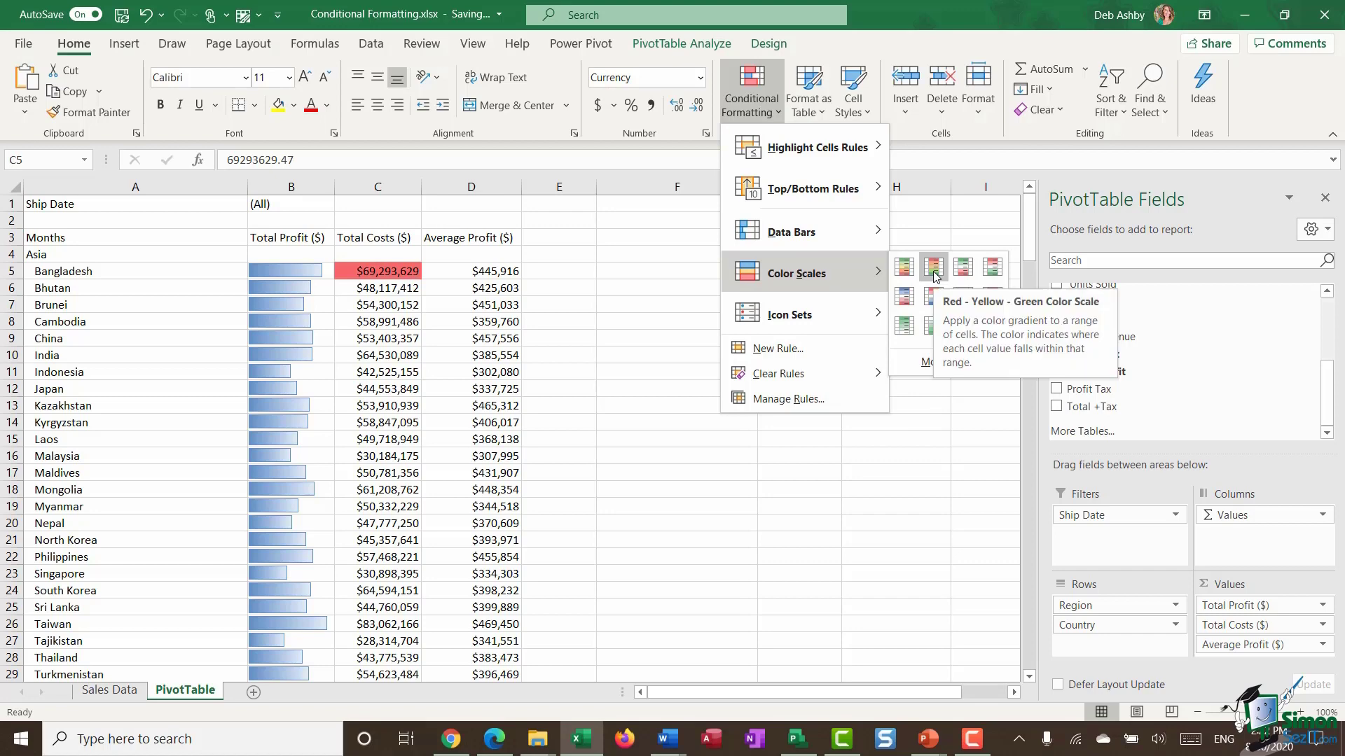
left_click(933, 267)
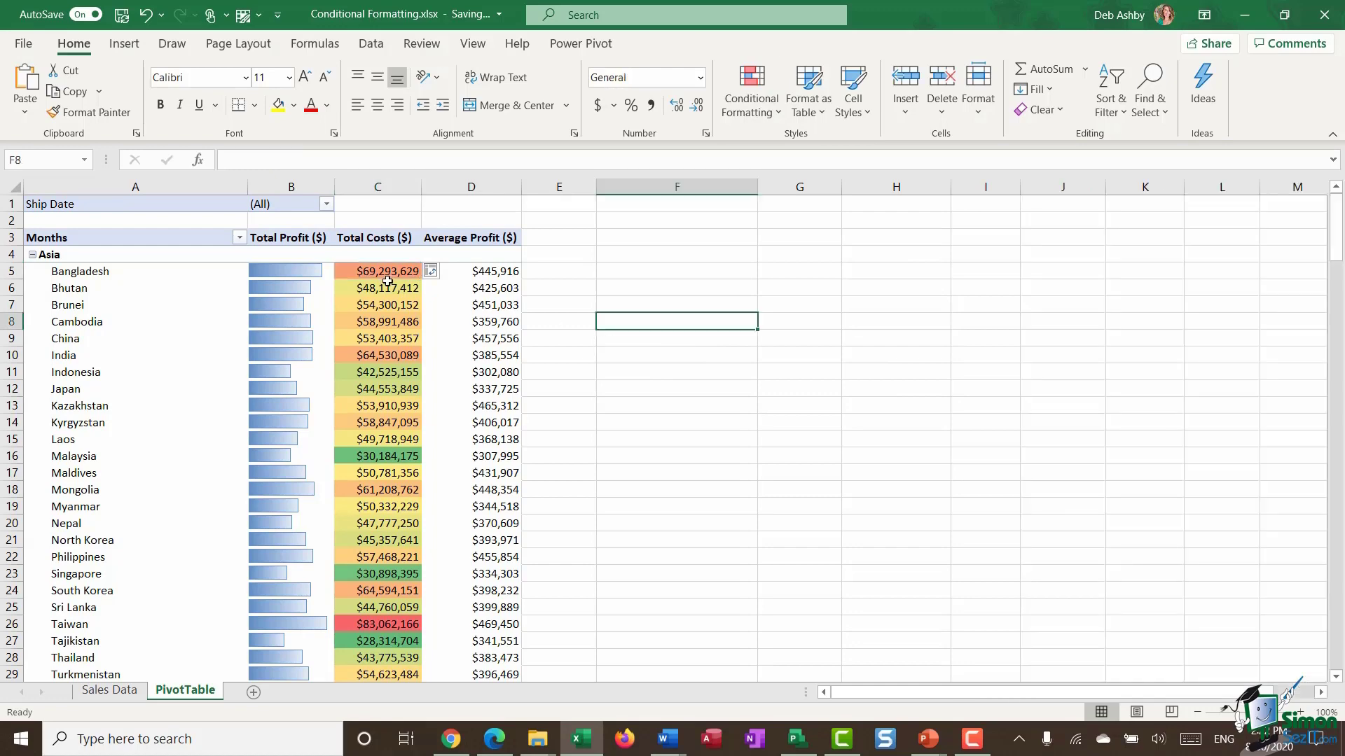
left_click(377, 270)
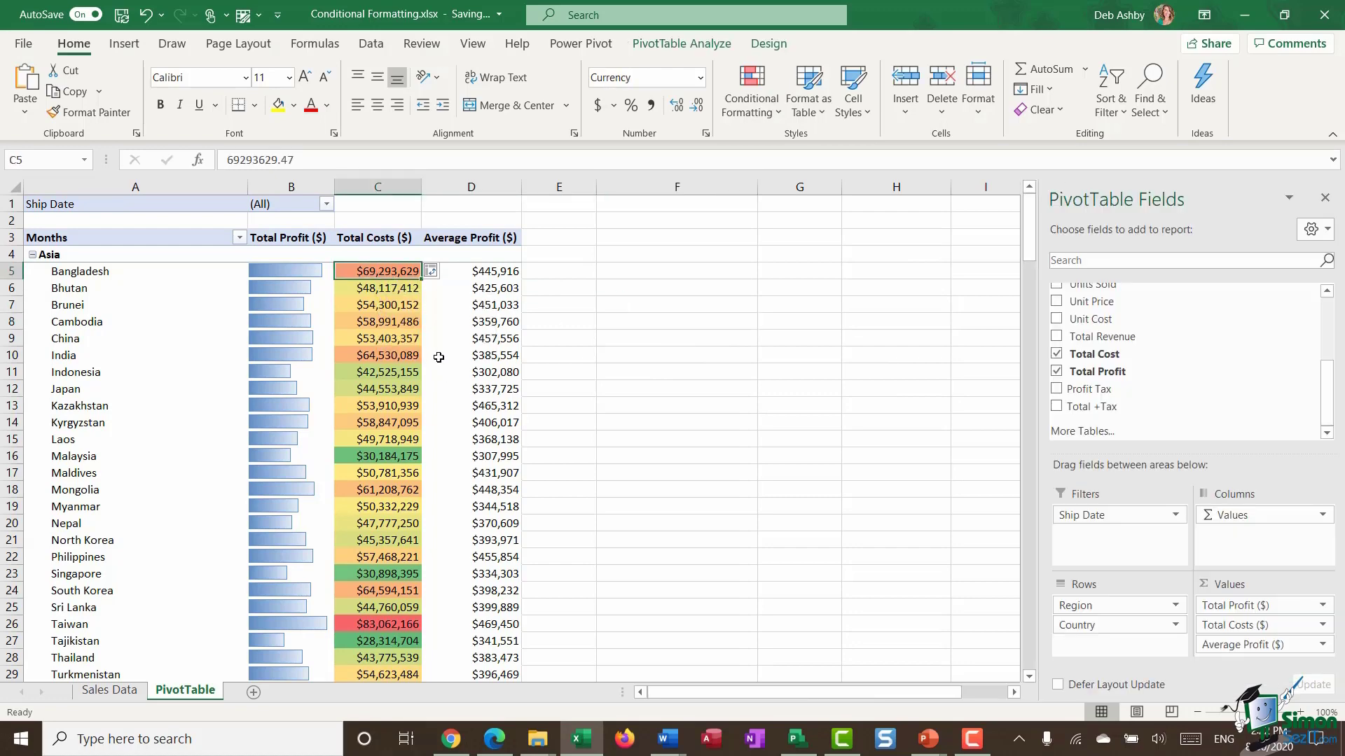
mouse_move(390, 304)
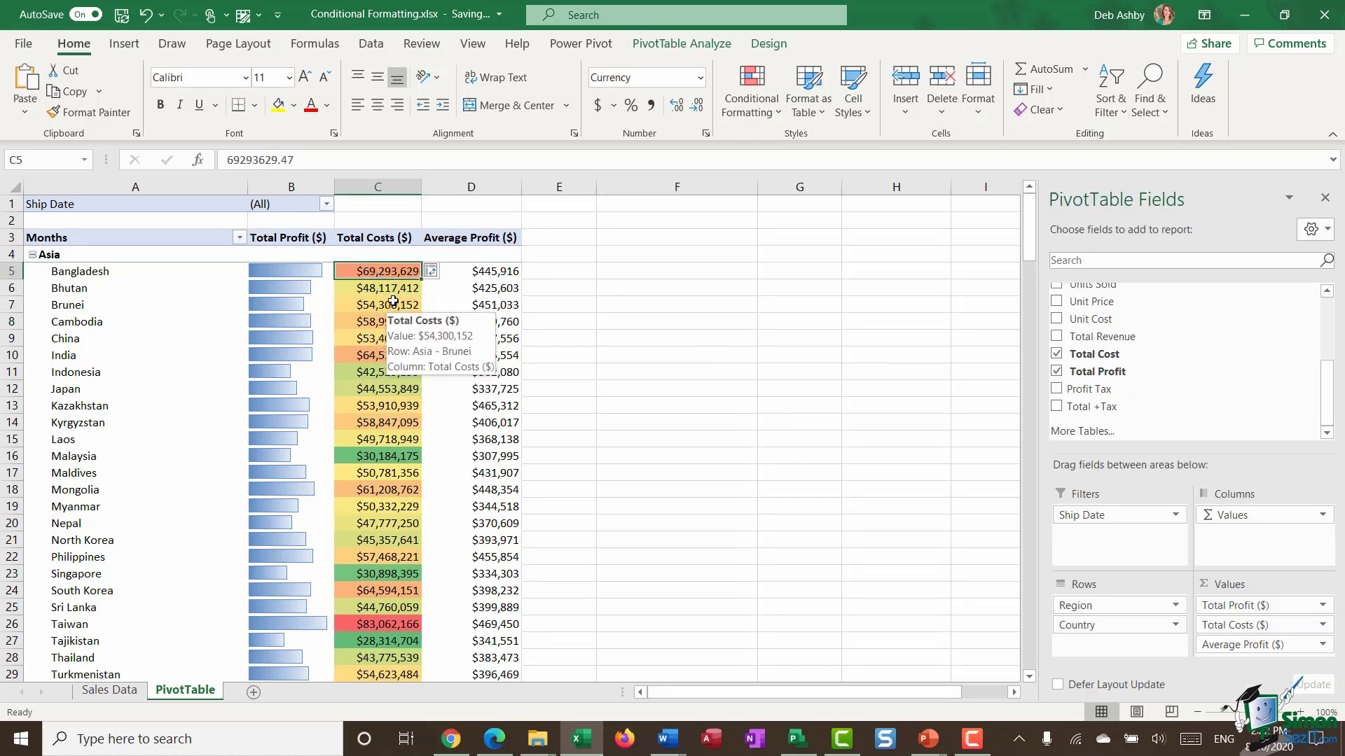
scroll("down", 3)
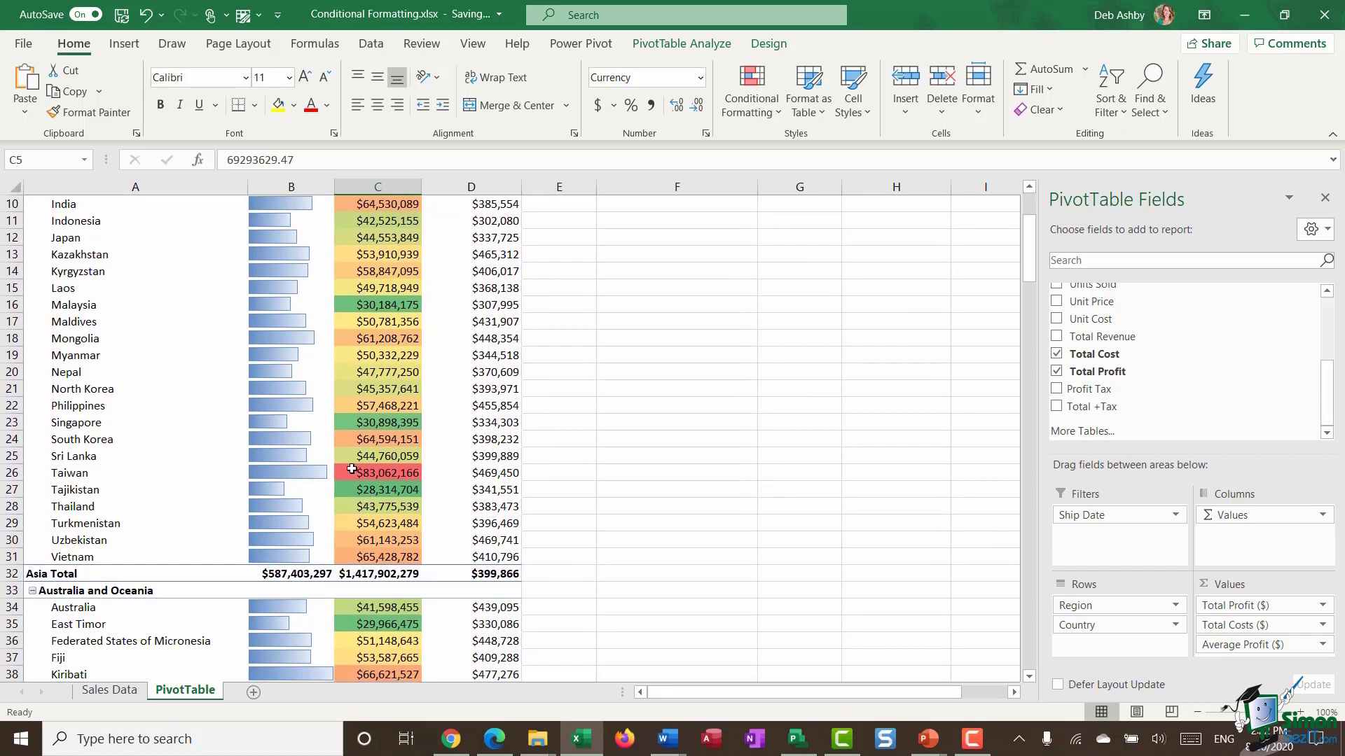
left_click(376, 472)
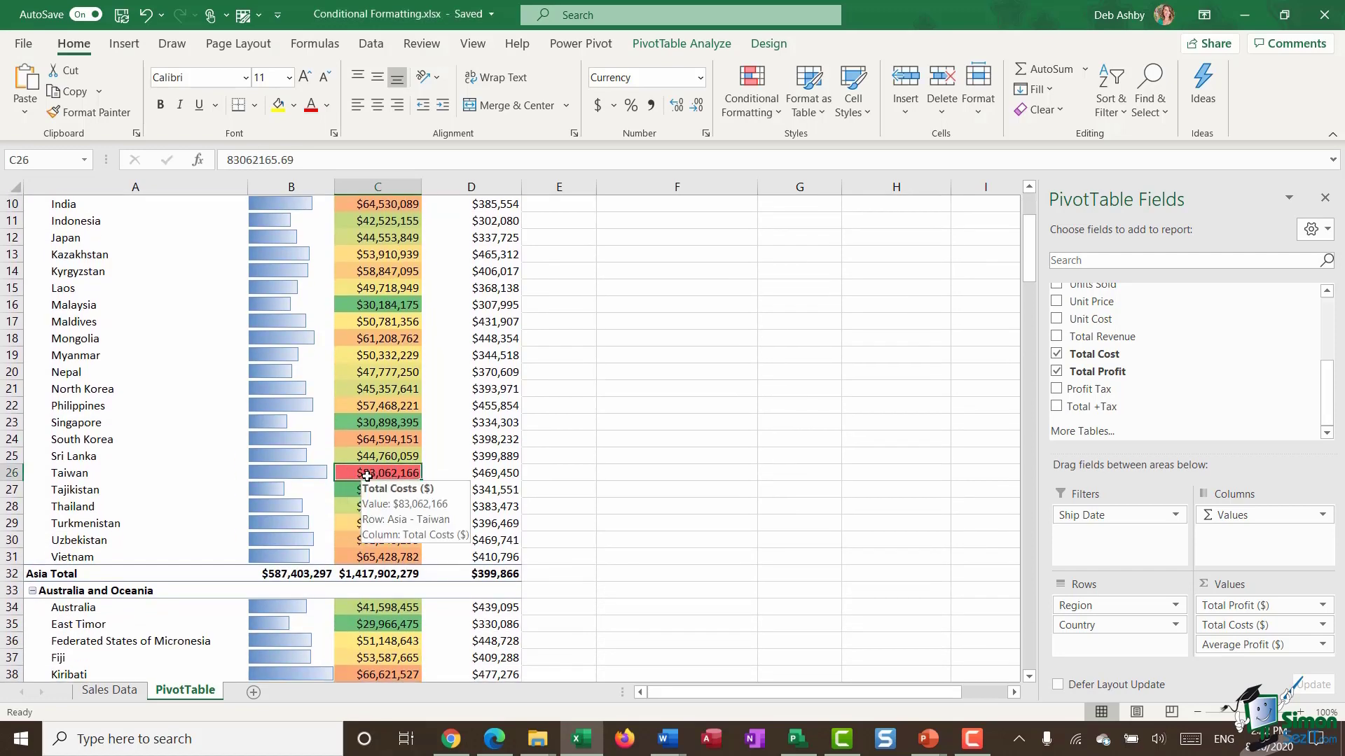
scroll("down", 3)
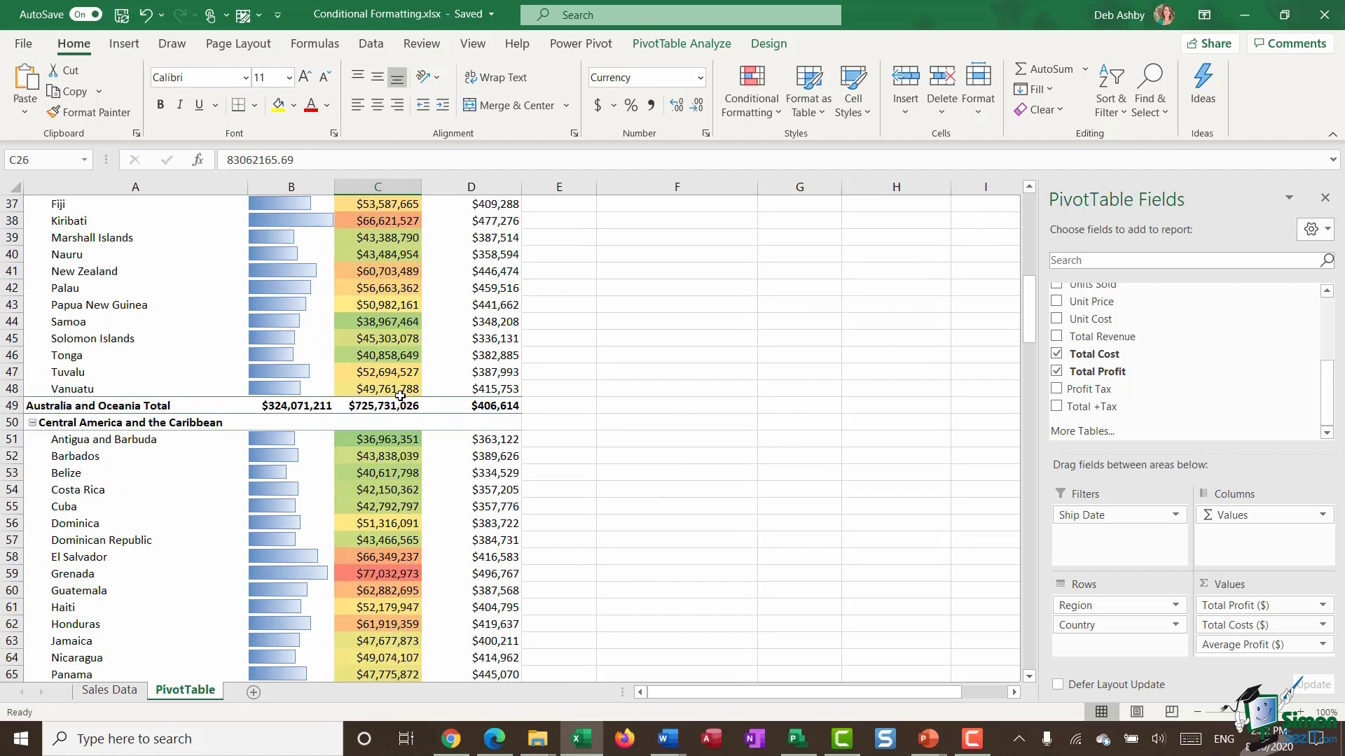
scroll("down", 3)
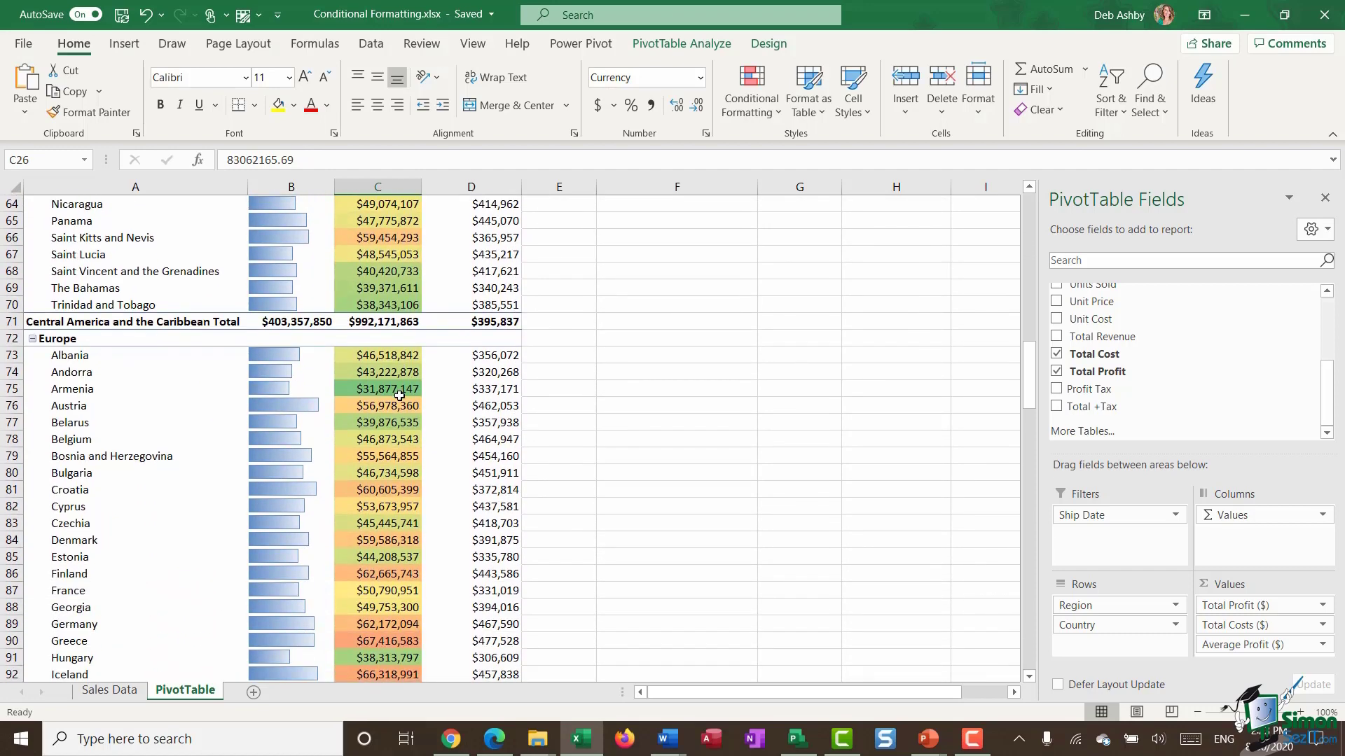
scroll("up", 3)
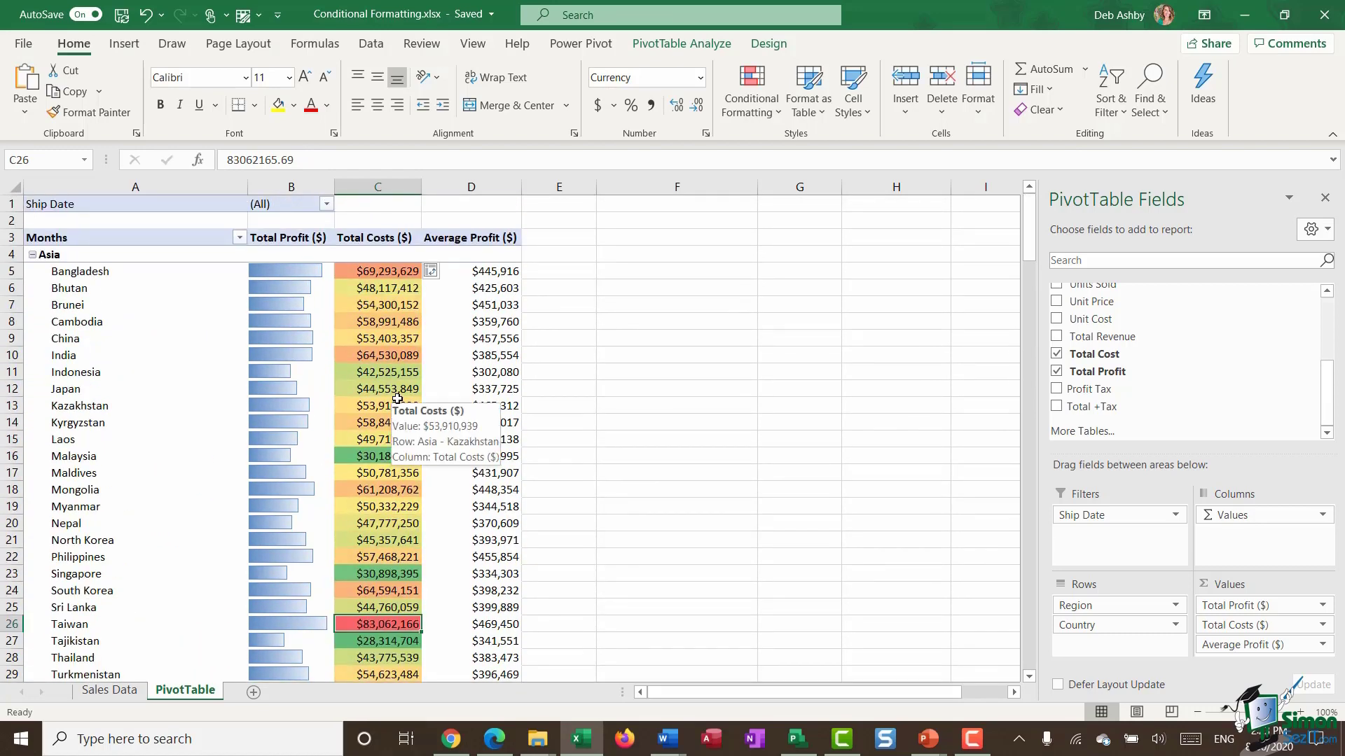
mouse_move(467, 272)
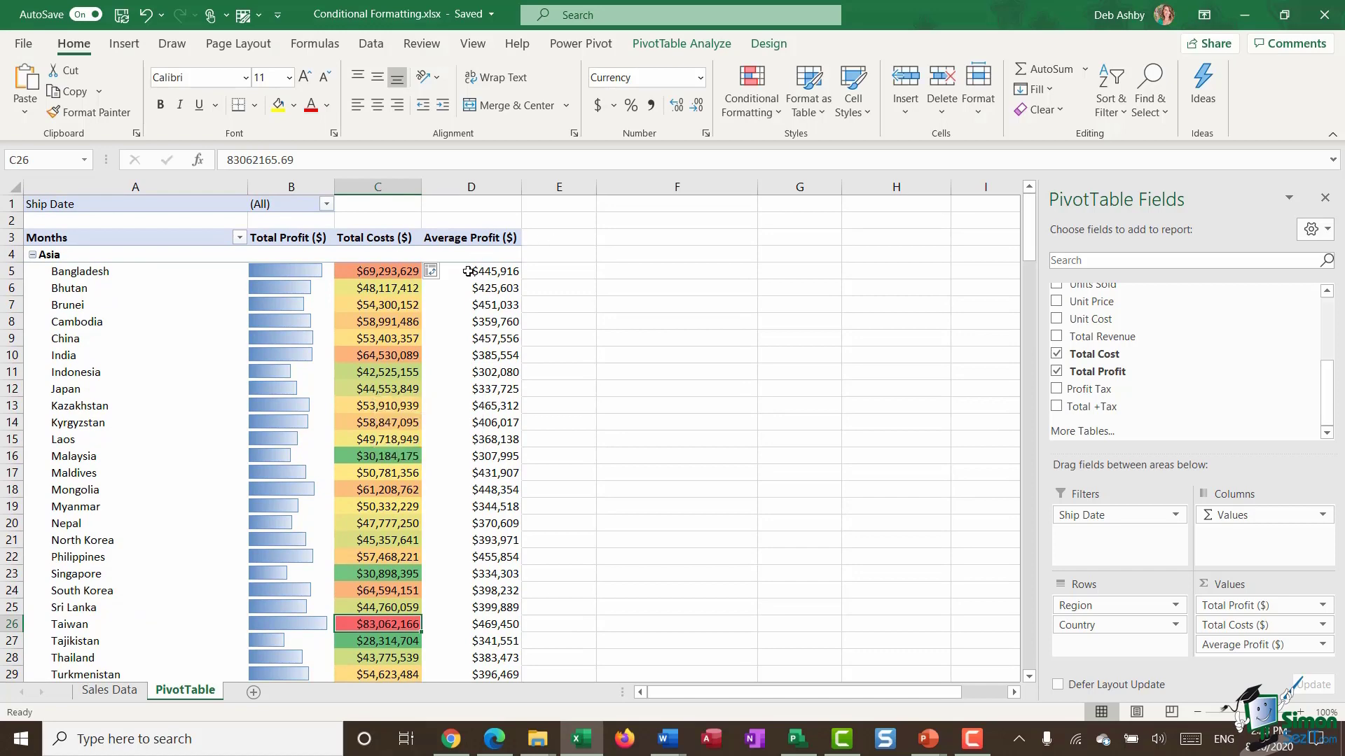
- Add 3 Traffic Lights (Unrimmed) icons to every country's Average Profit value
left_click(749, 90)
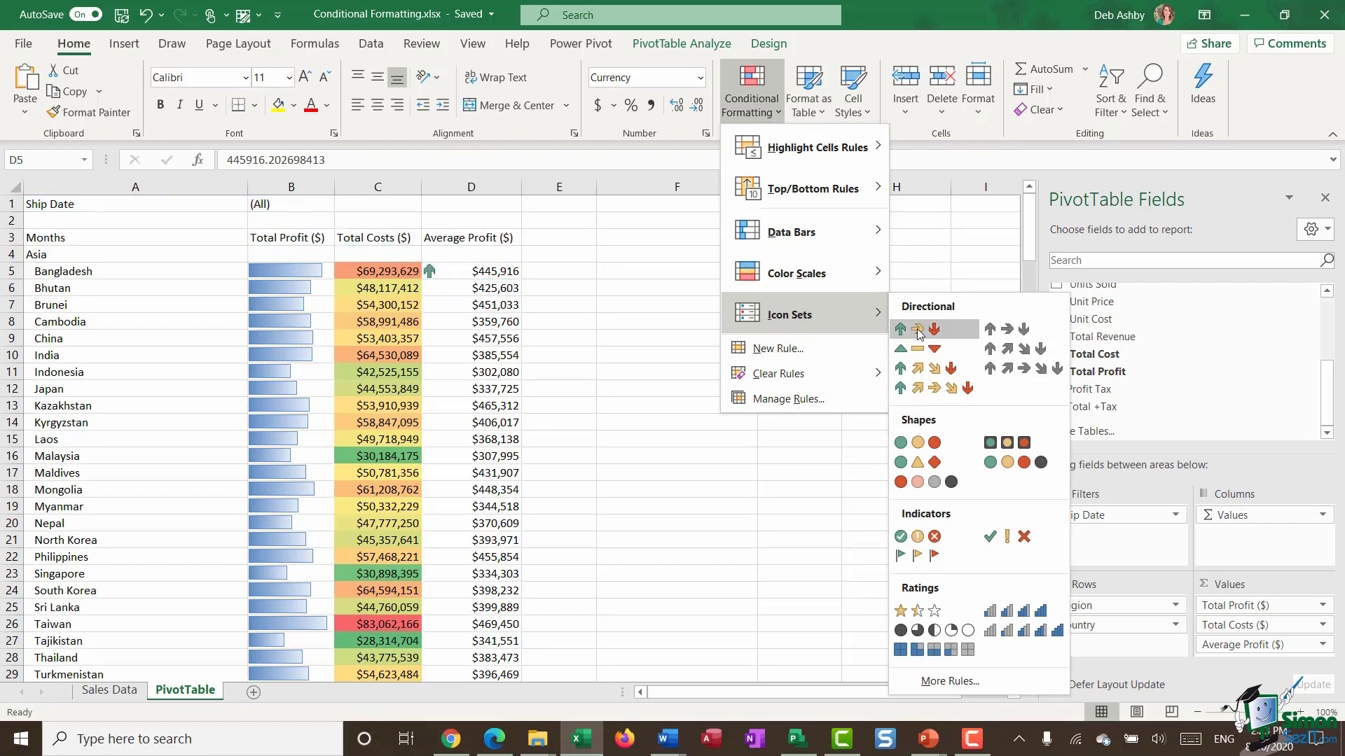
mouse_move(916, 334)
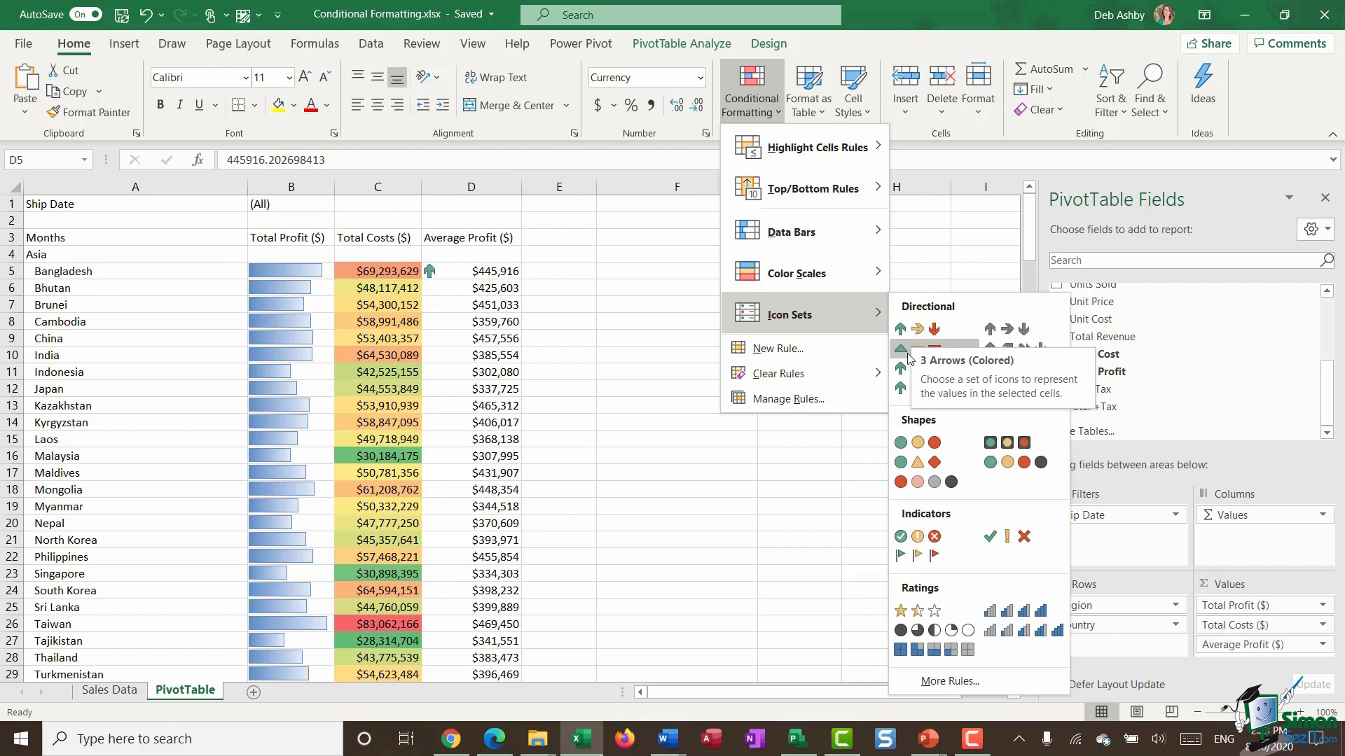
mouse_move(916, 388)
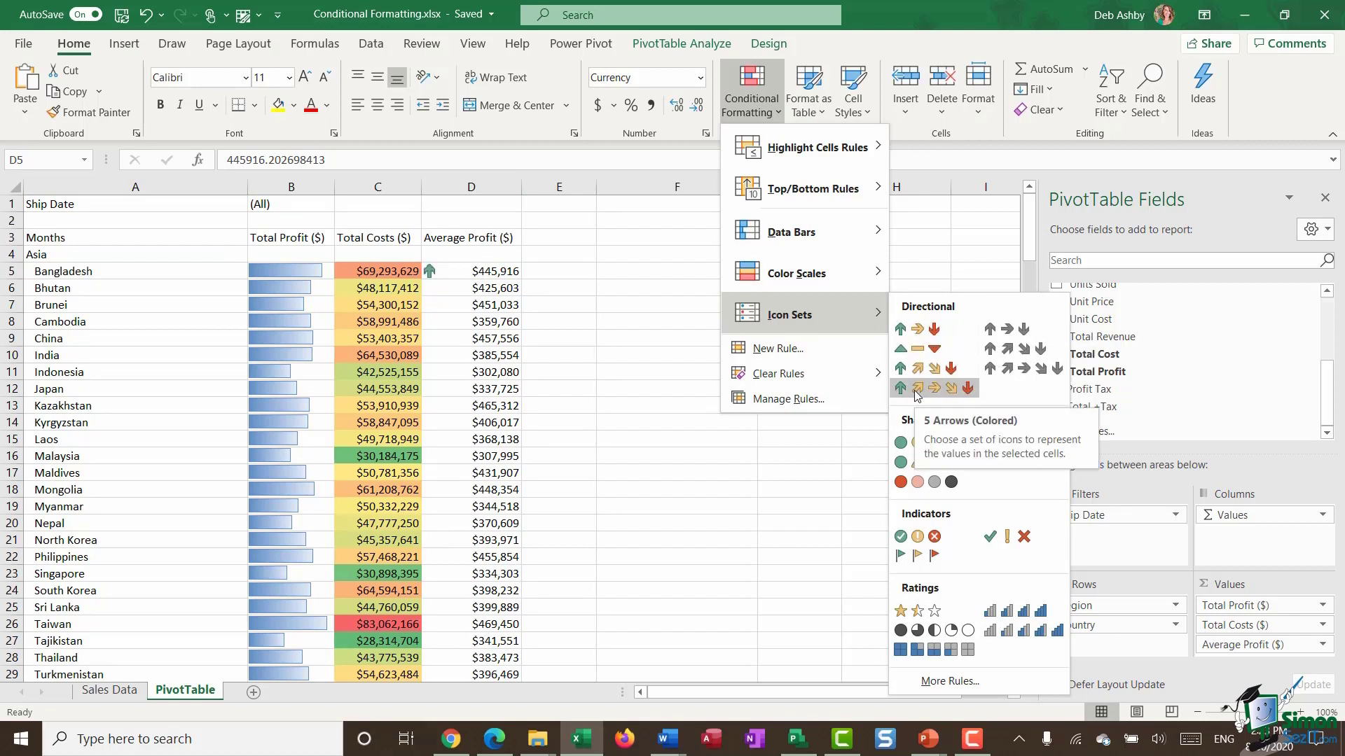
mouse_move(1022, 393)
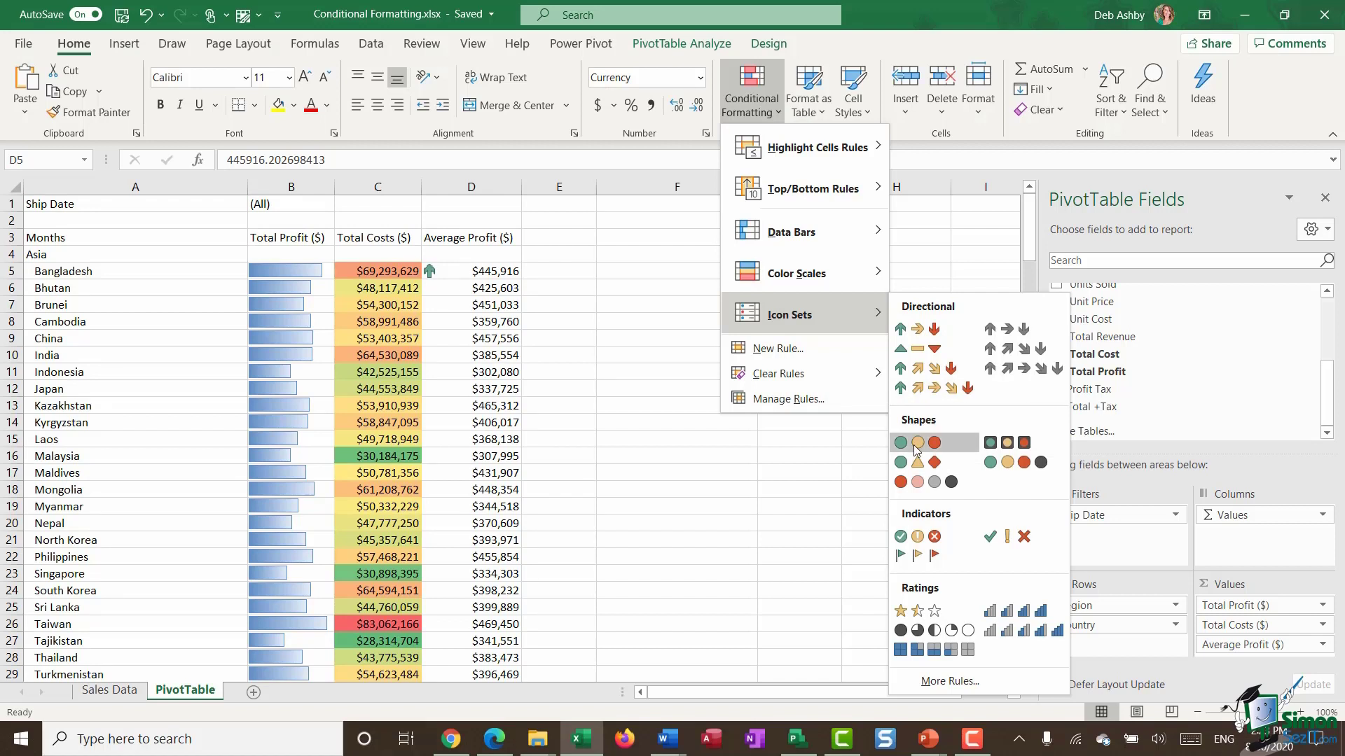
mouse_move(961, 443)
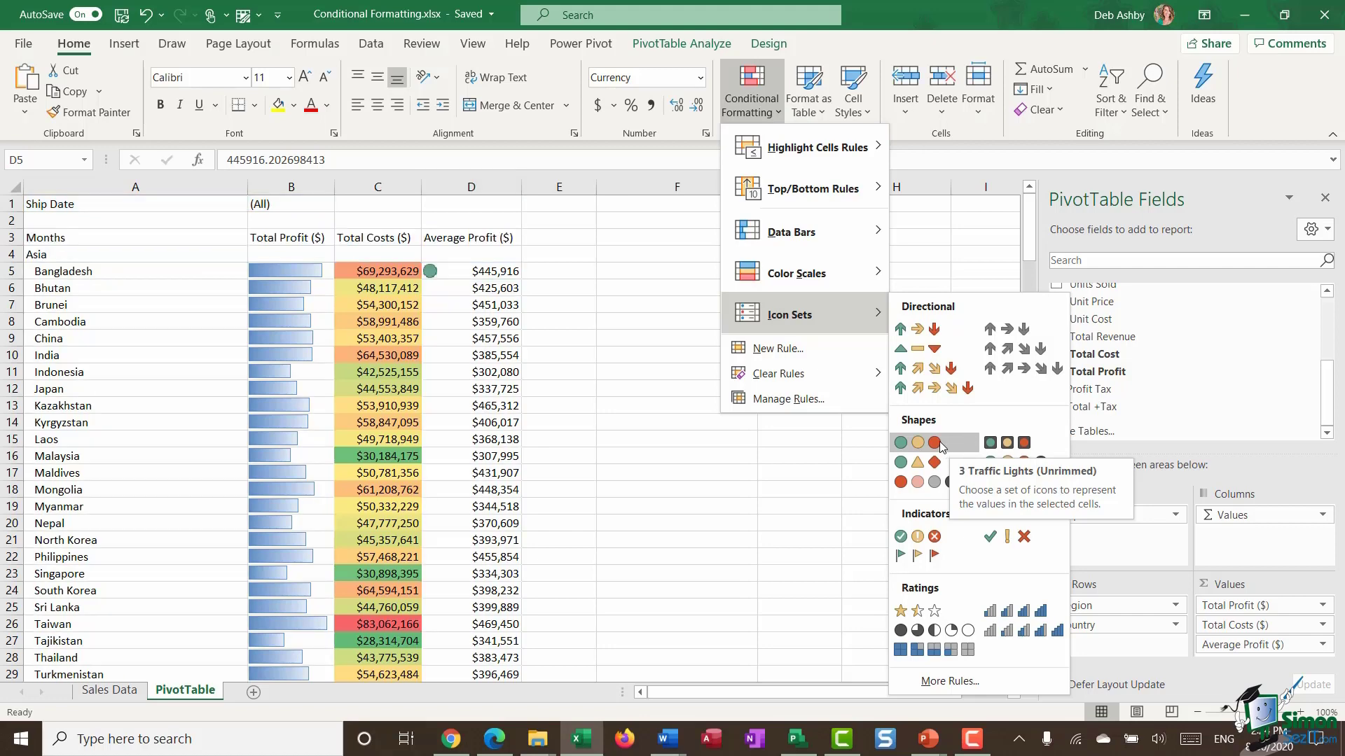
left_click(899, 444)
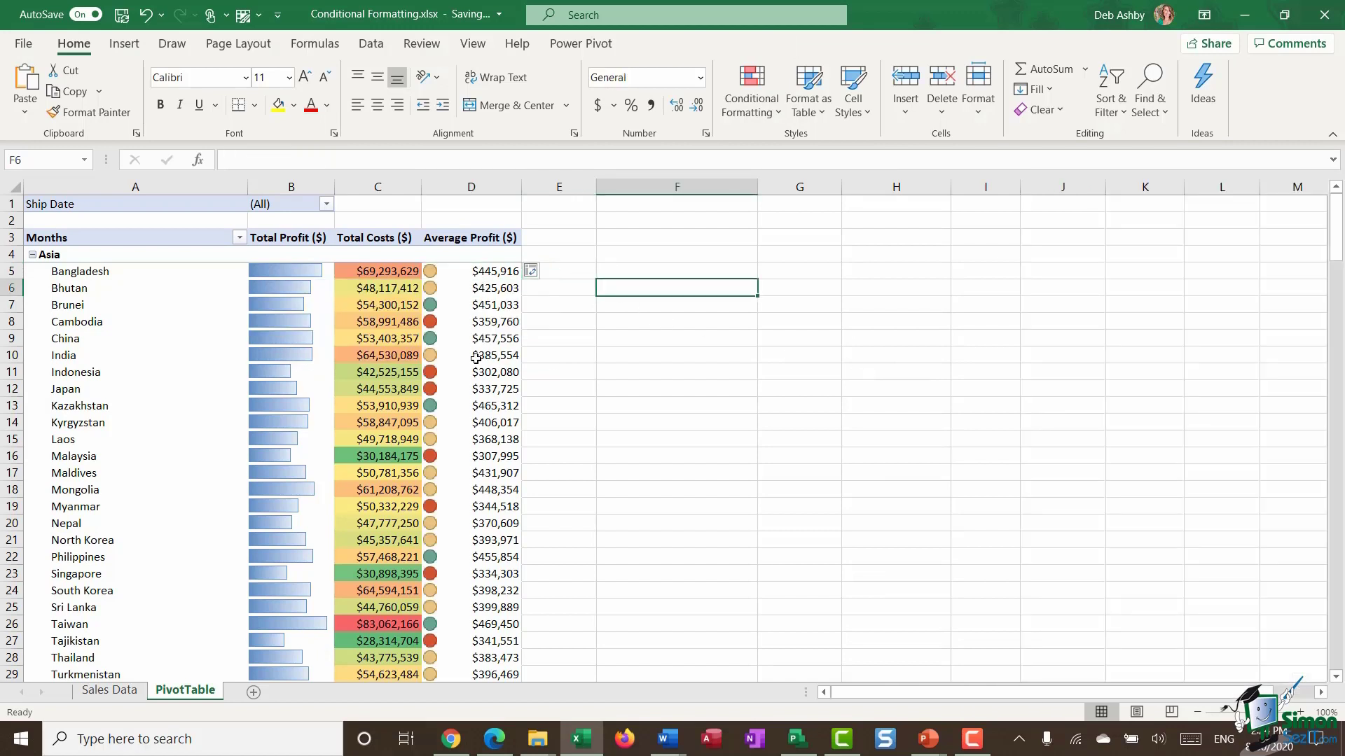
mouse_move(454, 395)
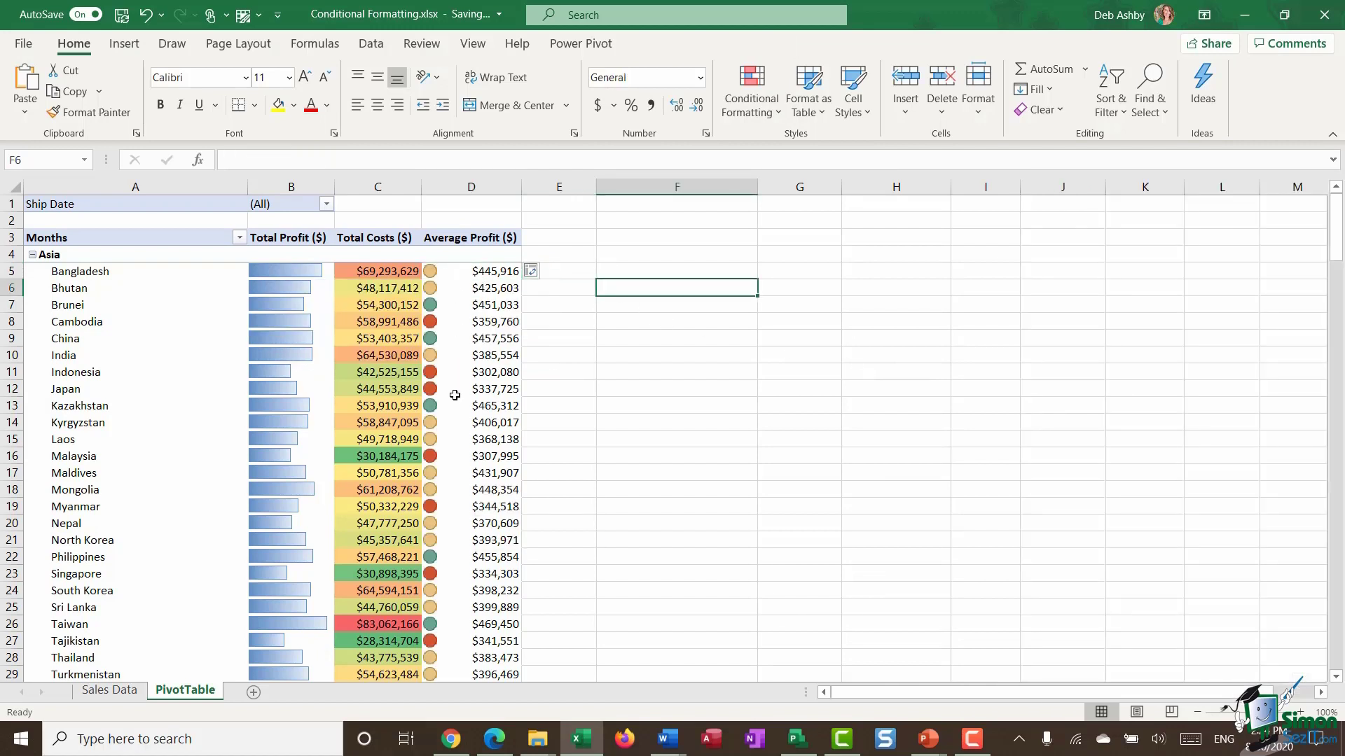
mouse_move(486, 274)
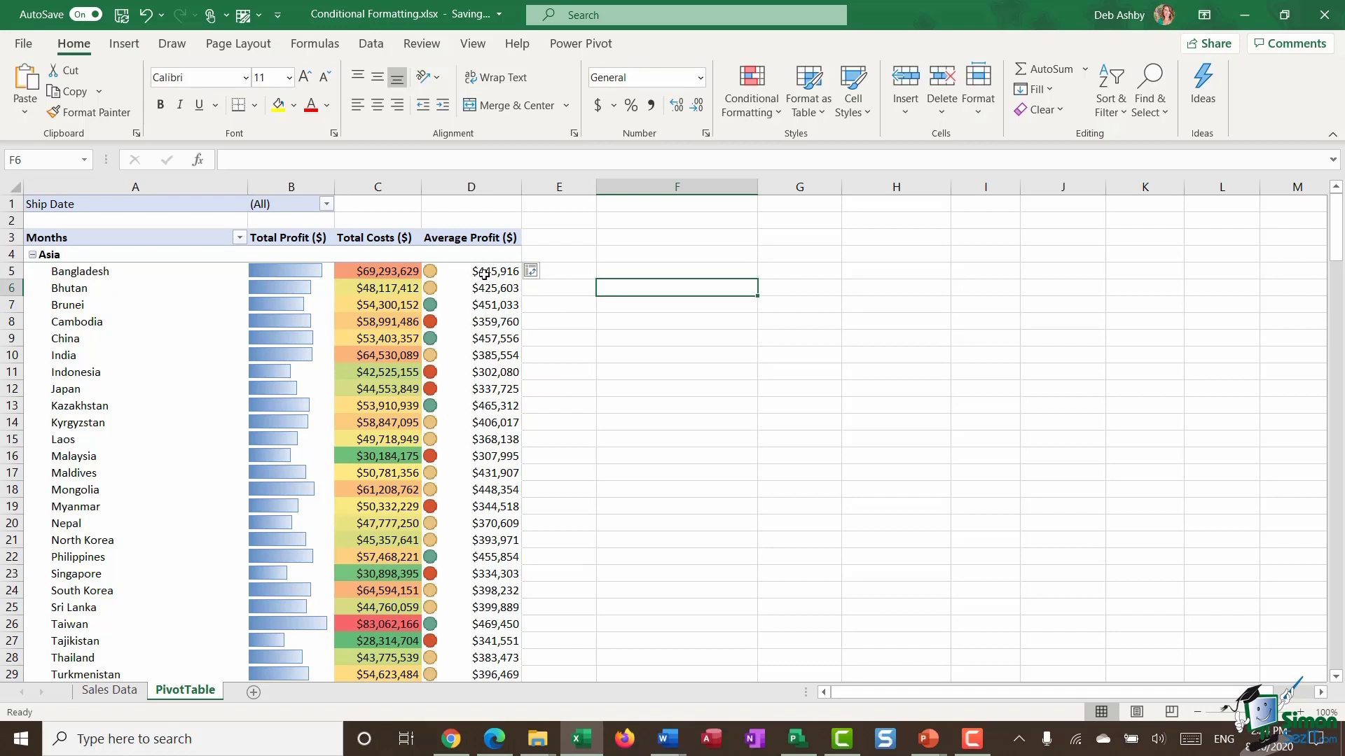
mouse_move(496, 288)
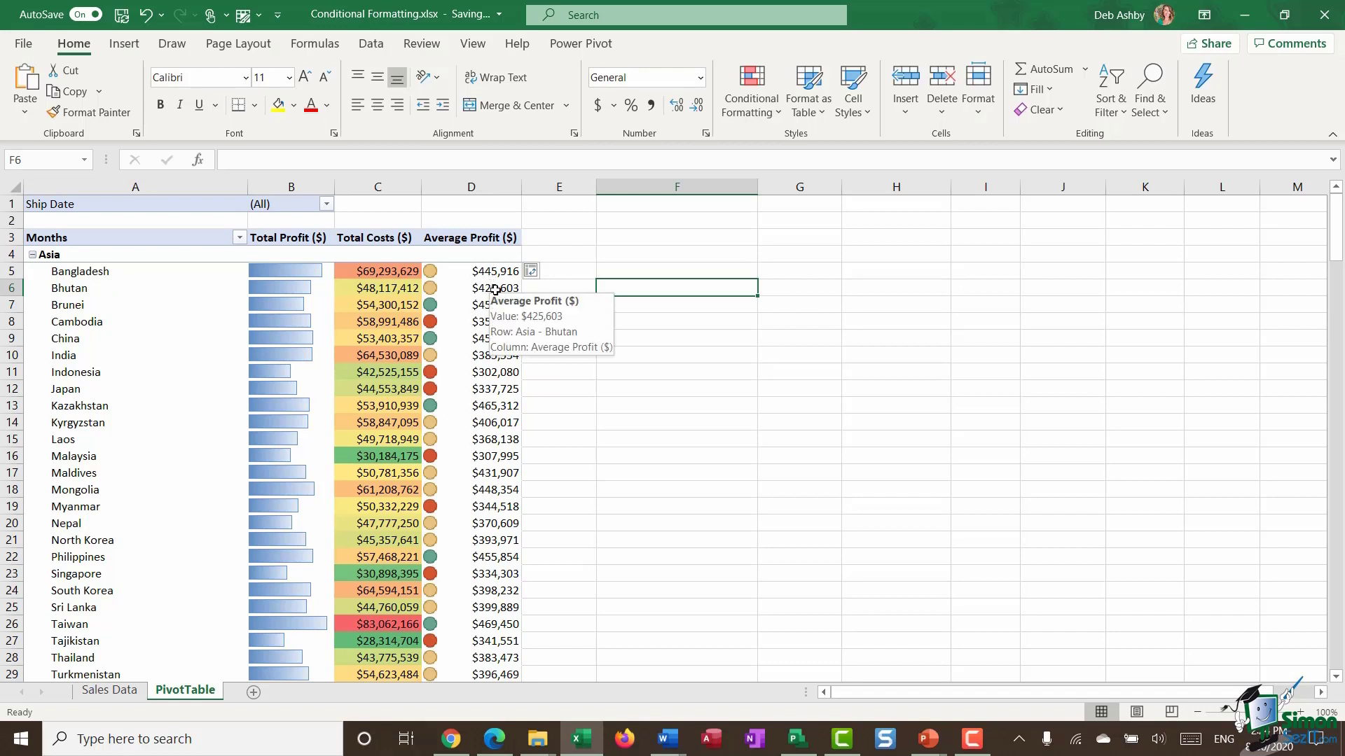
mouse_move(493, 274)
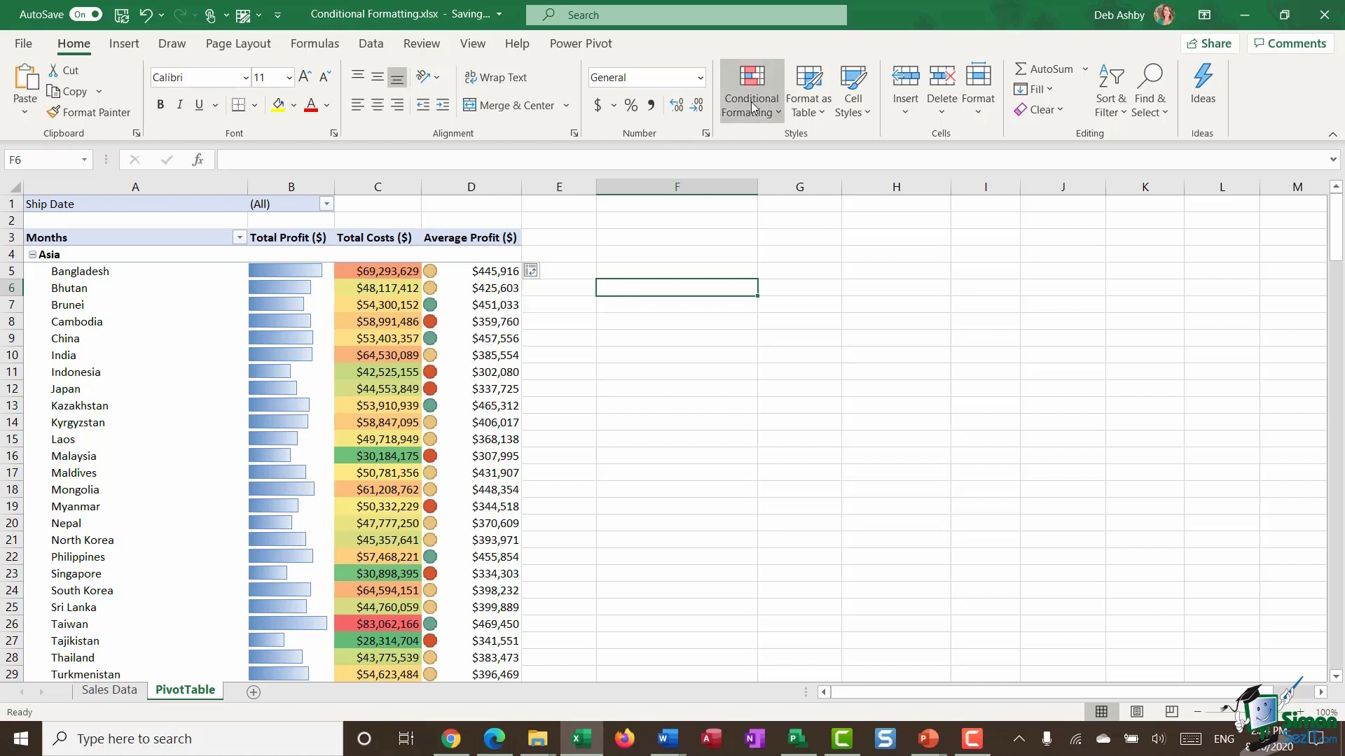
left_click(749, 90)
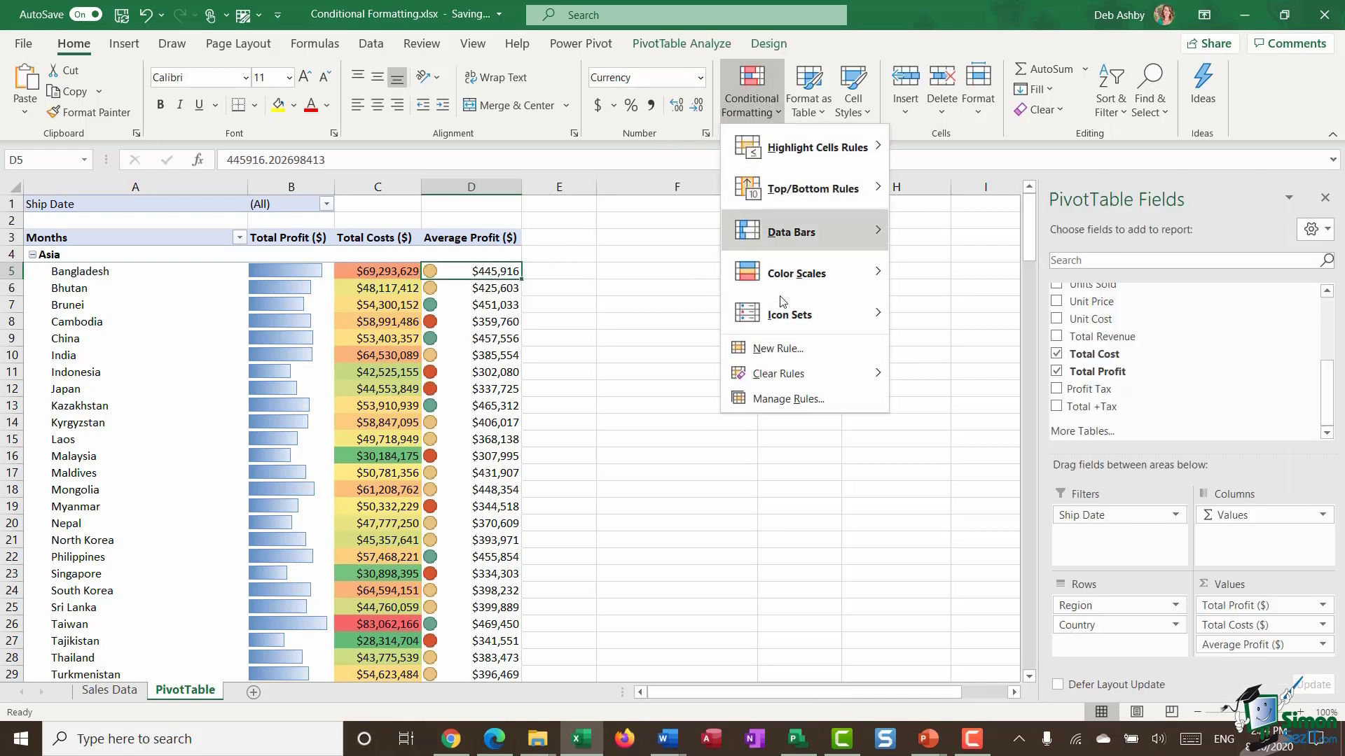
left_click(786, 399)
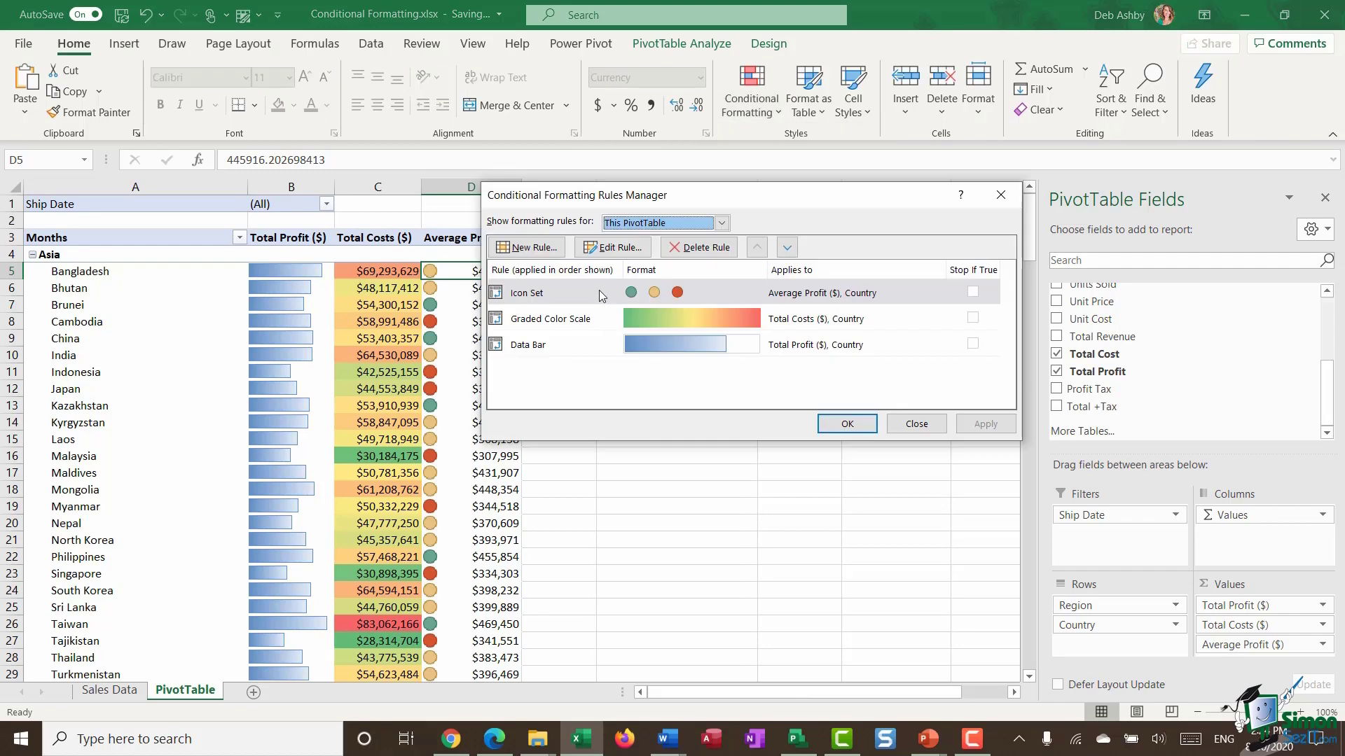
left_click(612, 248)
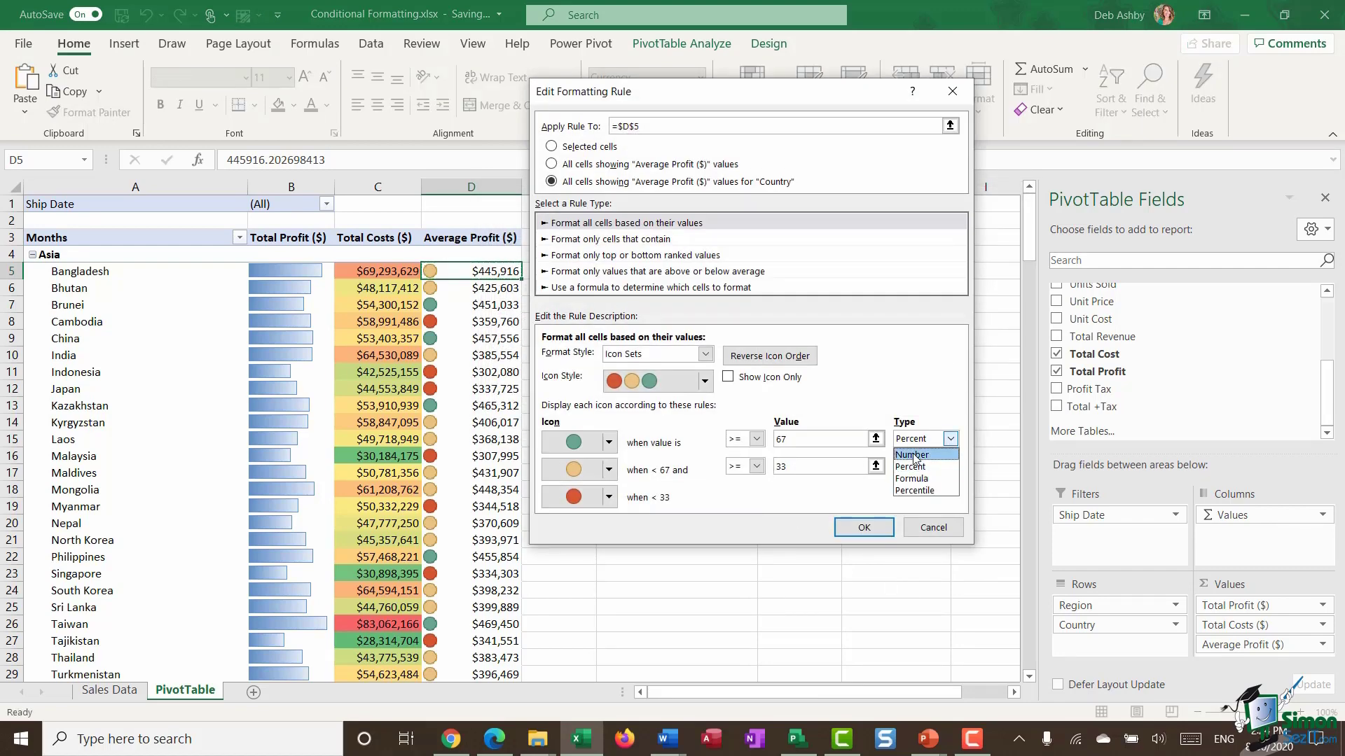
left_click(912, 454)
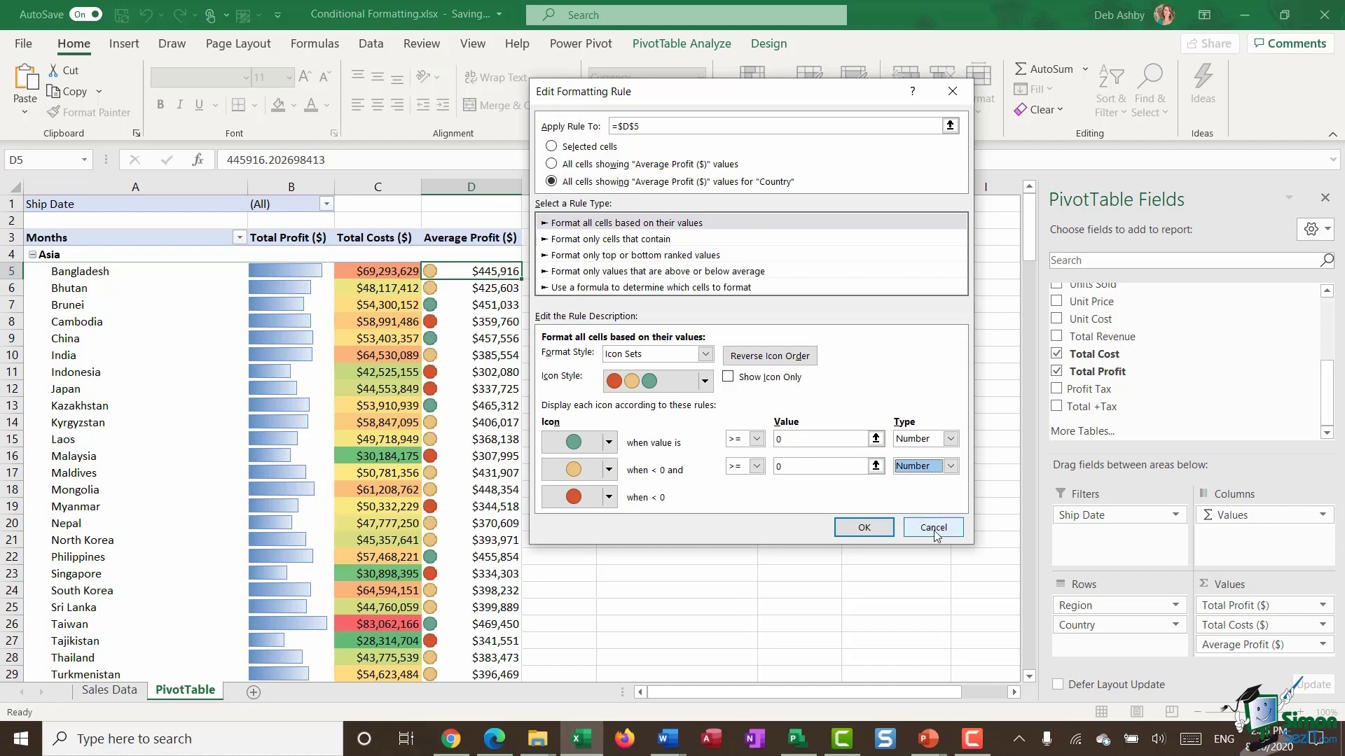
left_click(931, 528)
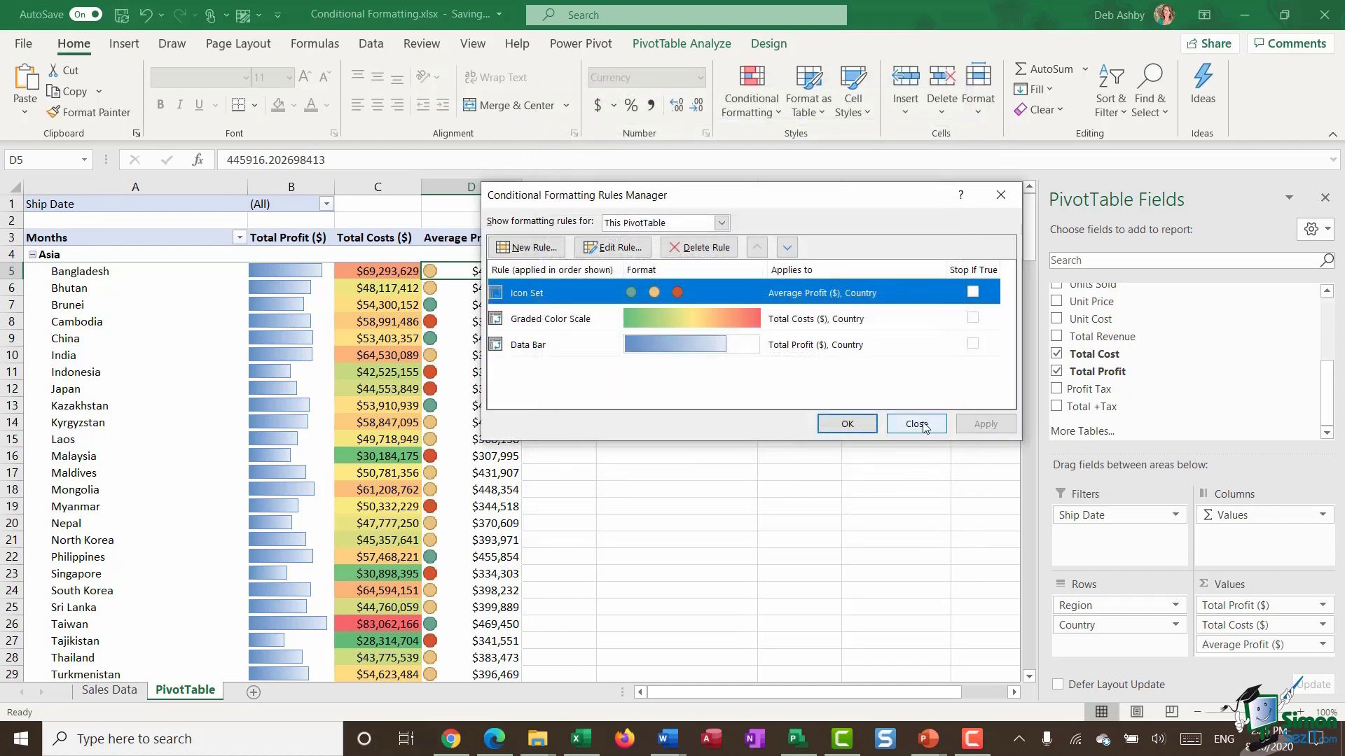
left_click(916, 423)
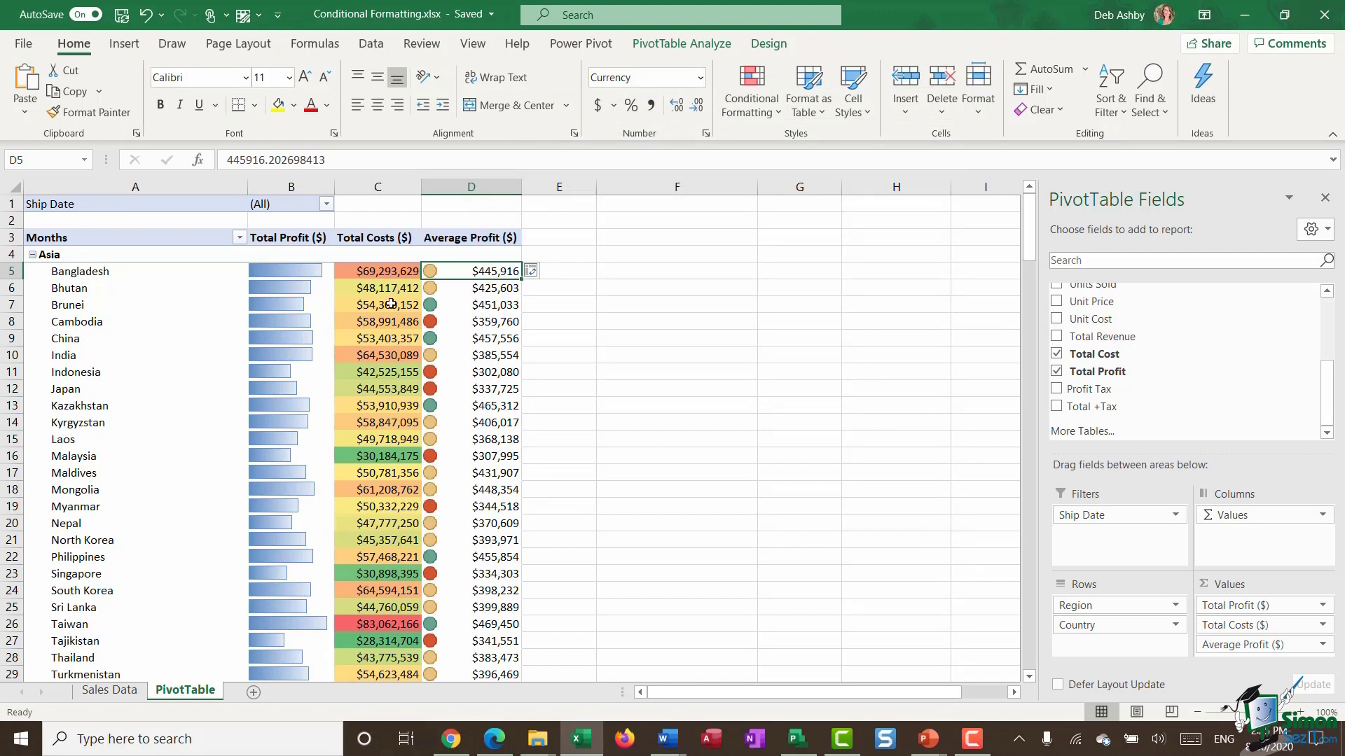
mouse_move(471, 328)
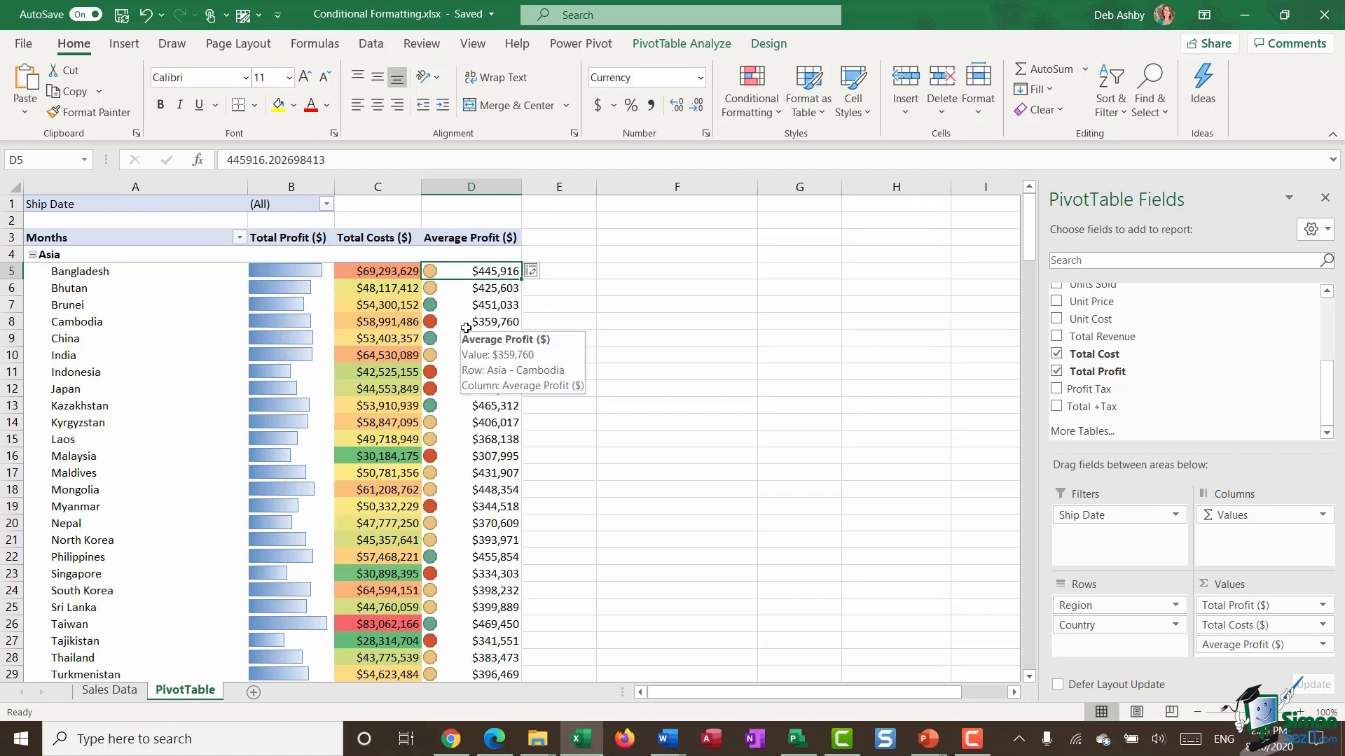
mouse_move(471, 337)
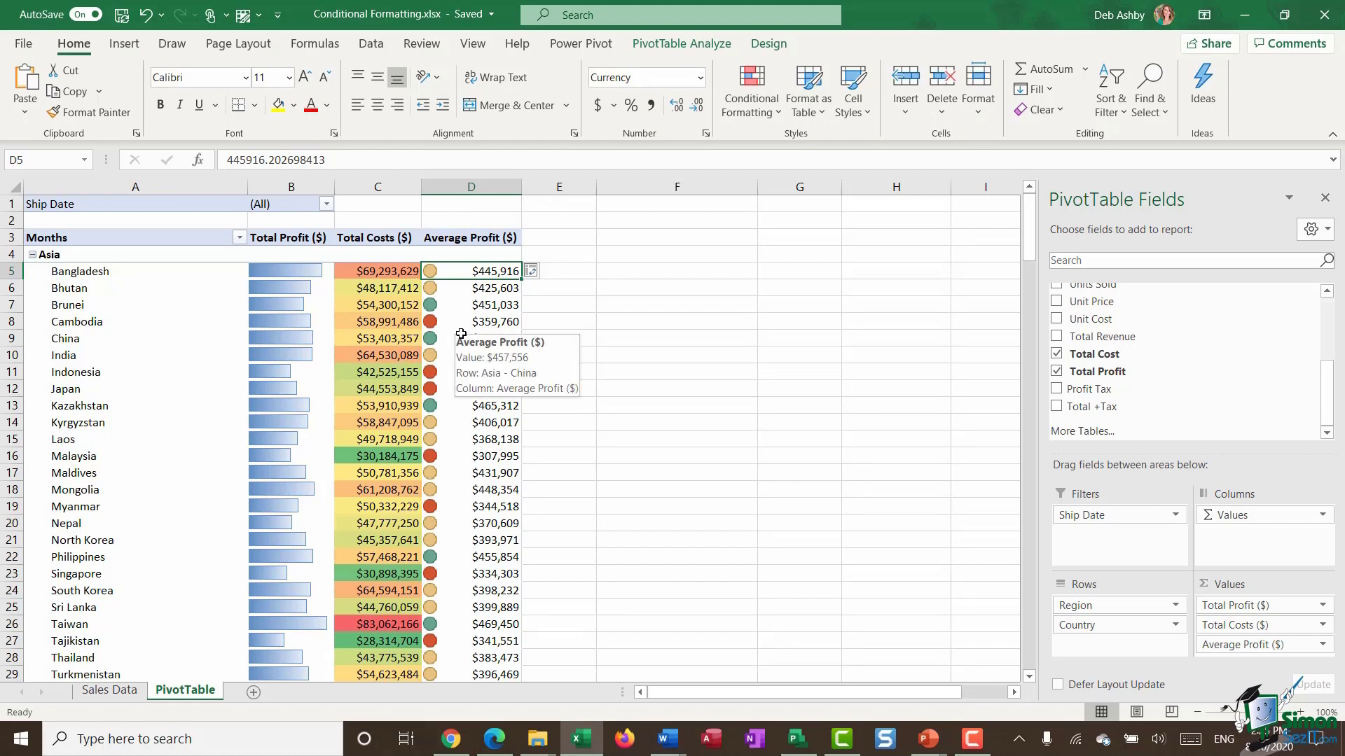
mouse_move(464, 342)
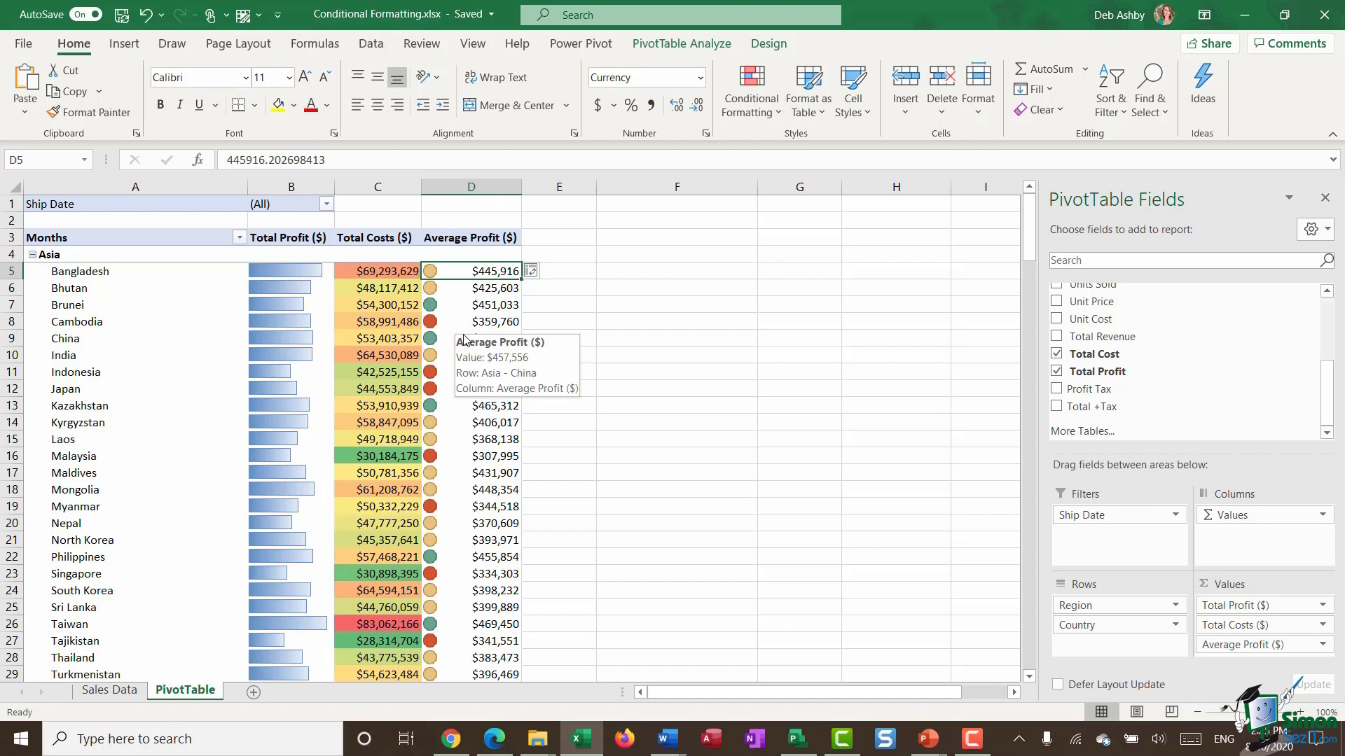